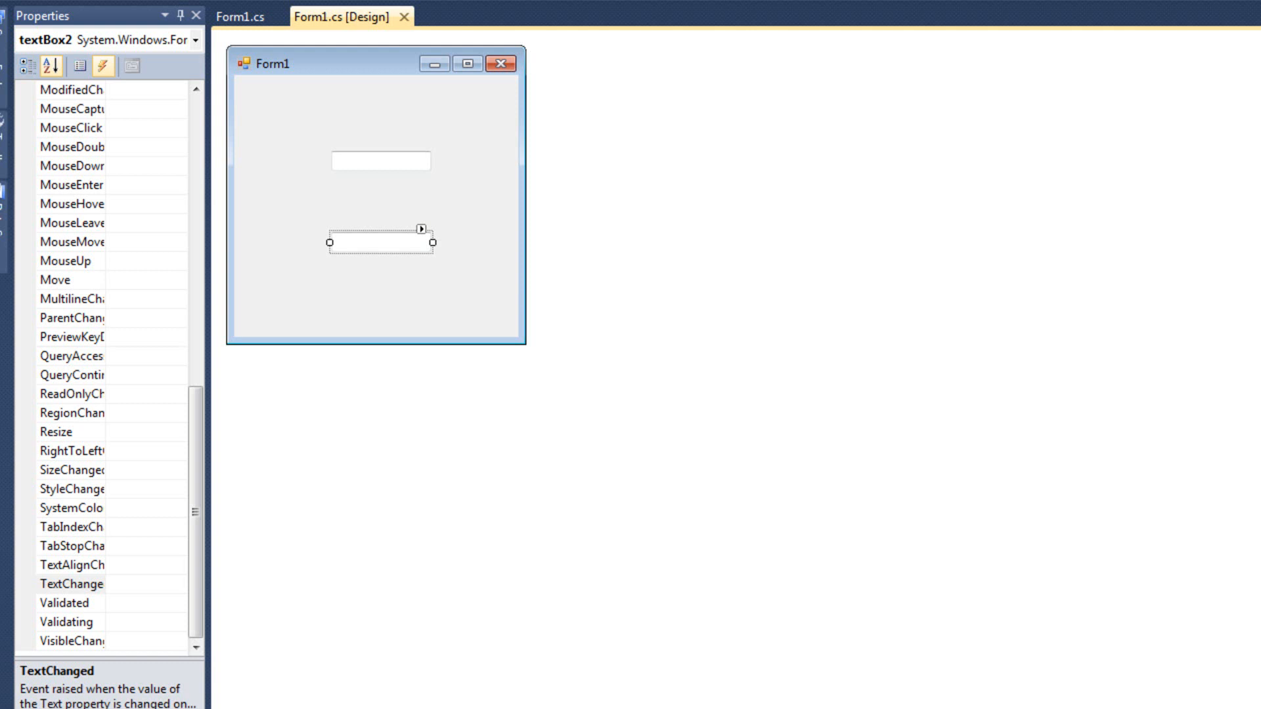
mouse_move(397, 189)
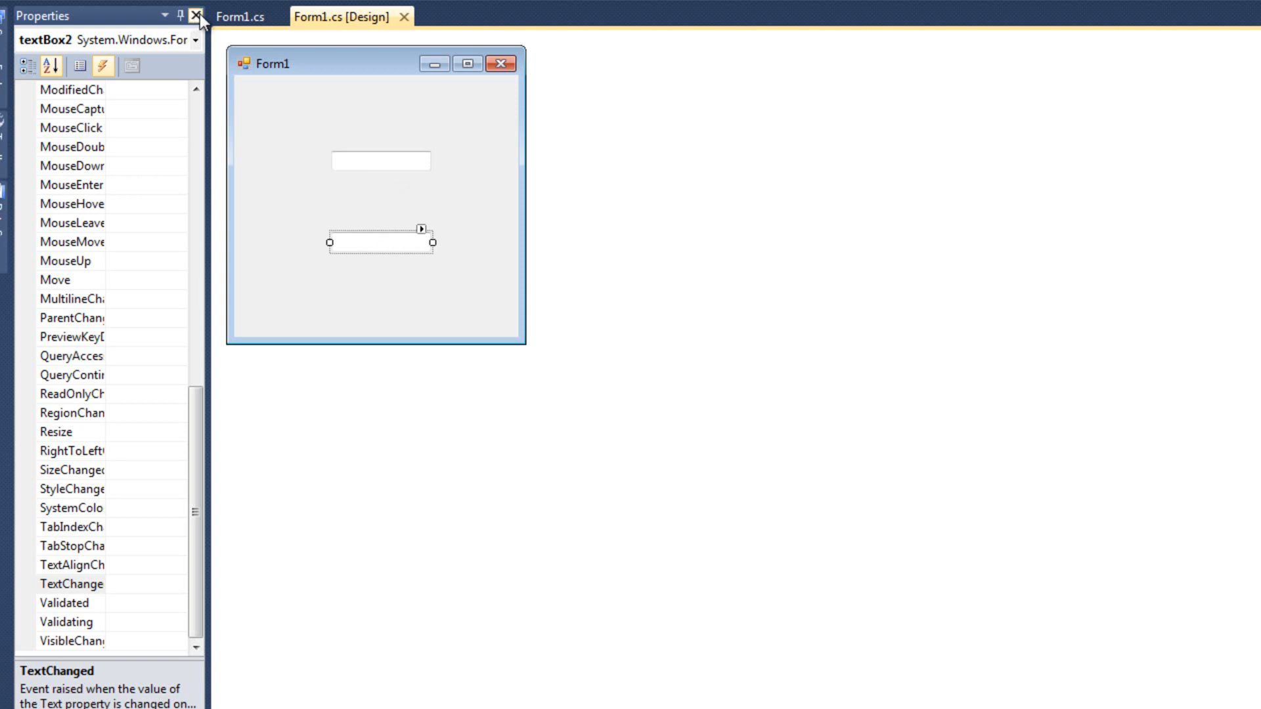
Step: Run the form and drag textBox1's text so textBox2 receives 'gergre'
click(239, 16)
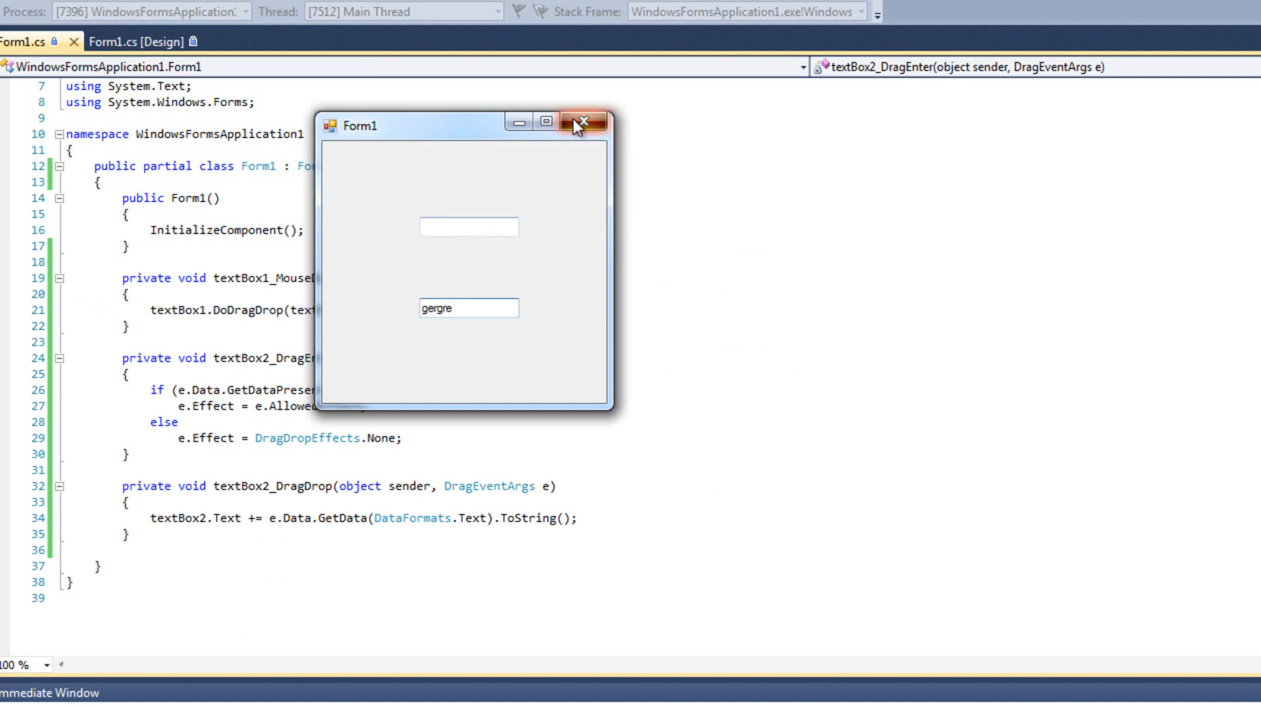
Step: Close the running Form1 window to get back to the Form1.cs handlers
click(582, 123)
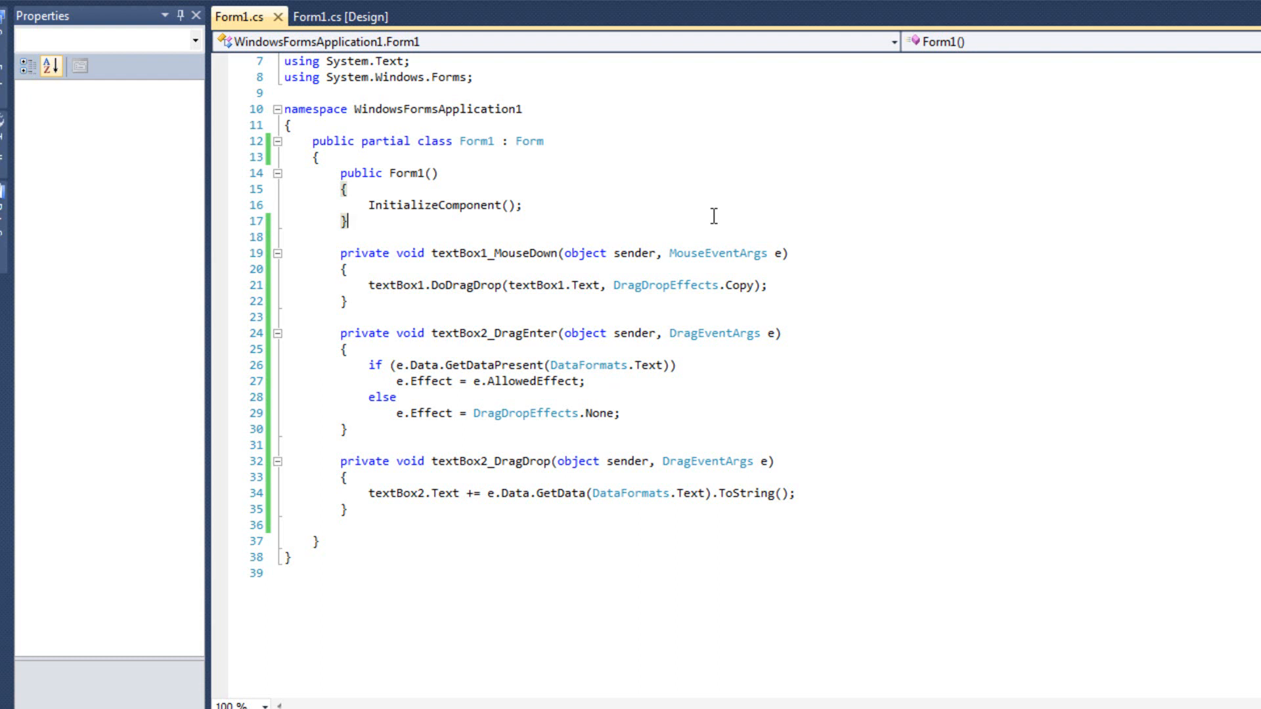
mouse_move(671, 98)
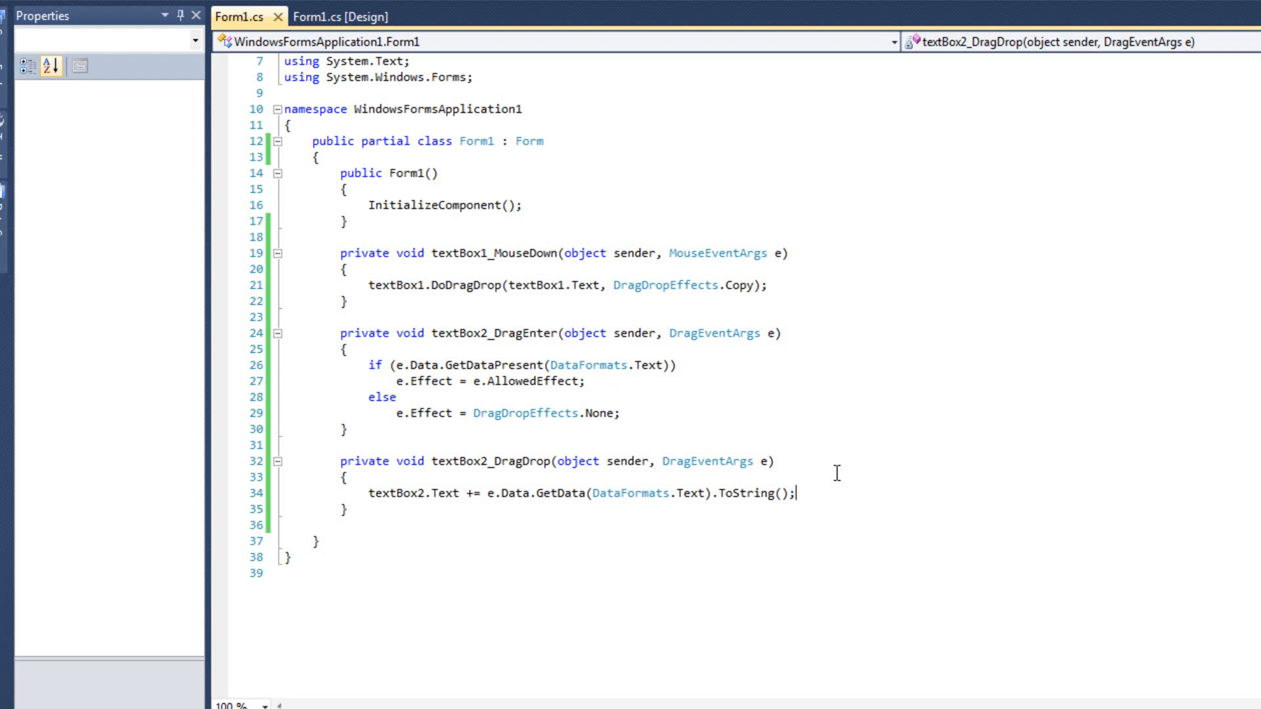
mouse_move(531, 105)
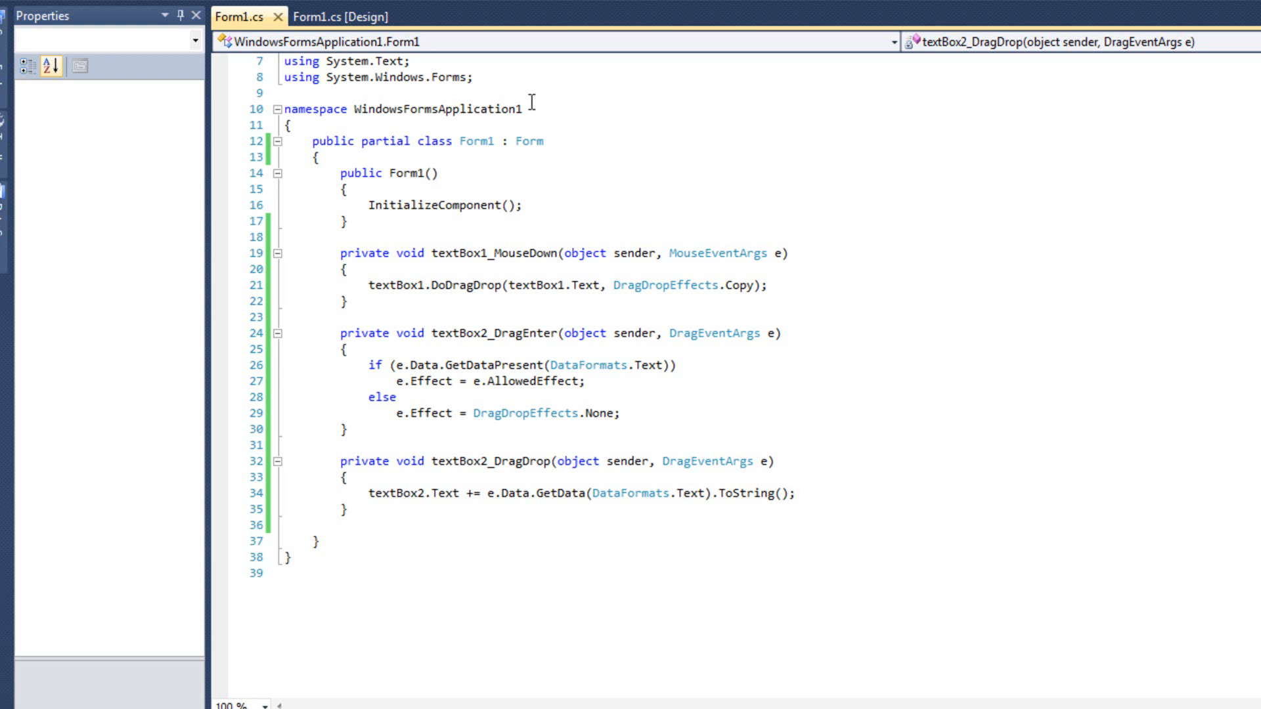
Step: Rename the textBox1_MouseDown handler to DragDrop_MouseDown in Form1.cs
double_click(490, 252)
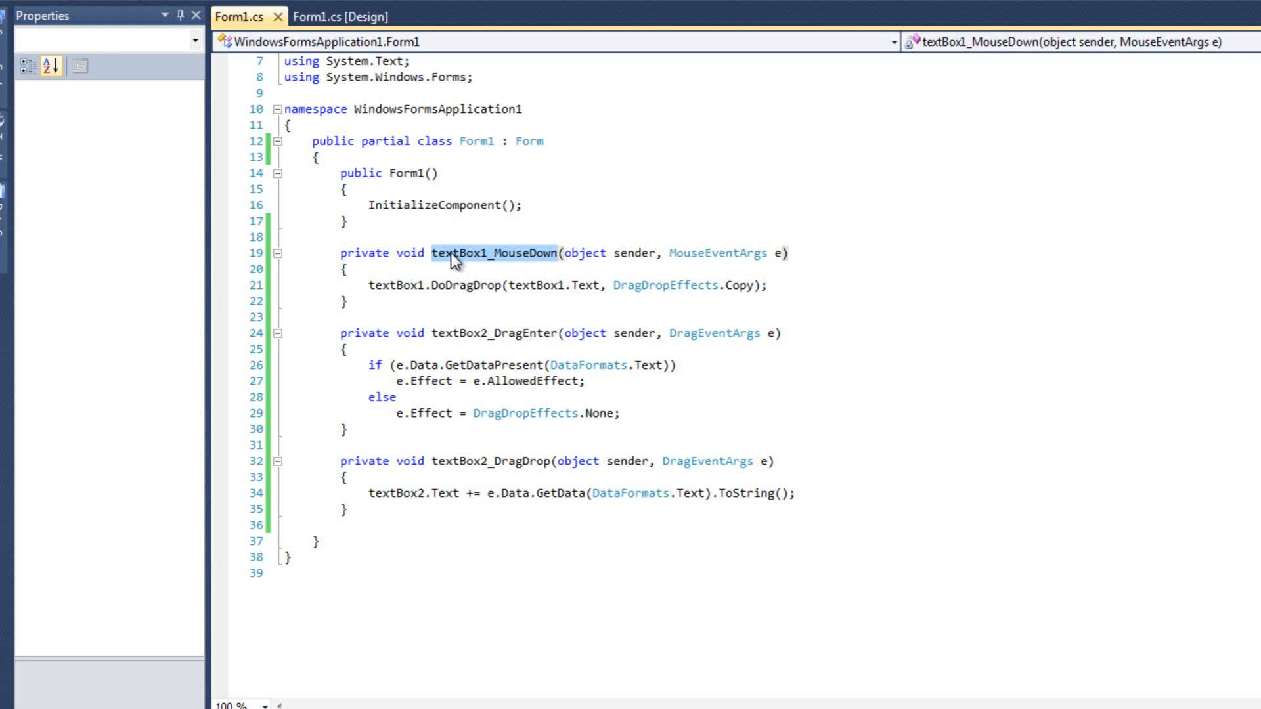
click(485, 252)
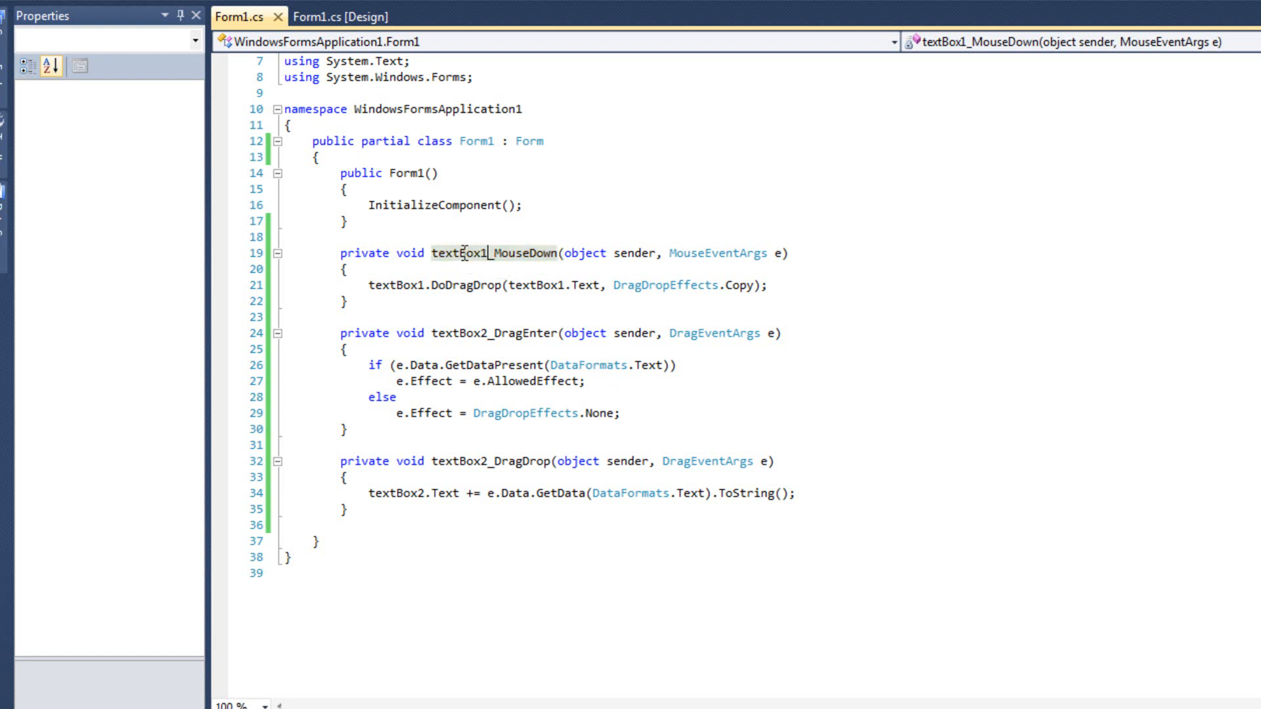
key(Backspace)
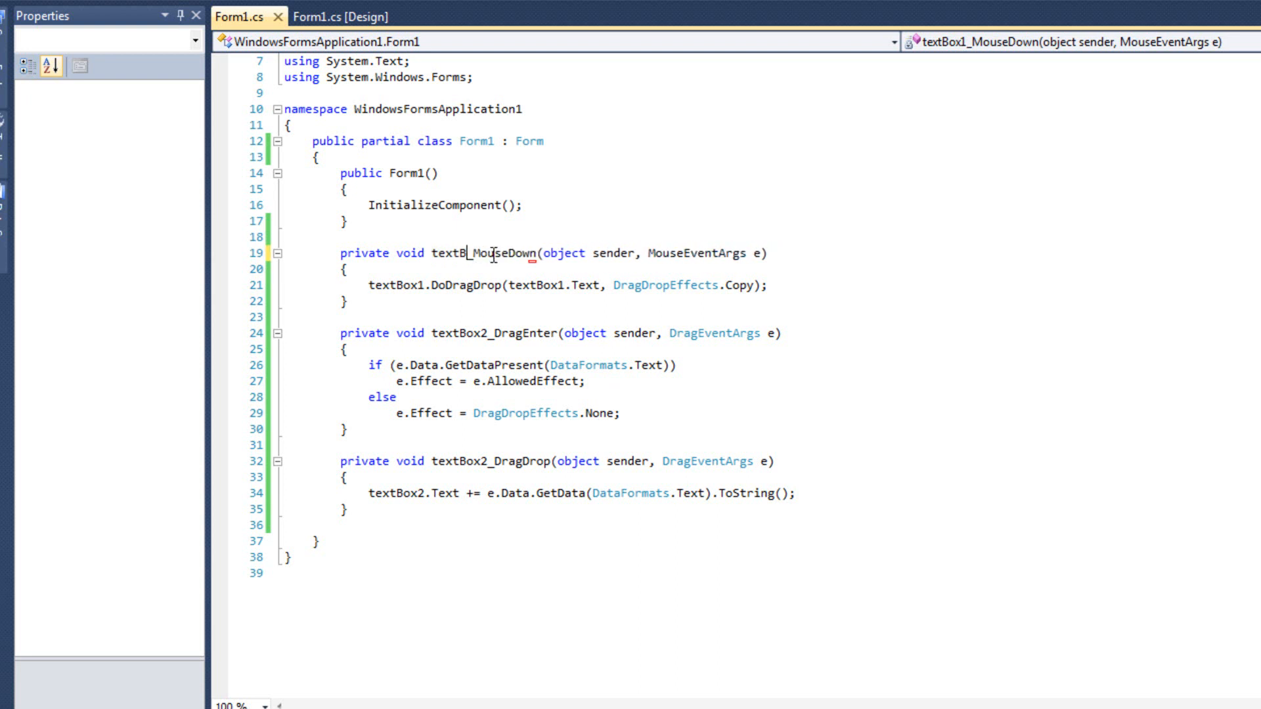
text(DragDrop)
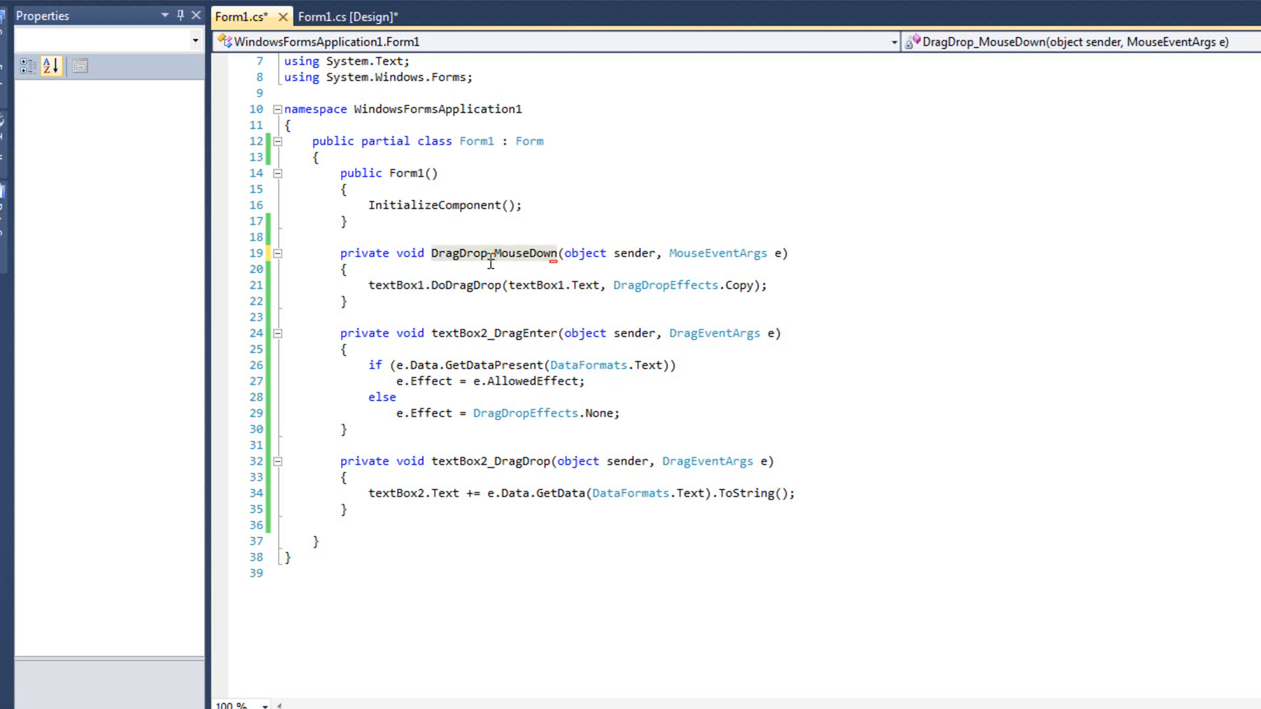
Step: Verify textBox1's MouseDown event still points at DragDrop_MouseDown in the designer's Events list
click(347, 16)
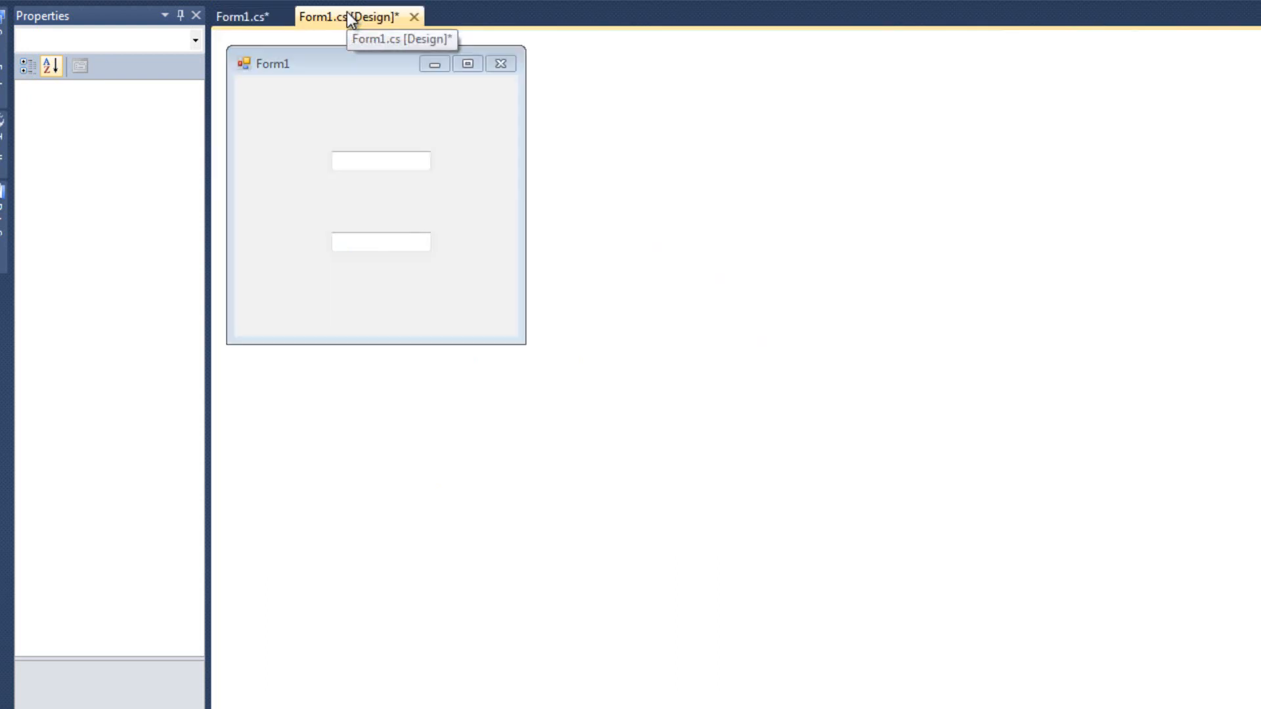
click(379, 161)
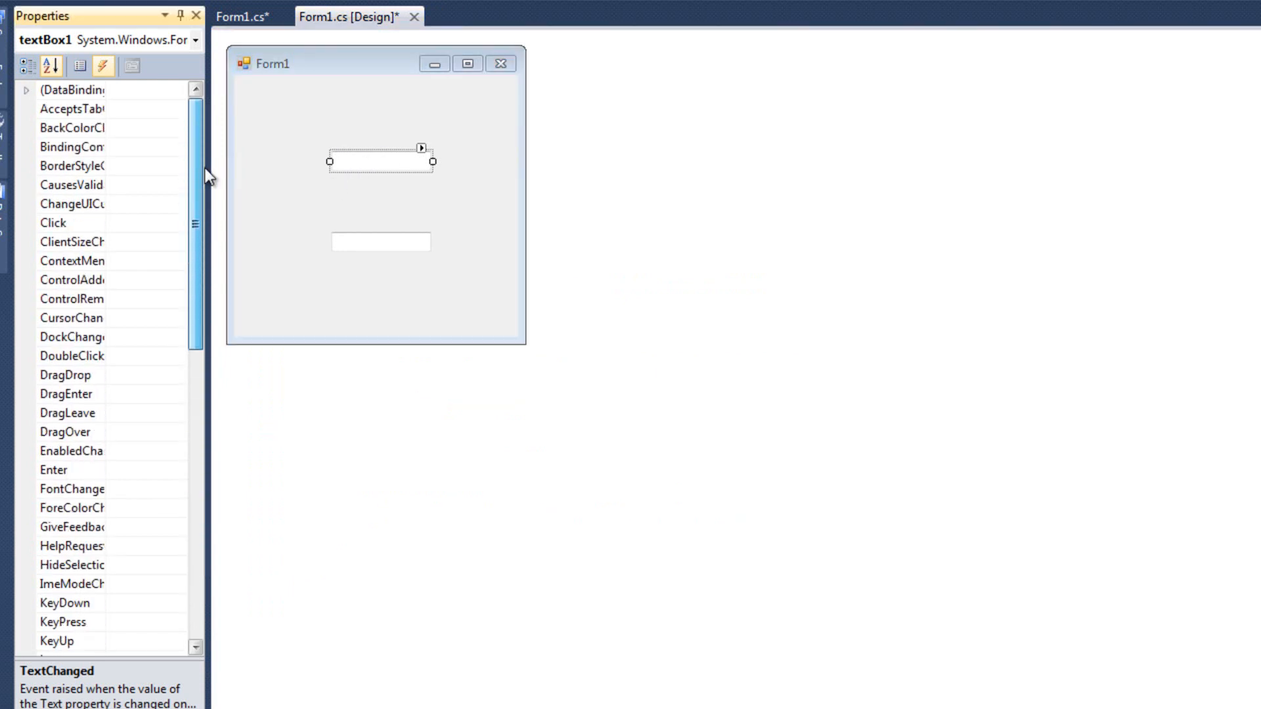
scroll(down, 3)
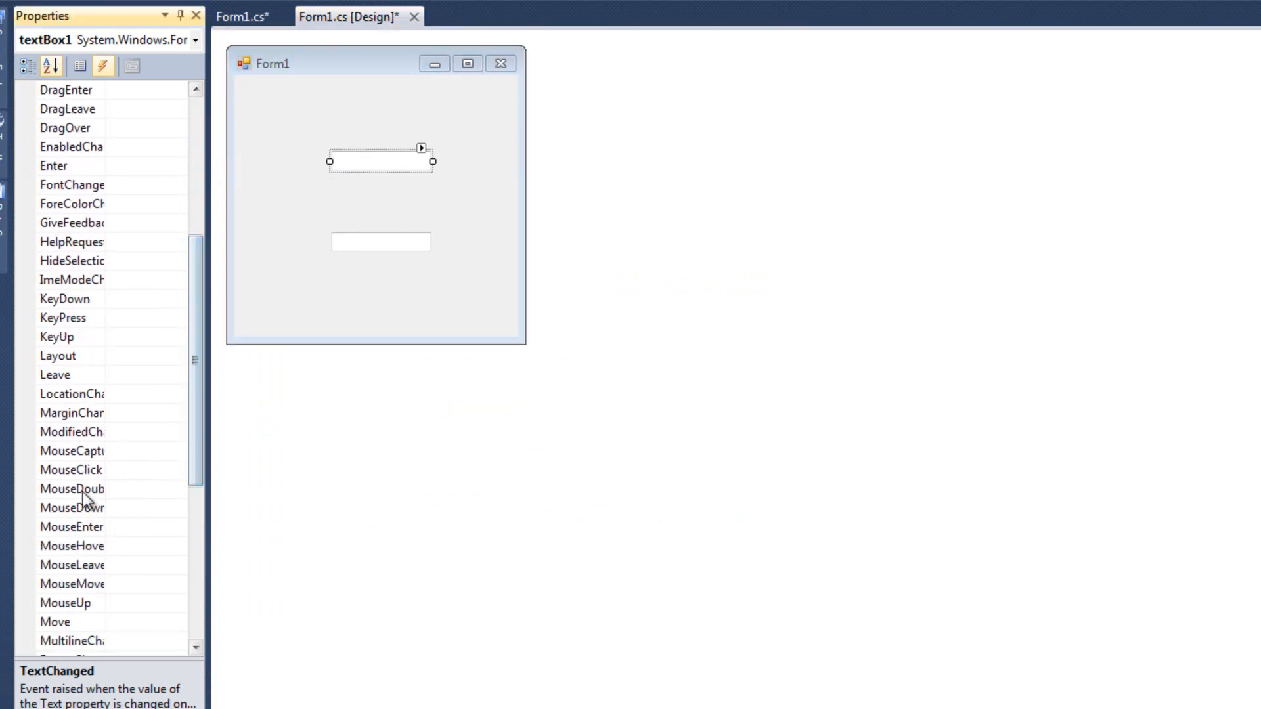
click(72, 507)
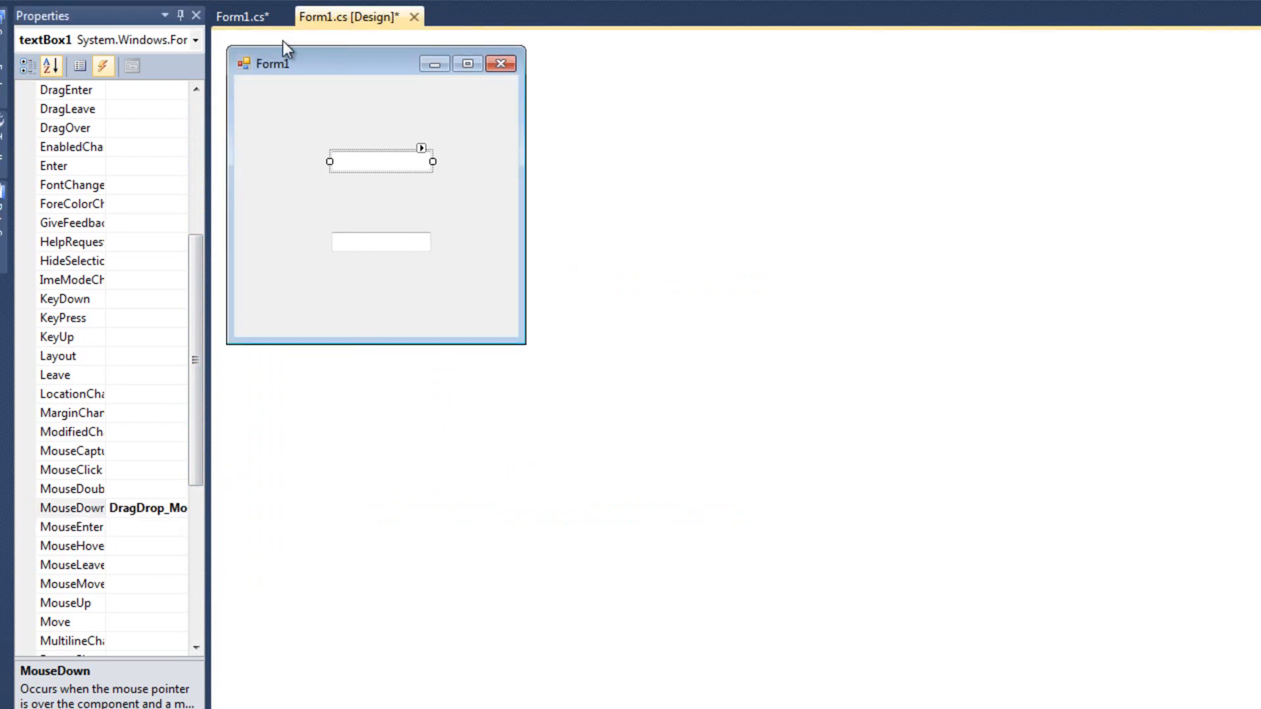
click(242, 16)
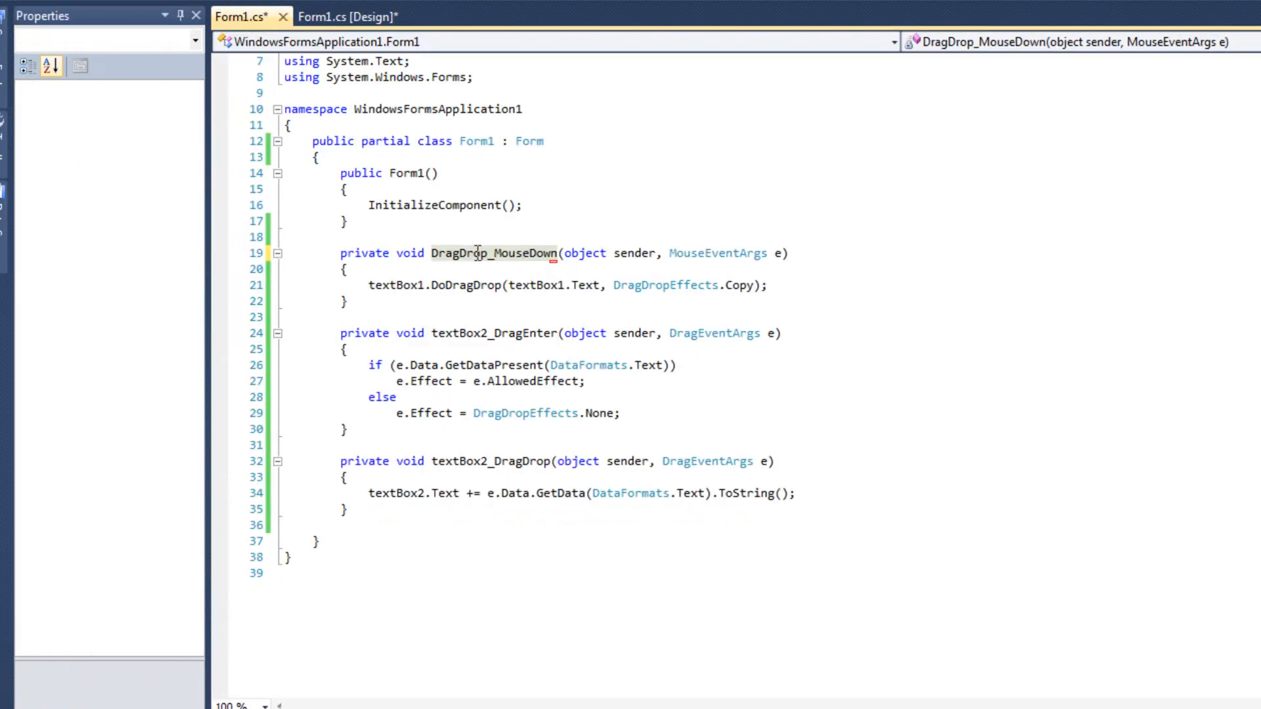
click(346, 17)
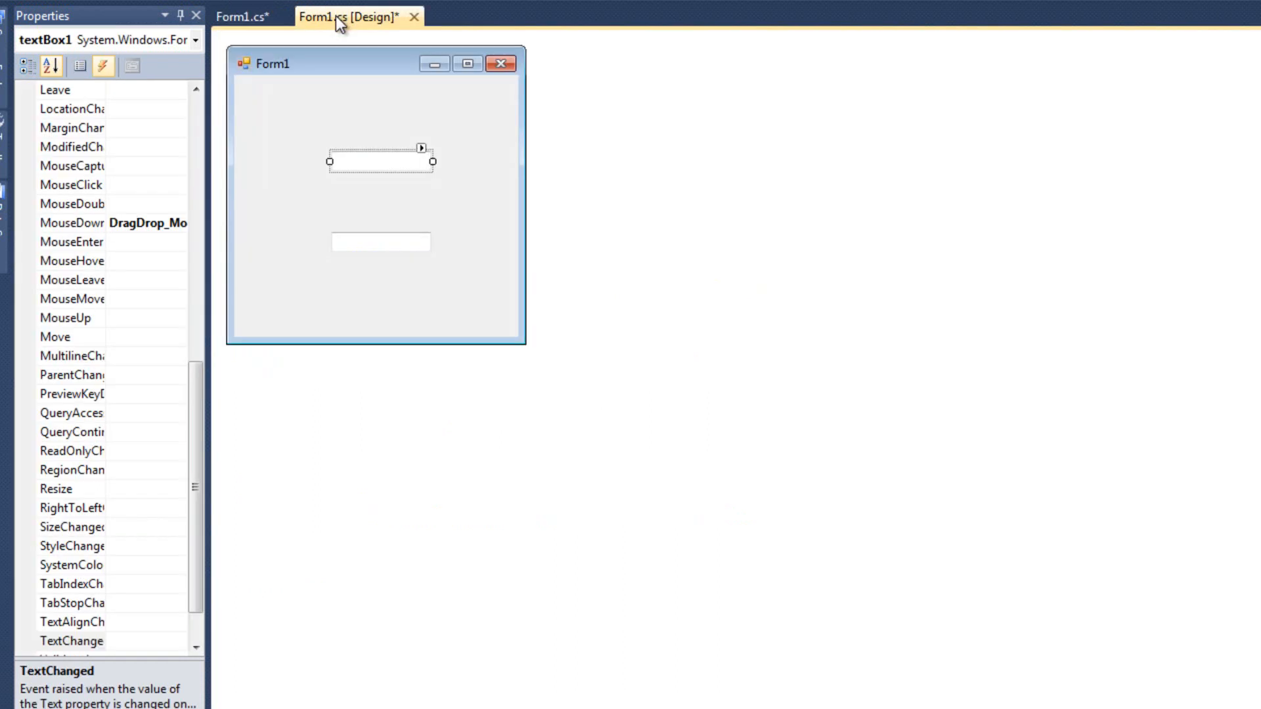
click(242, 16)
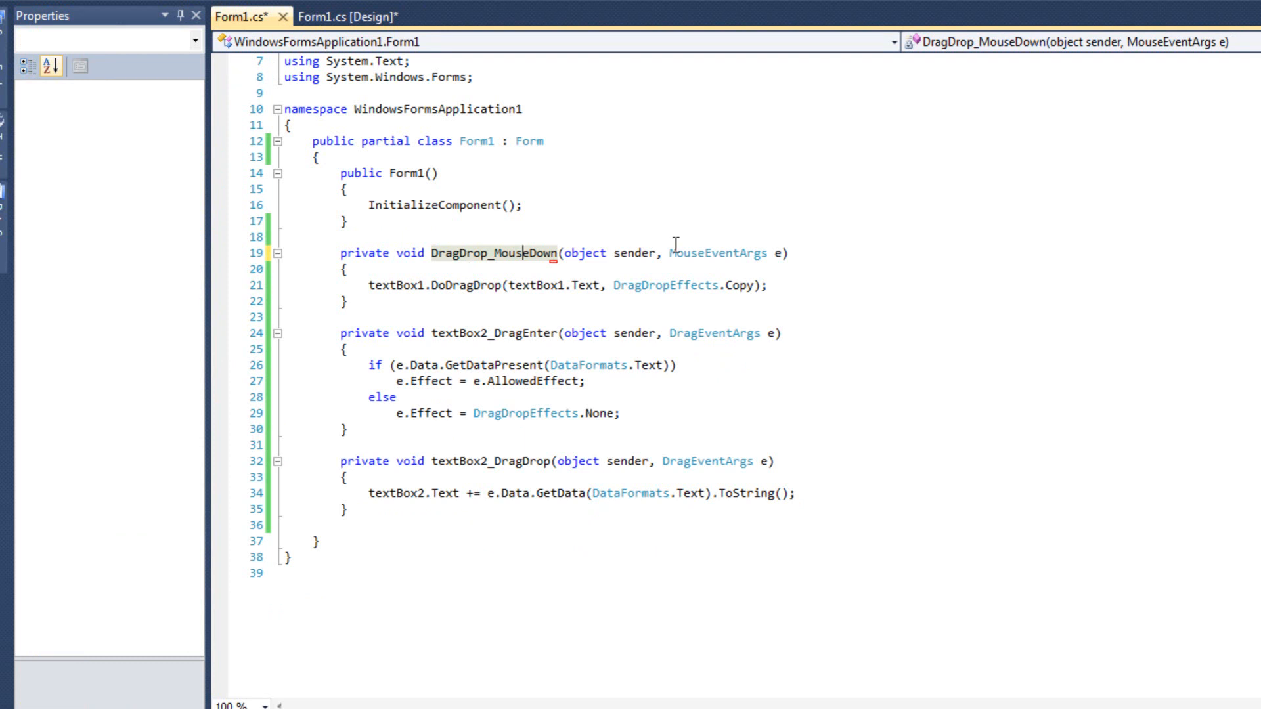
mouse_move(367, 285)
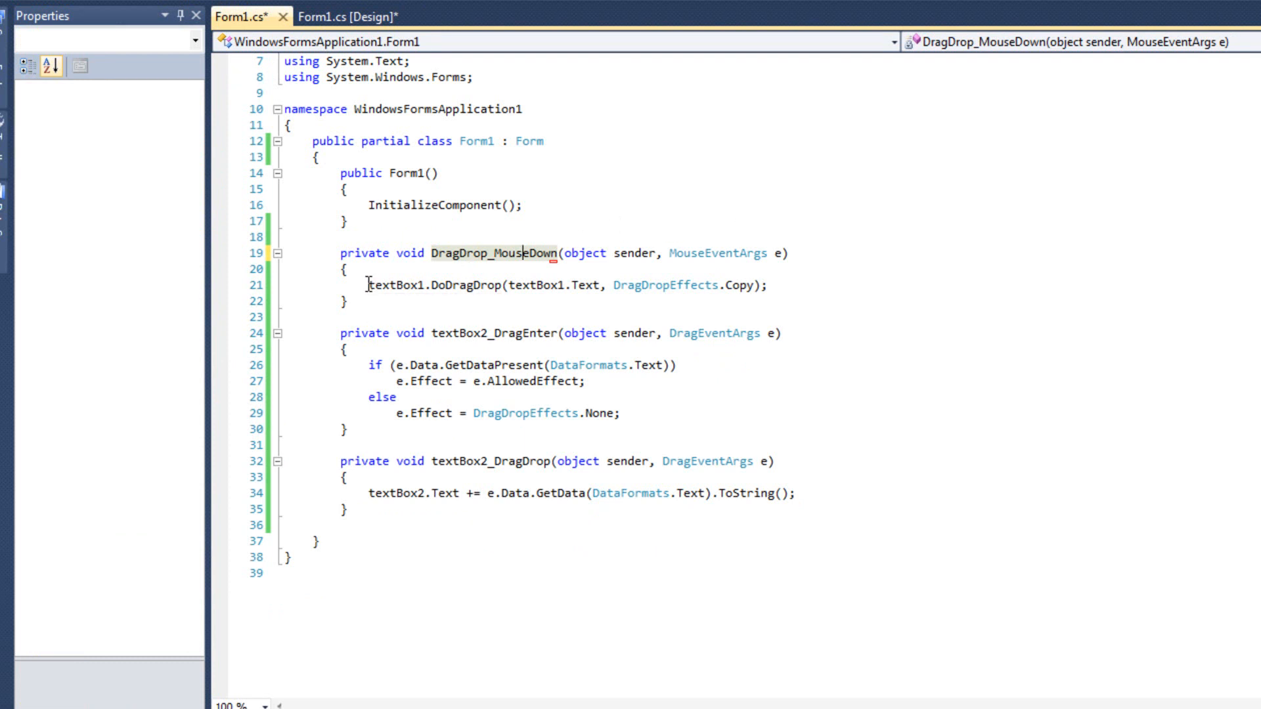
Step: Add 'TextBox myTxt = (TextBox)sender;' and drag myTxt.Text instead of textBox1's in DoDragDrop
double_click(396, 284)
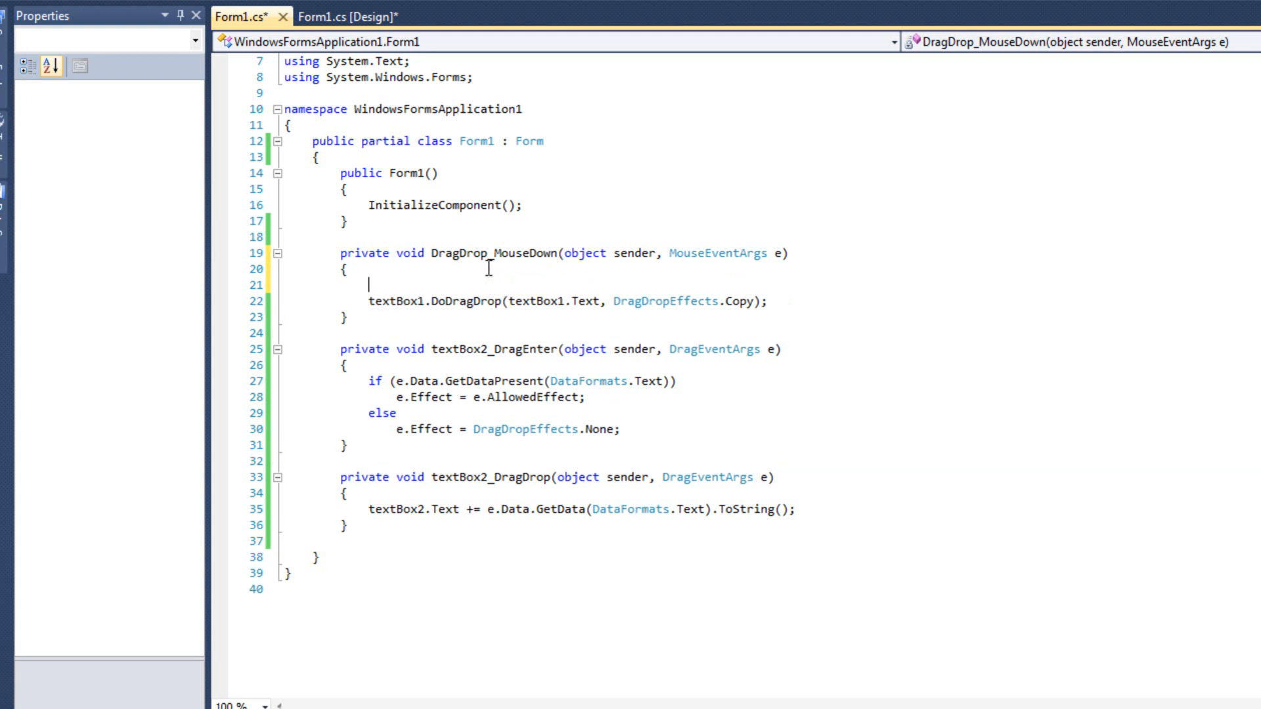
text(TextBox)
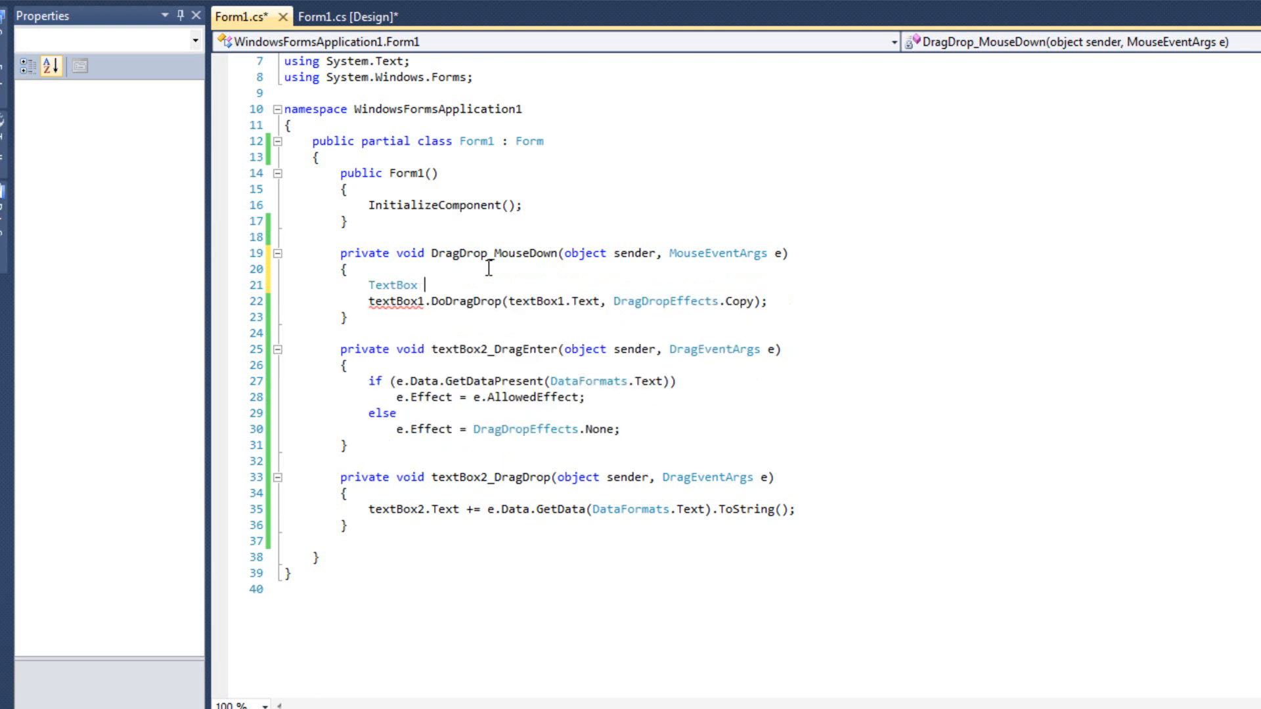
text(myTxt =)
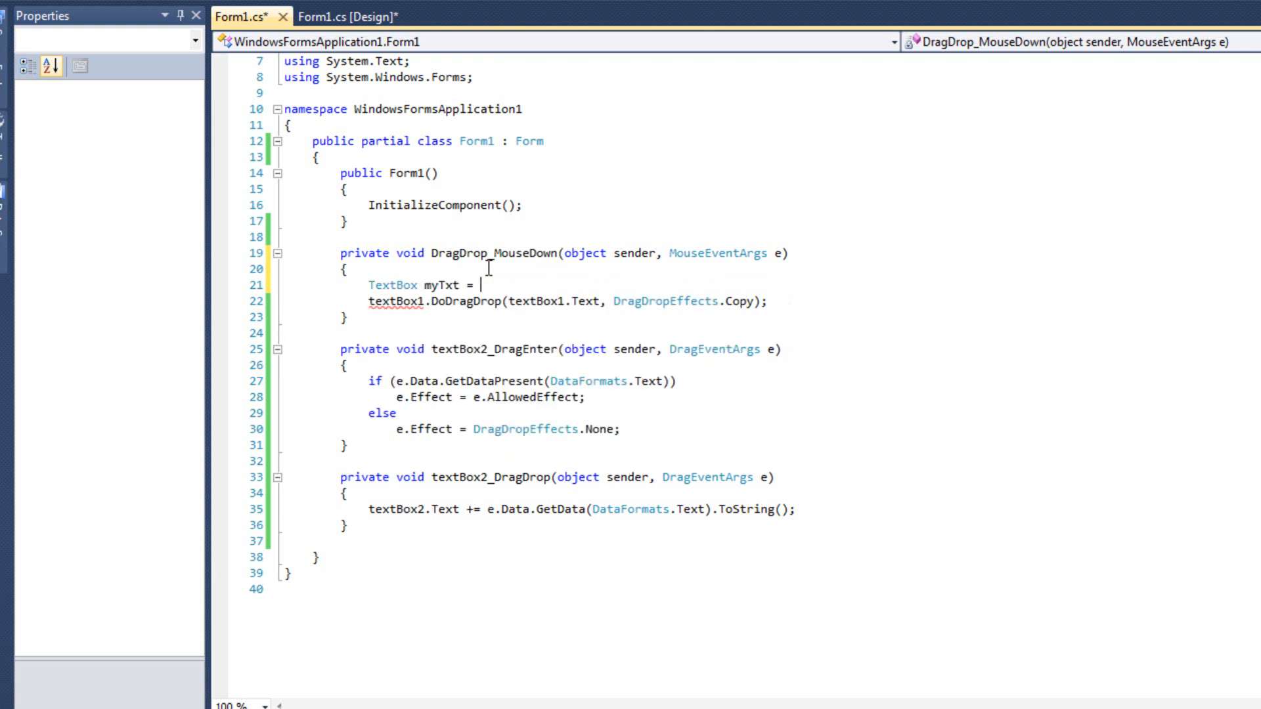
text((TextBox)
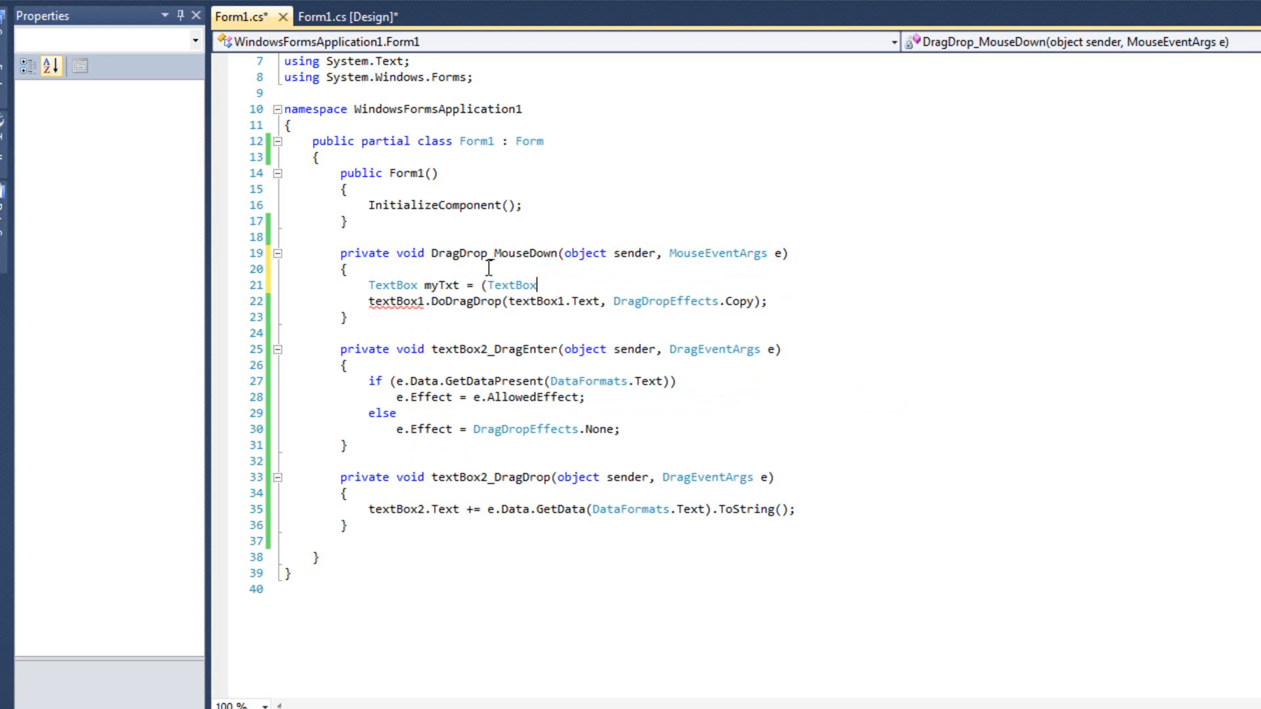
text()sender;)
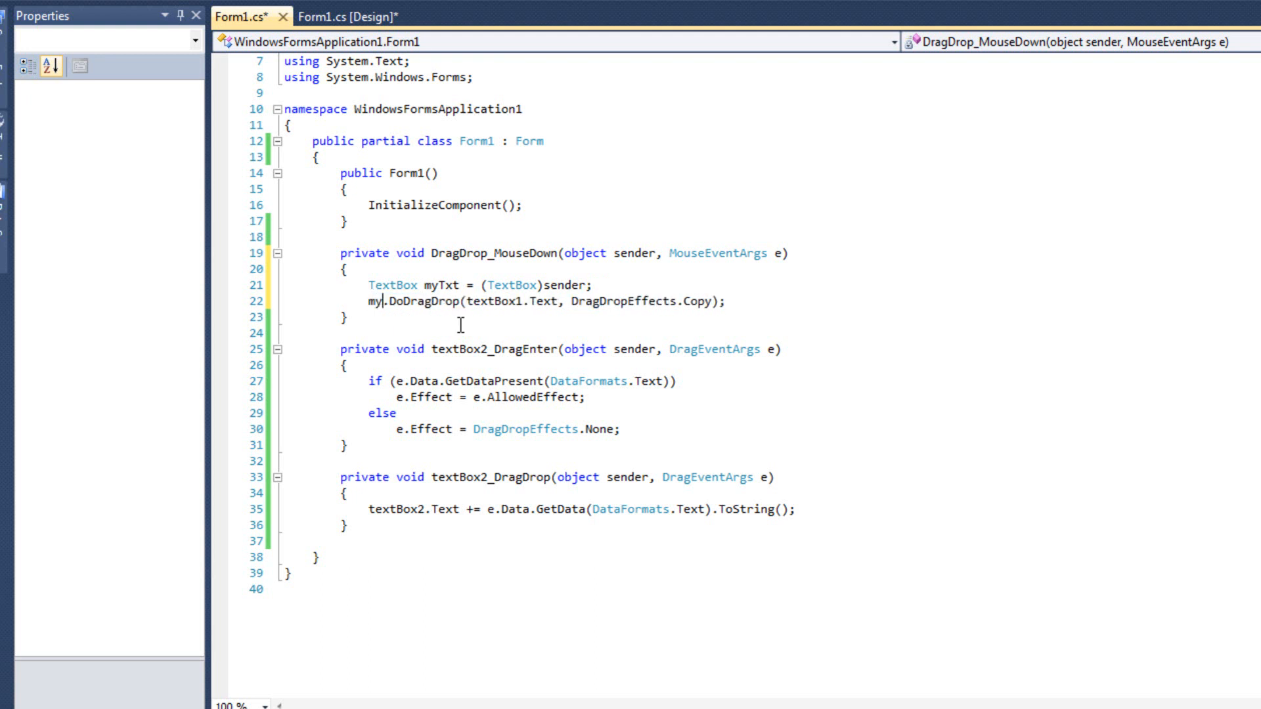
text(Txt)
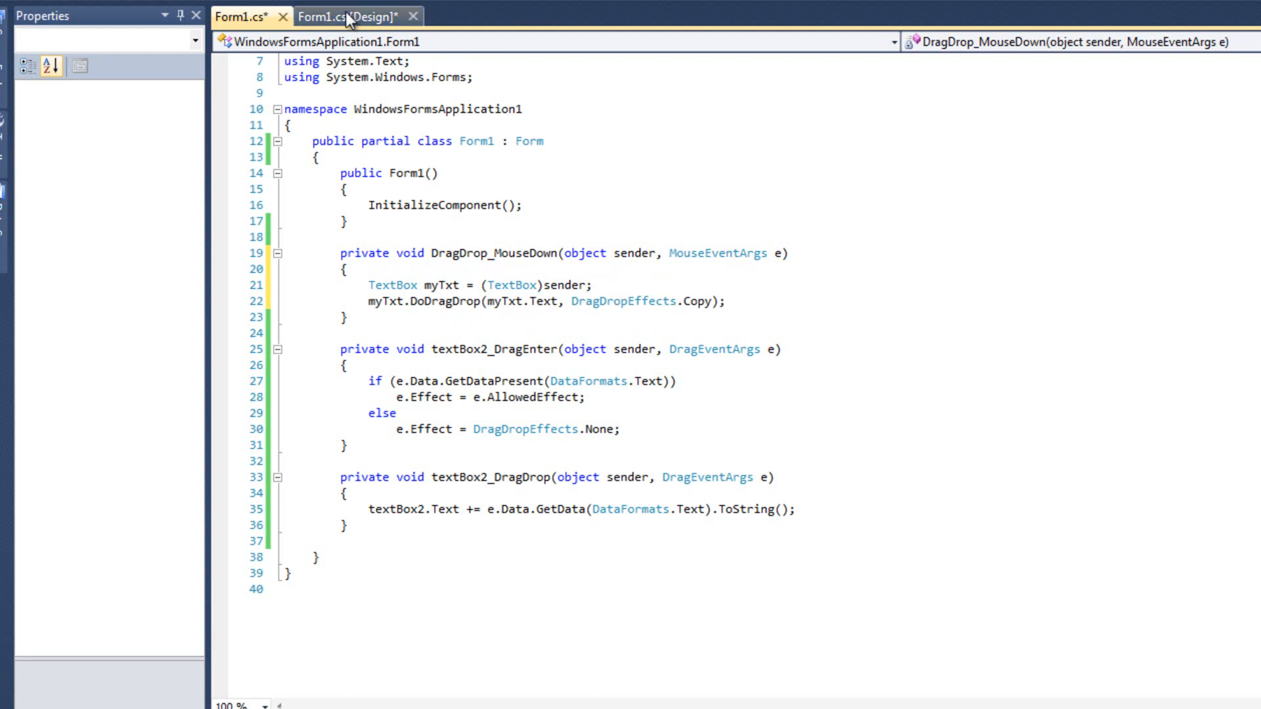
Step: Check textBox2's MouseDown event in the designer's Events list
click(343, 15)
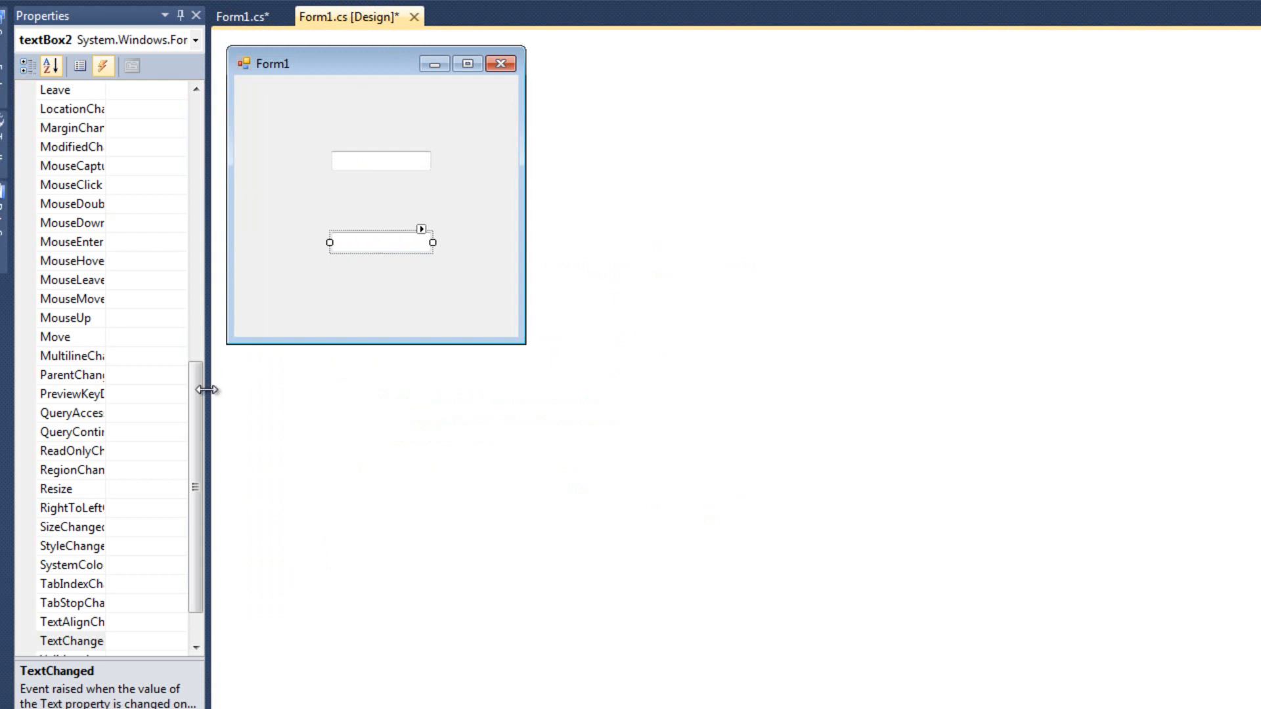
mouse_move(79, 231)
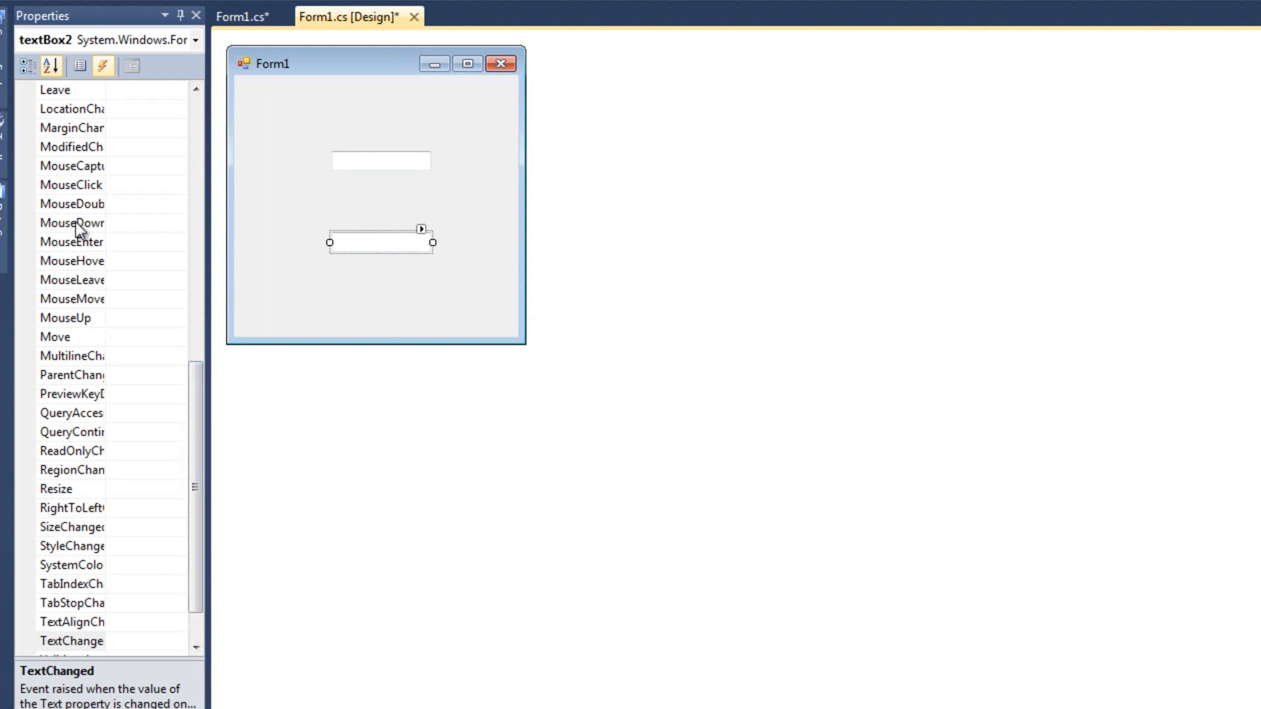
click(105, 224)
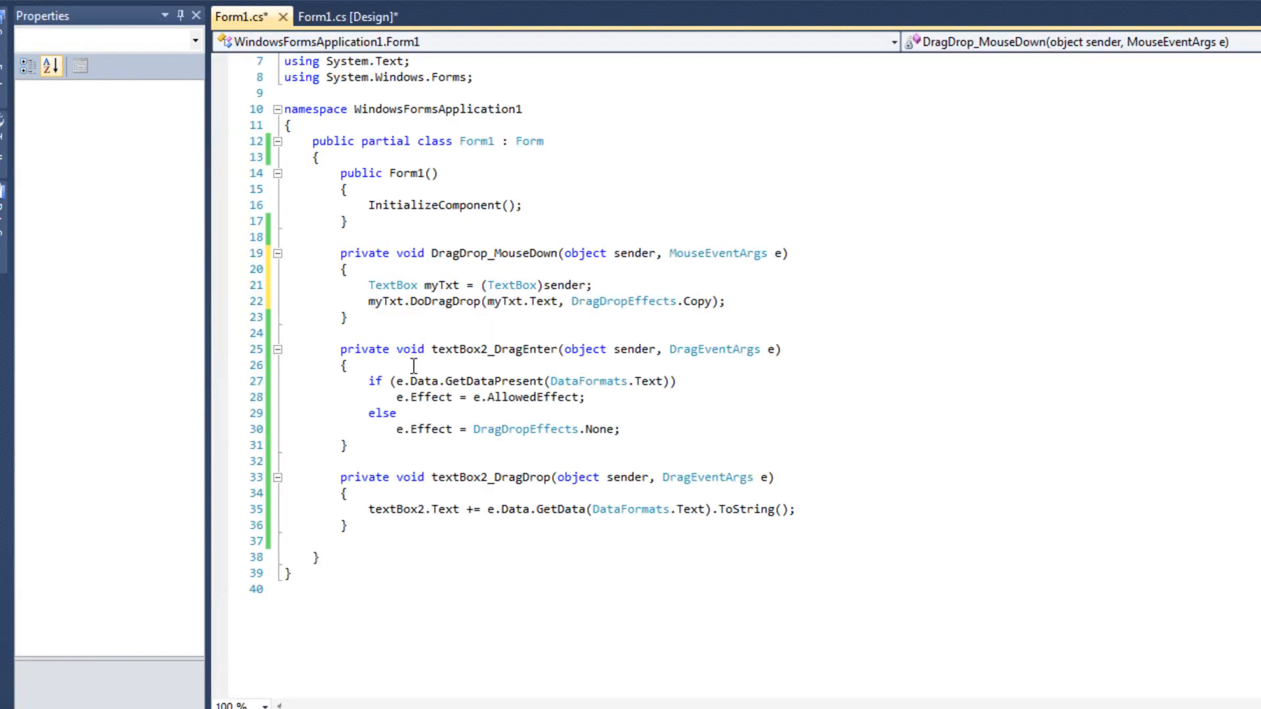
mouse_move(458, 301)
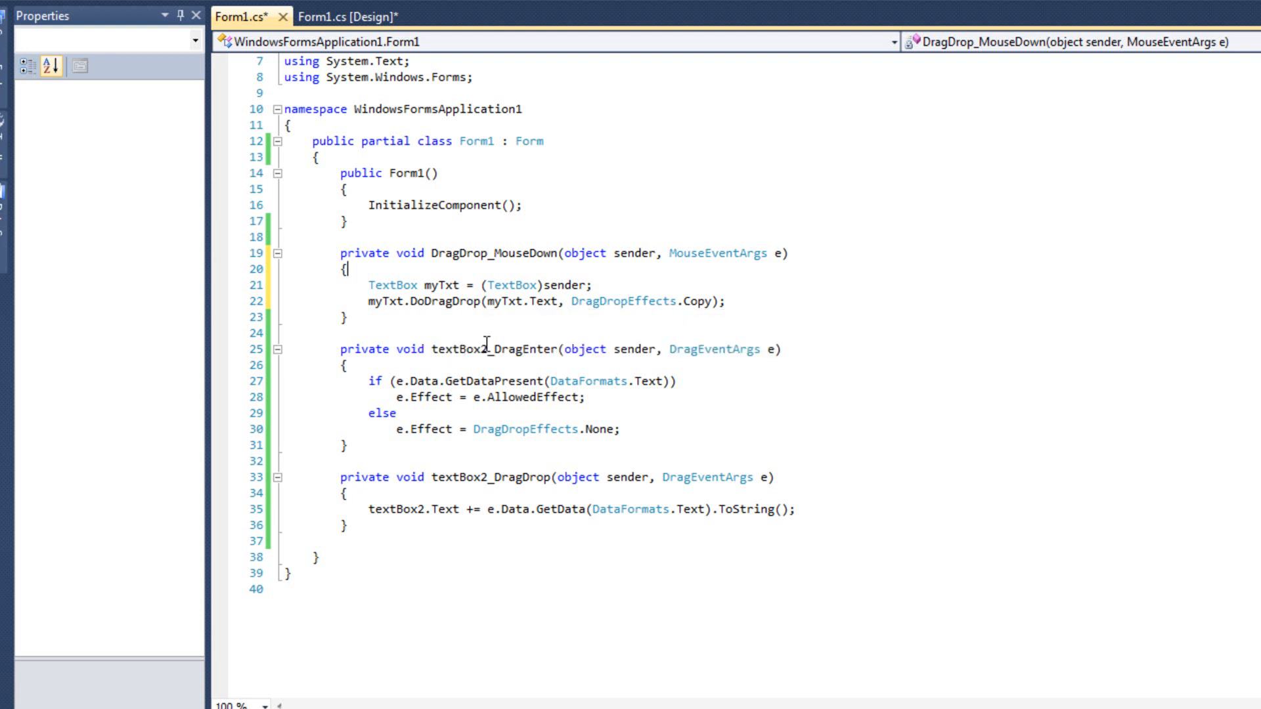
Step: Wire textBox1's DragEnter event to the shared DragDrop_DragEnter handler
double_click(459, 349)
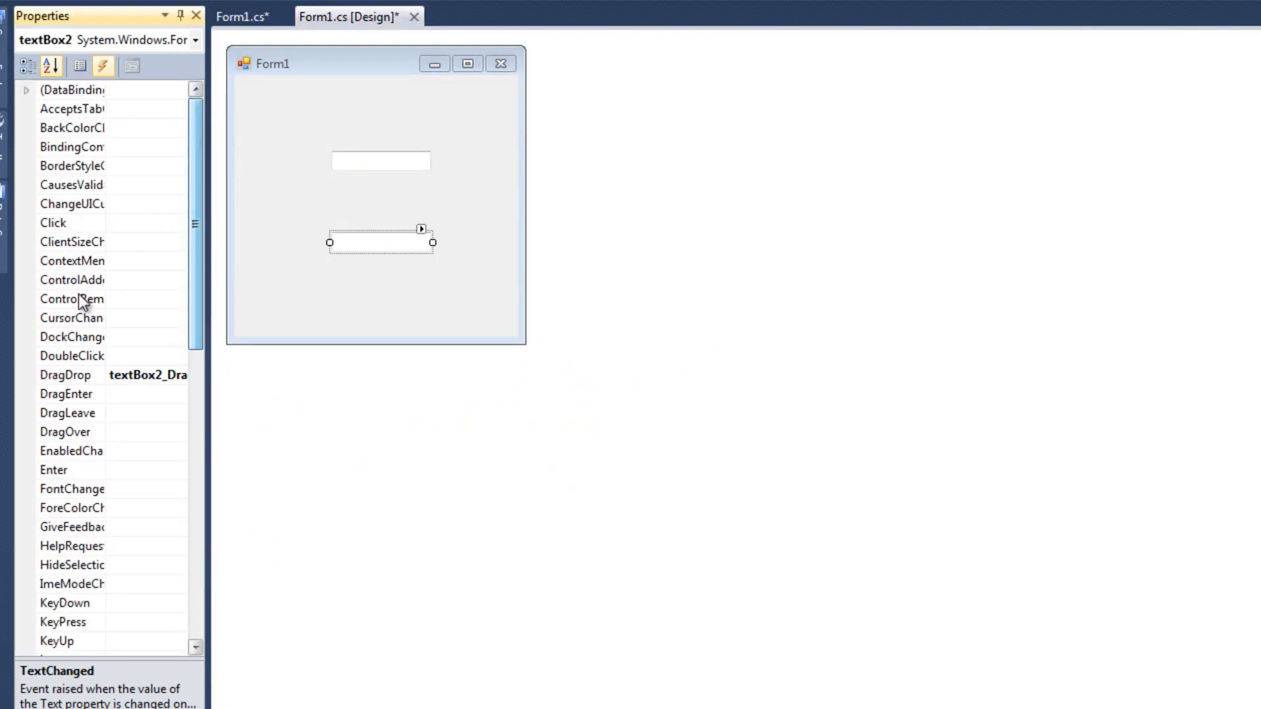
click(68, 393)
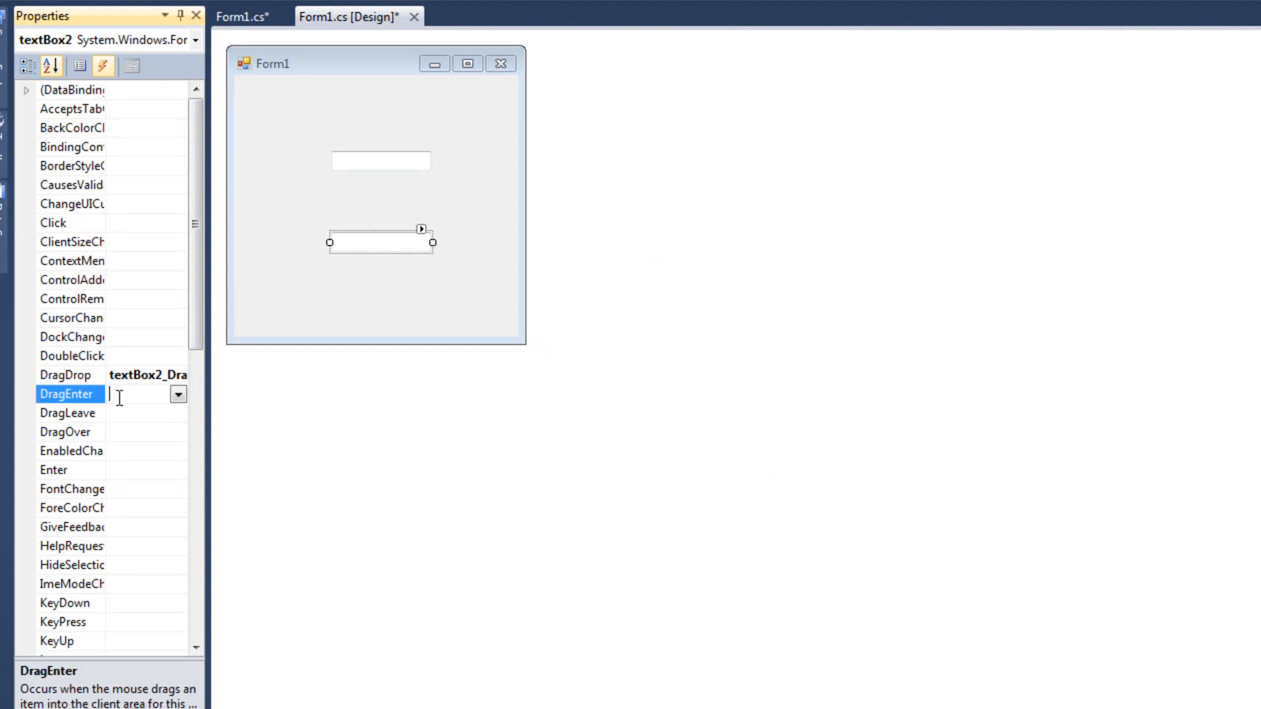
click(178, 394)
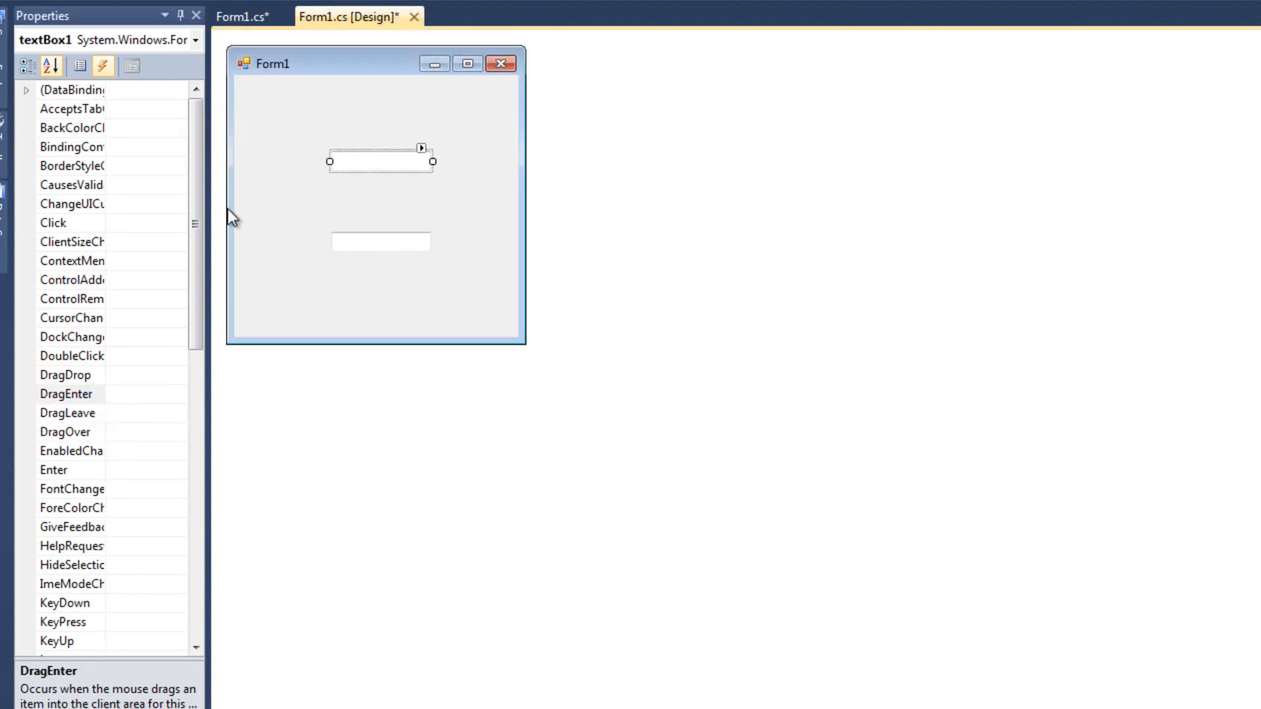
click(68, 394)
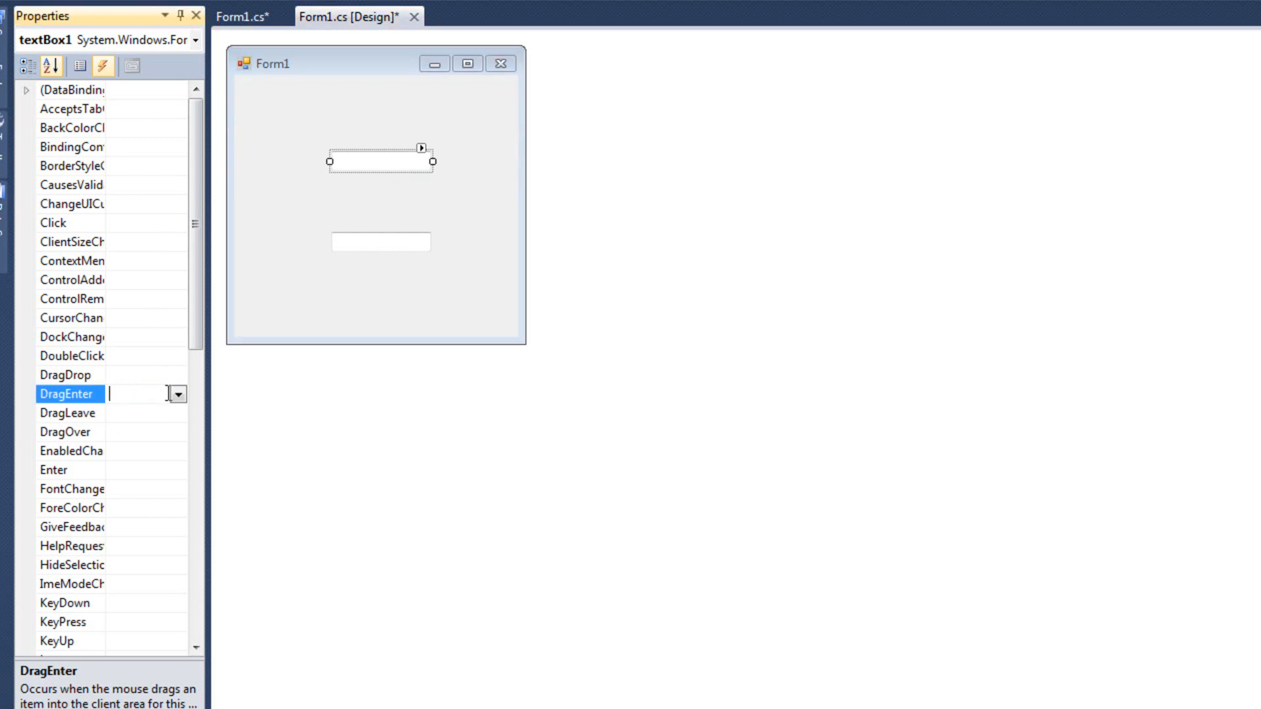
text(DragDrop_)
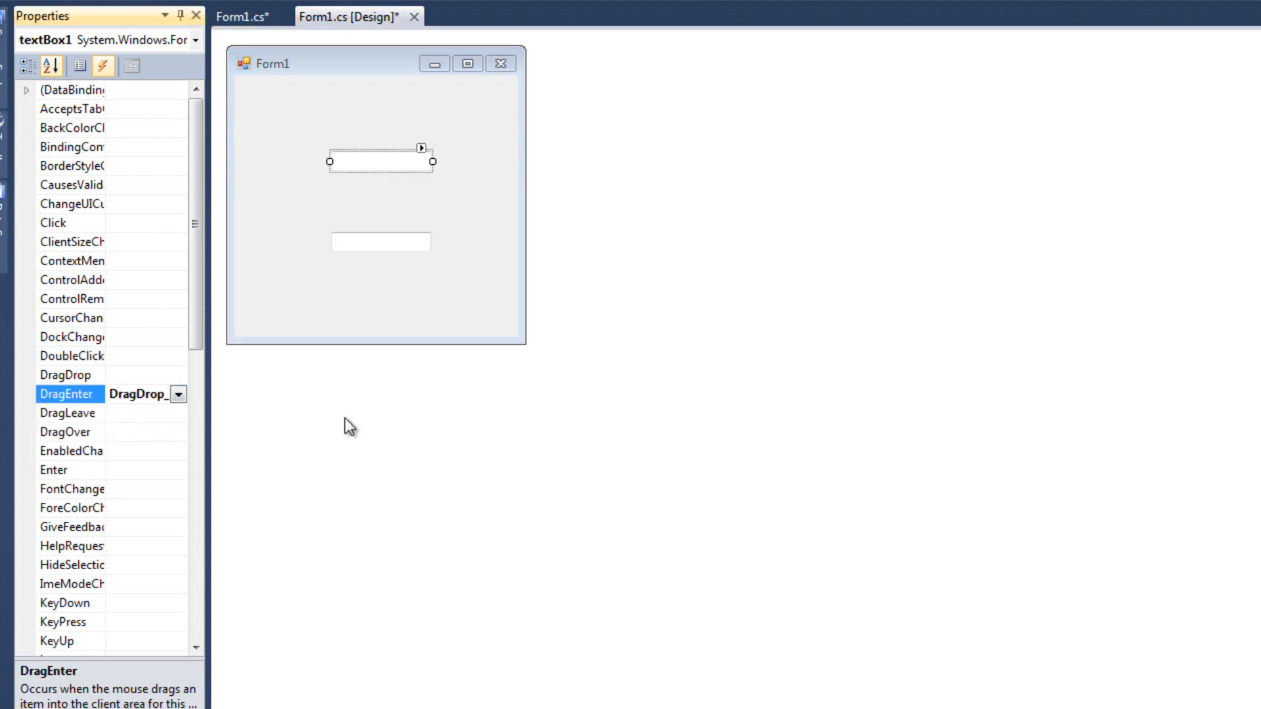
Step: Highlight the GetDataPresent text-format check inside DragDrop_DragEnter
click(241, 15)
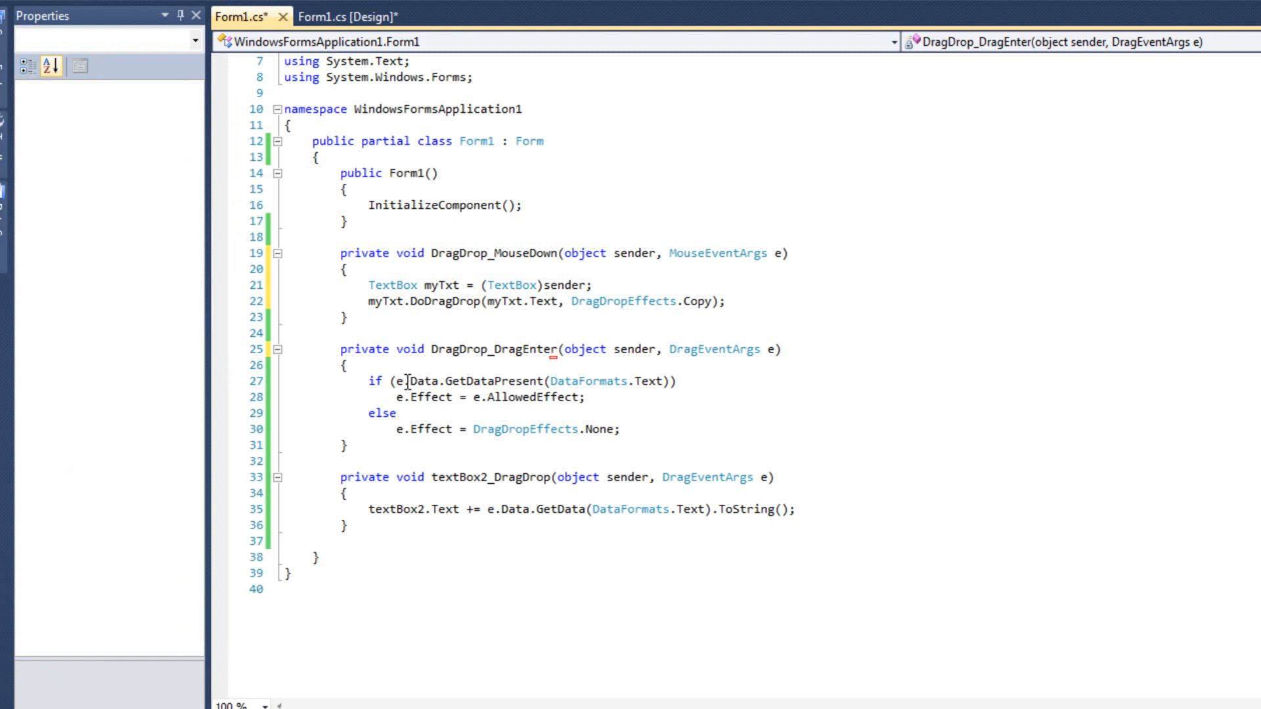
drag(406, 380, 678, 381)
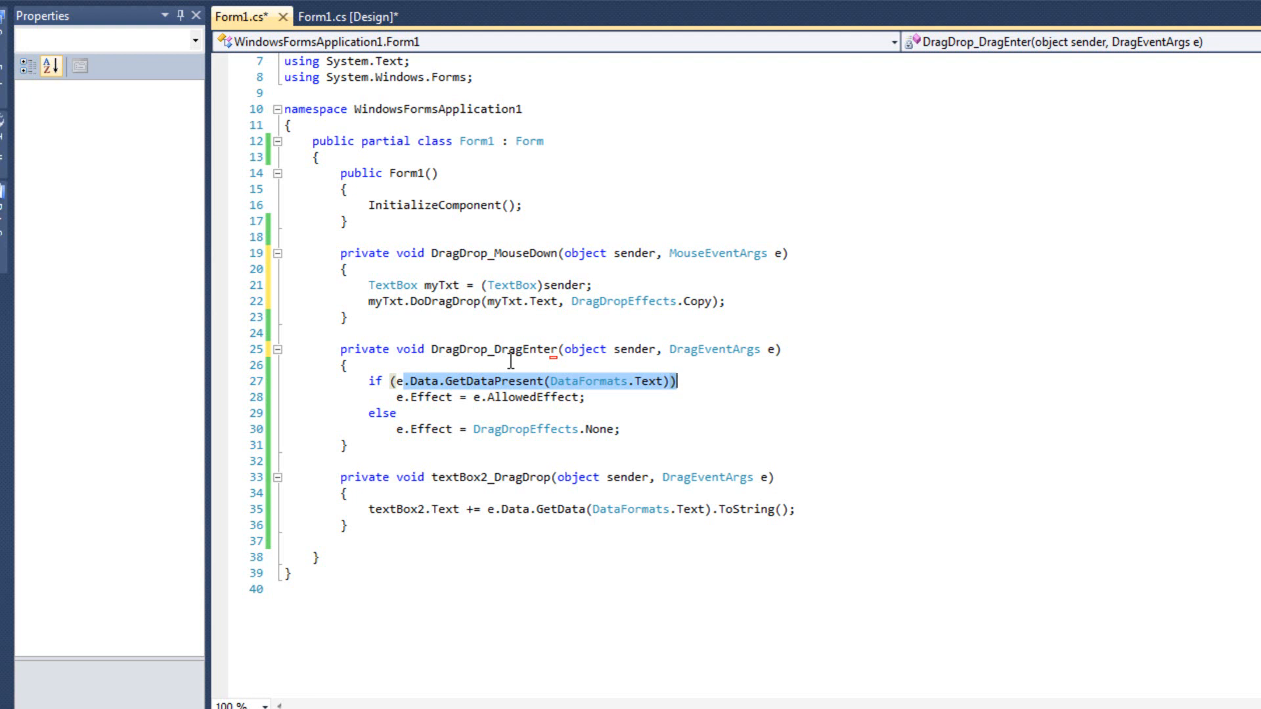
mouse_move(527, 370)
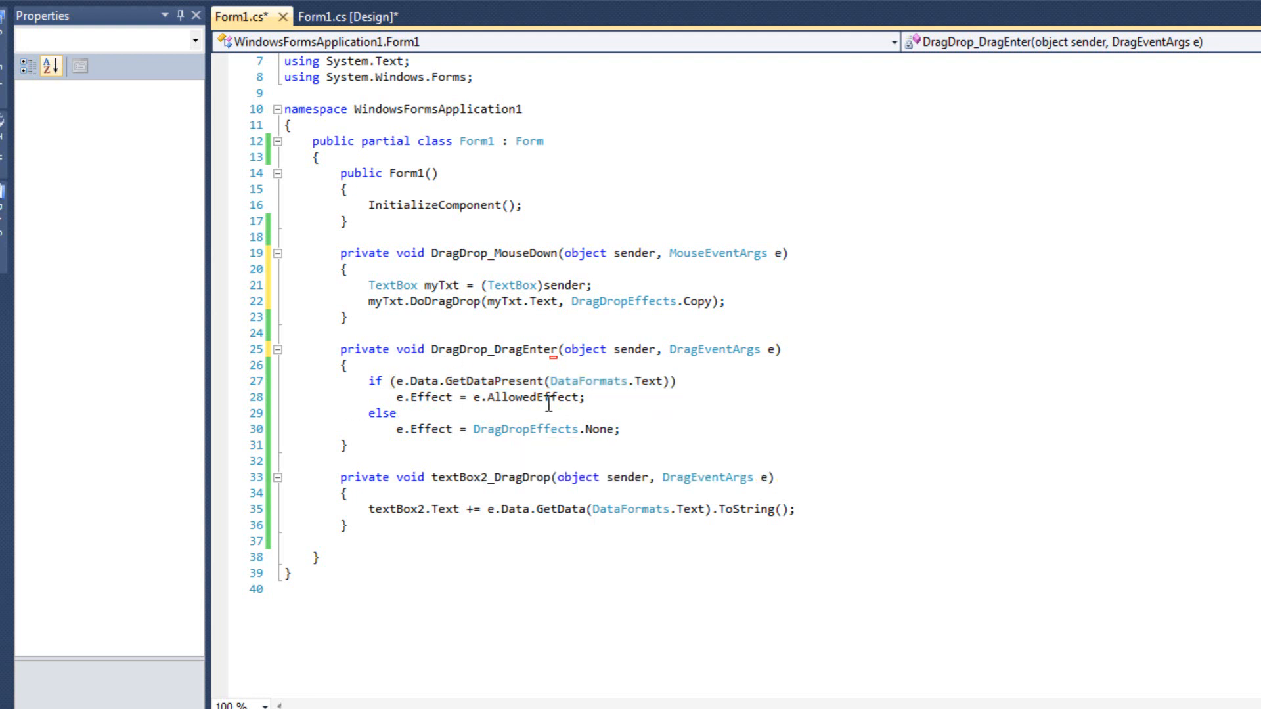
Step: Assign the DragDrop_DragDrop handler to textBox1's DragDrop event
scroll(down, 3)
text(DragDrop)
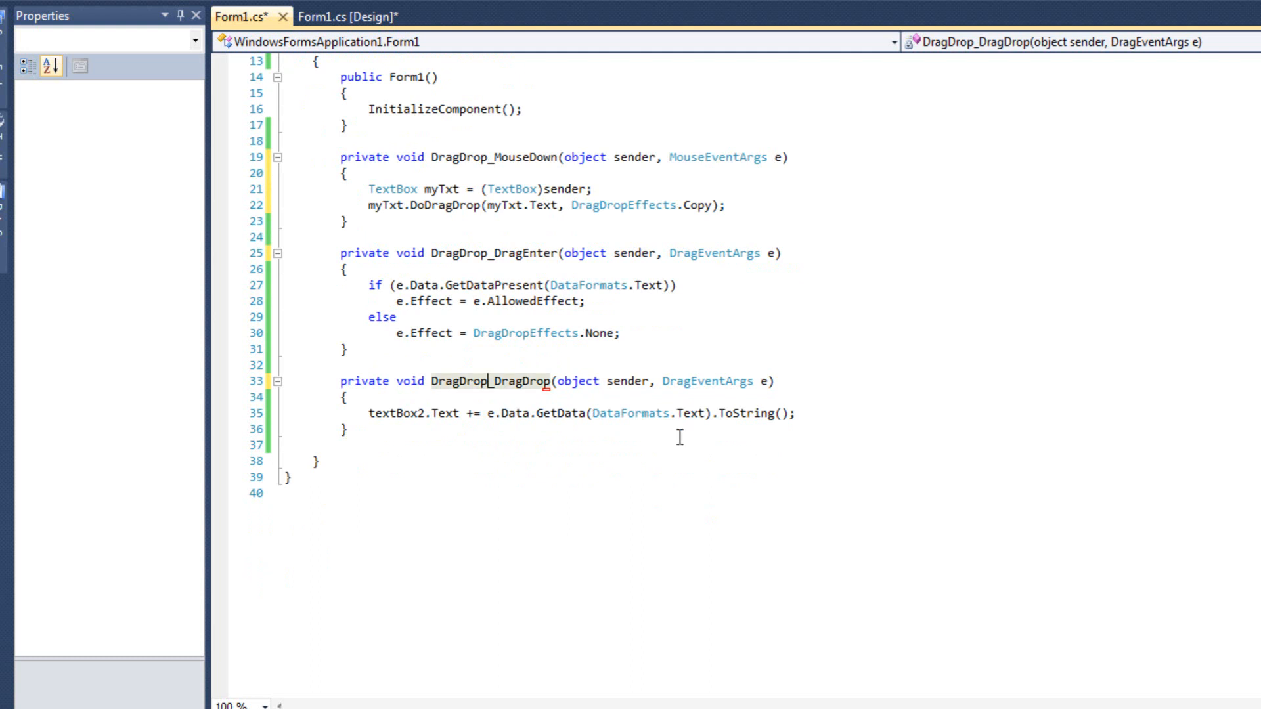
mouse_move(453, 243)
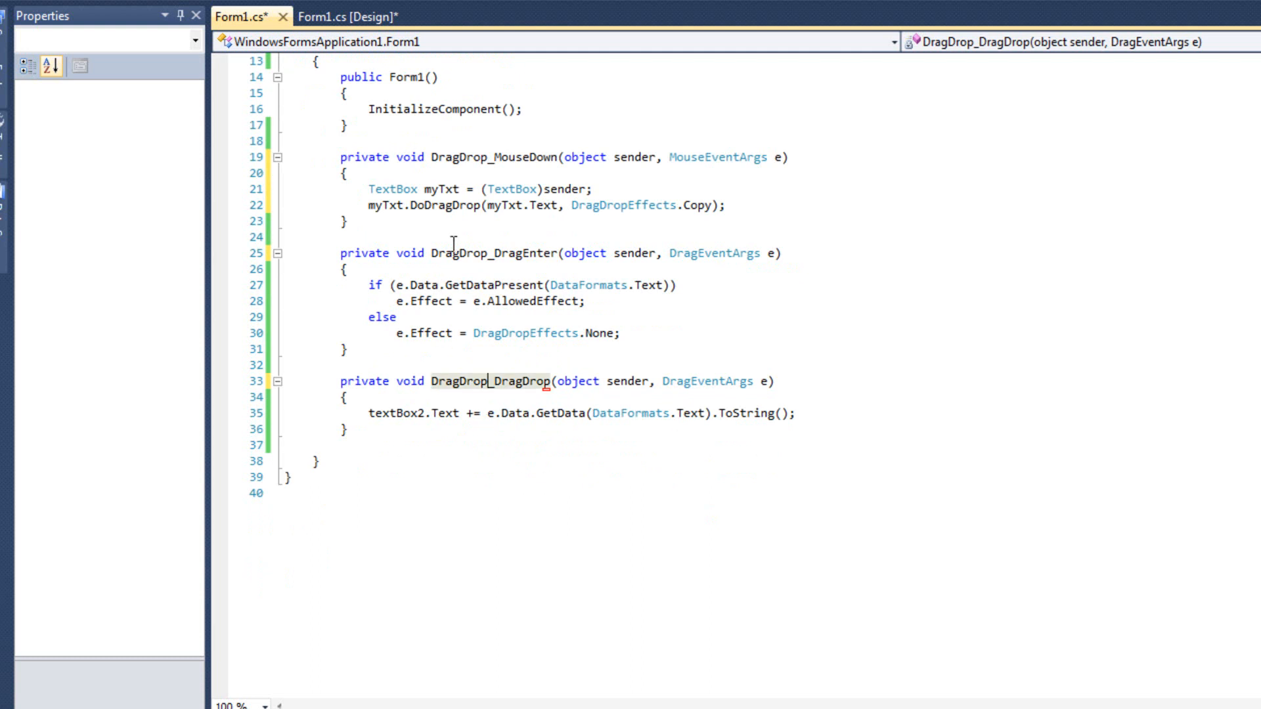
mouse_move(472, 440)
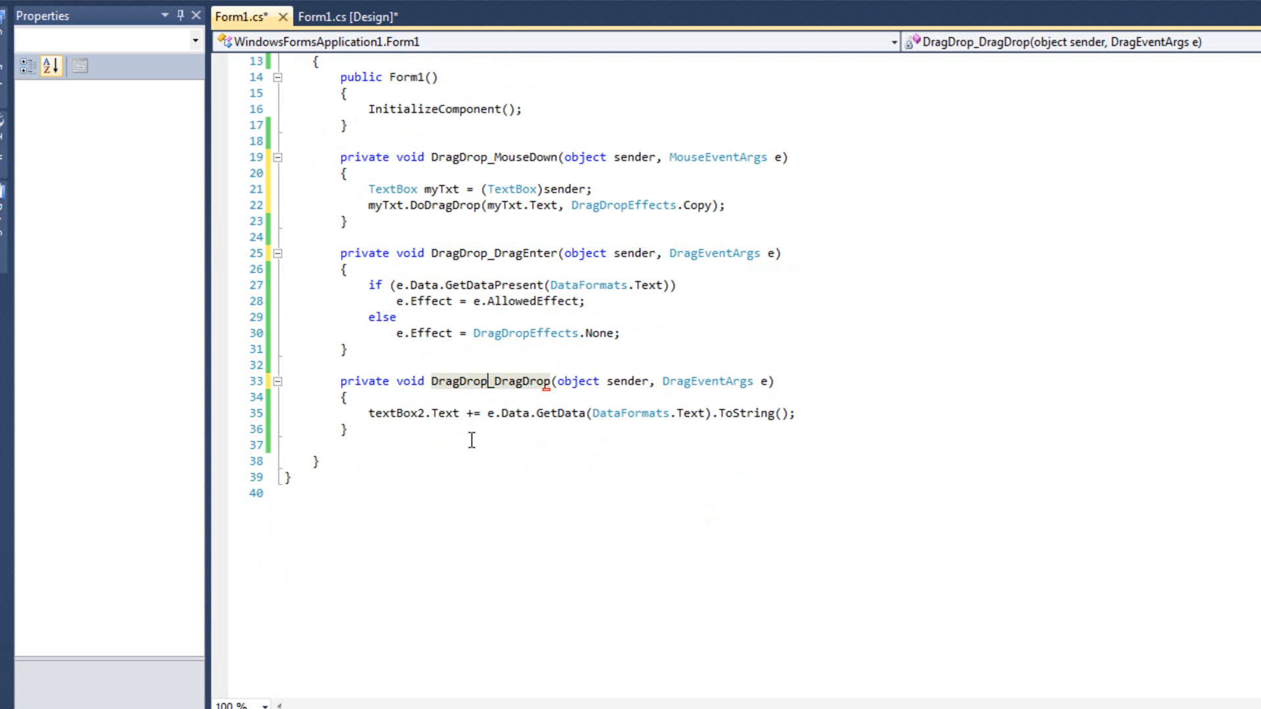
click(346, 17)
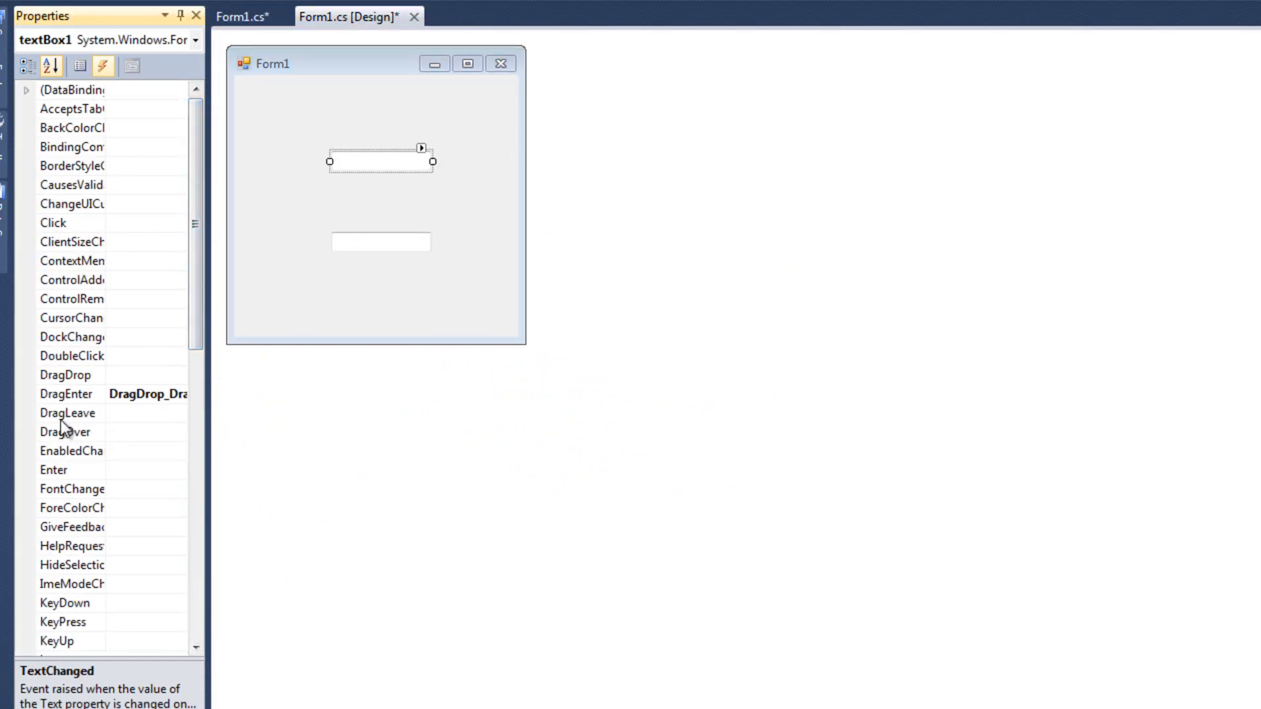
click(178, 374)
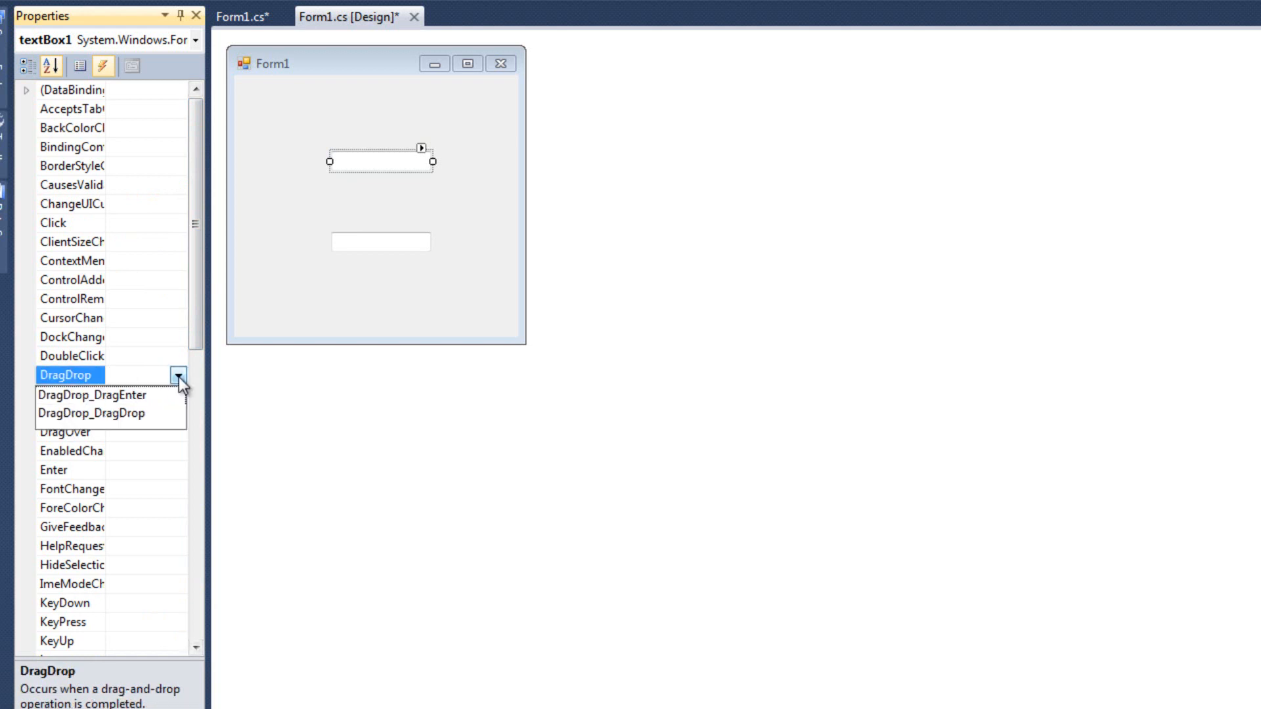
click(92, 412)
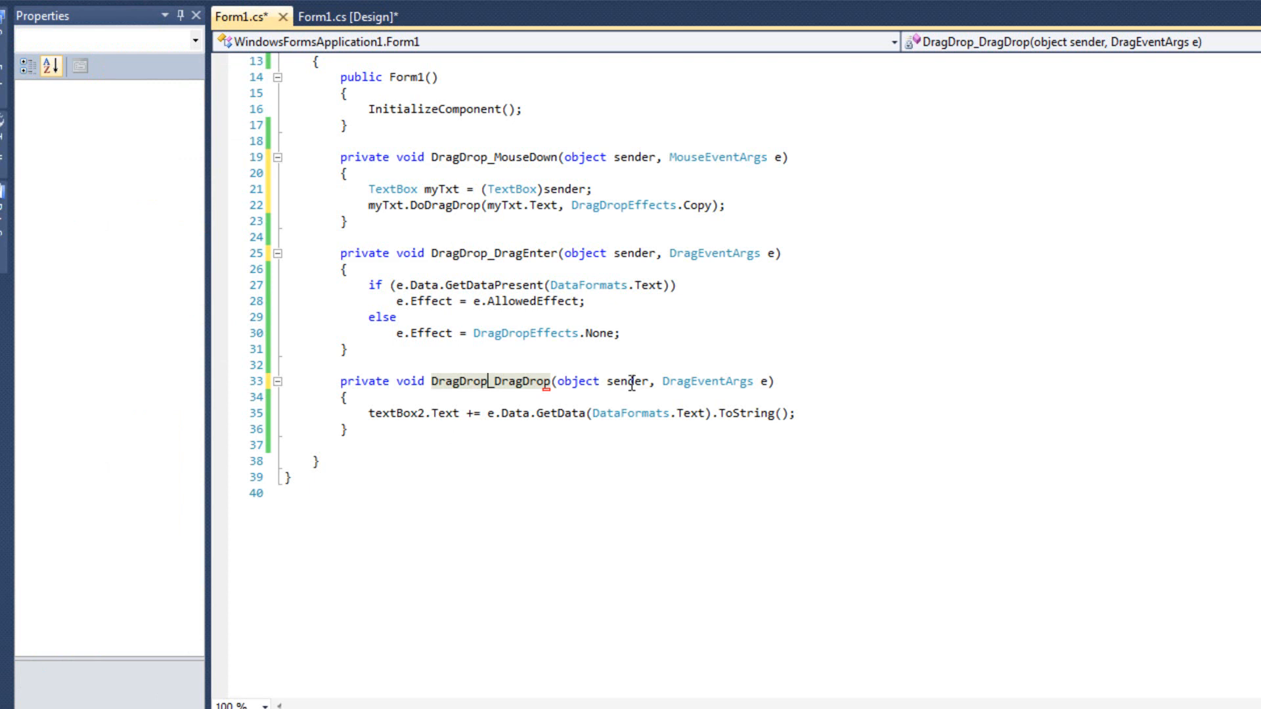
Step: Cast sender to TextBox myTxt in DragDrop_DragDrop and append dropped text to myTxt instead of textBox2
double_click(629, 380)
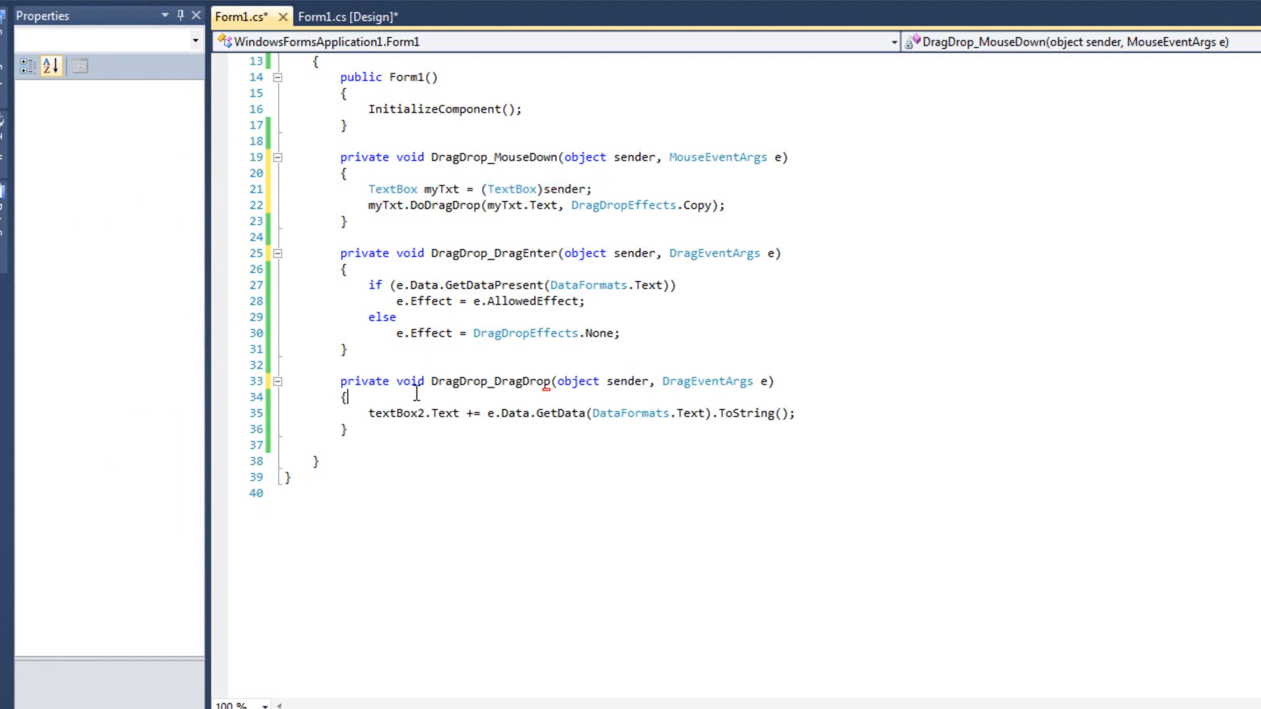
text(TextBox myTxt = (TextBox)sender;)
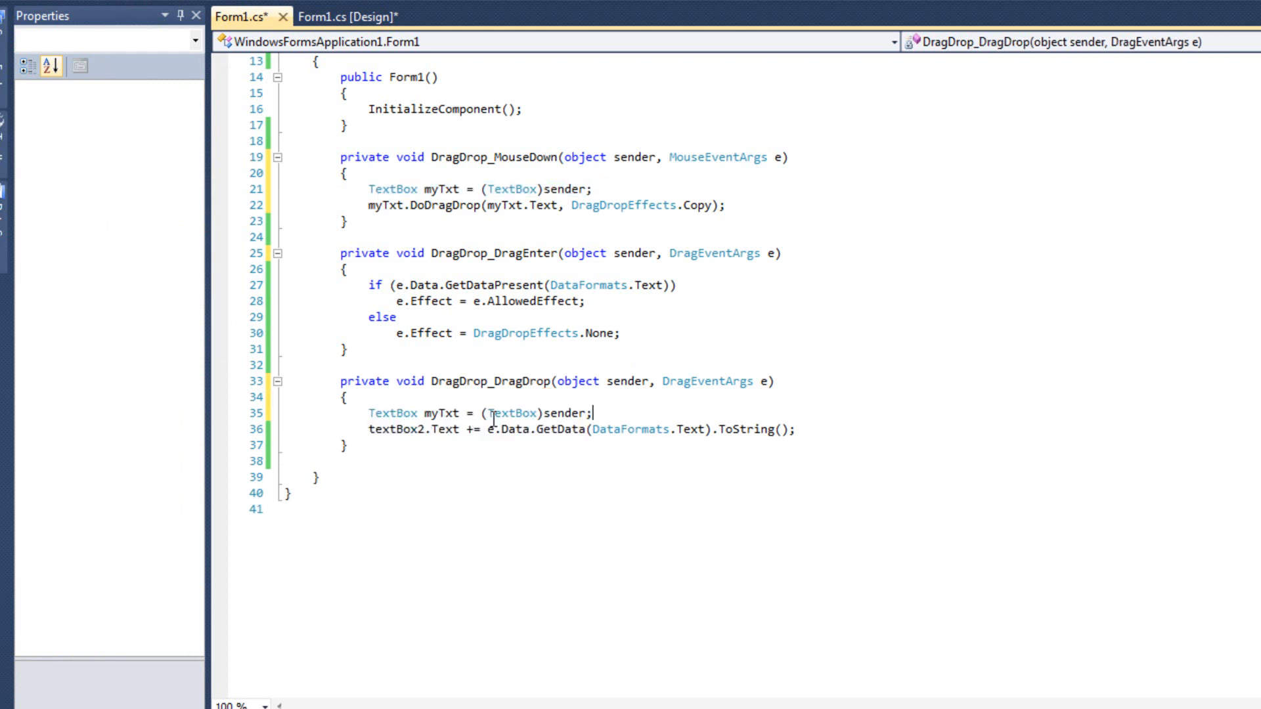
double_click(565, 412)
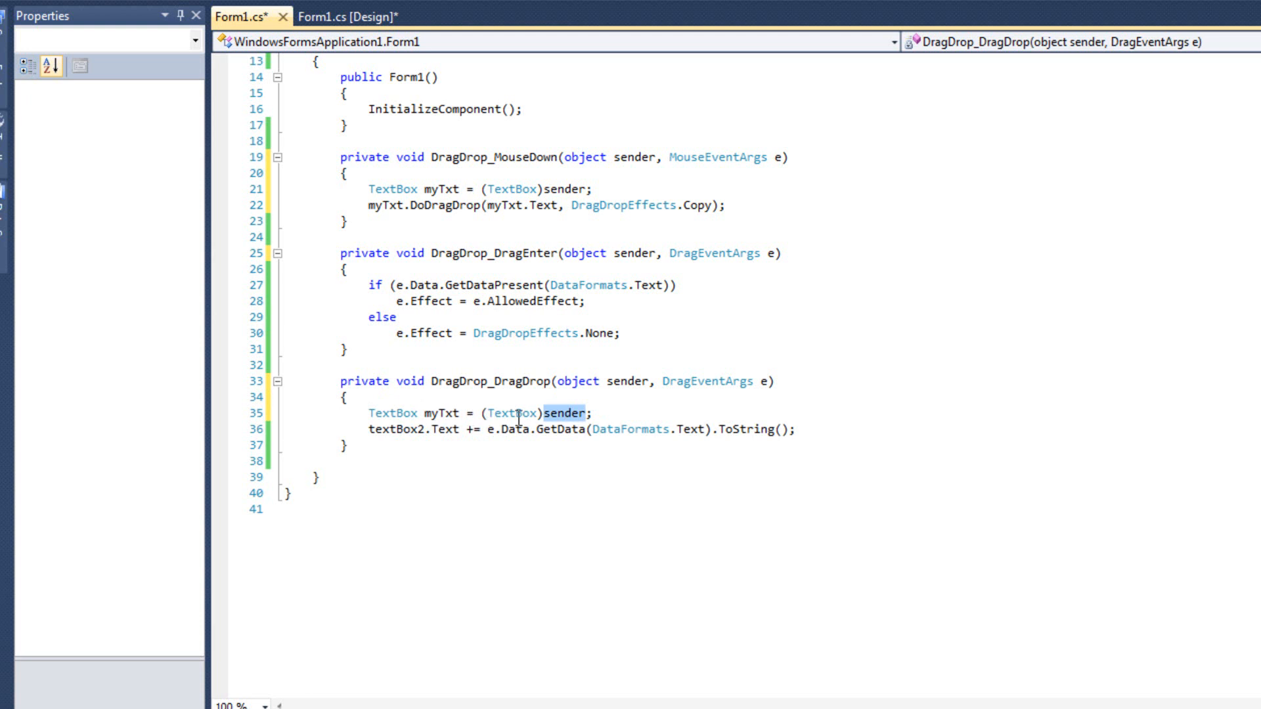
double_click(438, 413)
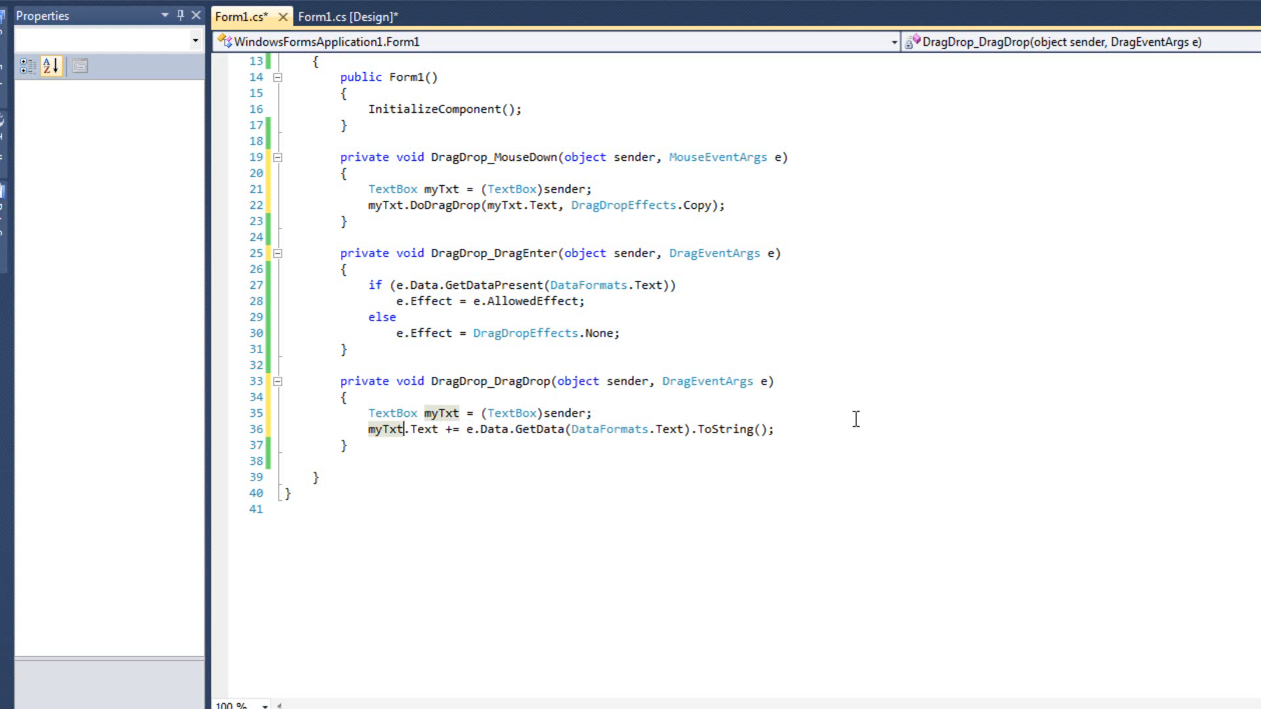
Step: Check textBox1's event wiring in the designer and start the application again
click(346, 16)
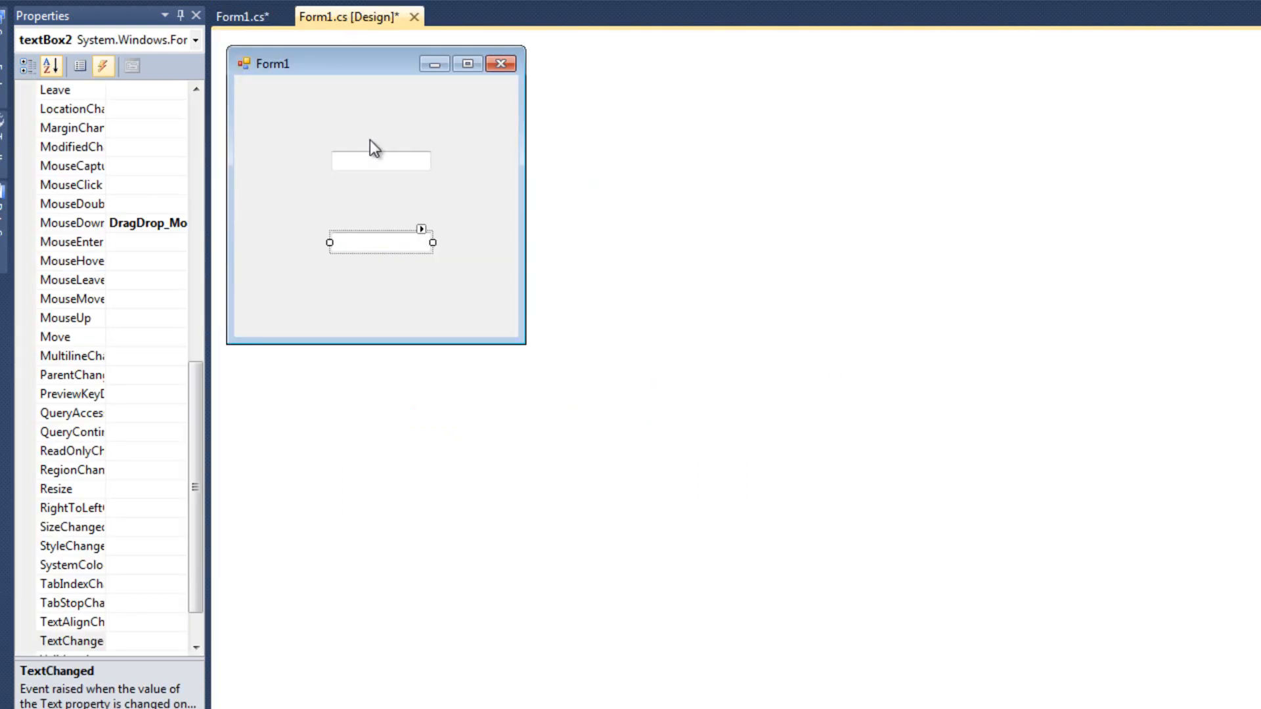
click(379, 161)
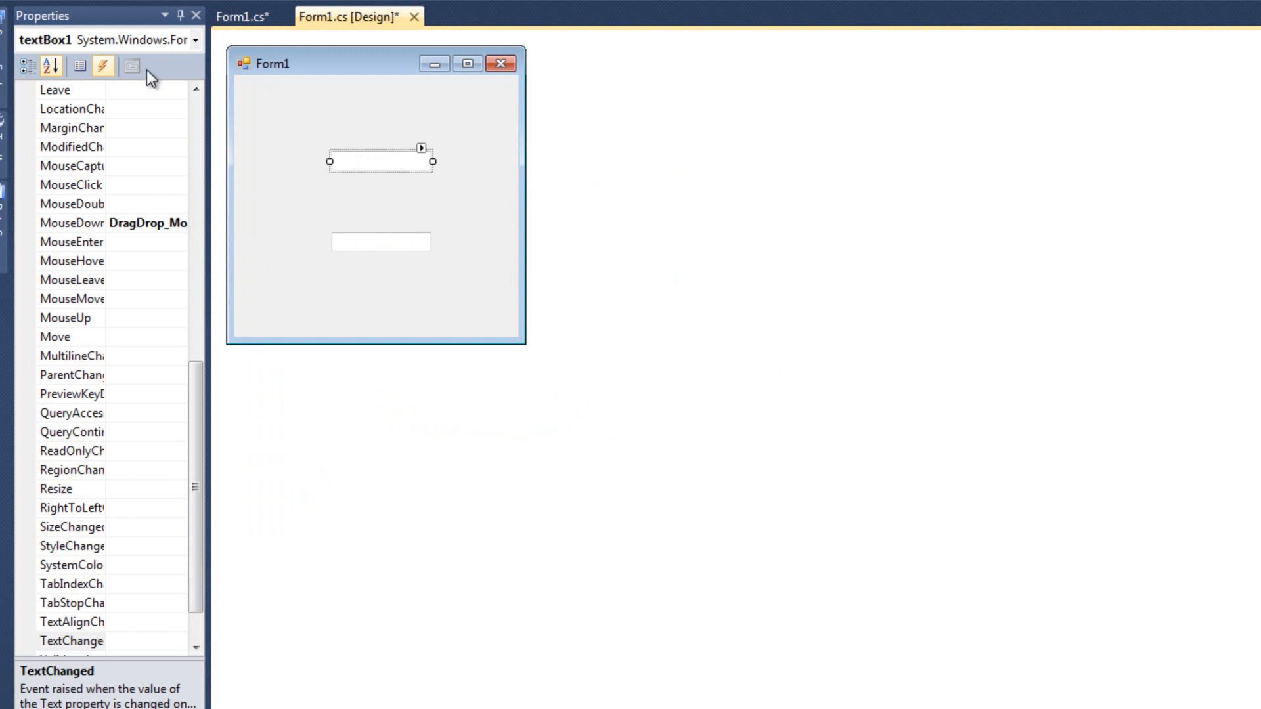
click(79, 67)
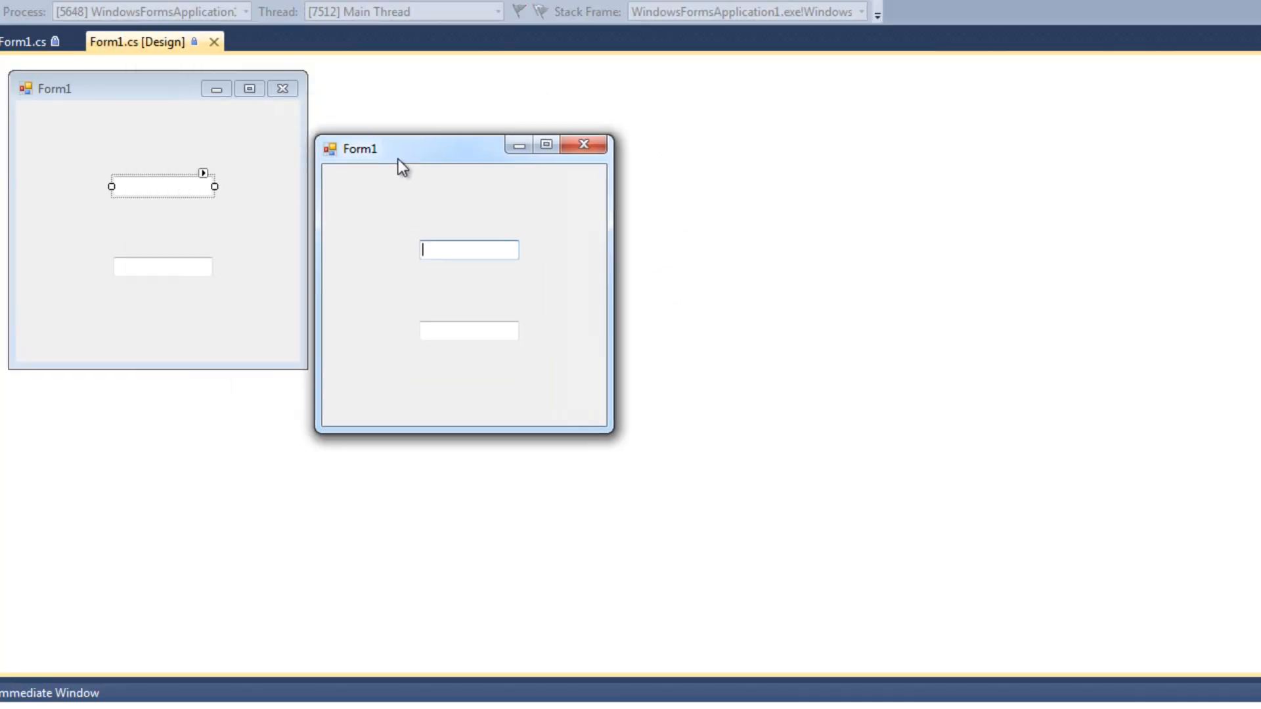
Step: Type 'gregbr' and 'gergfegergre' into the boxes and drag text between them to confirm it appends
text(gregbr)
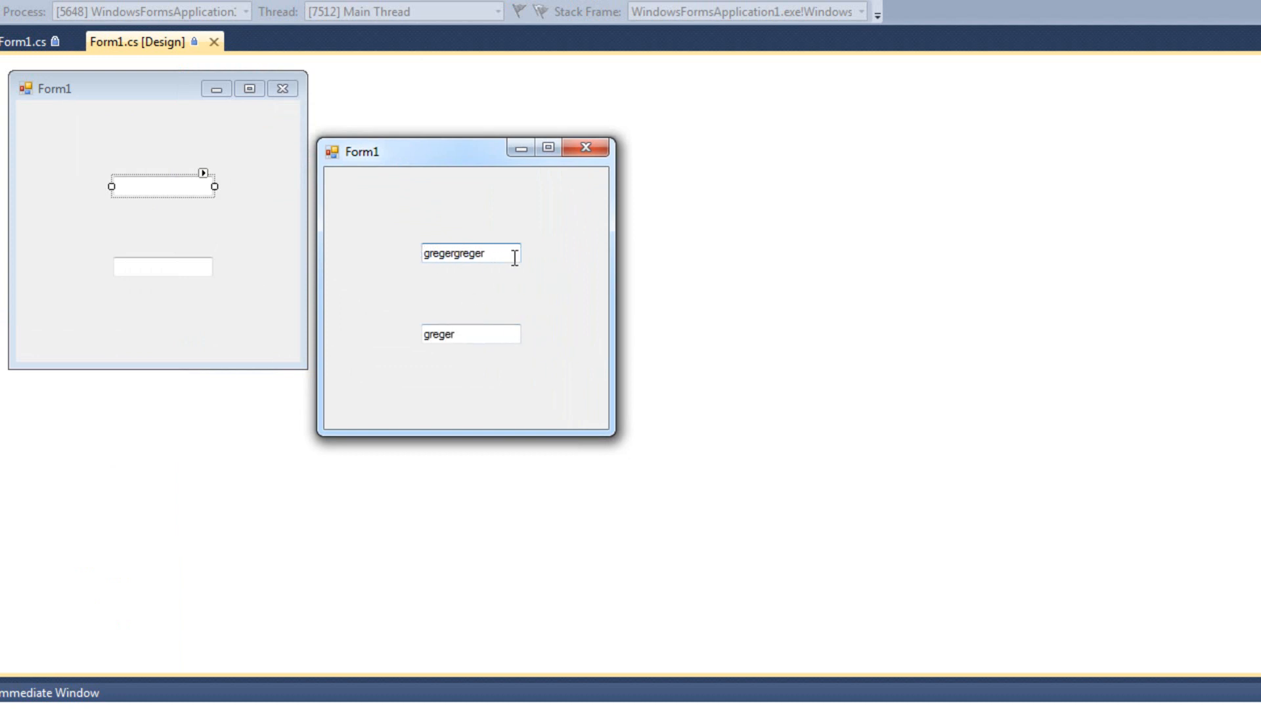
text(gregerg)
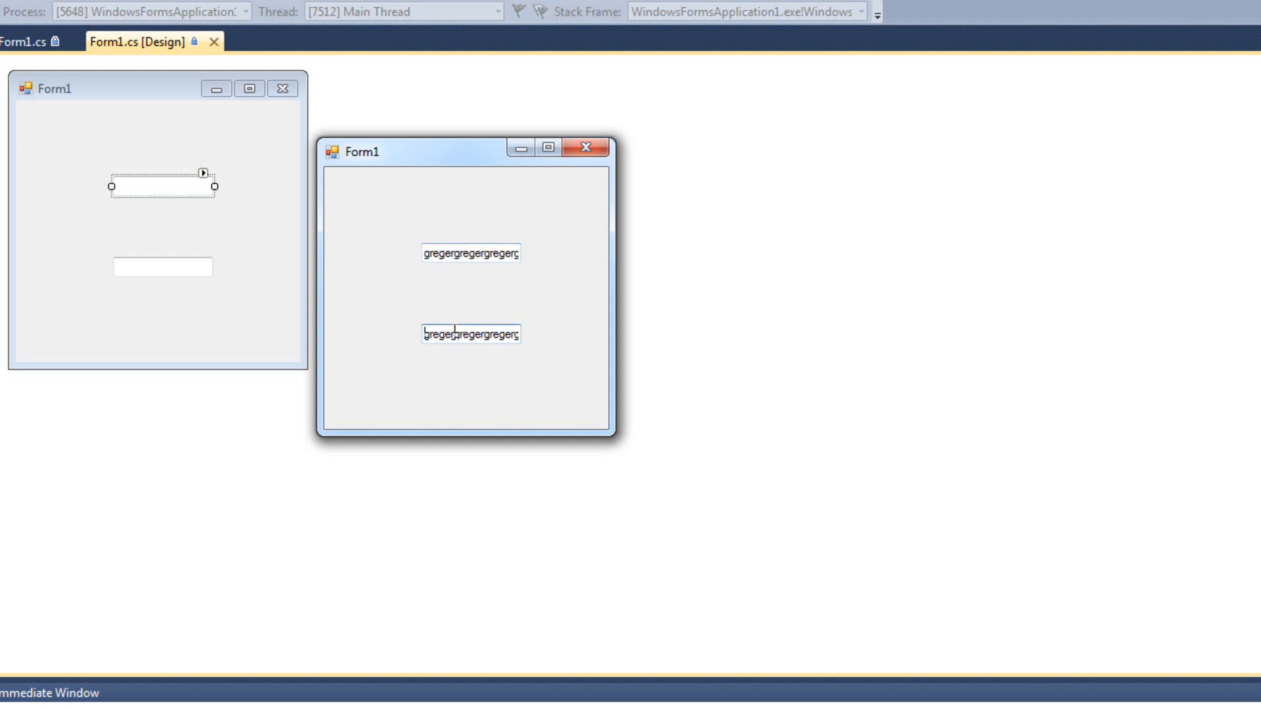
click(586, 147)
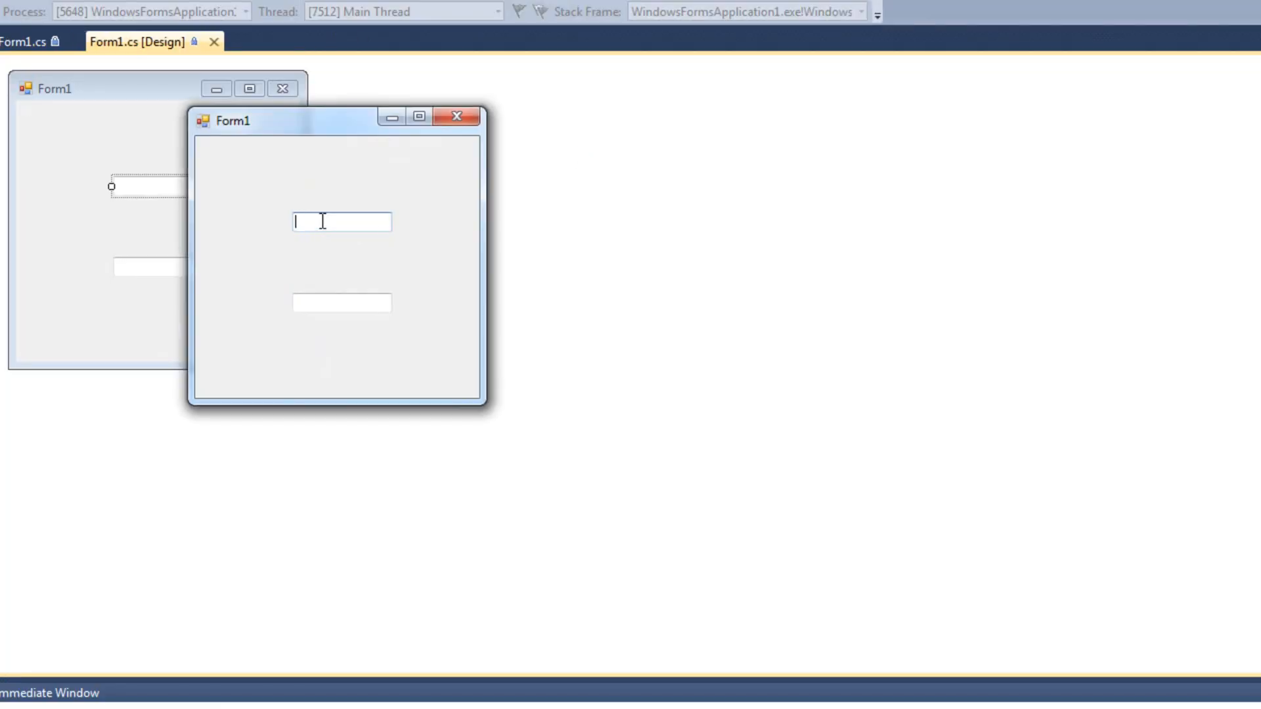
text(gergfegergre)
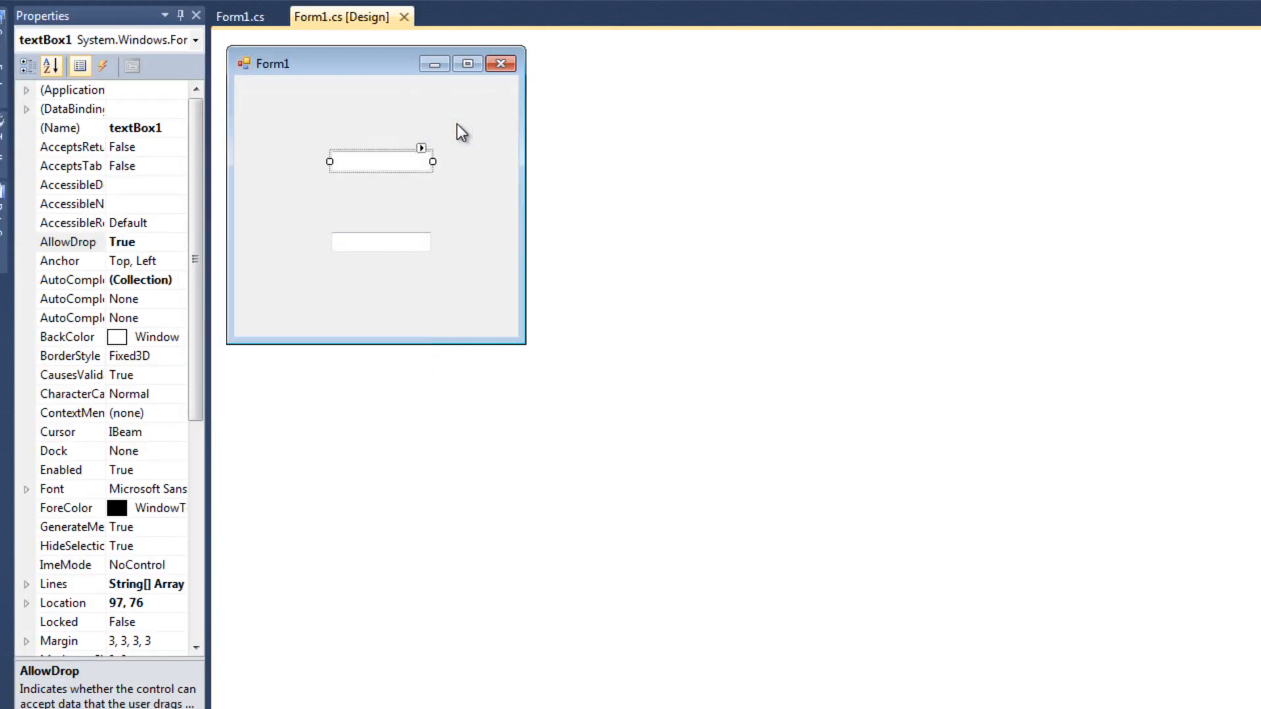
Step: Declare a 'private Object dragDropInitiator;' field in Form1
click(240, 16)
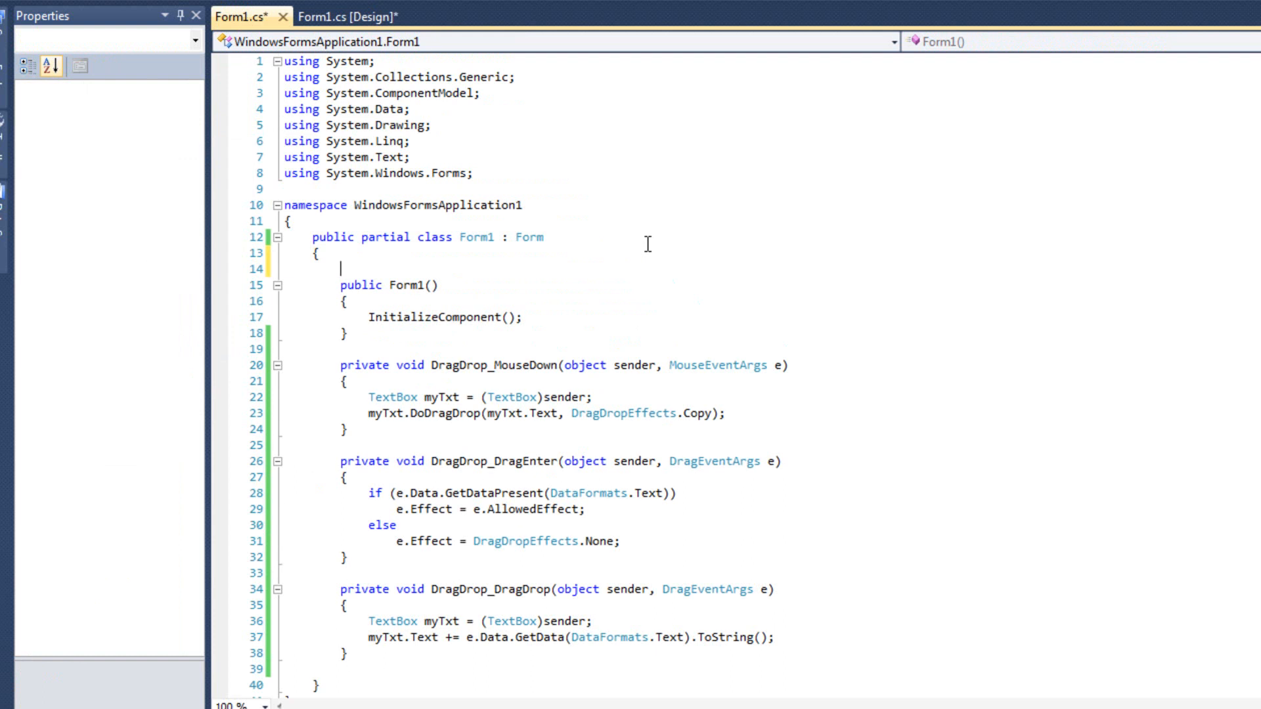
text(pi)
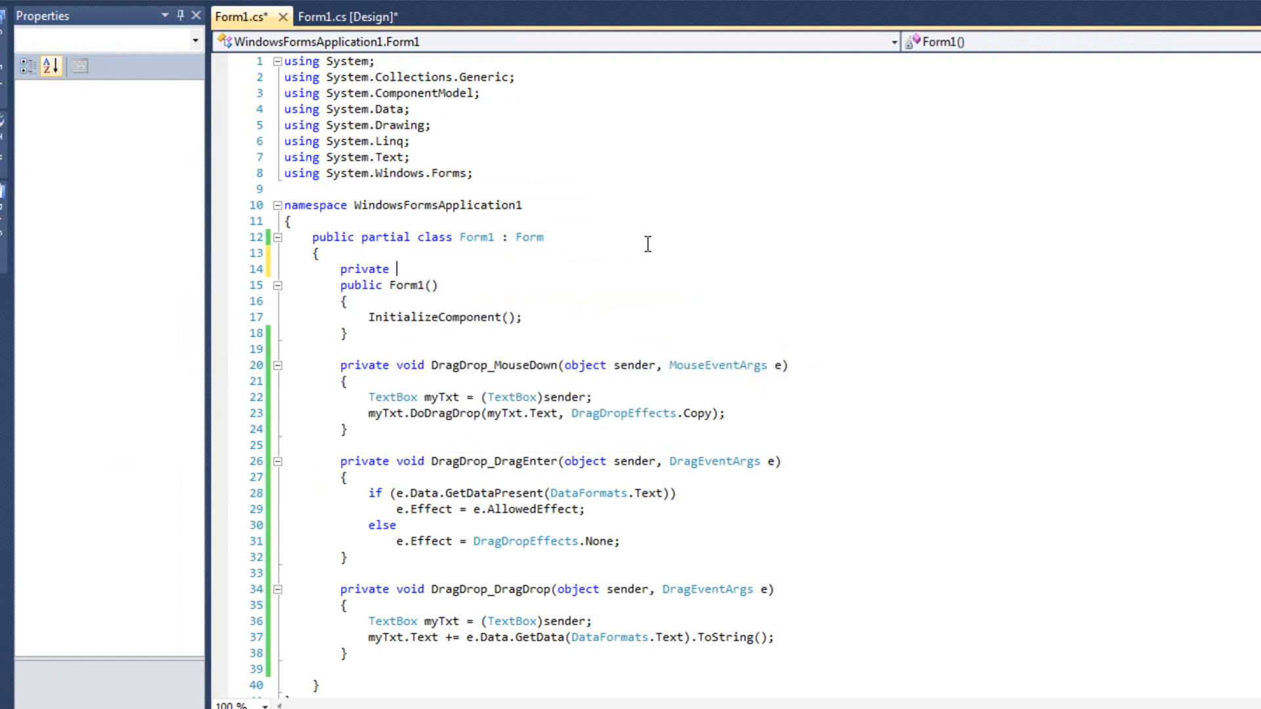
text(drag)
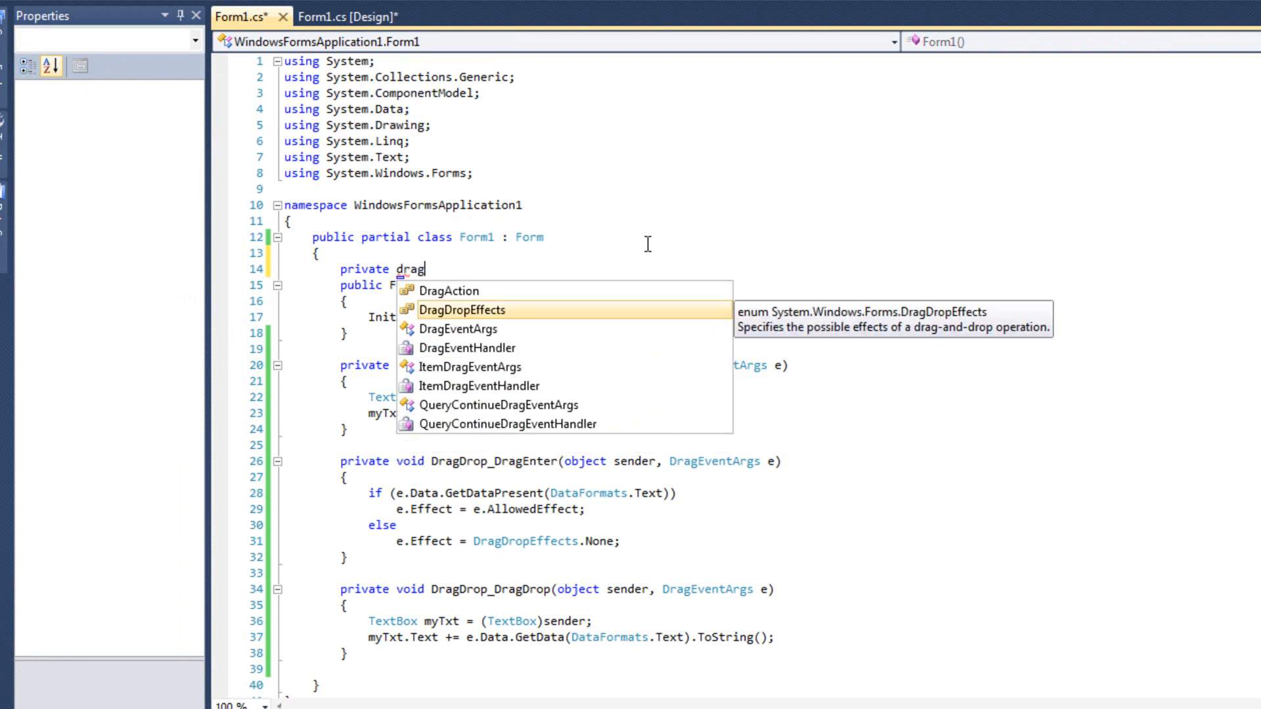
text(DropIniti)
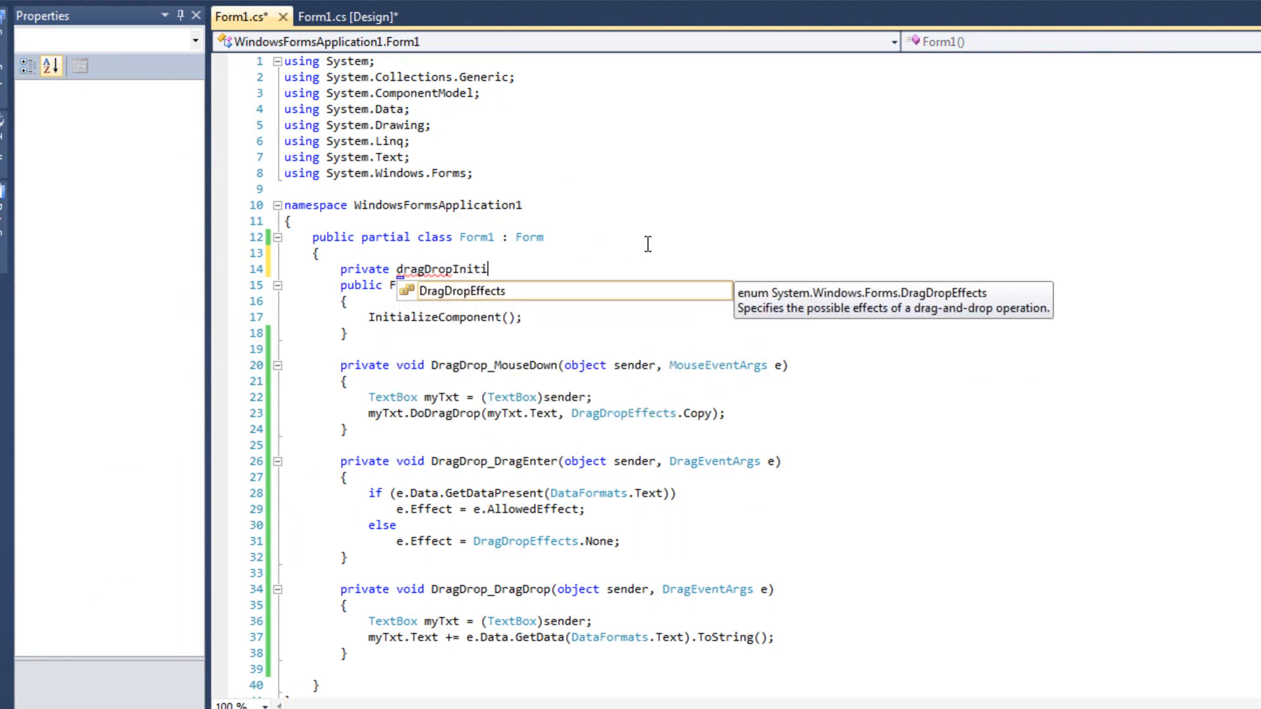
text(ator)
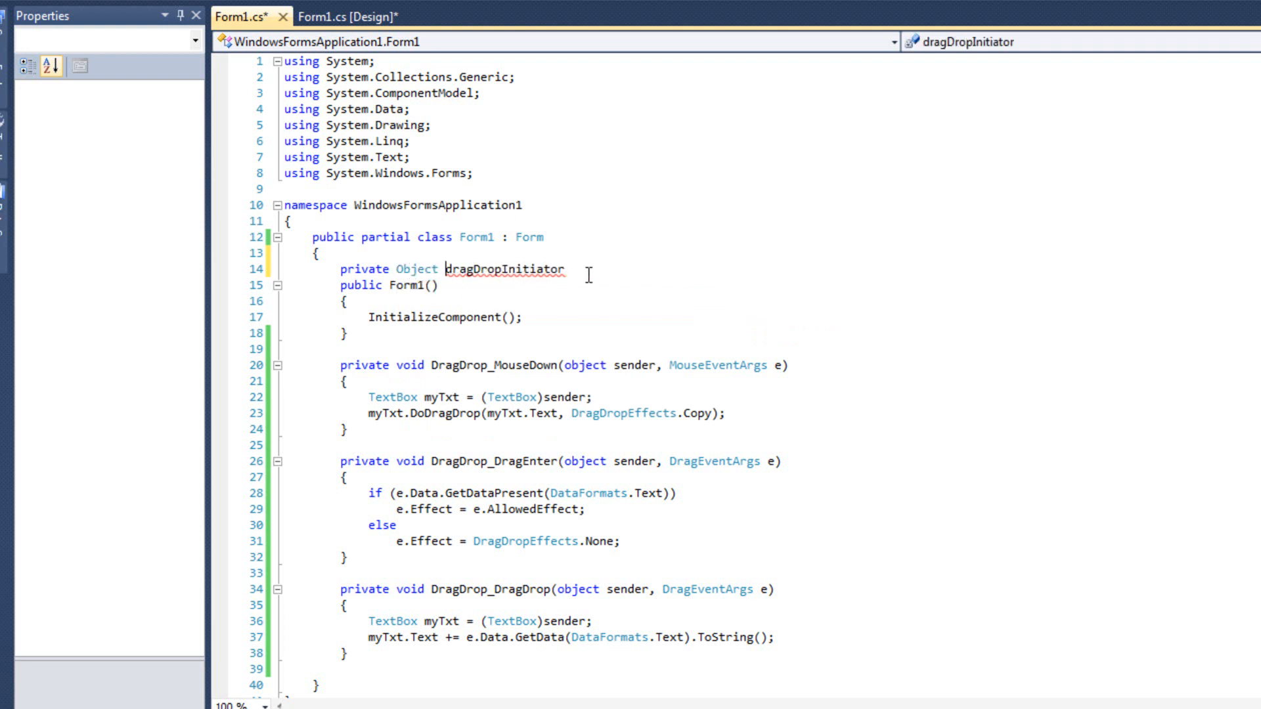
text(;)
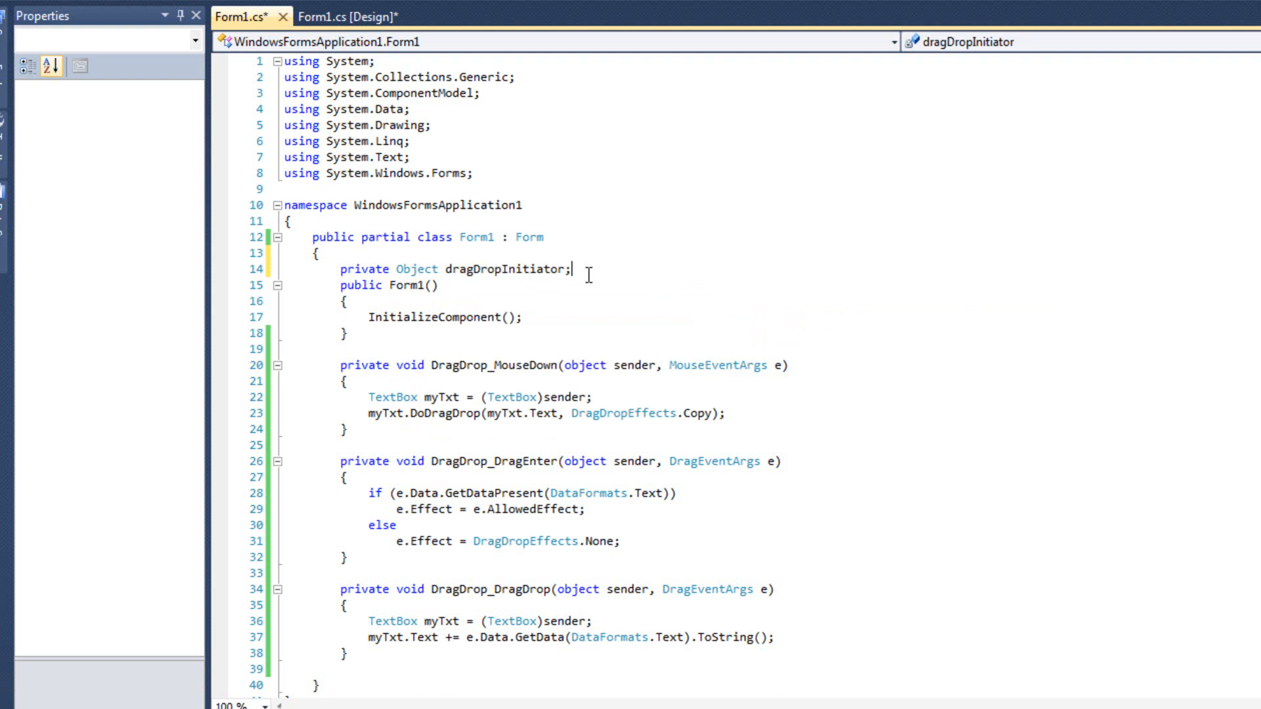
mouse_move(508, 313)
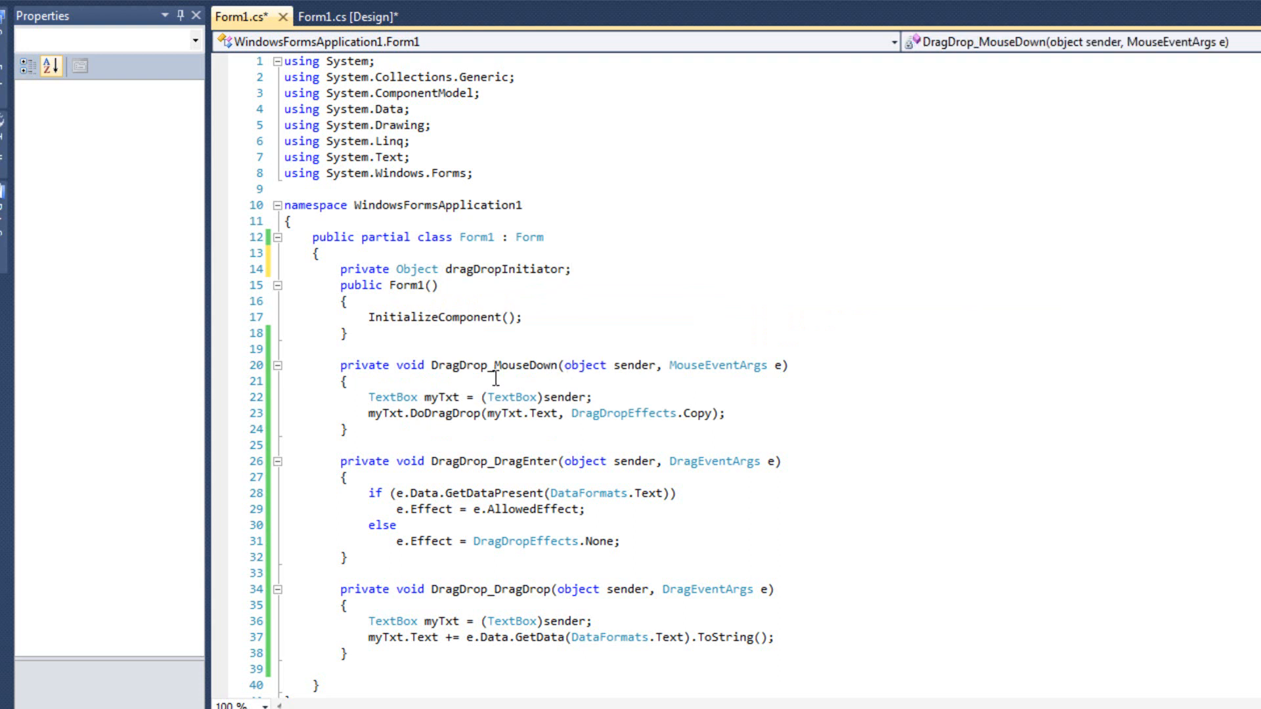
Step: Set dragDropInitiator = sender in DragDrop_MouseDown and return early in DragDrop_DragDrop when sender matches it
text(dragDropInitiator)
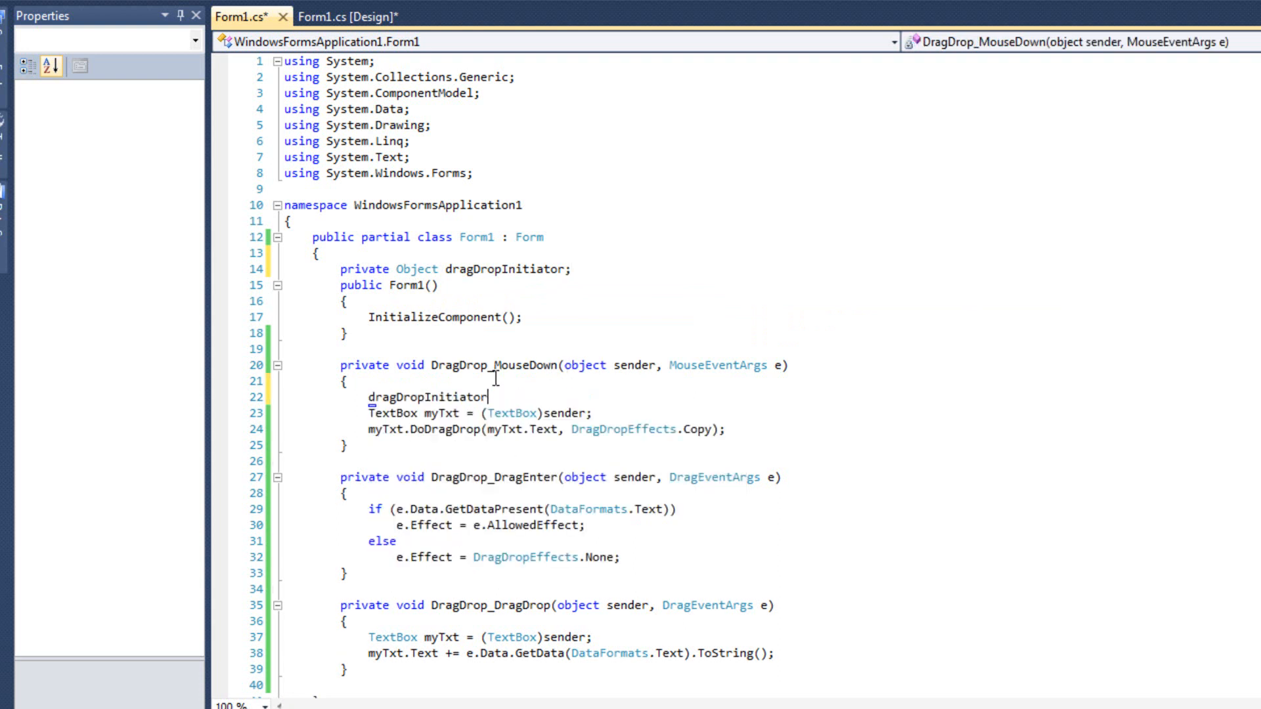
text(= sender;)
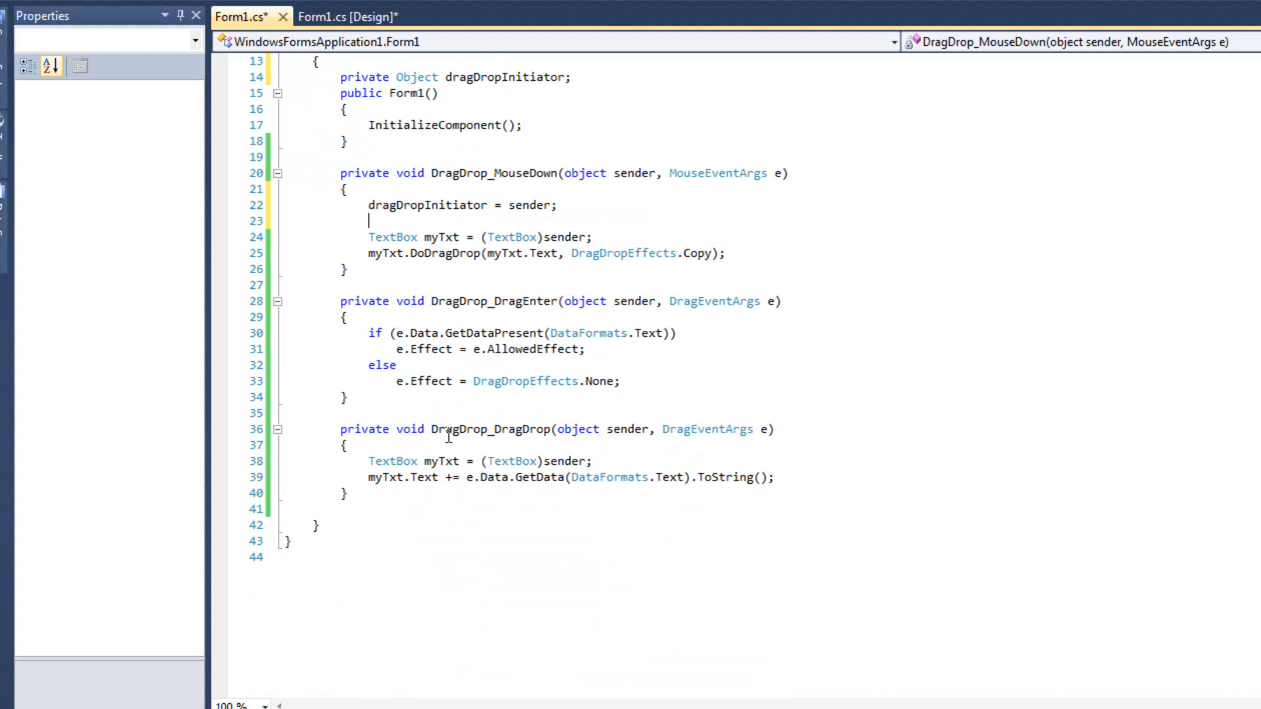
mouse_move(536, 300)
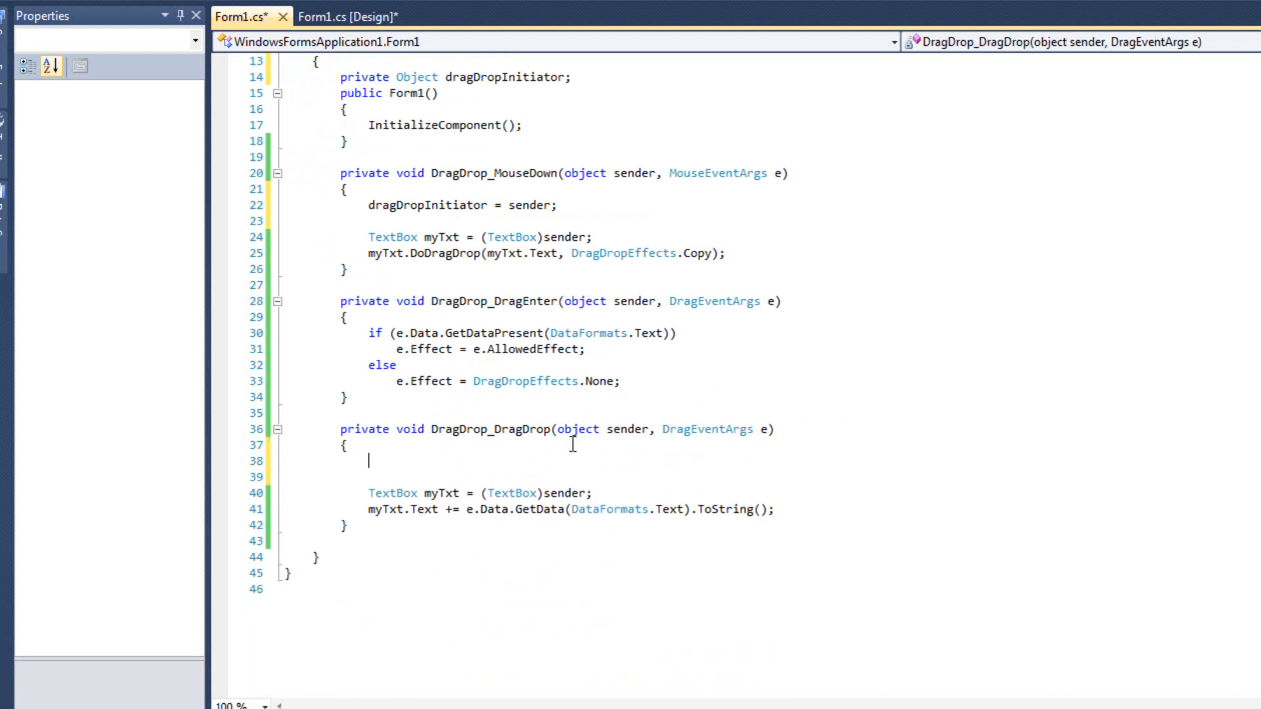
text(if(sender = dr)
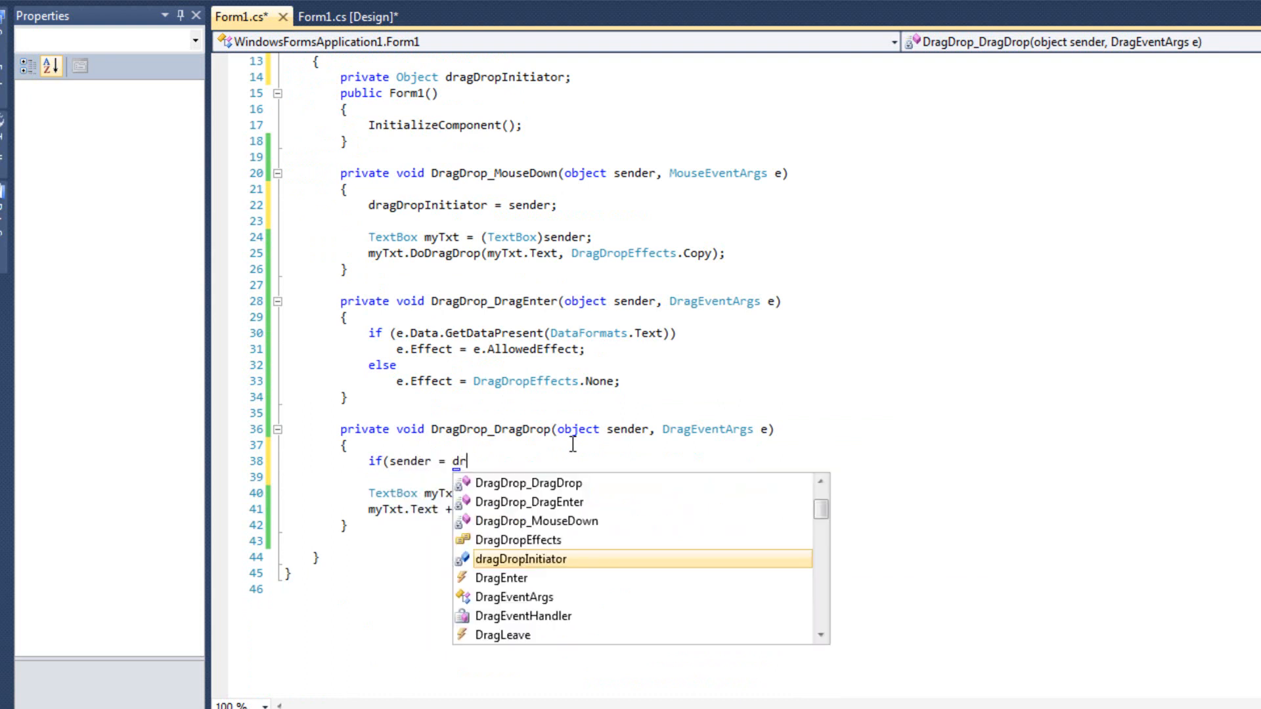
text(=)
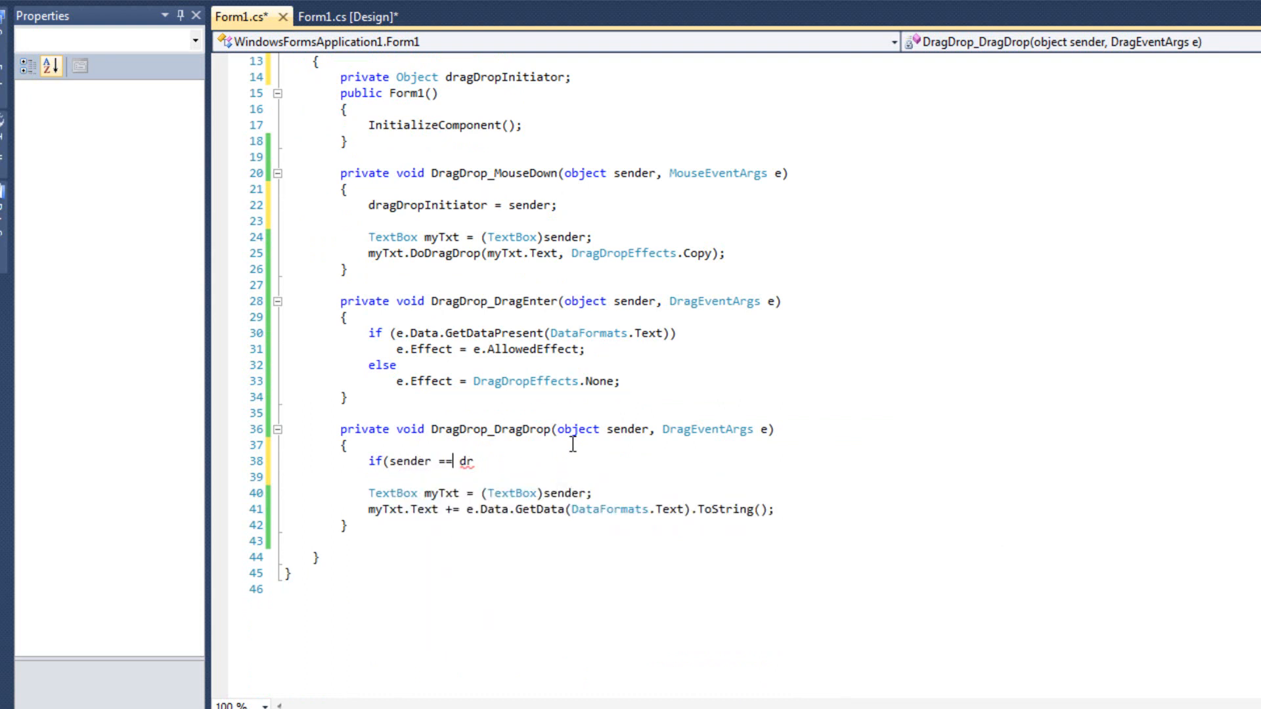
text(agDropInitiator) return;)
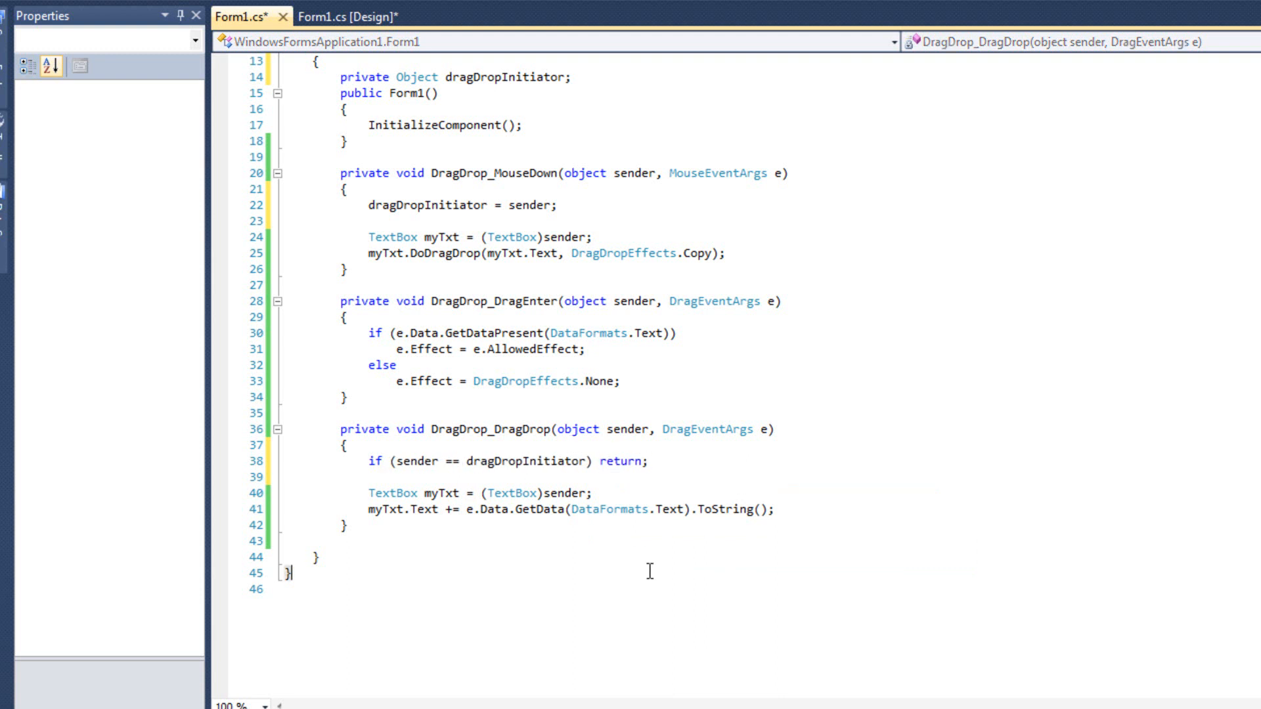
mouse_move(507, 456)
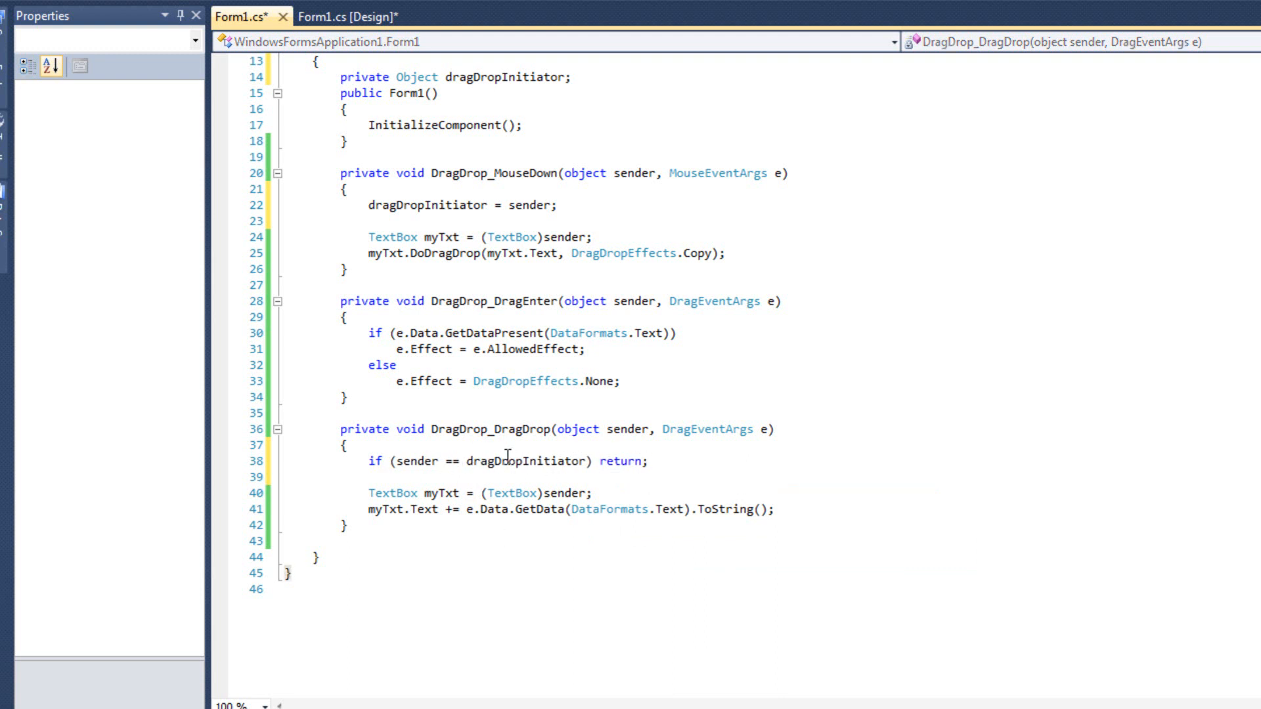
mouse_move(531, 461)
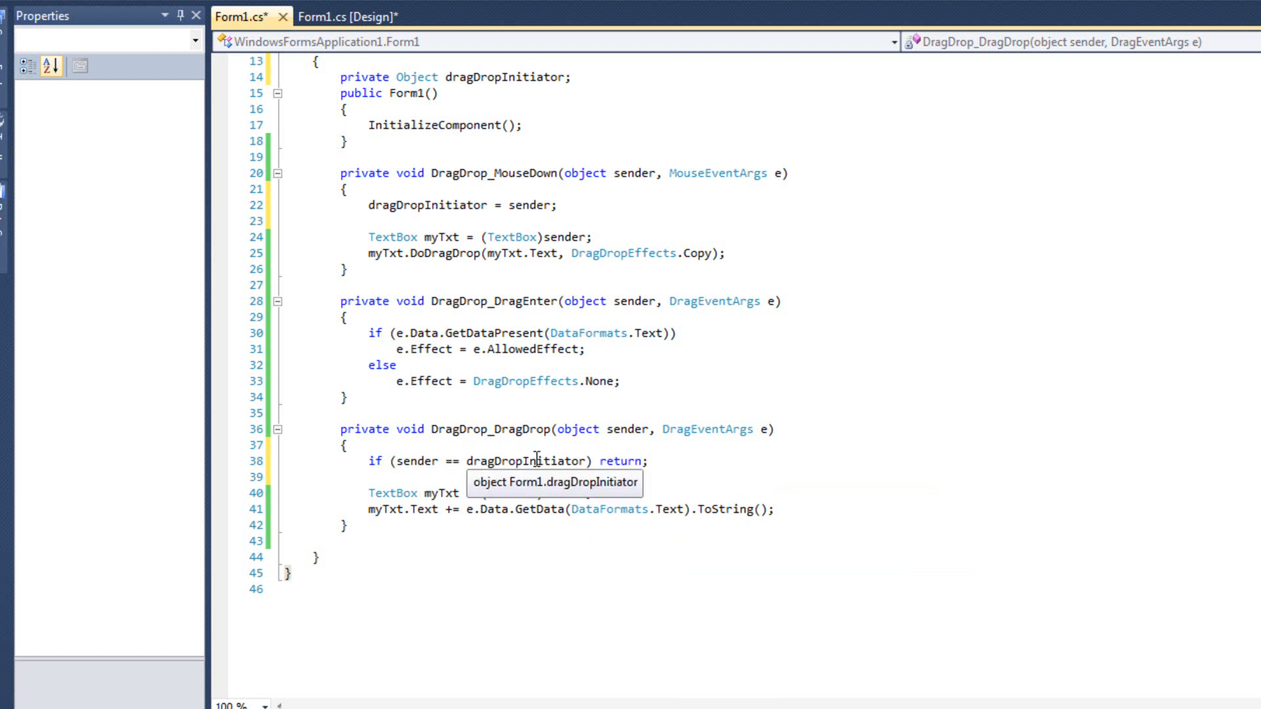
mouse_move(412, 463)
text(fwefe)
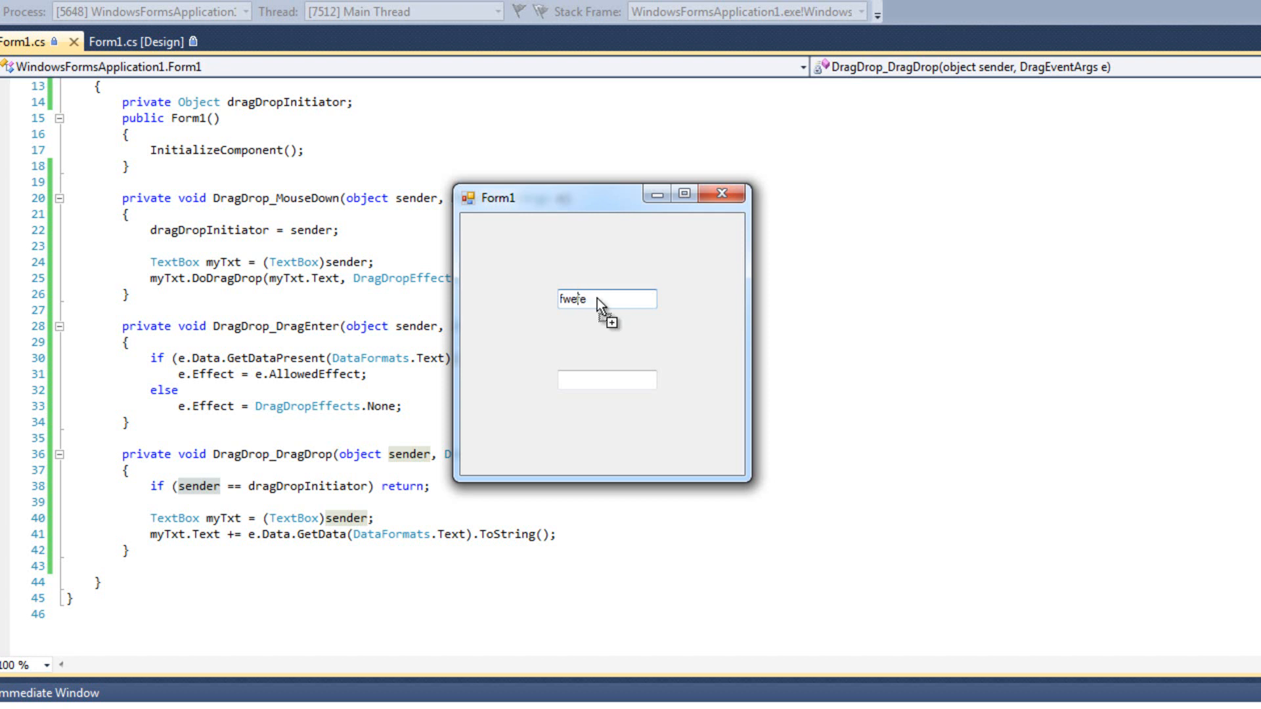
Step: Move 'if (sender == dragDropInitiator) return;' from DragDrop_DragDrop to the top of DragDrop_DragEnter
drag(606, 300, 607, 380)
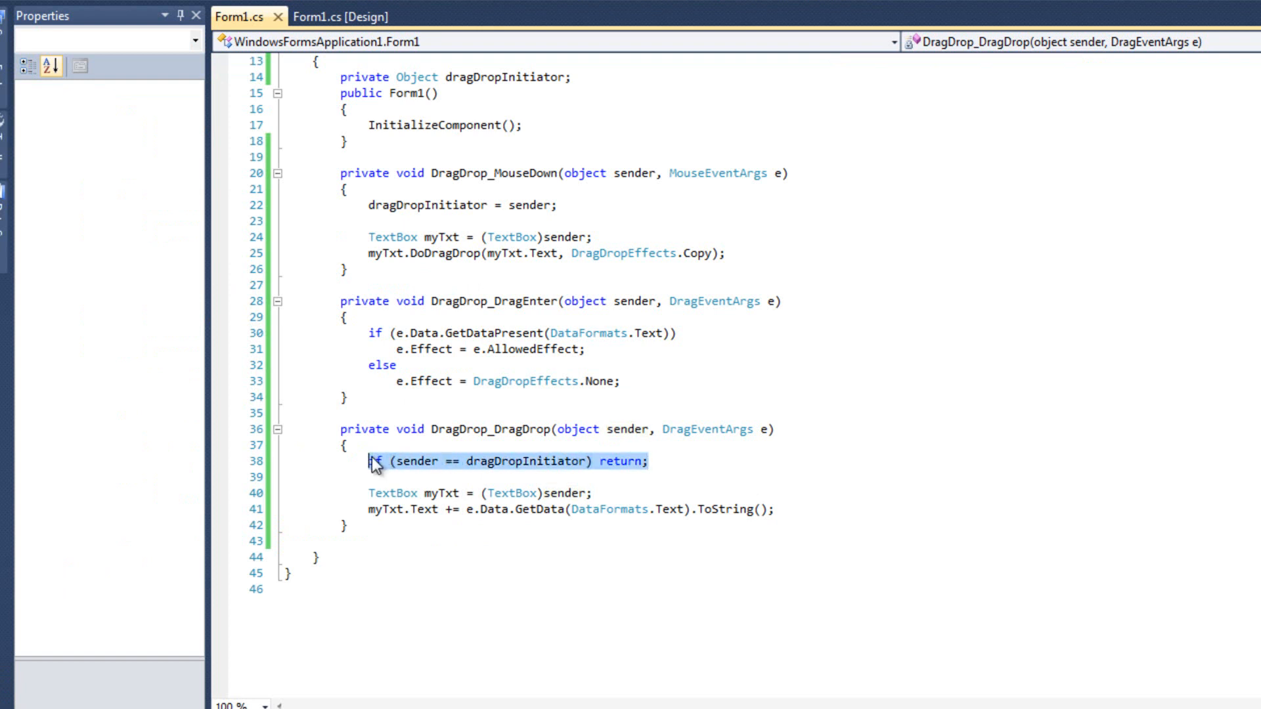
key(Delete)
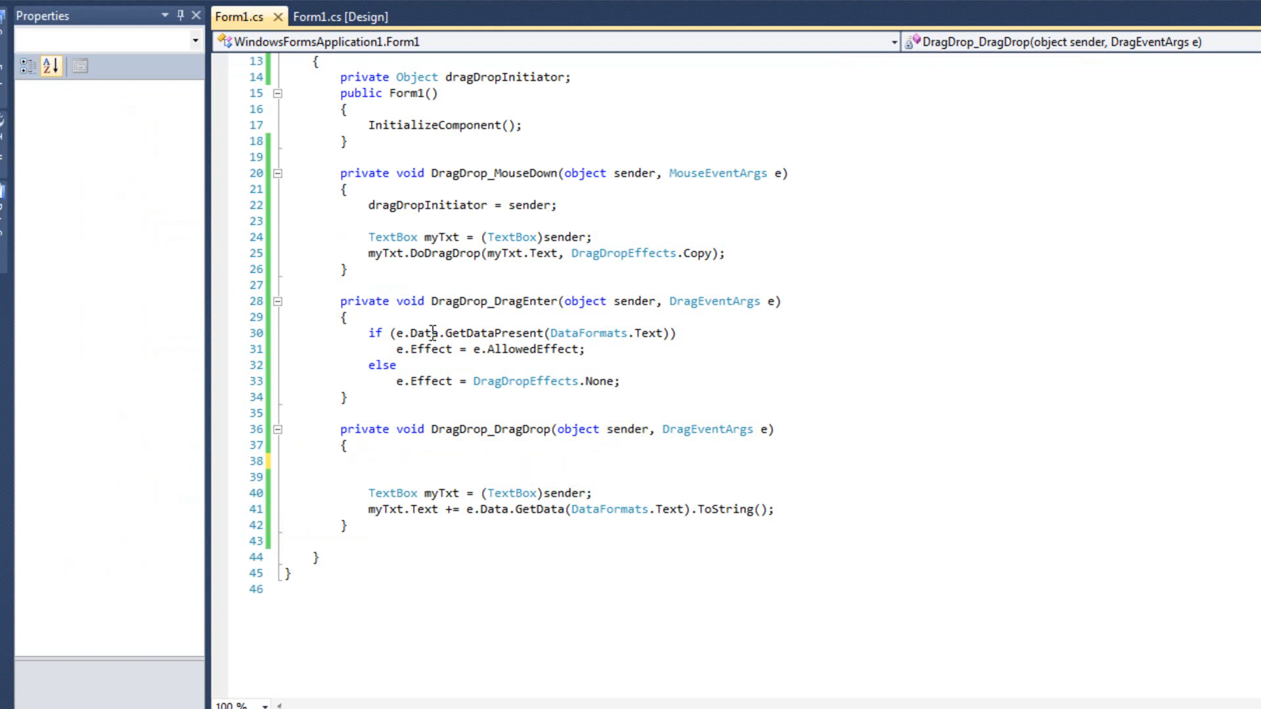
text(if (sender == dragDropInitiator) return;)
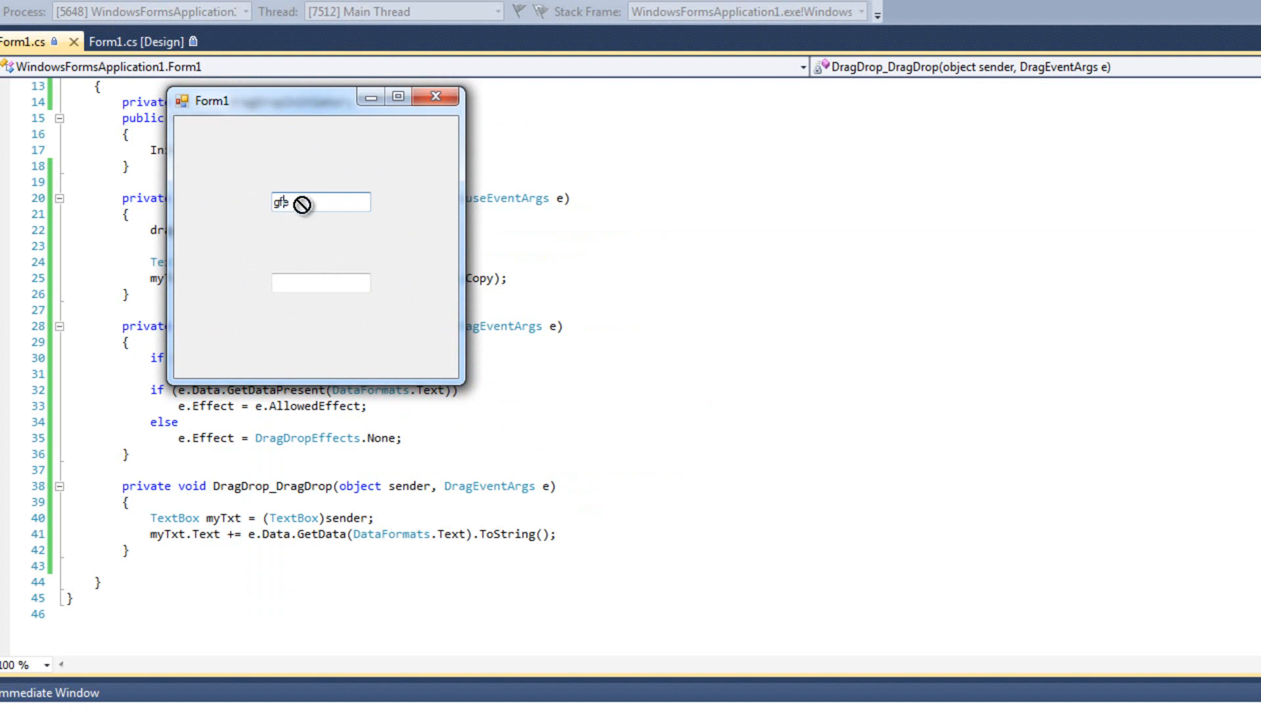
Step: Confirm textBox1 refuses its own dragged text while textBox2 still accepts it
drag(302, 202, 320, 283)
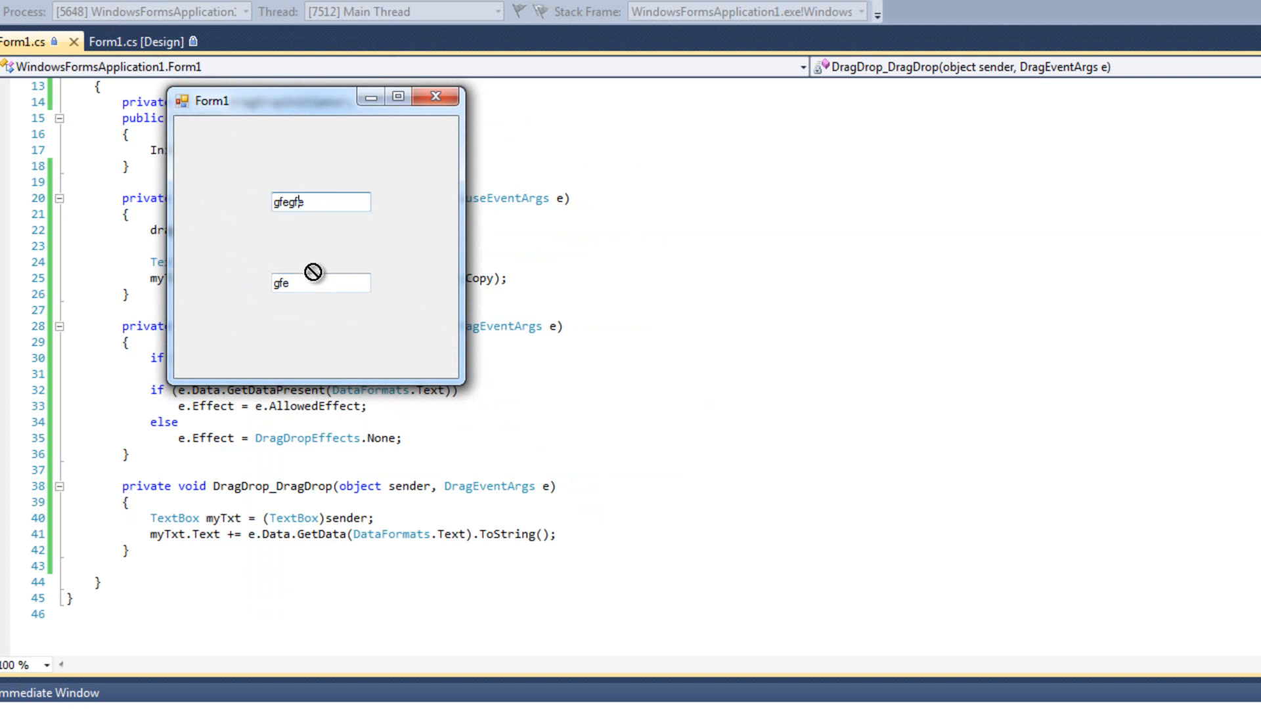
drag(313, 283, 320, 203)
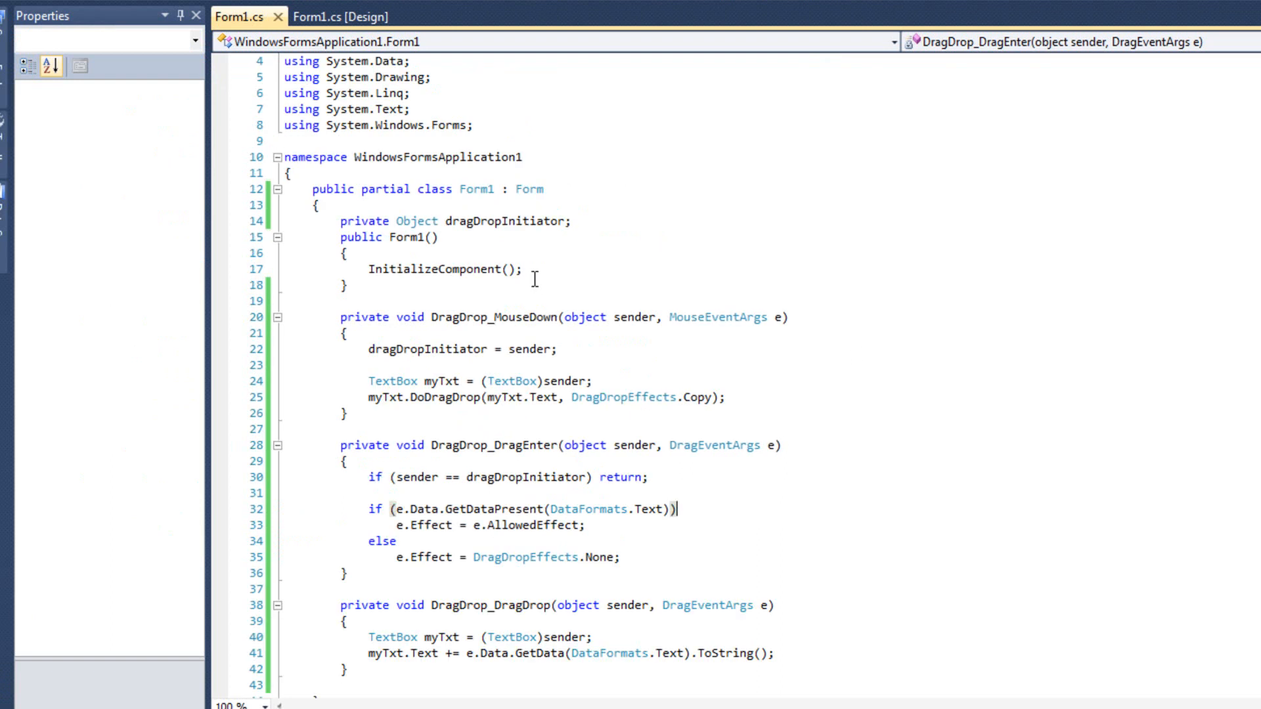
scroll(down, 3)
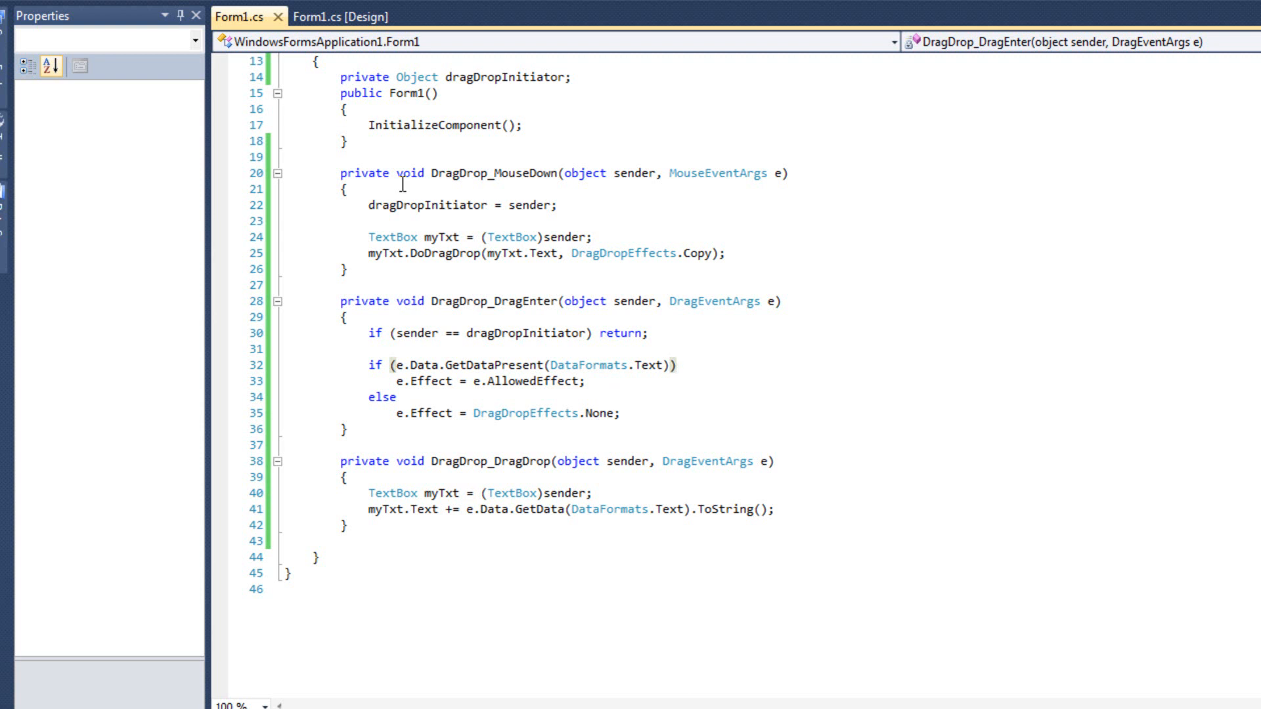
click(343, 16)
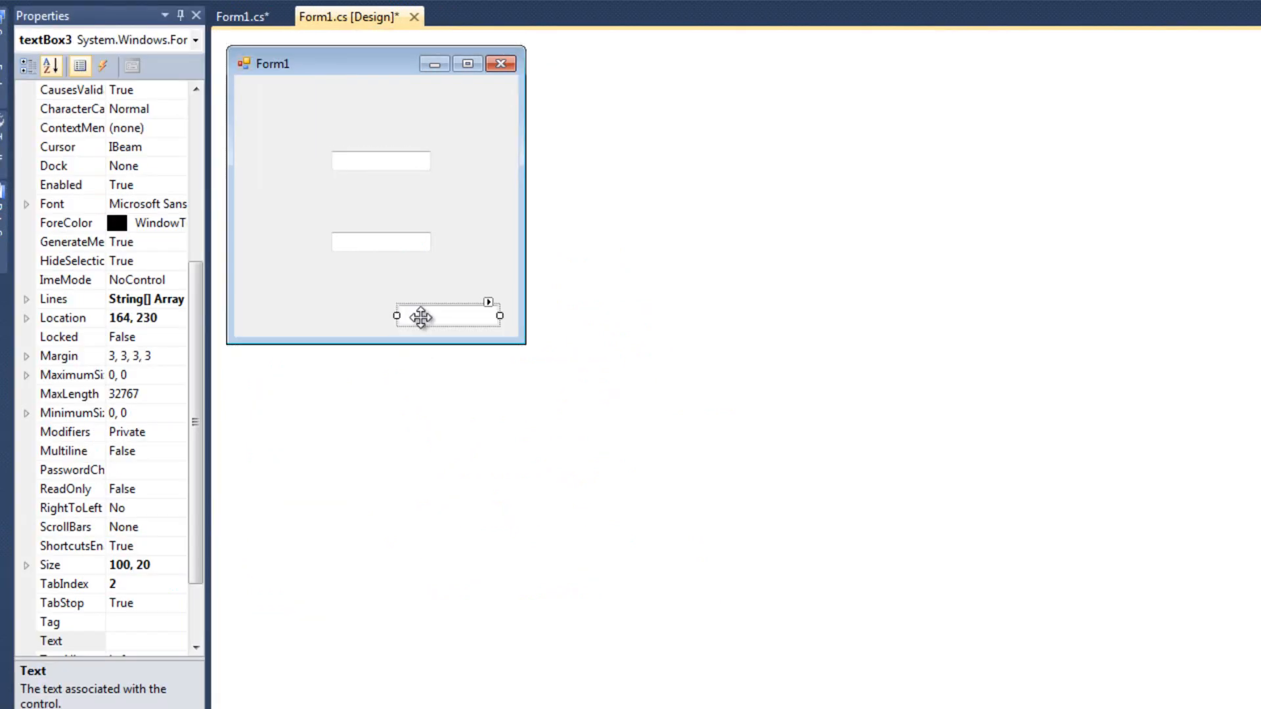
Step: Align textBox3 under the others, set AllowDrop True, and show its events for wiring the DragDrop handlers
drag(422, 315, 379, 292)
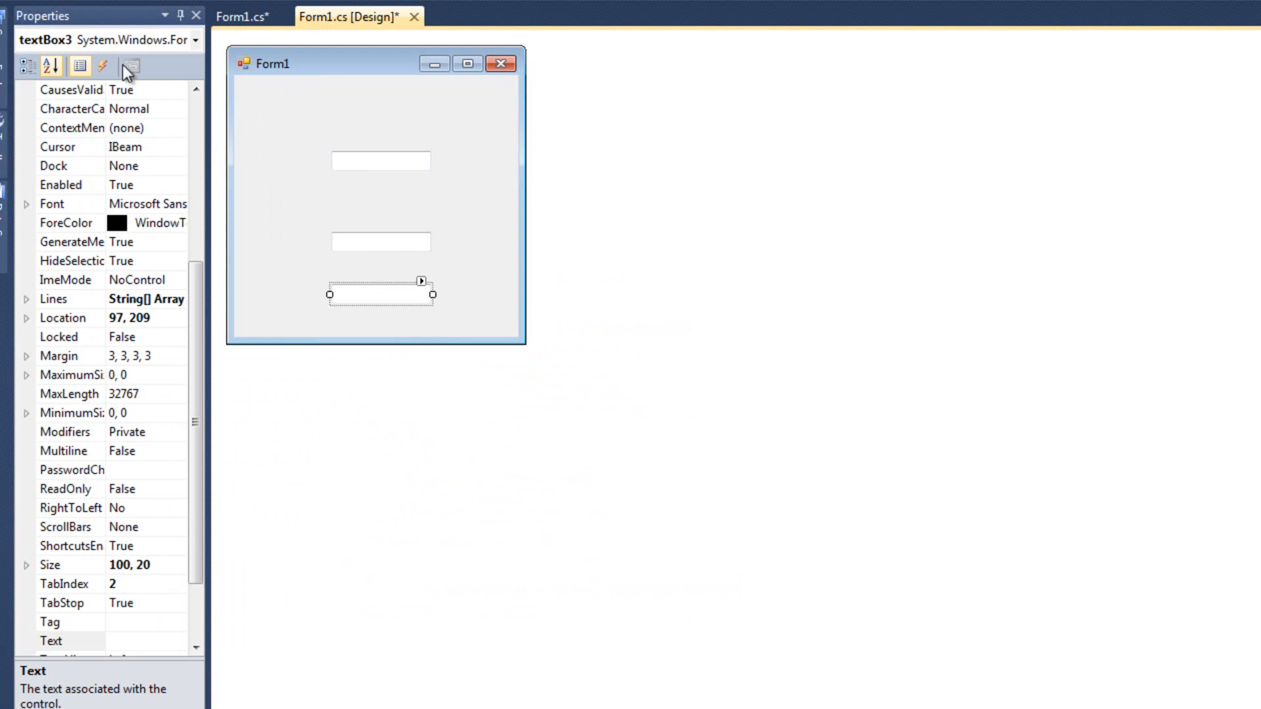
click(51, 65)
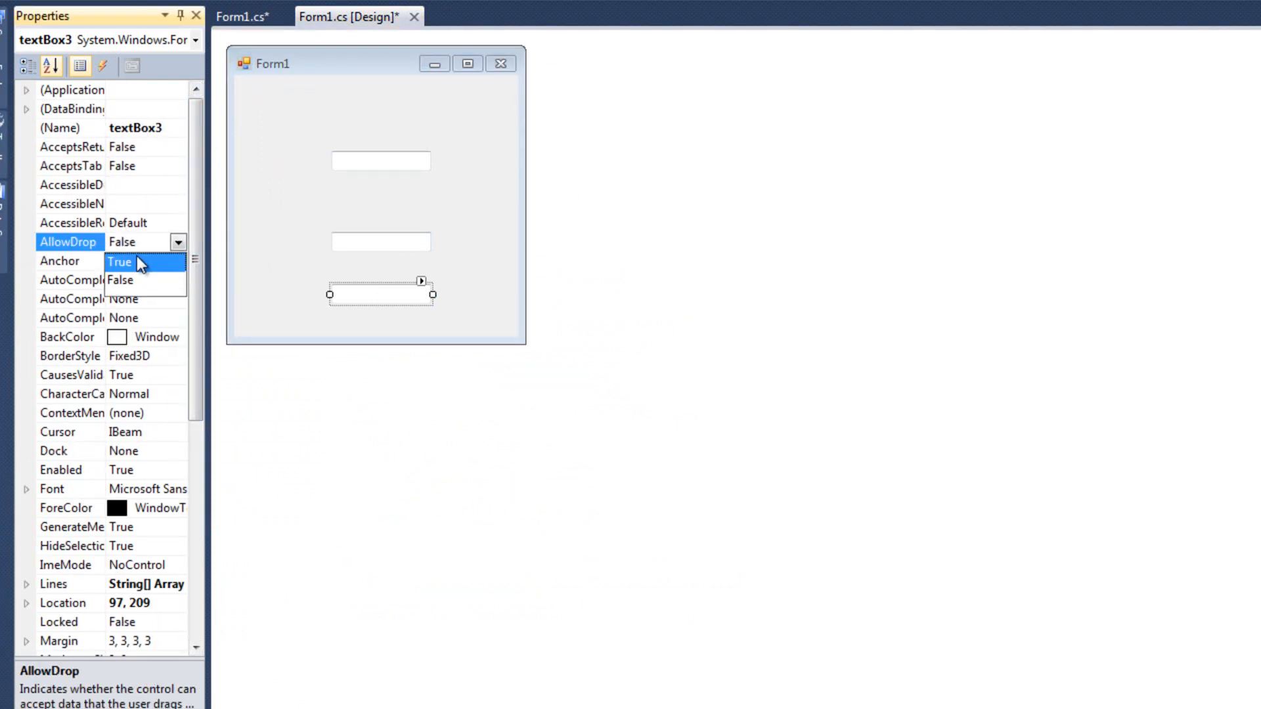
click(103, 66)
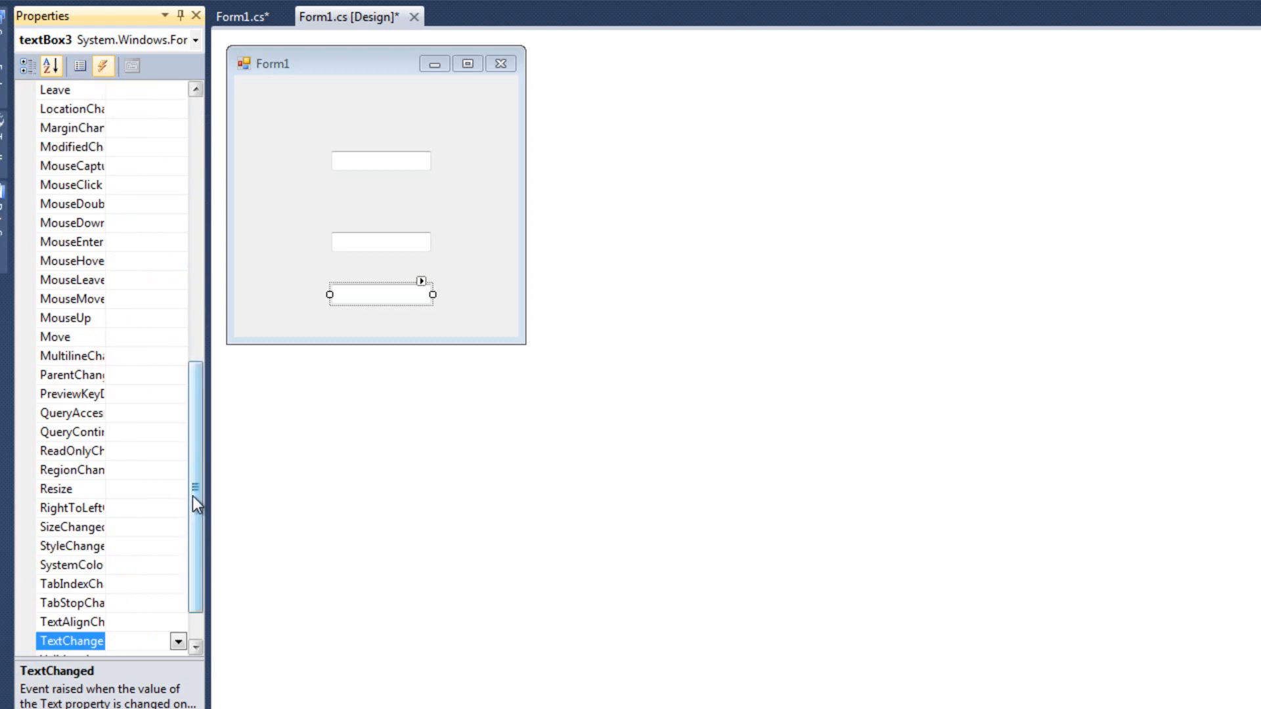
click(71, 223)
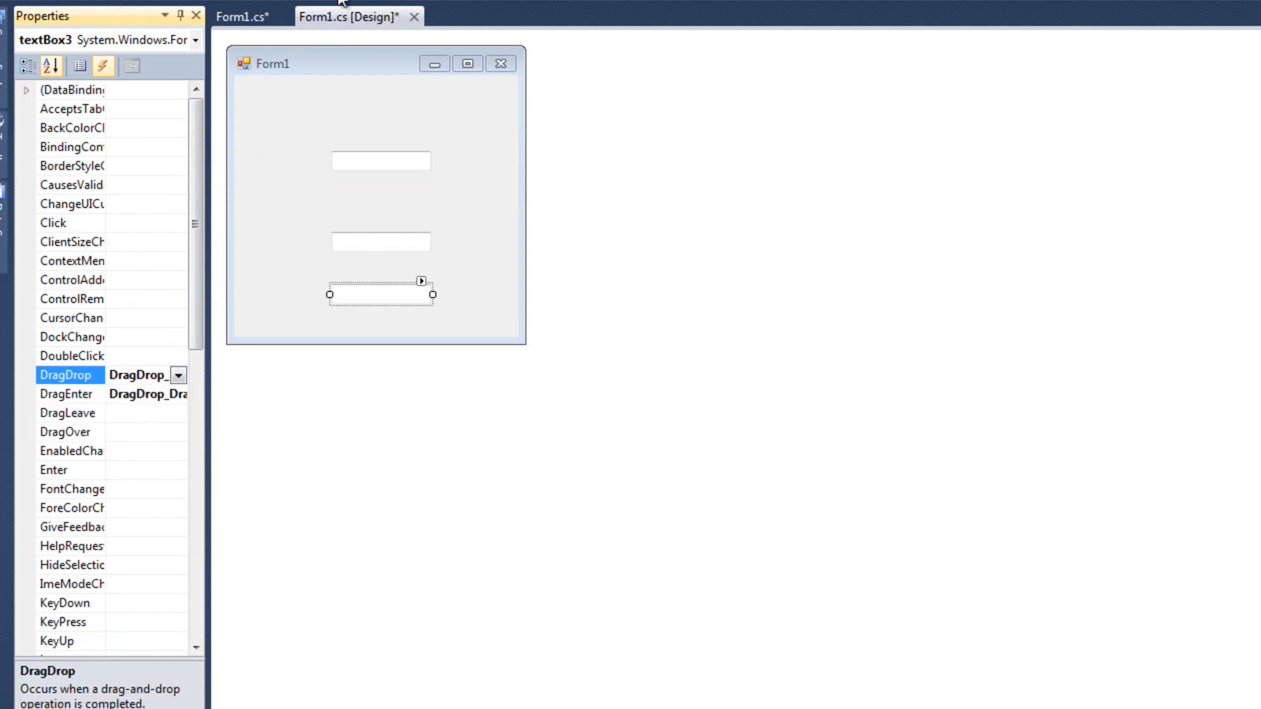
Step: Run the form with F5 and enter 'fewfw' in the first textbox to test dragging
key(F5)
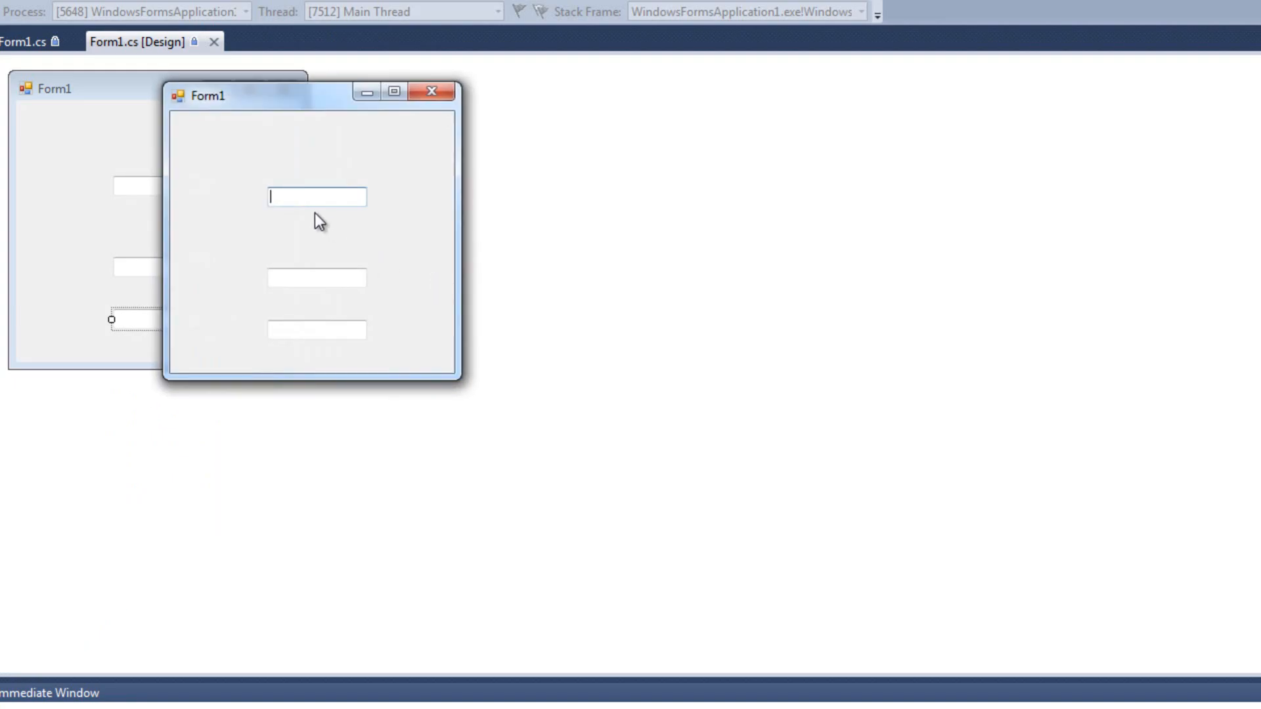
text(fewfw)
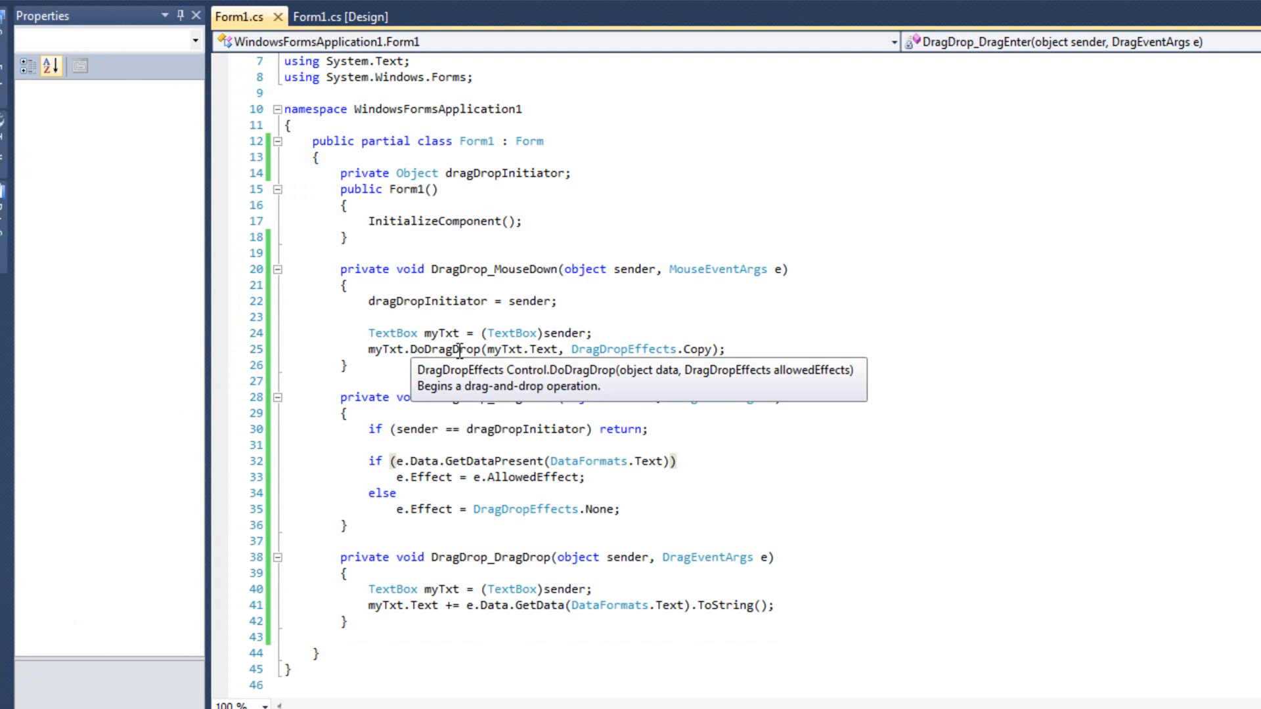
click(677, 459)
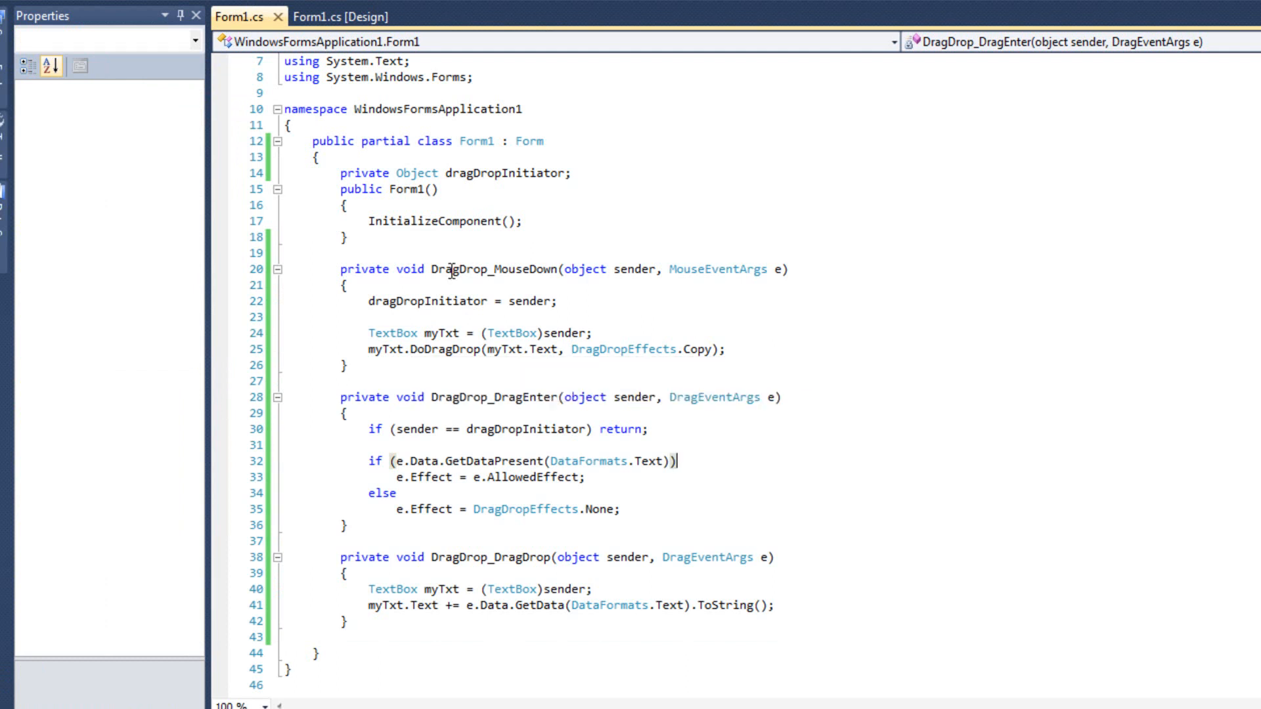
double_click(454, 172)
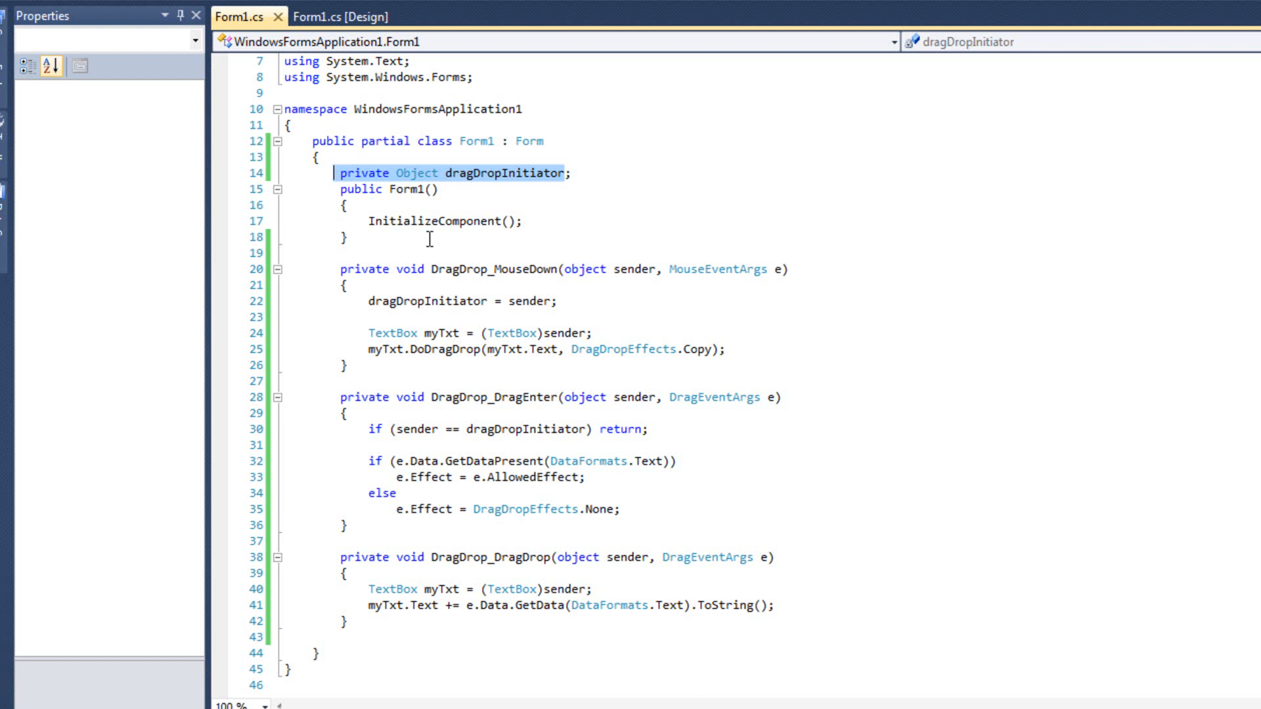
mouse_move(397, 333)
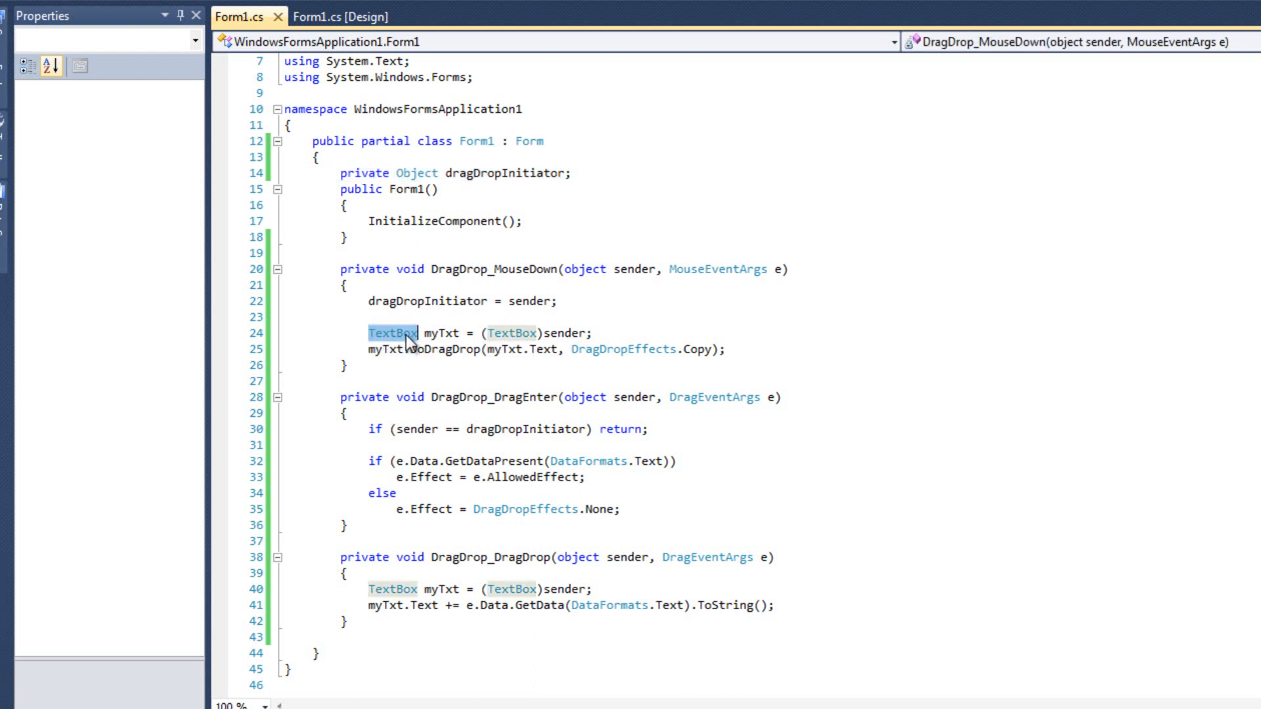
mouse_move(396, 339)
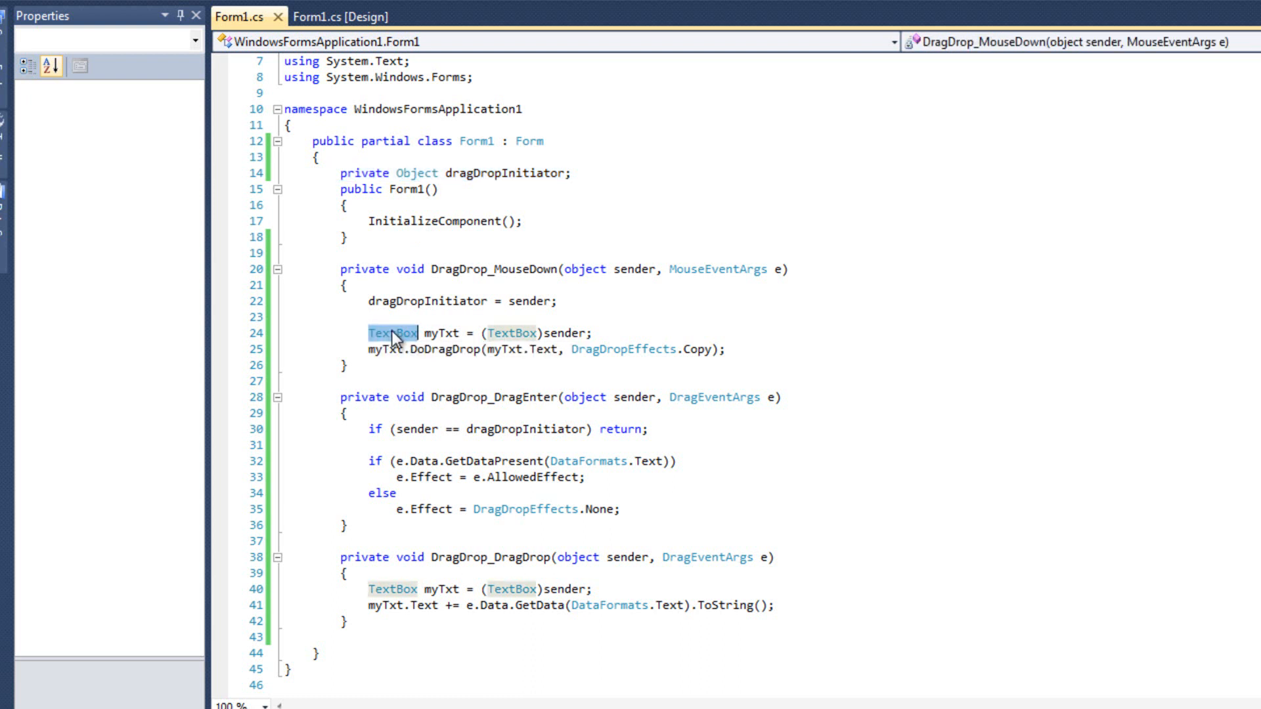
click(342, 16)
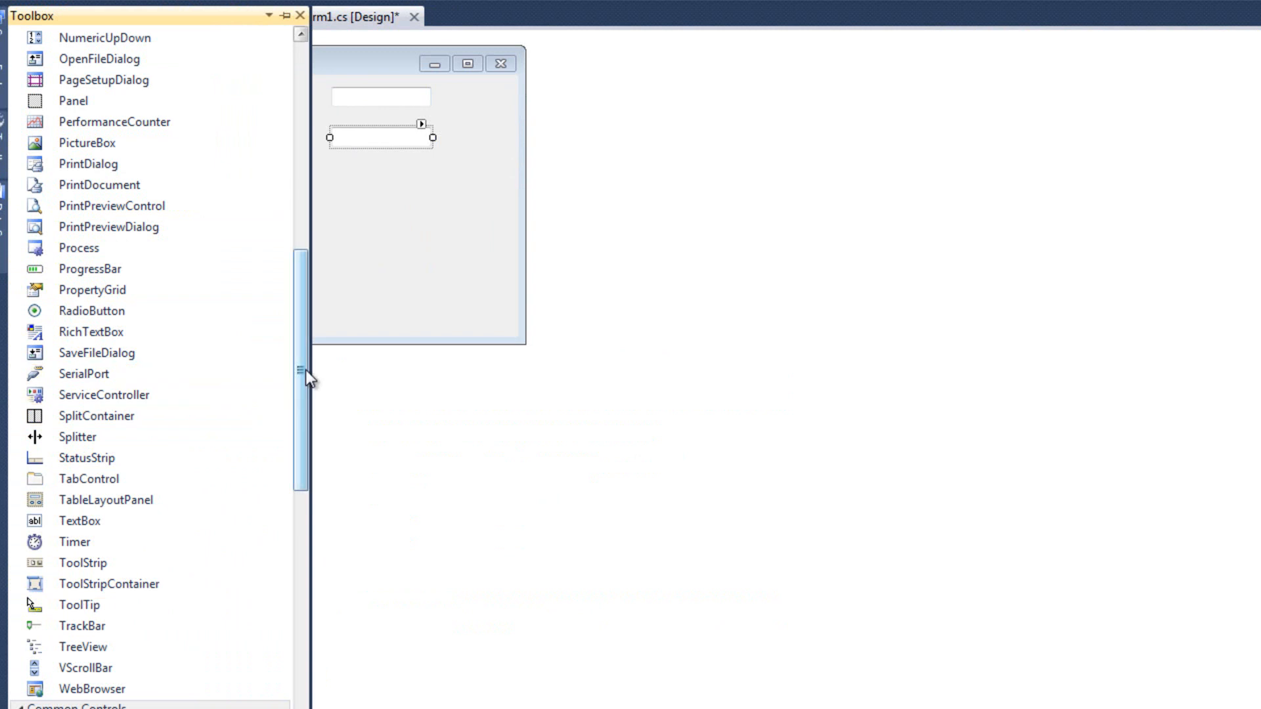
Step: Select the newly placed listBox1 and set its AllowDrop property to True
scroll(down, 3)
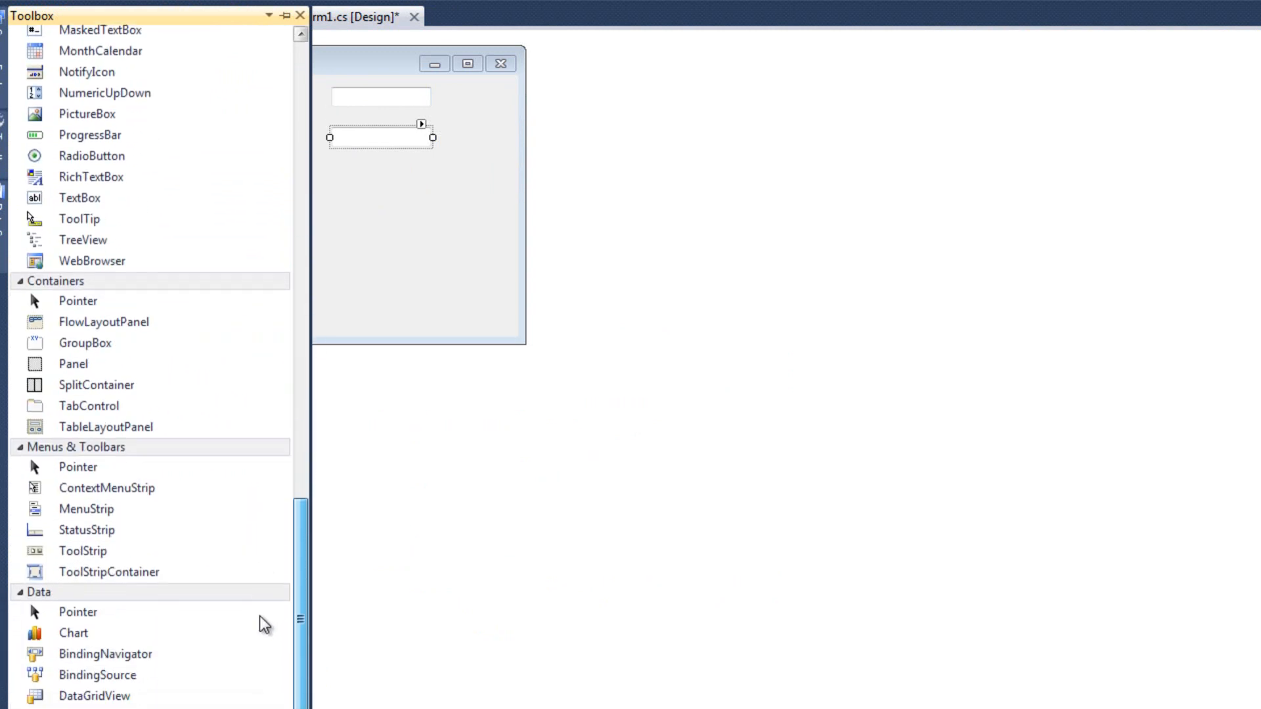
scroll(down, 3)
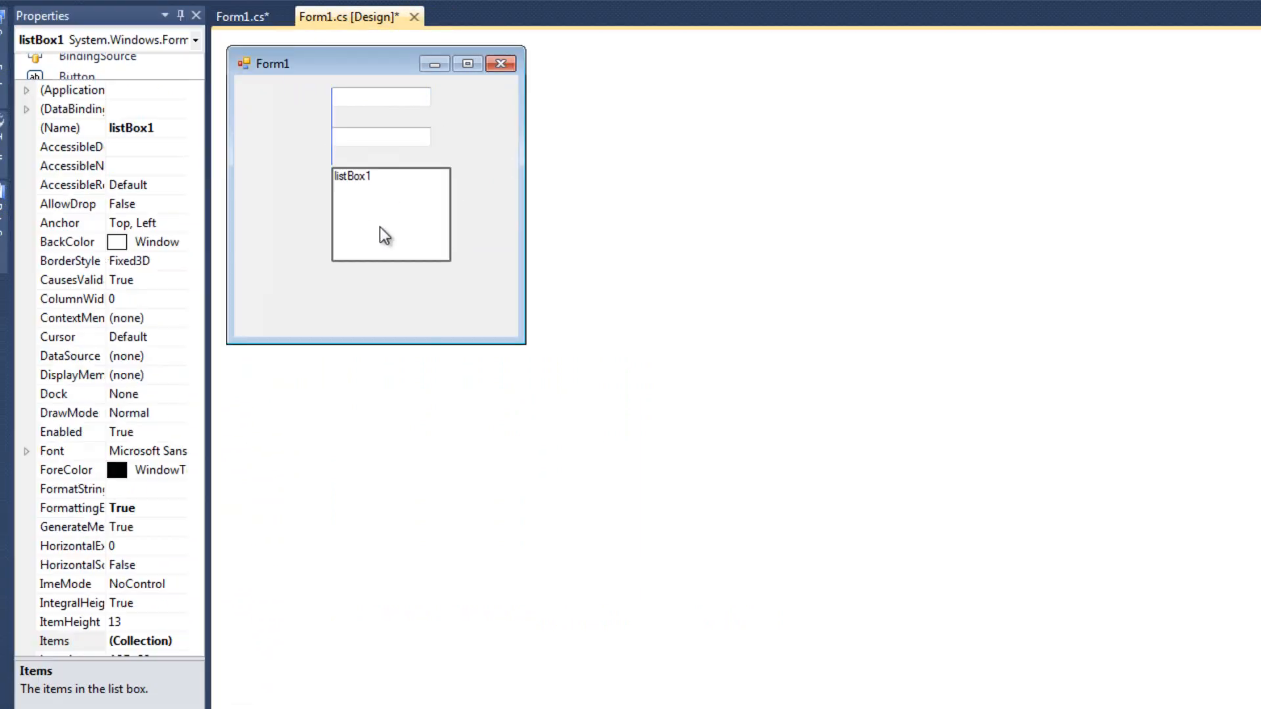
click(390, 234)
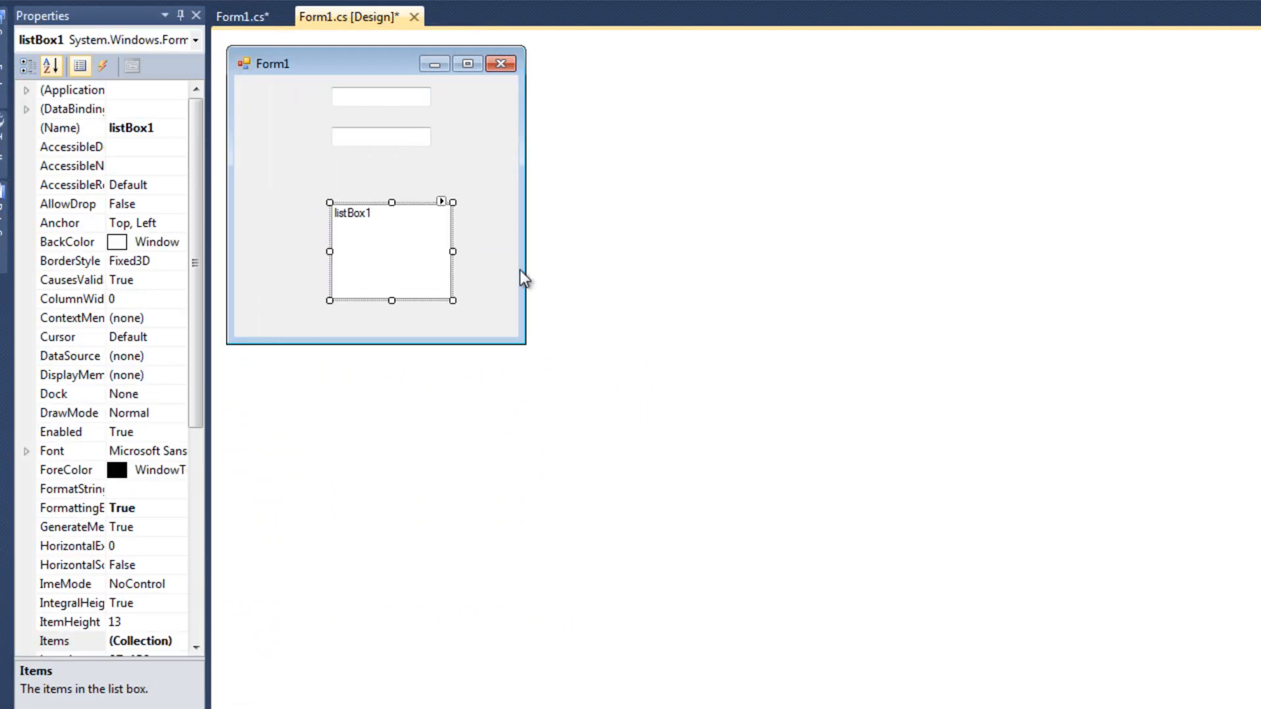
click(70, 203)
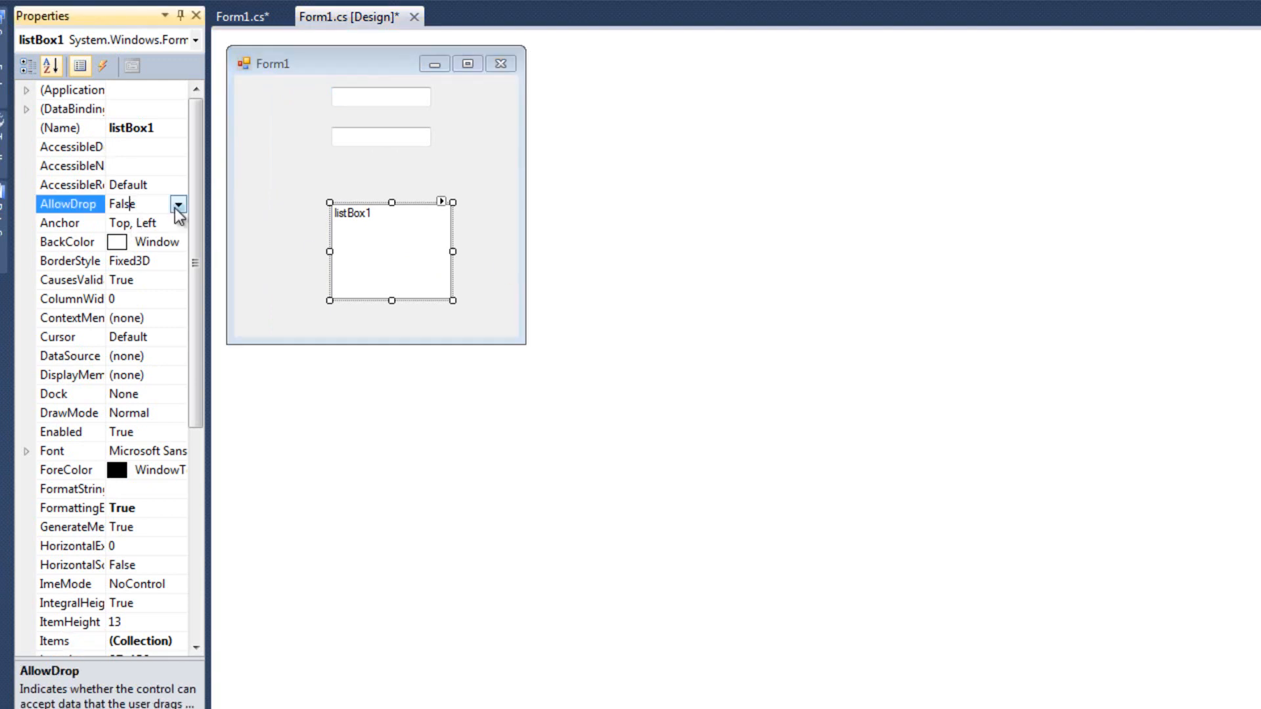
click(177, 203)
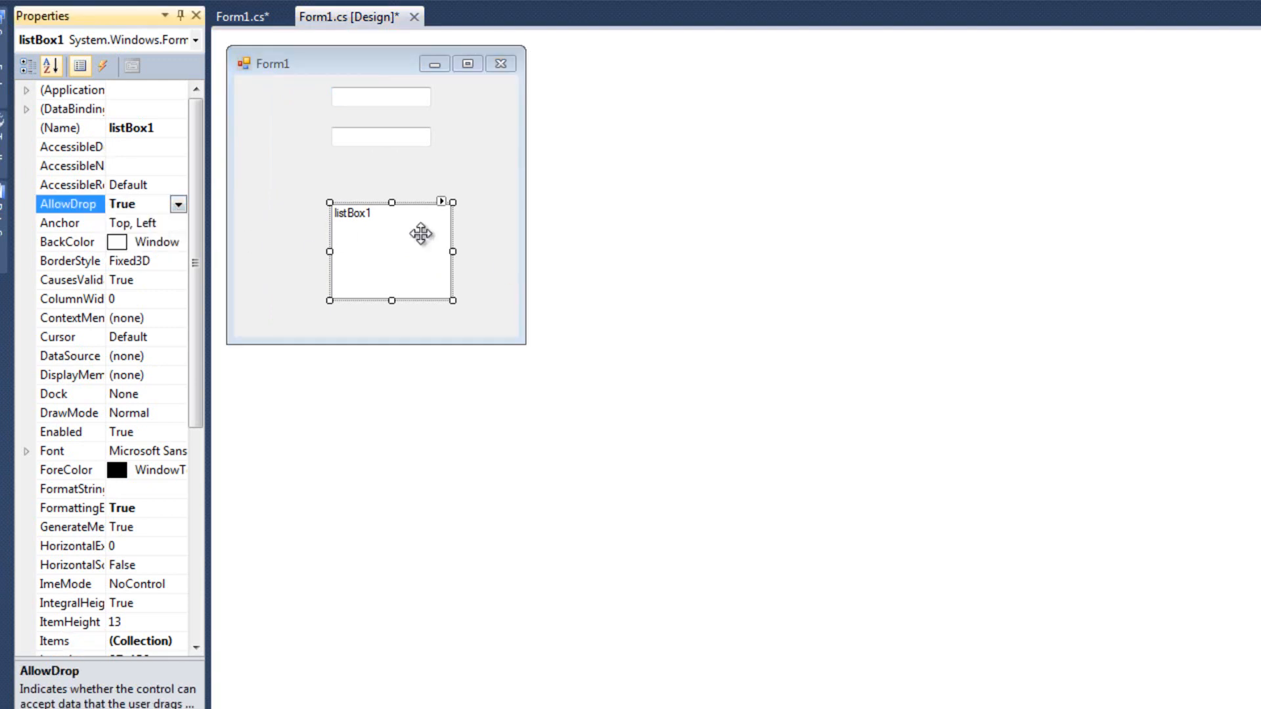
mouse_move(516, 201)
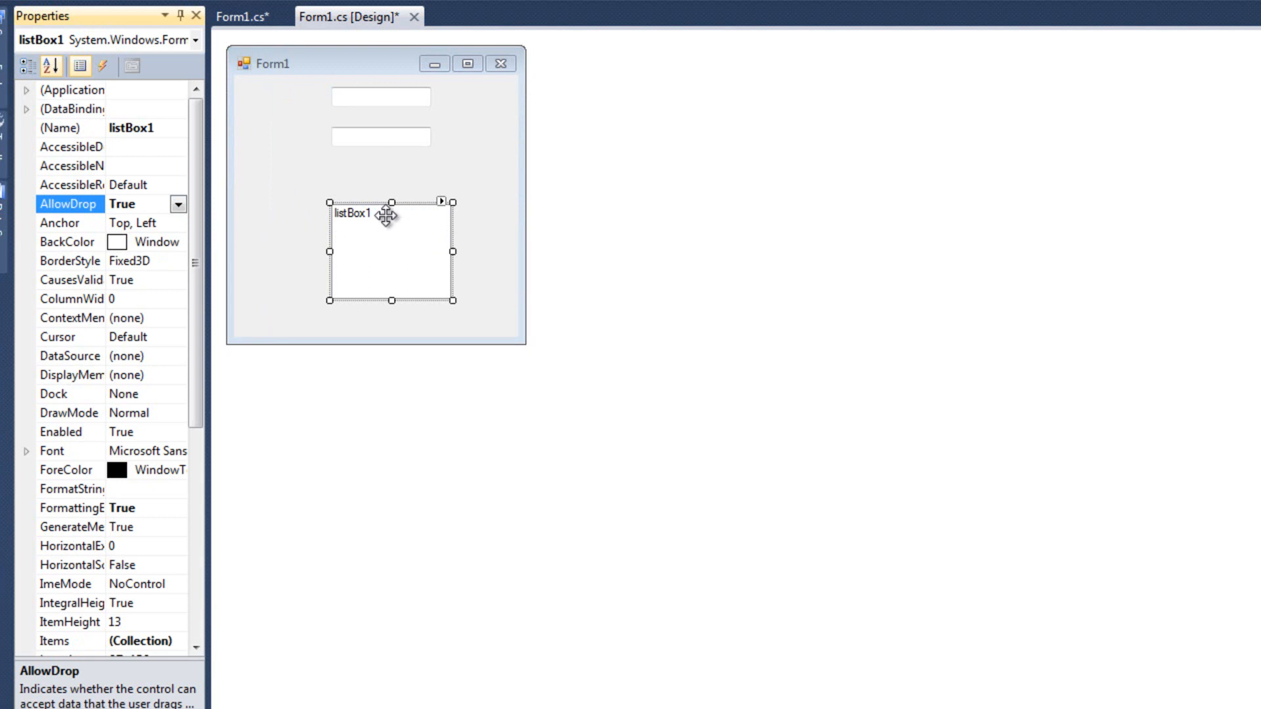
mouse_move(96, 147)
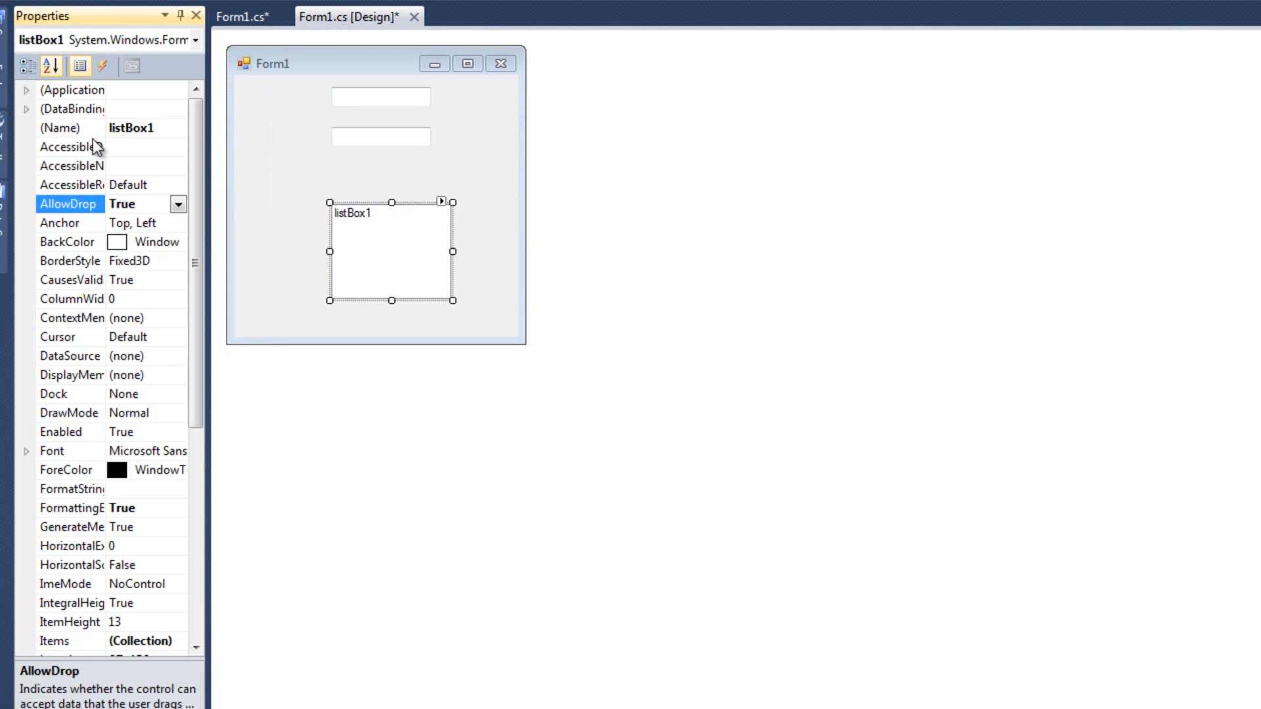
Step: Wire listBox1's DragEnter and DragDrop to DragDrop_DragEnter and DragDrop_DragDrop, then return to Form1.cs
click(103, 66)
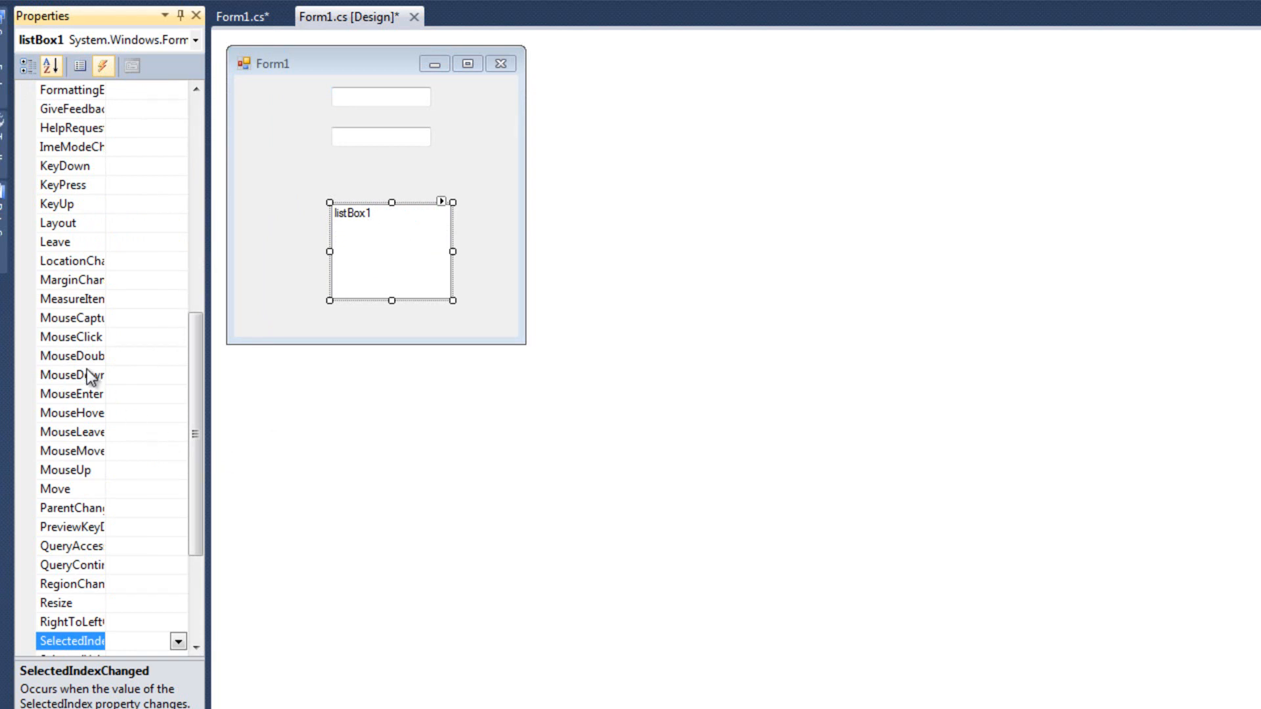
click(71, 375)
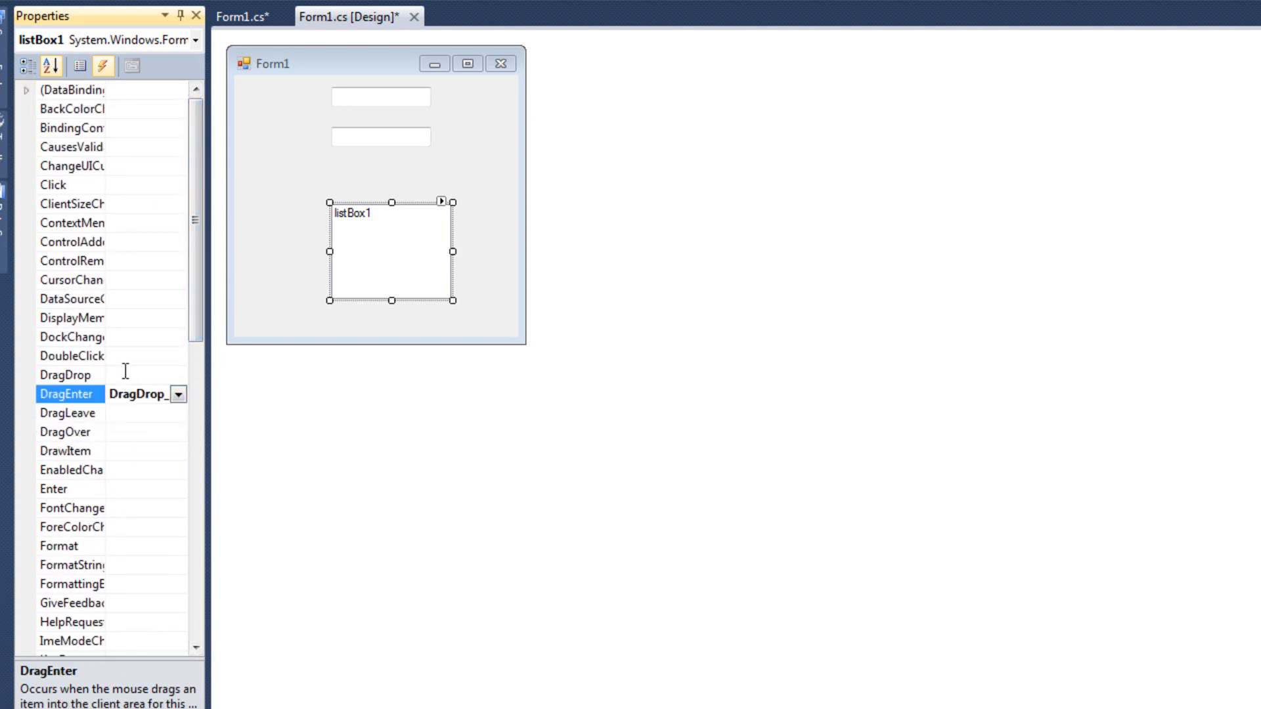
click(68, 374)
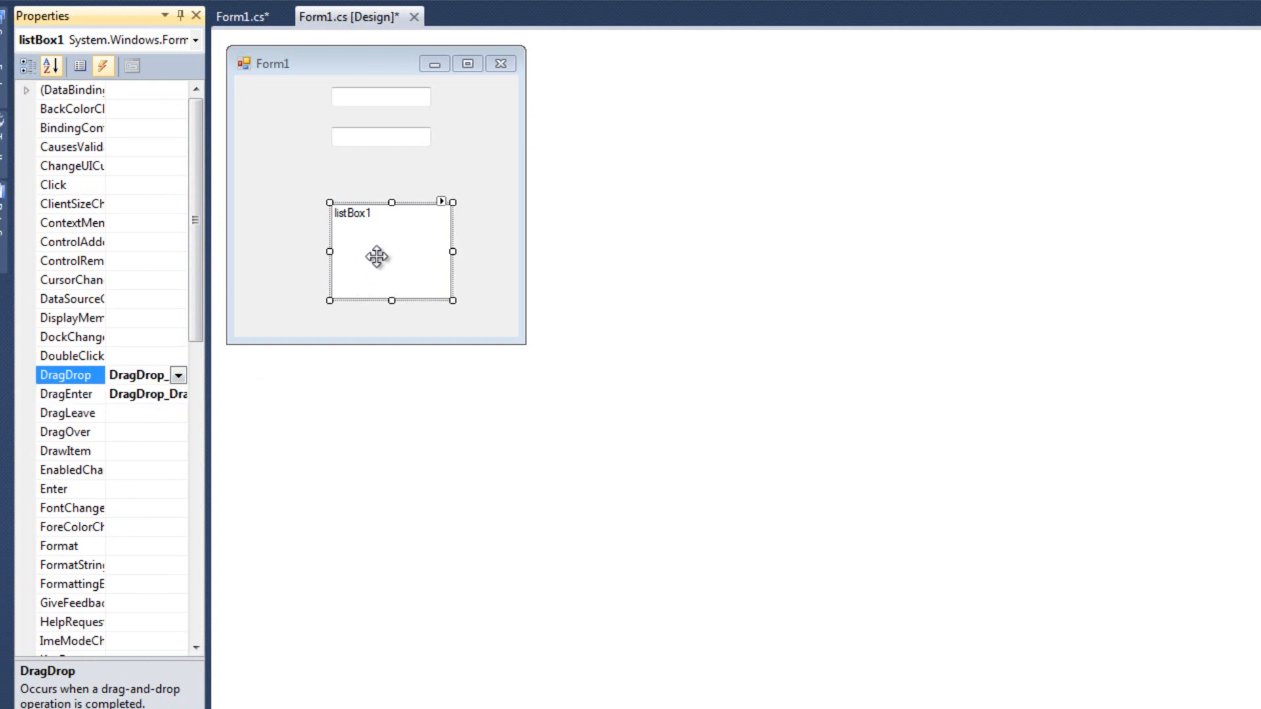
click(242, 16)
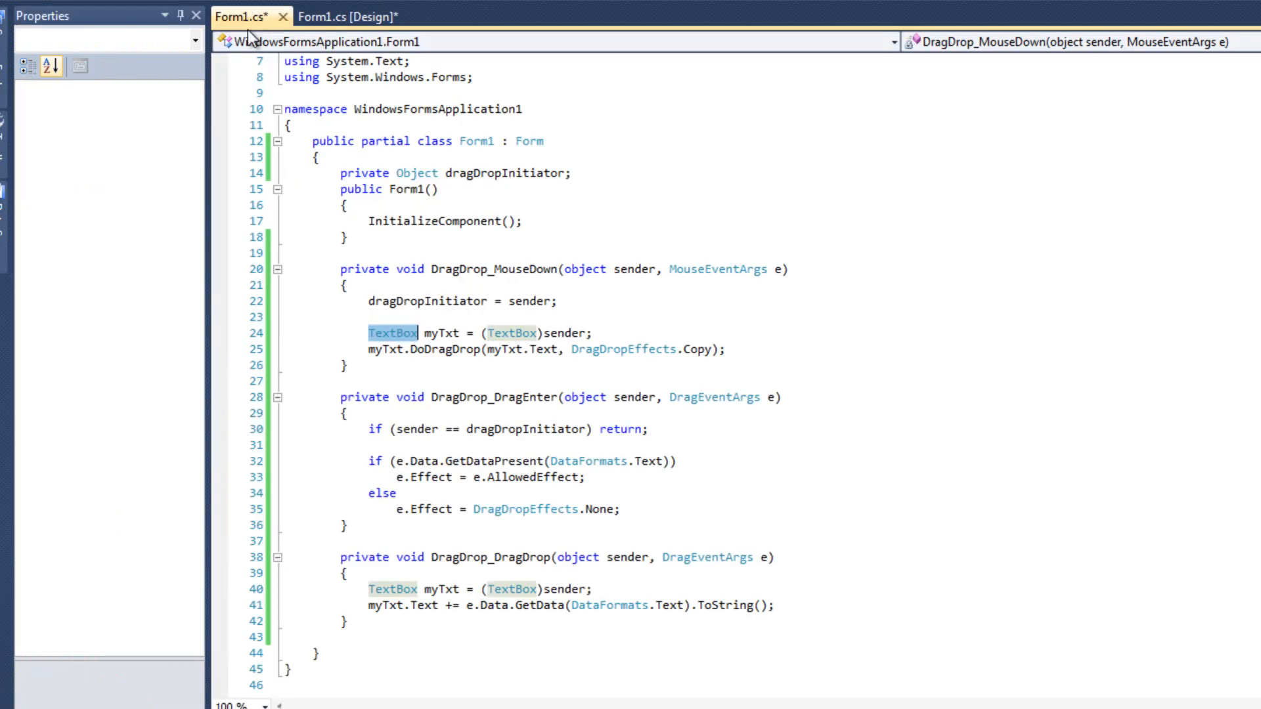
double_click(586, 268)
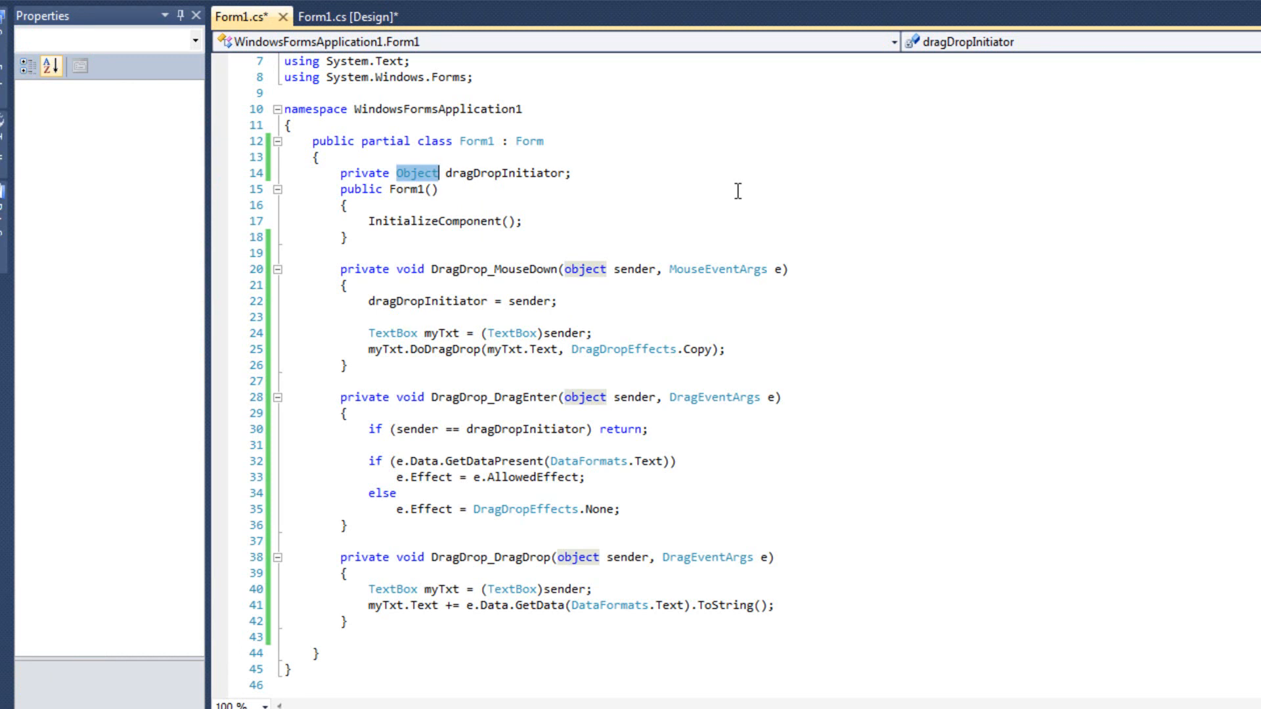
mouse_move(474, 347)
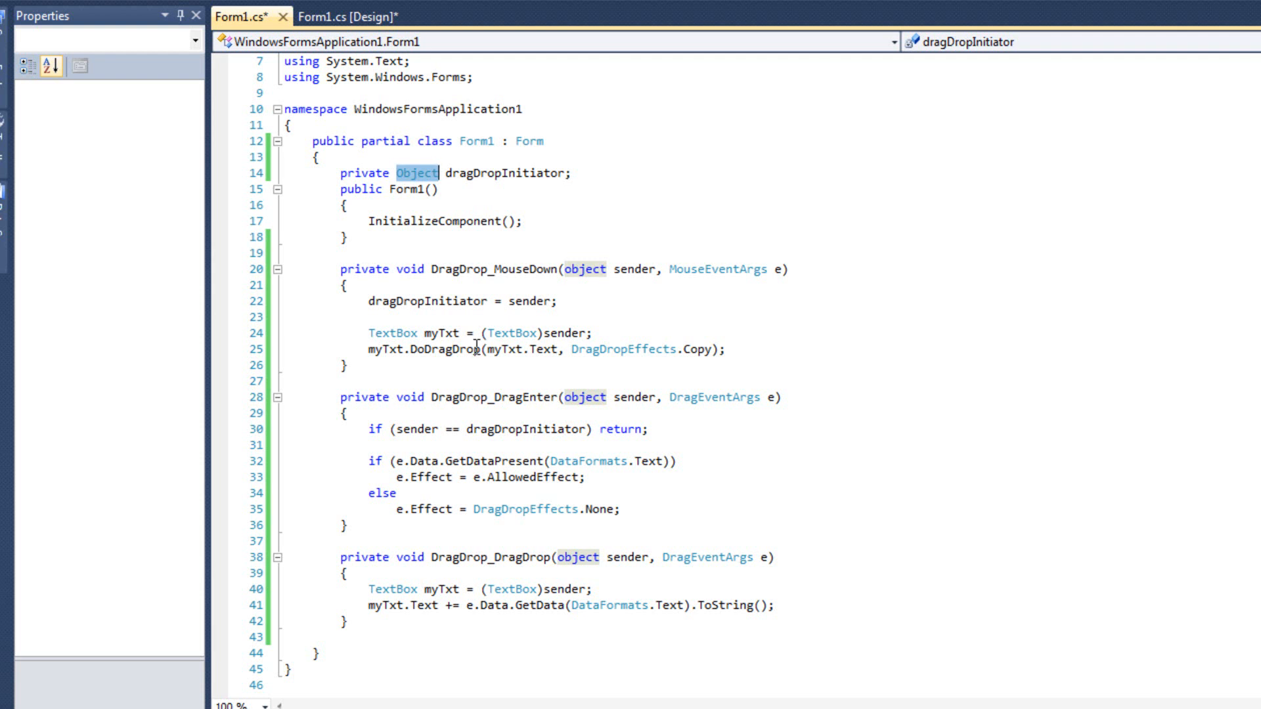
mouse_move(509, 332)
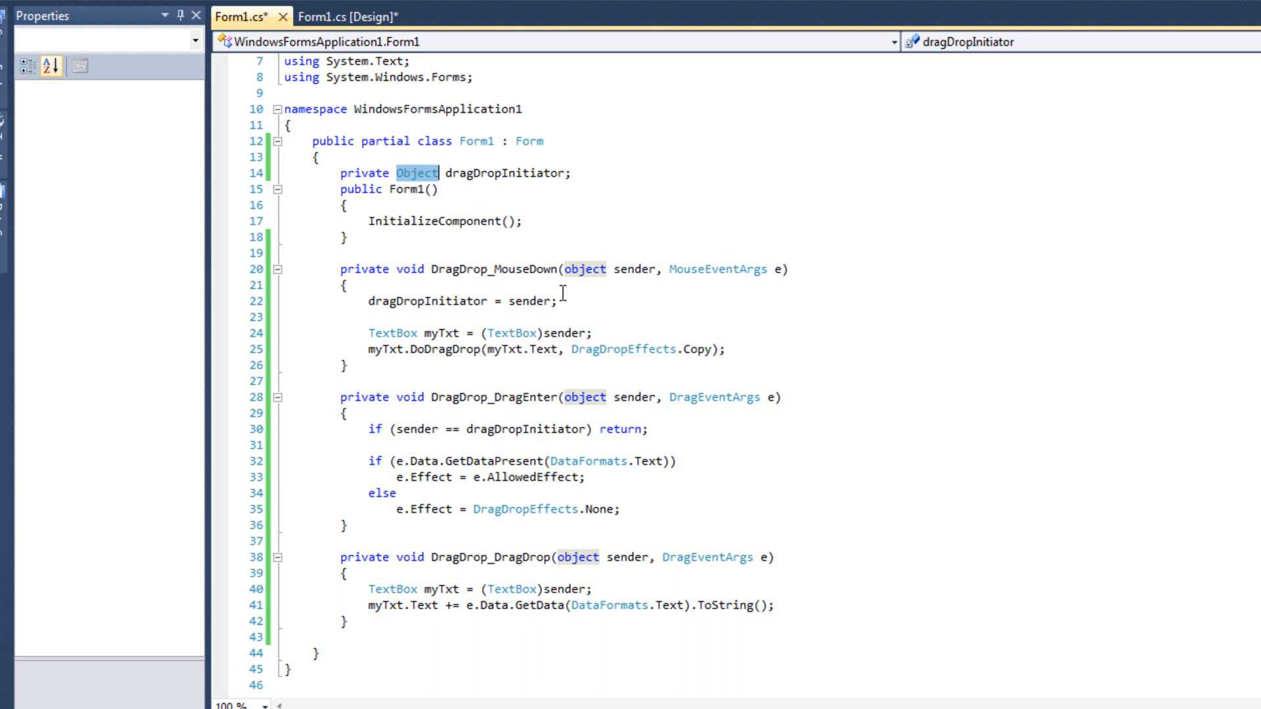
Step: Wrap the TextBox code in if (sender is TextBox) and add an else if (sender is ListBox) branch
click(371, 317)
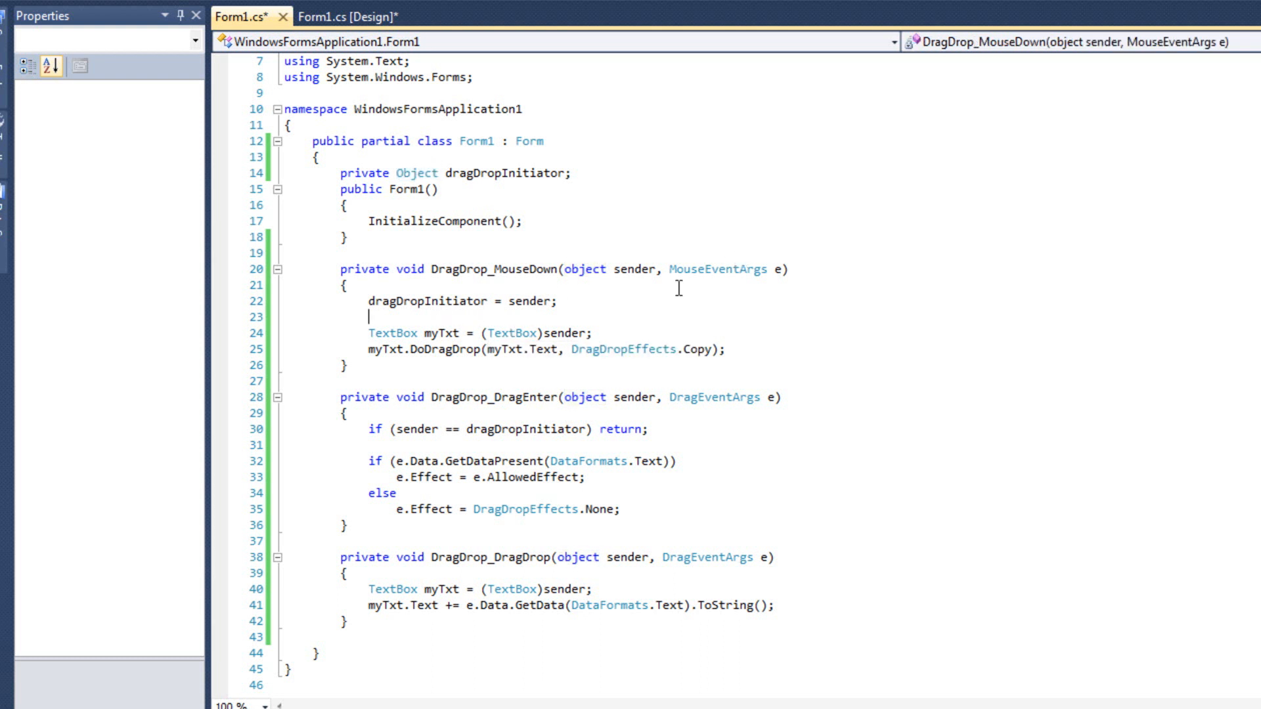
key(Enter)
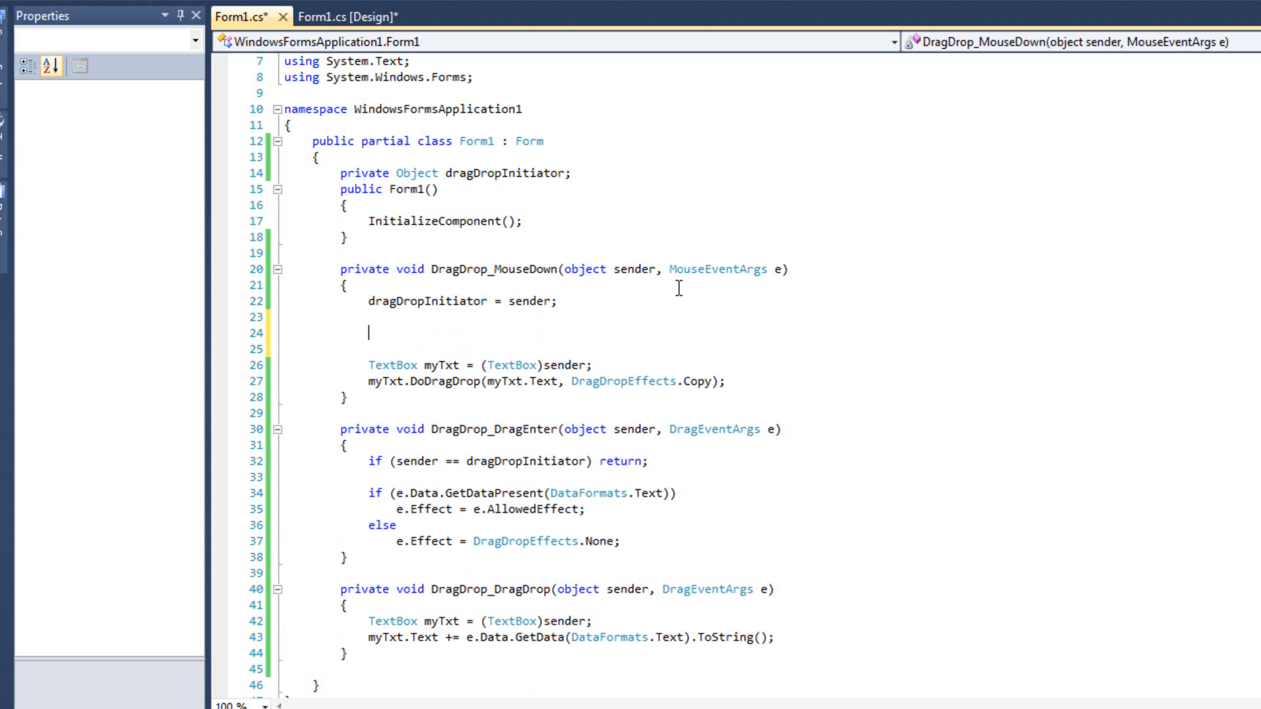
text(if(sender uis)
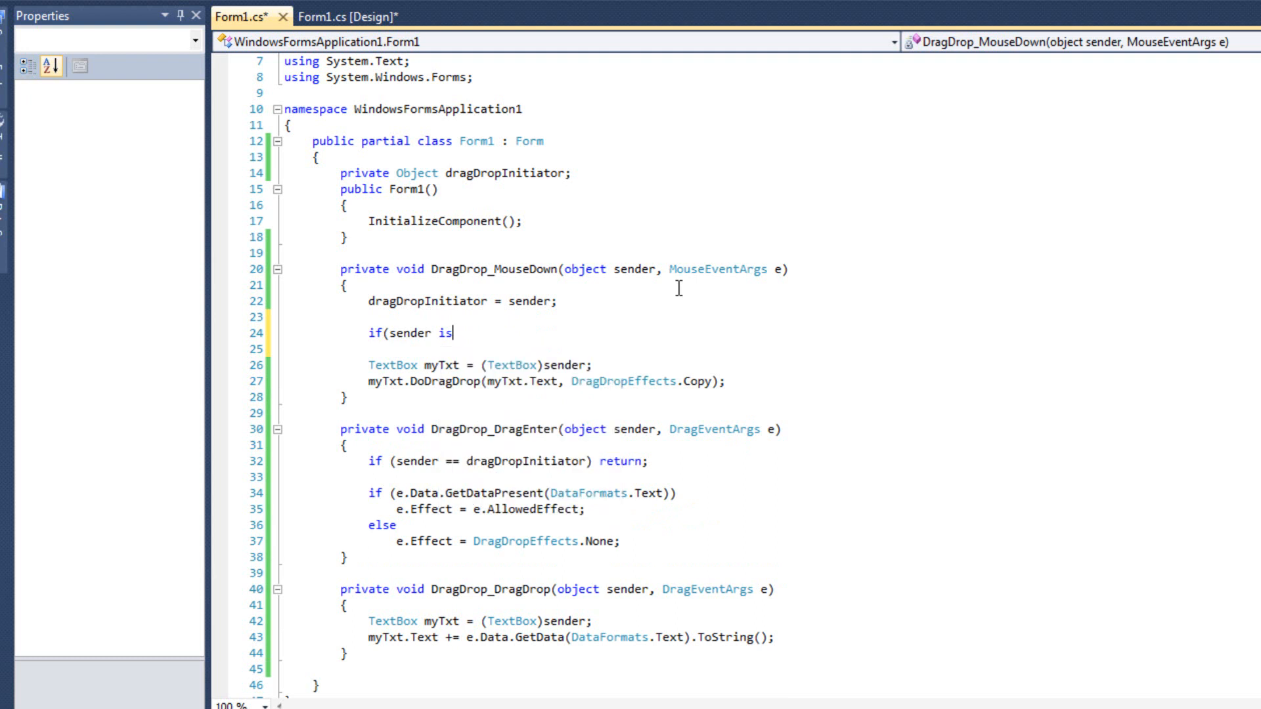
text(TextBox)
text(})
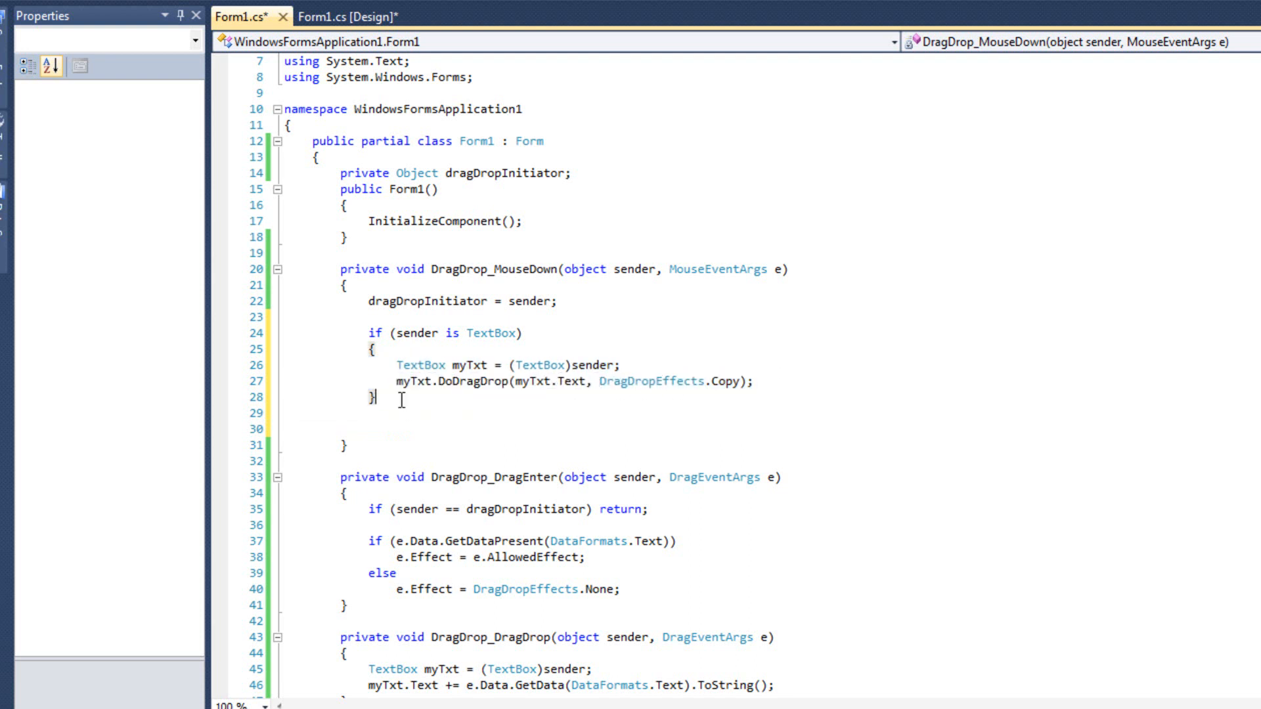
text(else if()
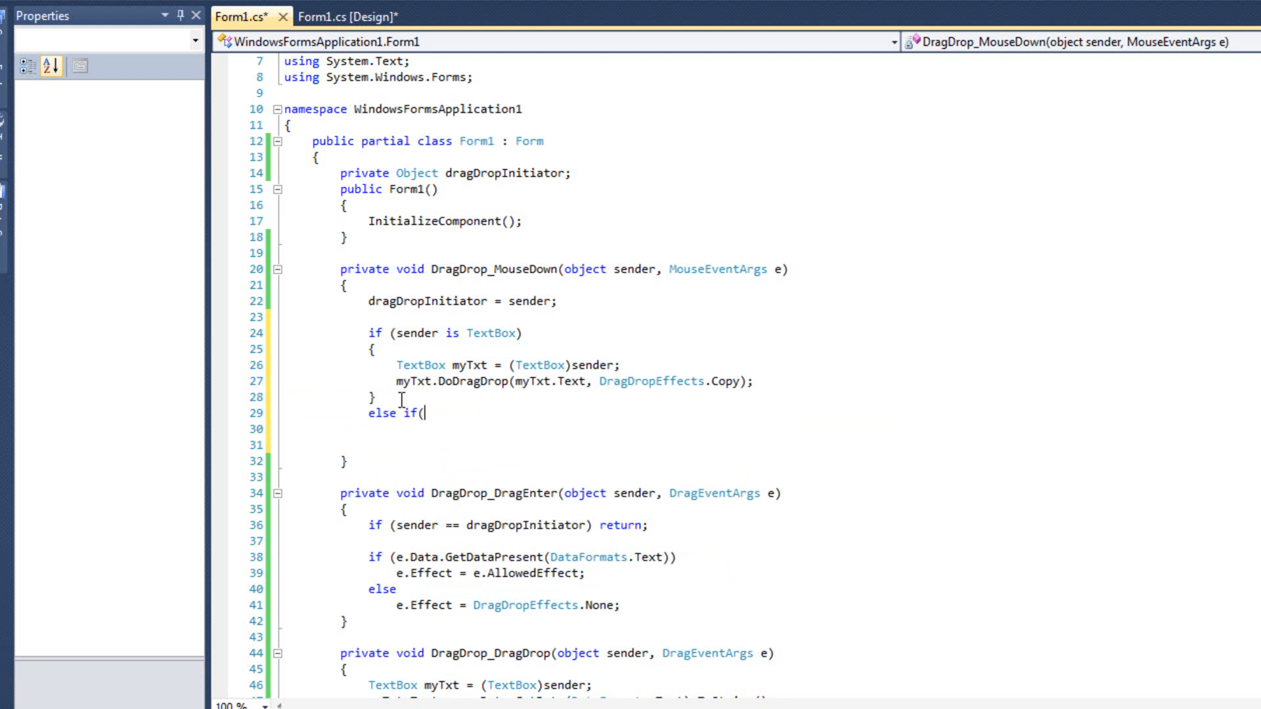
text(sender is ListBox)
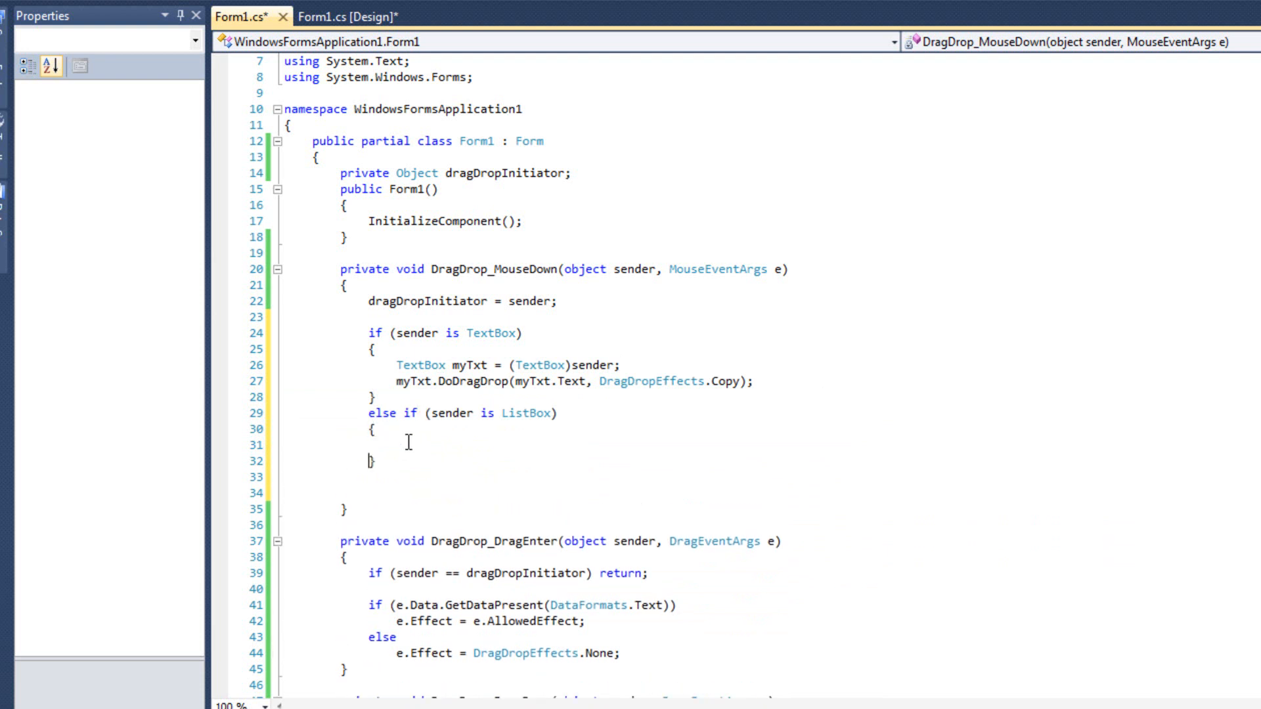
text(List)
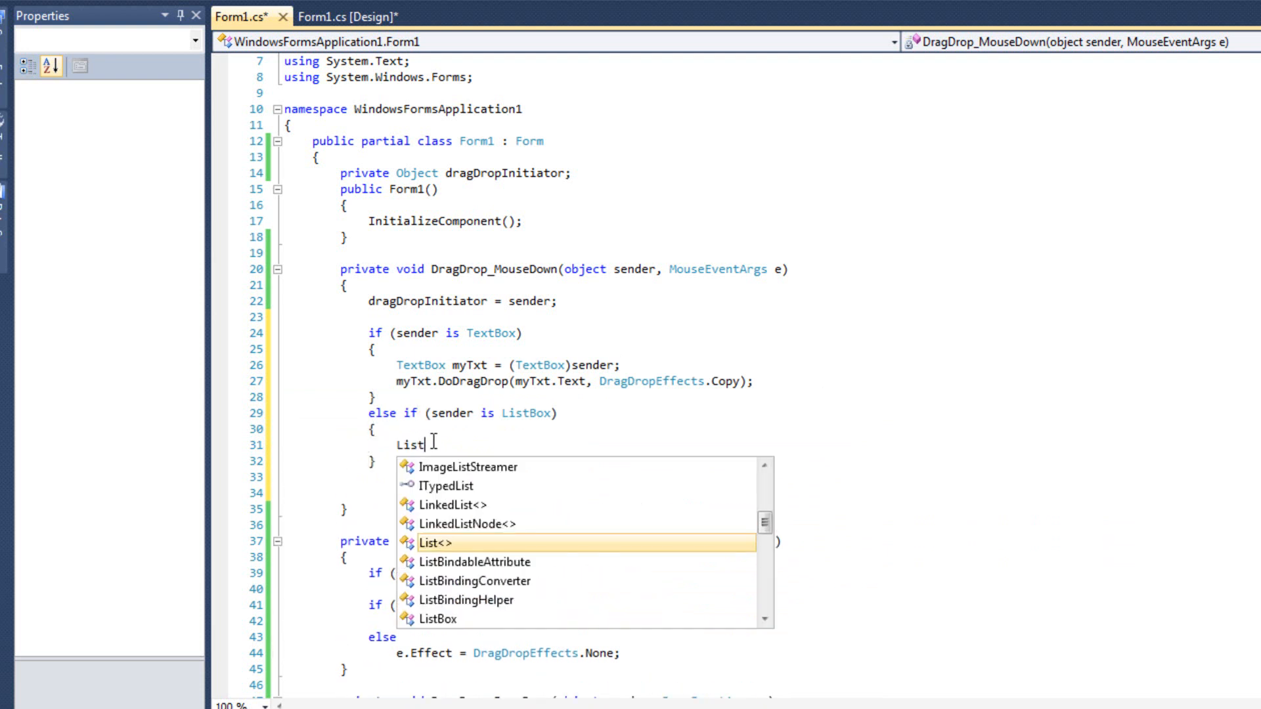
text(Box)
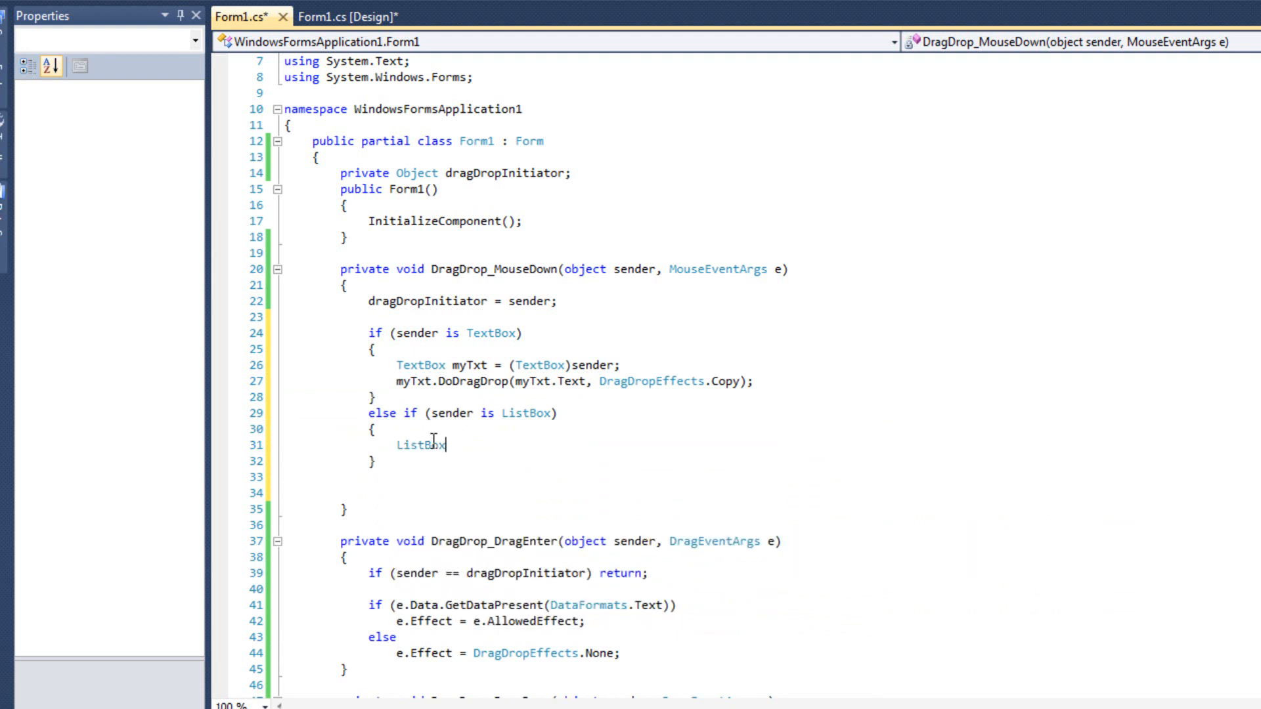
Step: Cast sender to ListBox myLst and call myLst.DoDragDrop with the selected item and DragDropEffects.Copy
text(myLst)
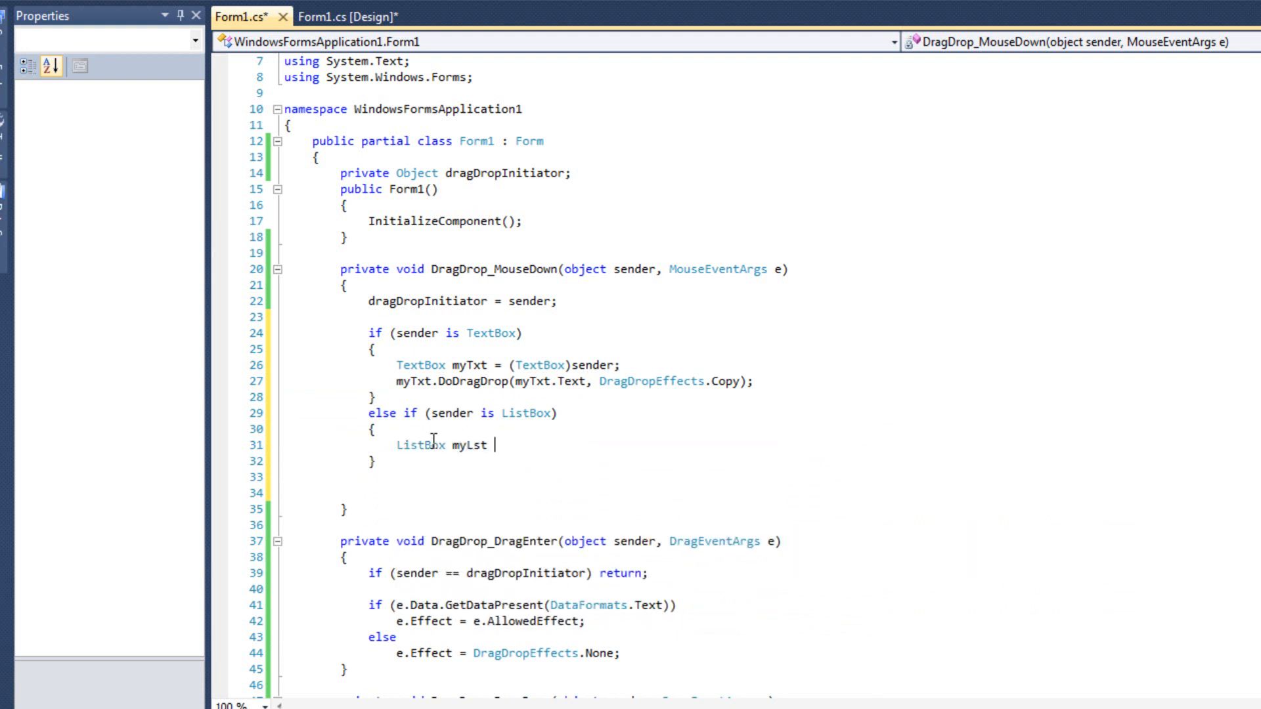
text(= (Listbo)
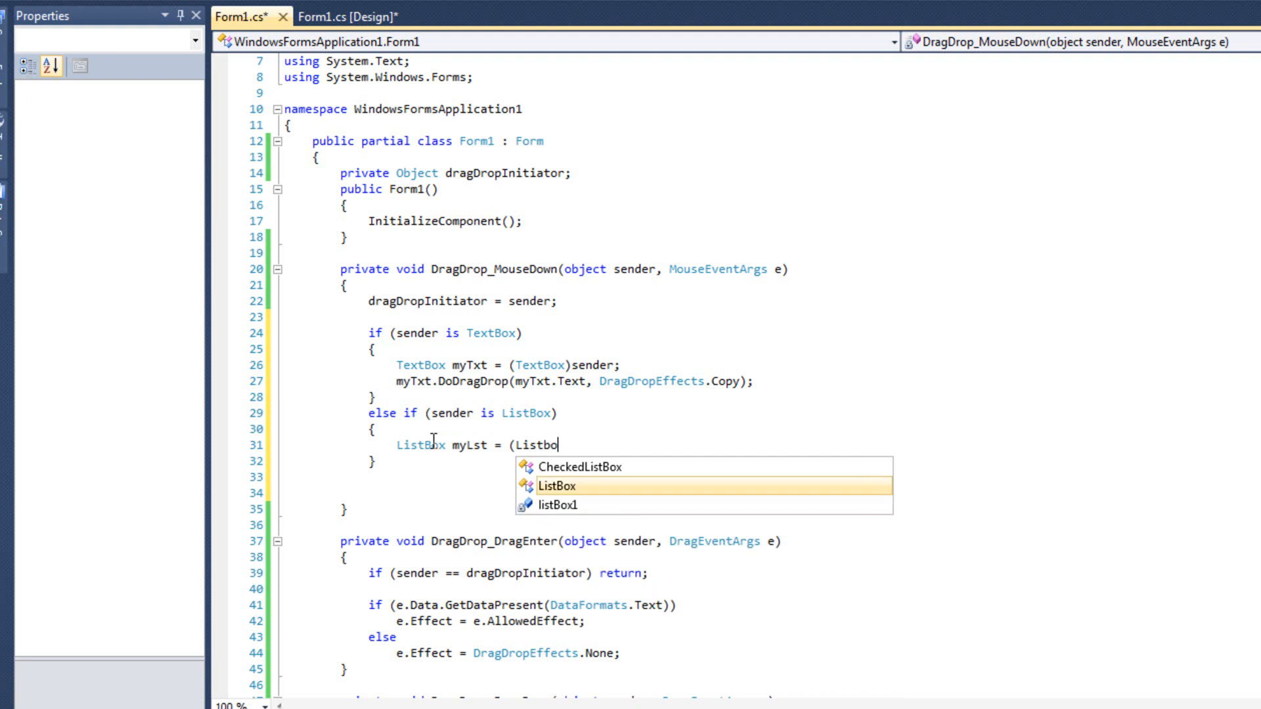
text(x)sender;)
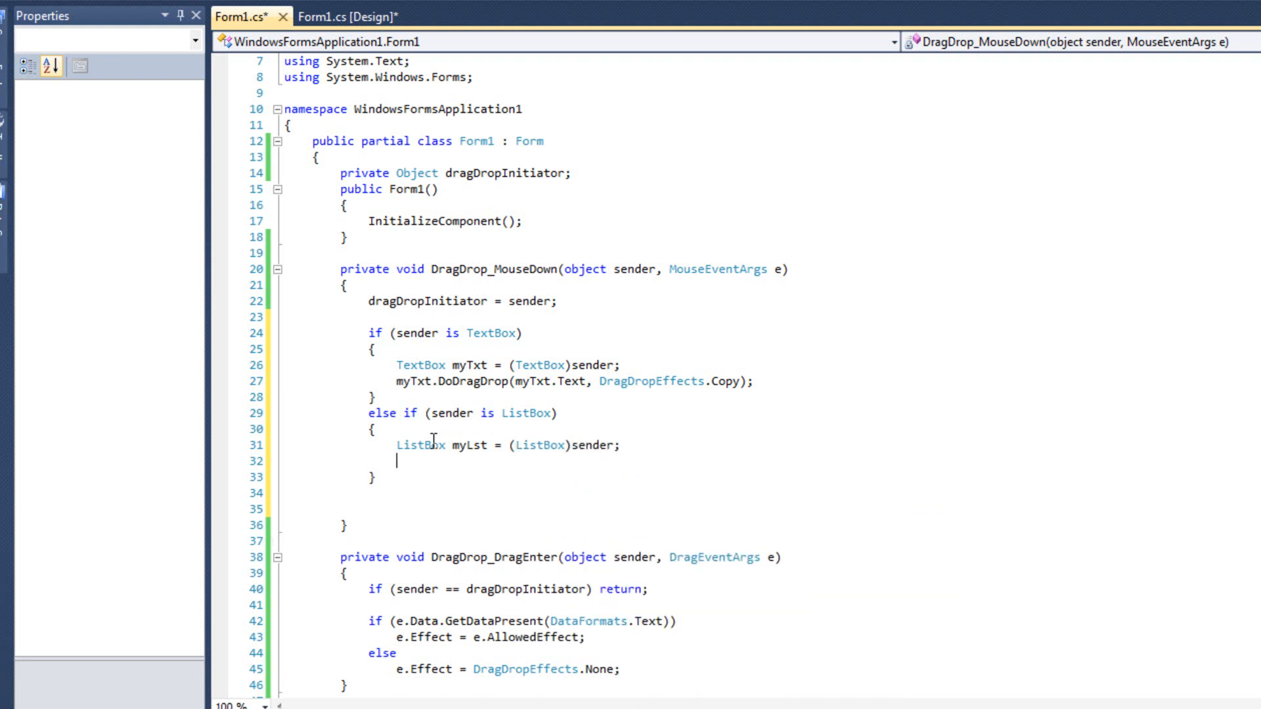
text(myLst)
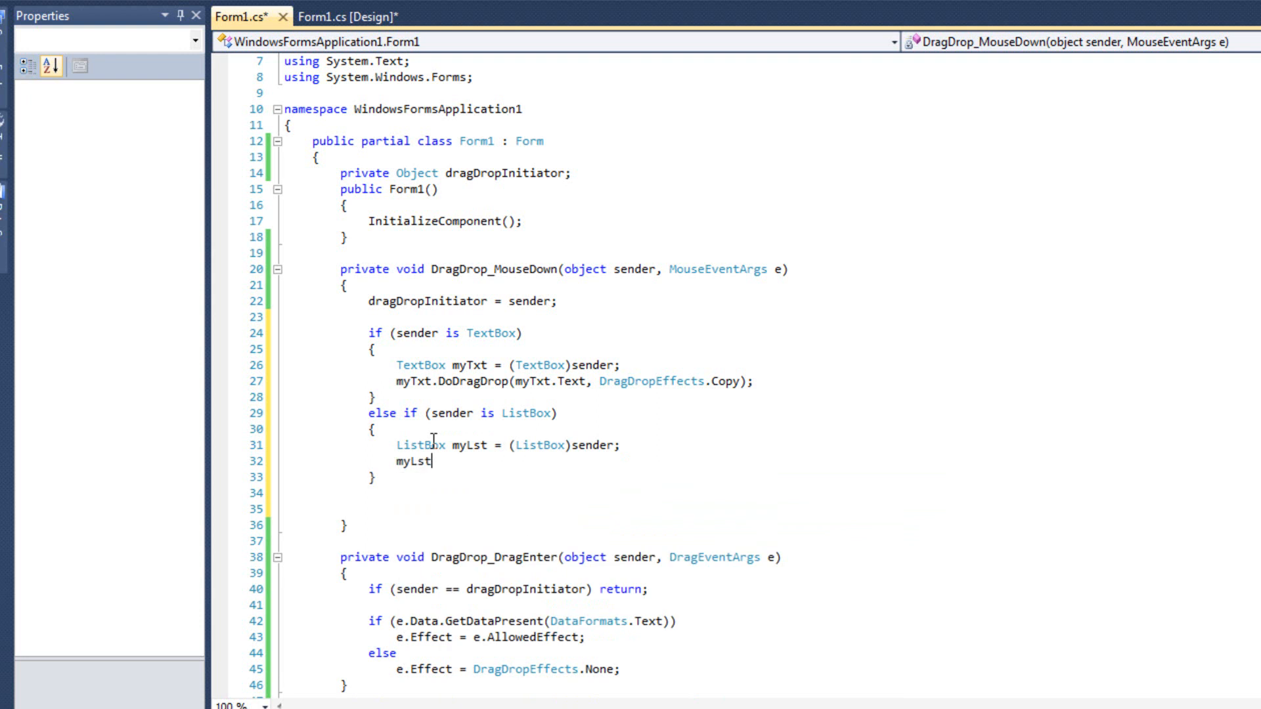
text(.DoDragDrop)
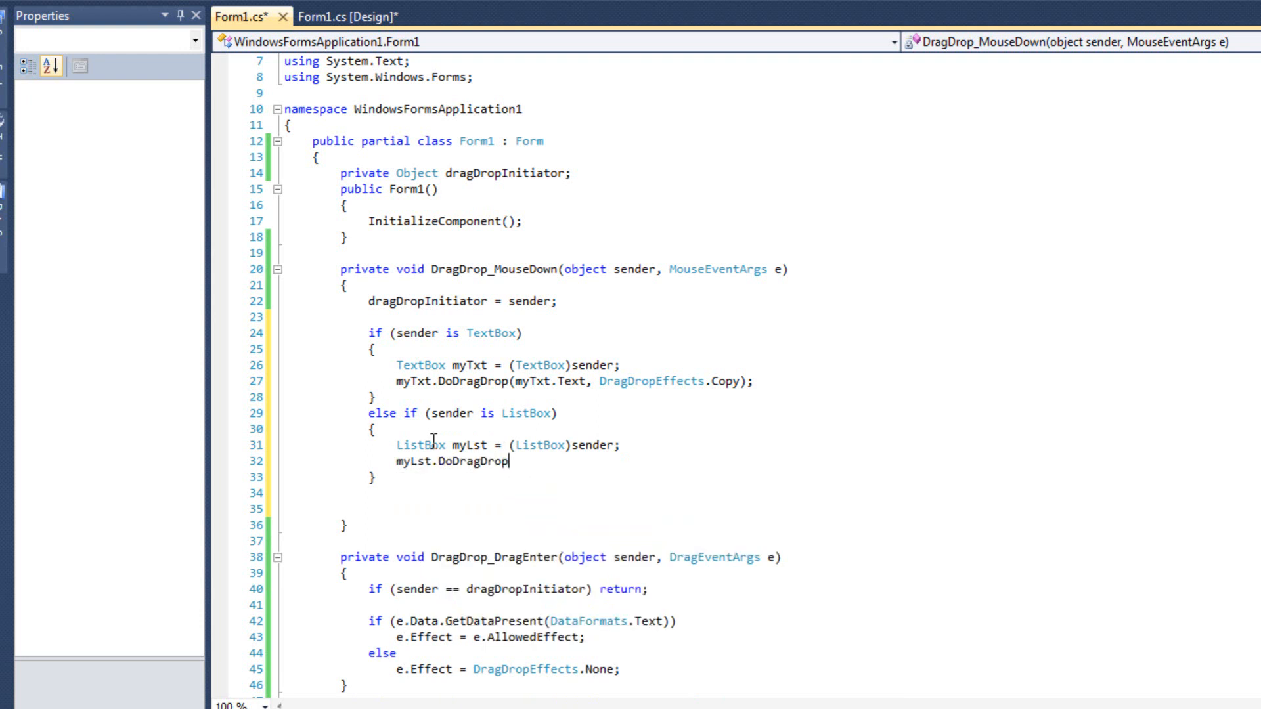
text(()
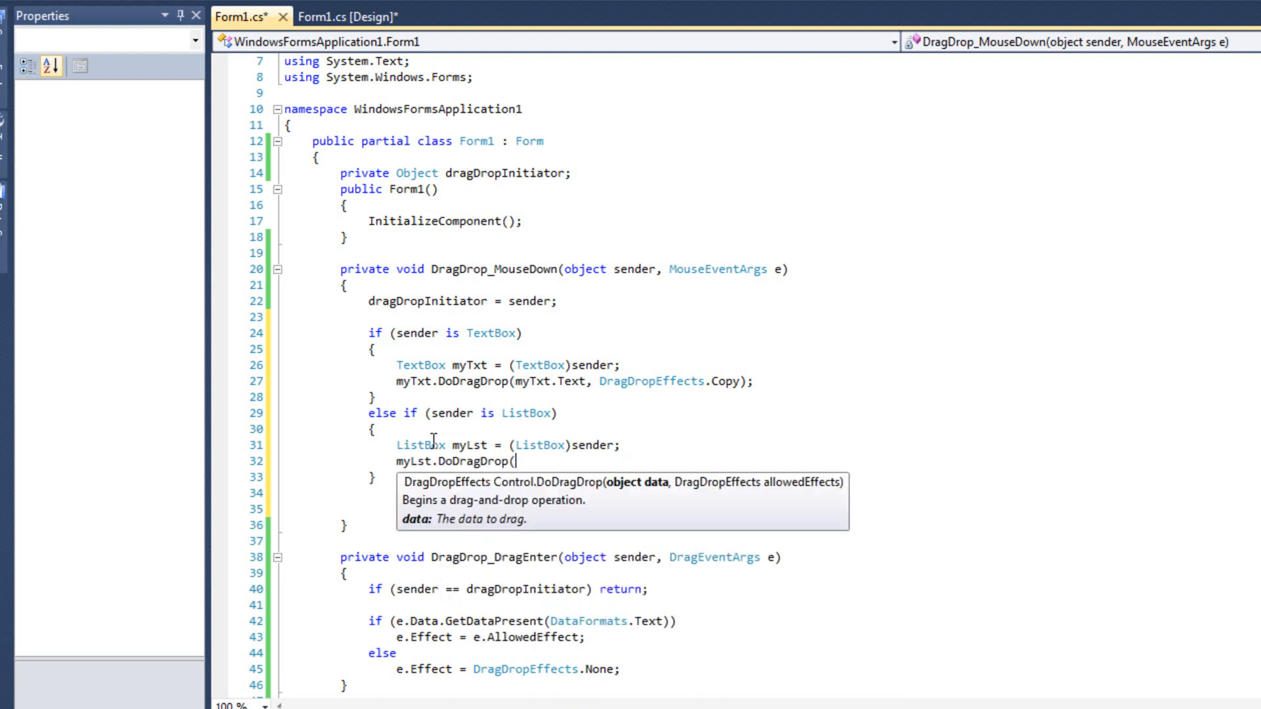
text(myL)
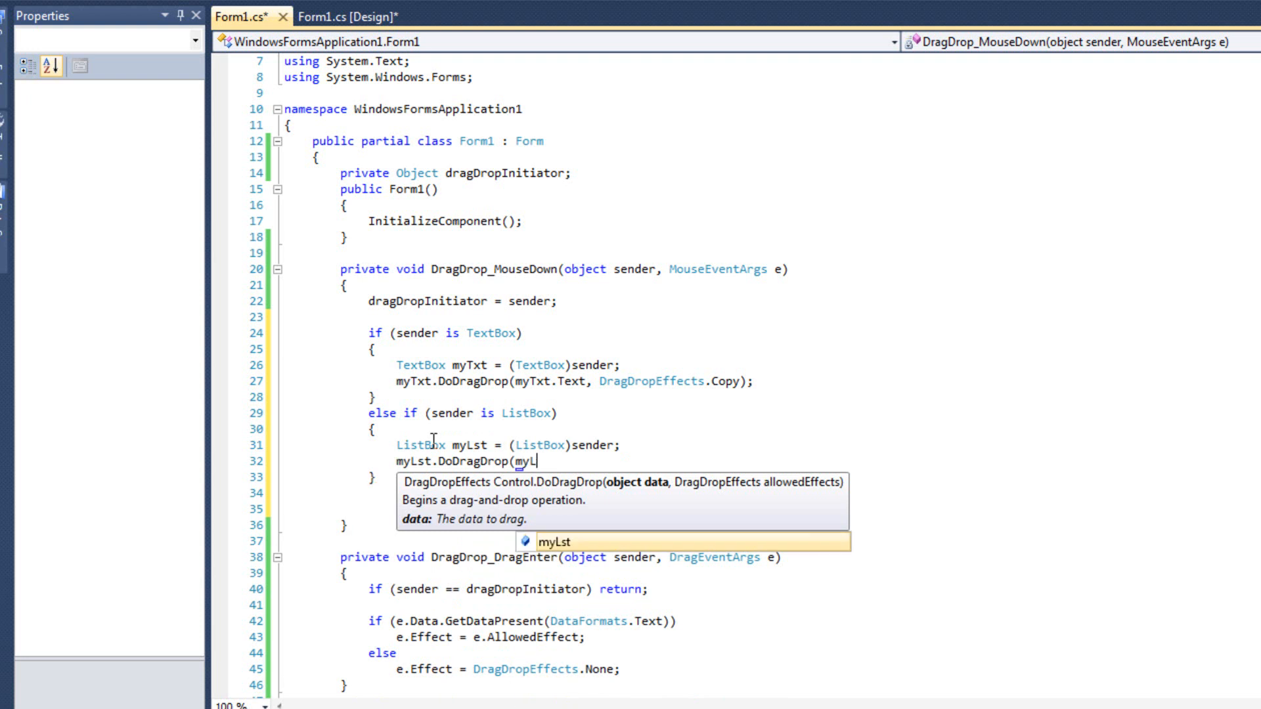
text(.se)
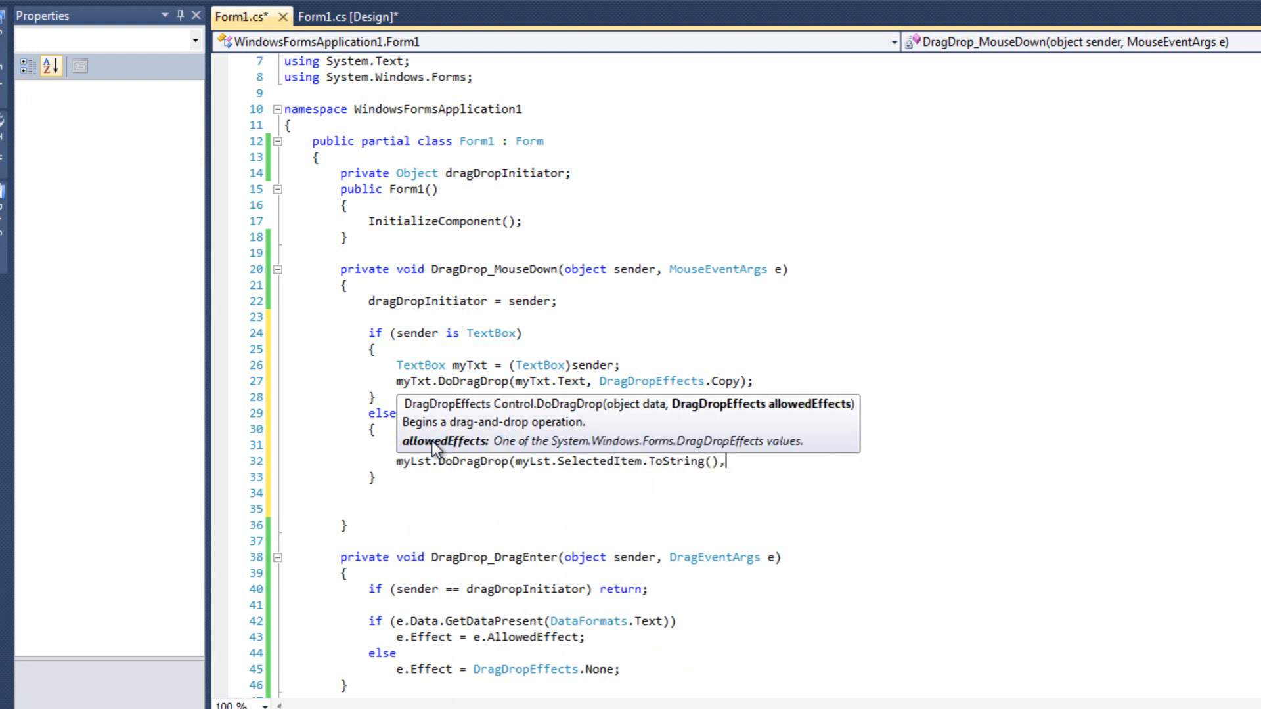
text(DragDropEffects)
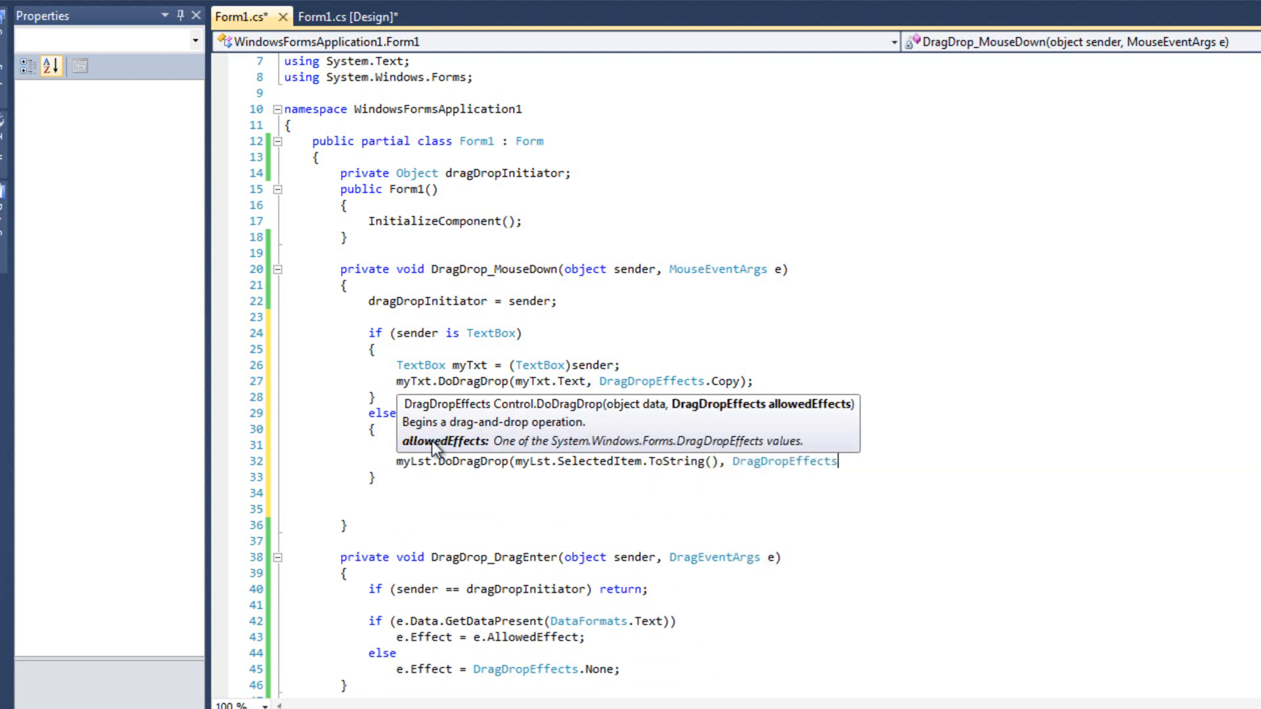
text(.Copy);)
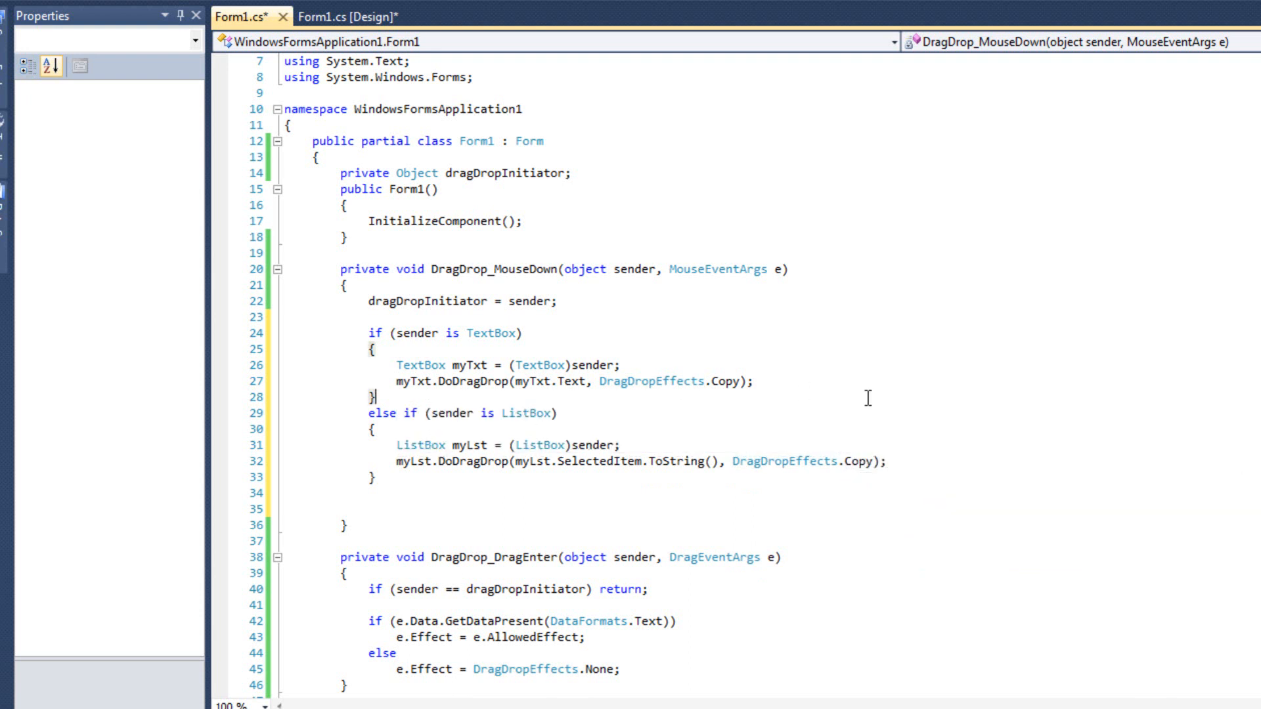
mouse_move(409, 331)
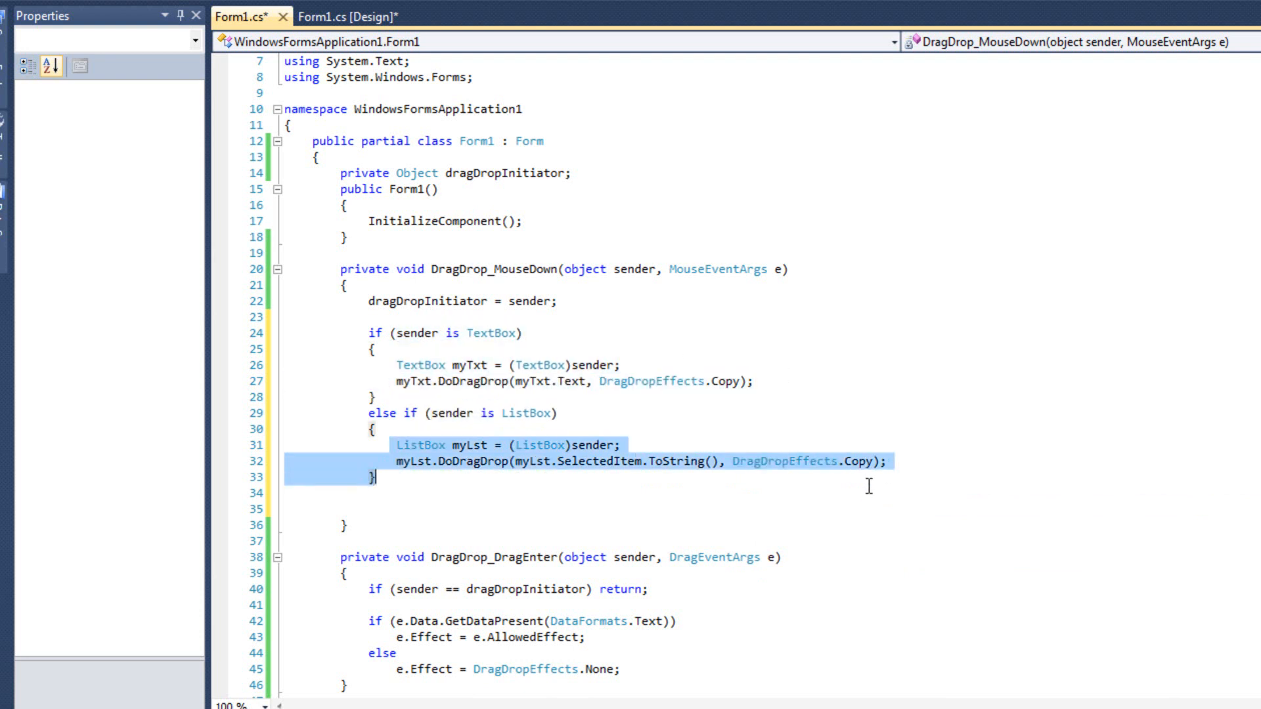
Step: Scroll down past DragDrop_DragEnter to the DragDrop_DragDrop handler
scroll(down, 3)
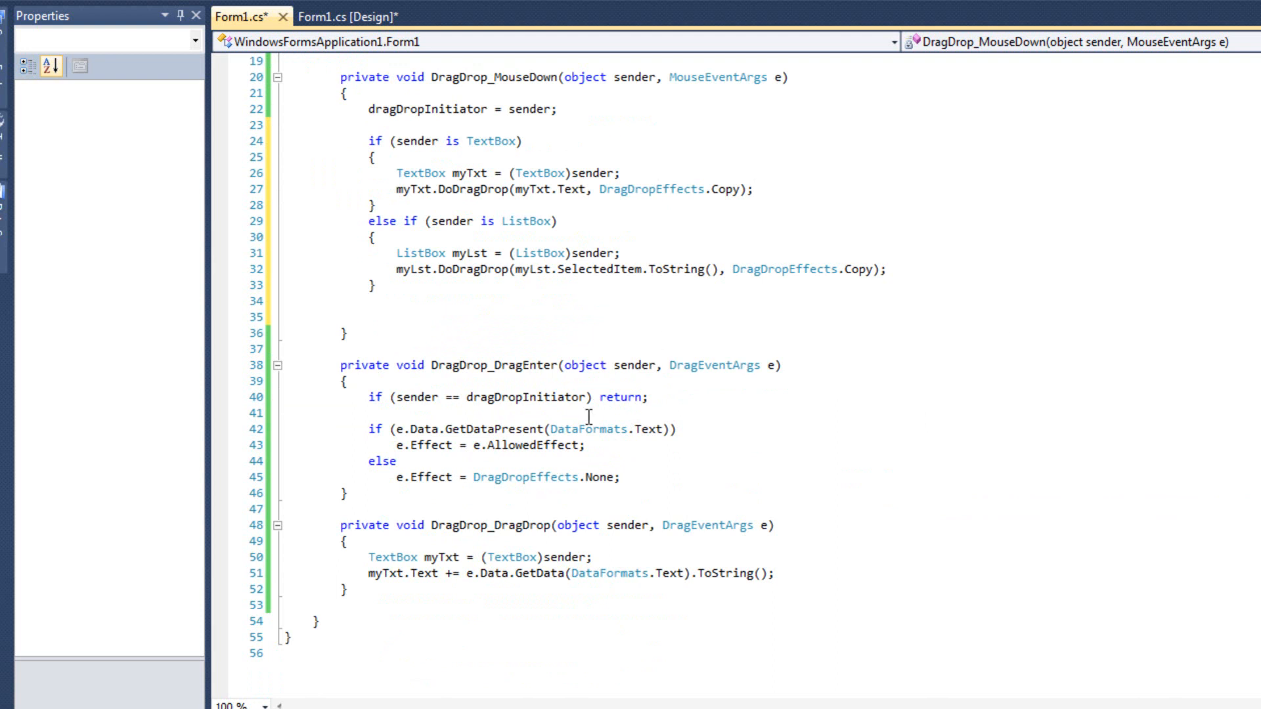
mouse_move(529, 368)
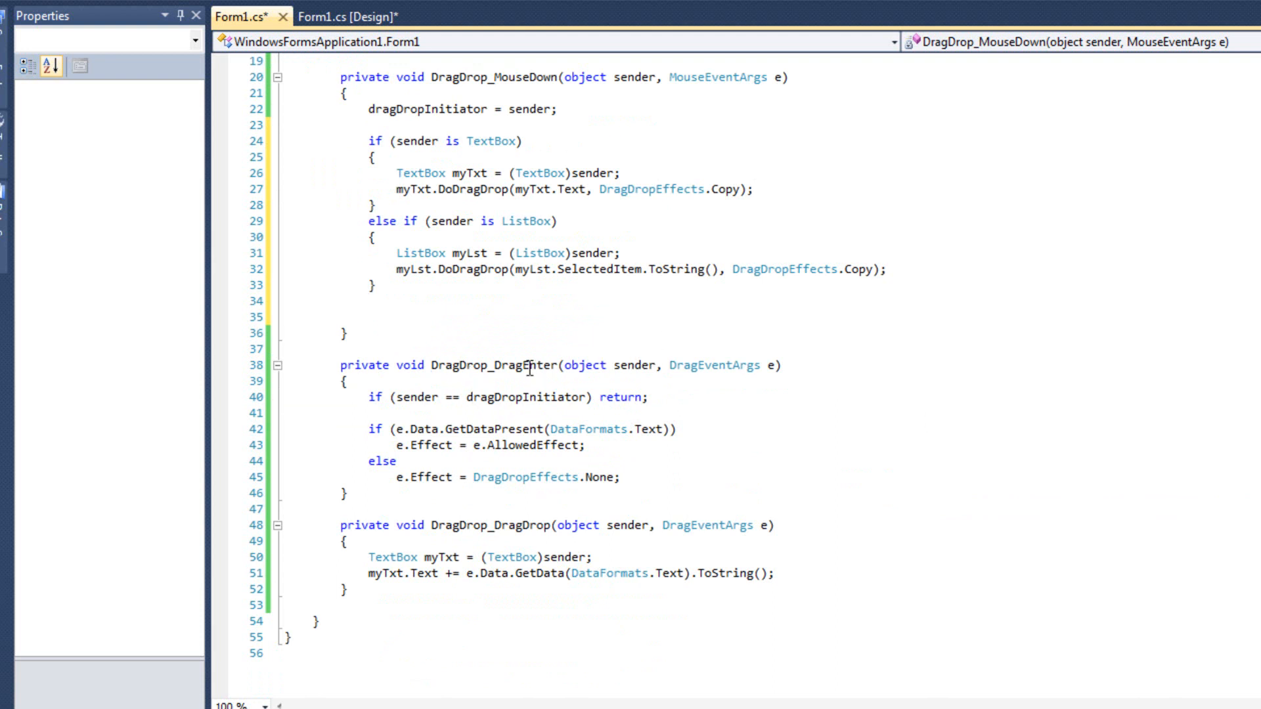
mouse_move(614, 432)
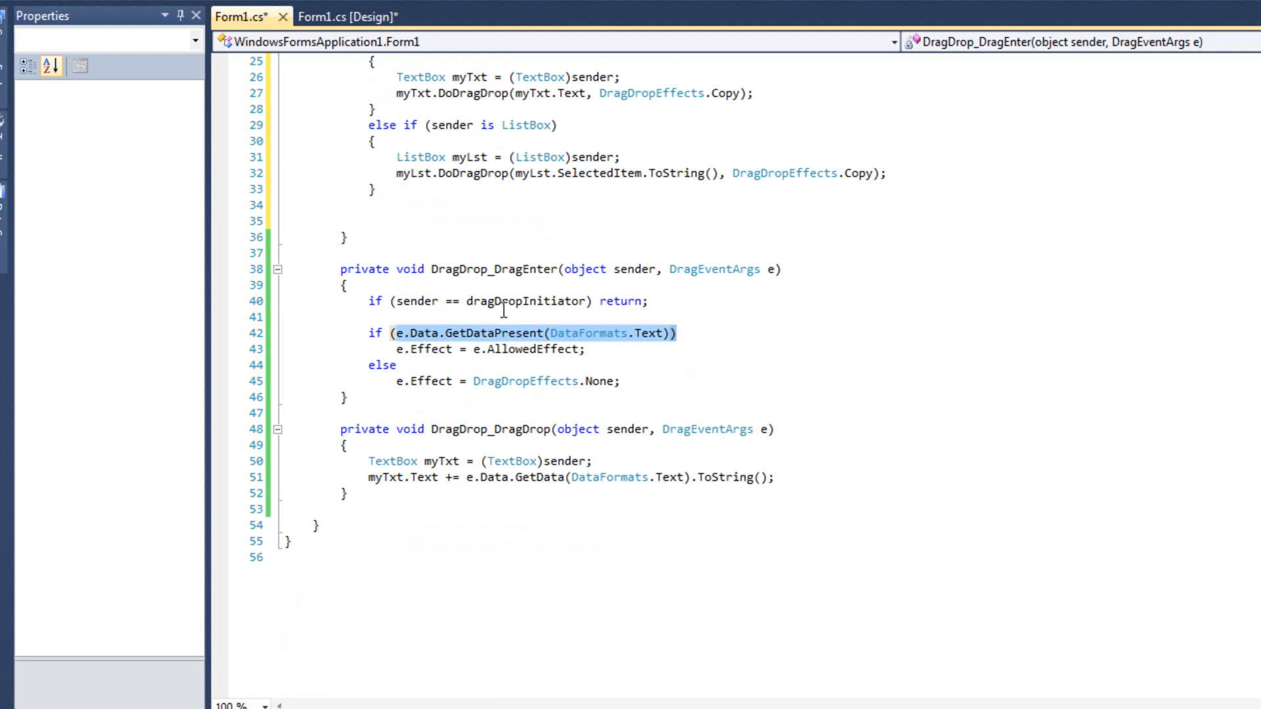
mouse_move(553, 409)
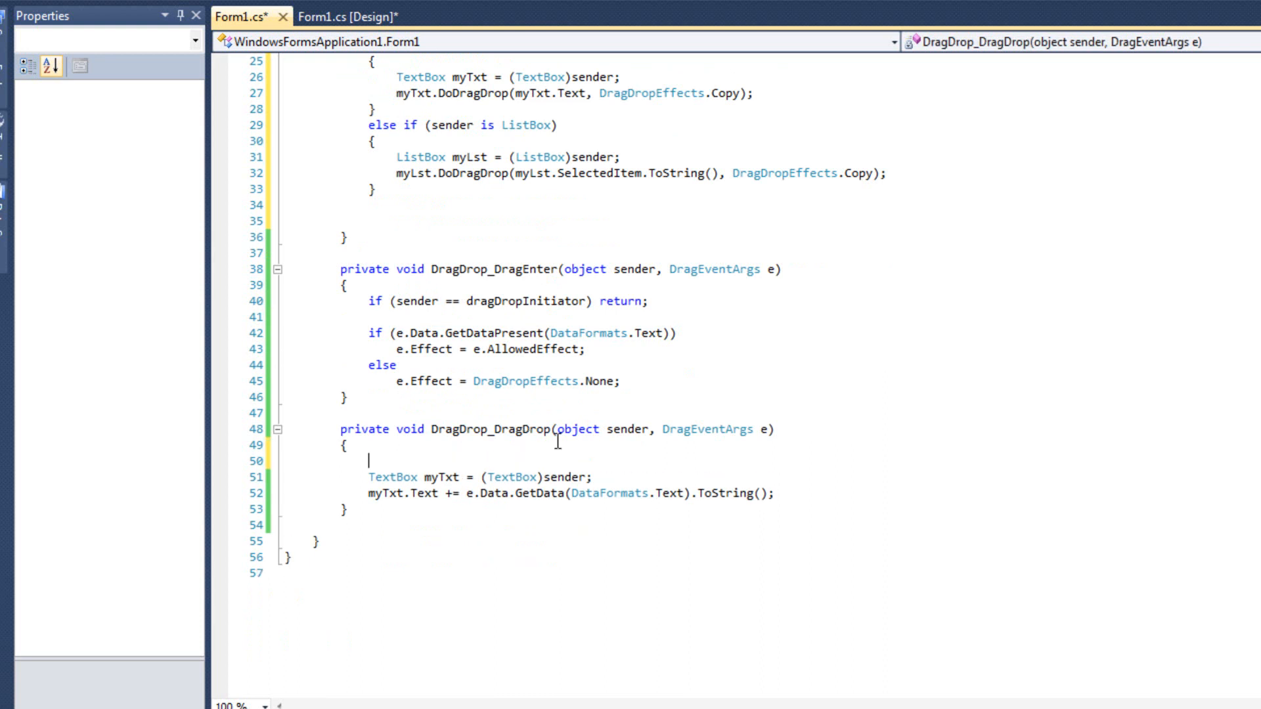
Step: Wrap the TextBox drop code in if (sender is TextBox) and add else if (sender is ListBox)
text(if(sender)
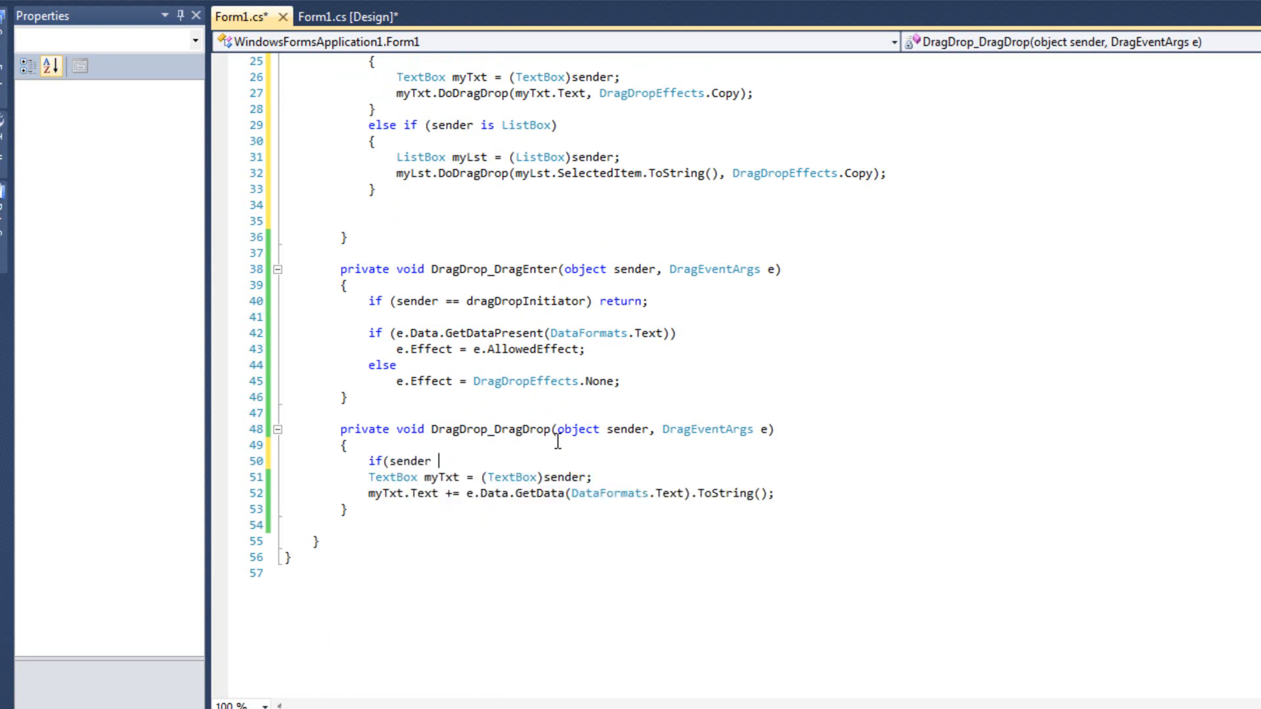
text(is TextBox)
text(})
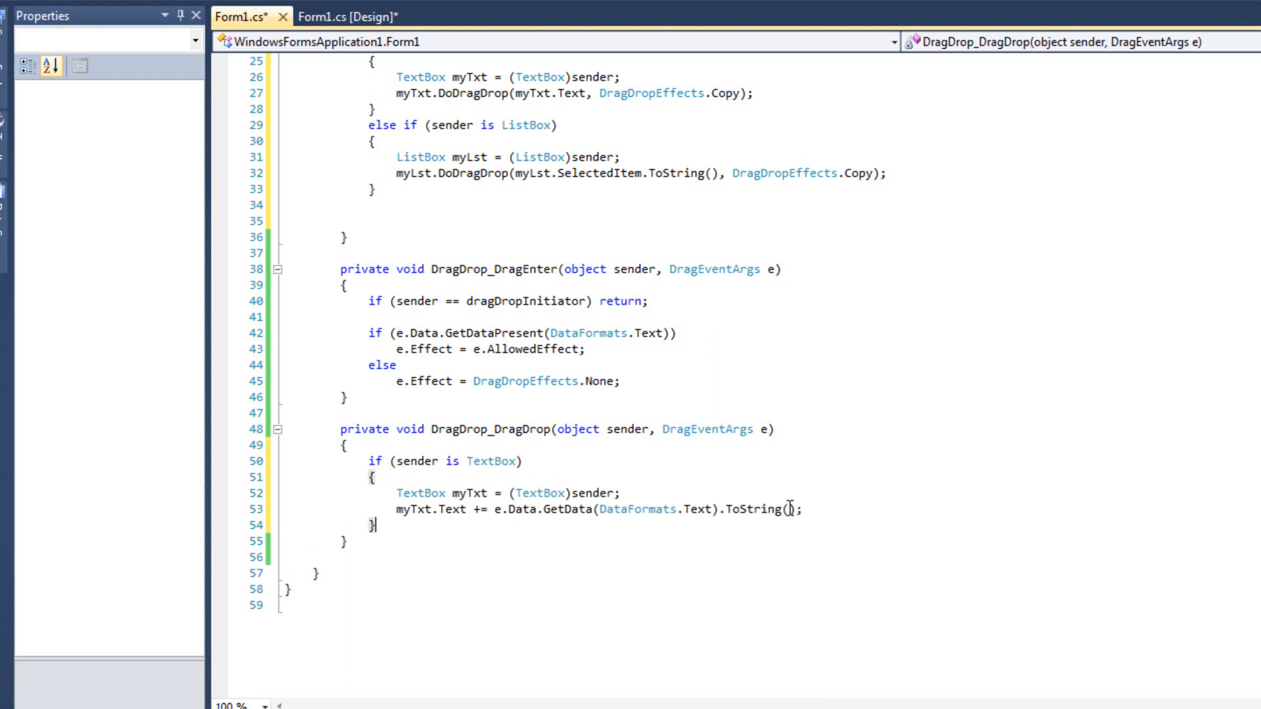
text(else if)
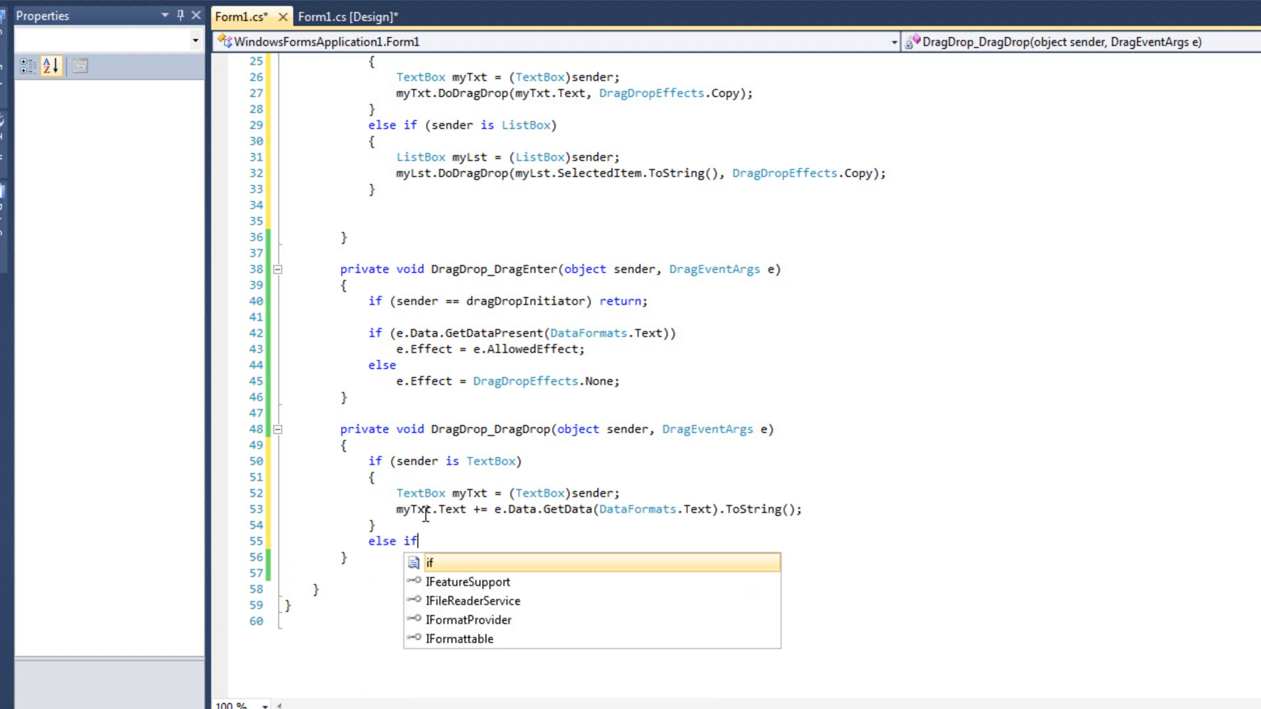
text((sender is)
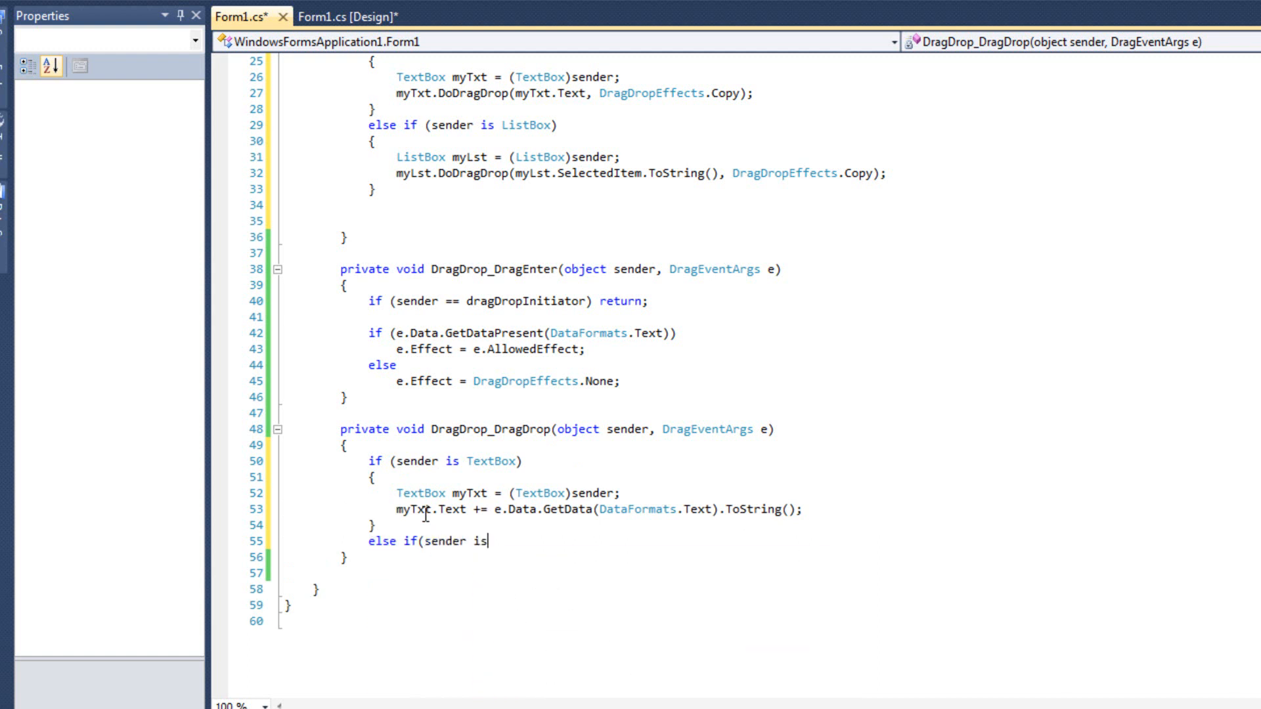
text(Lis)
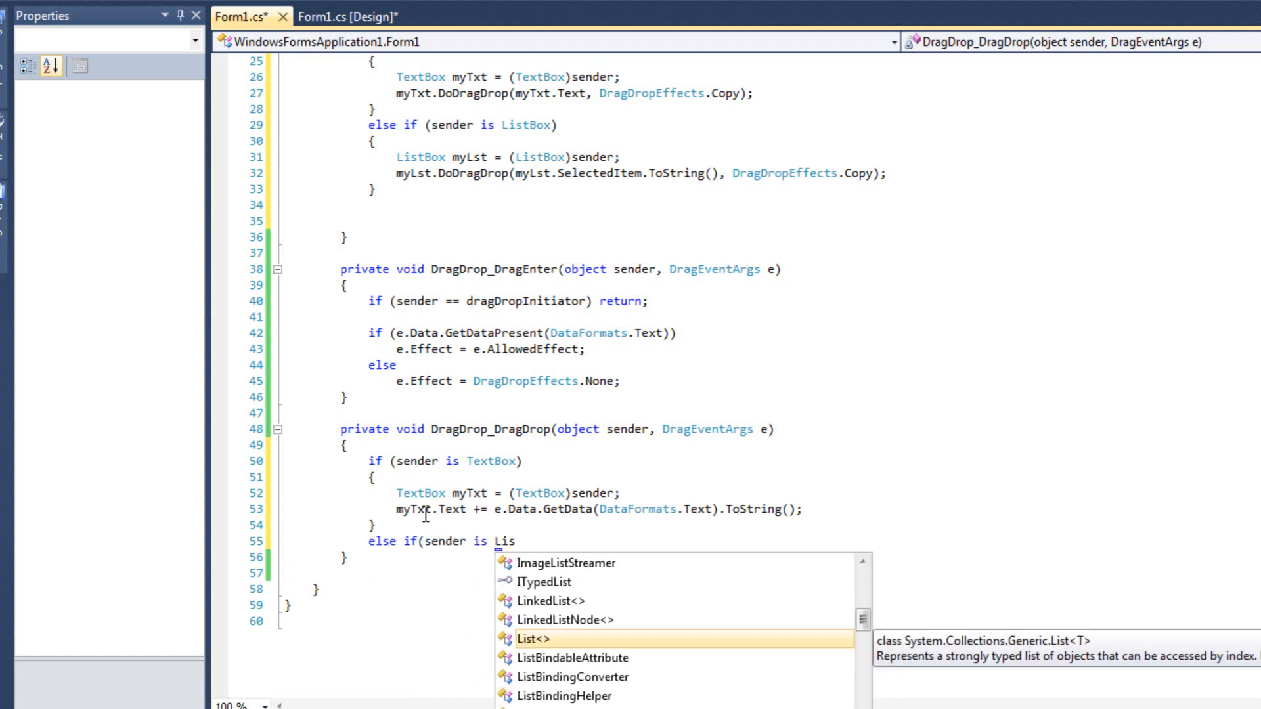
text(Box)
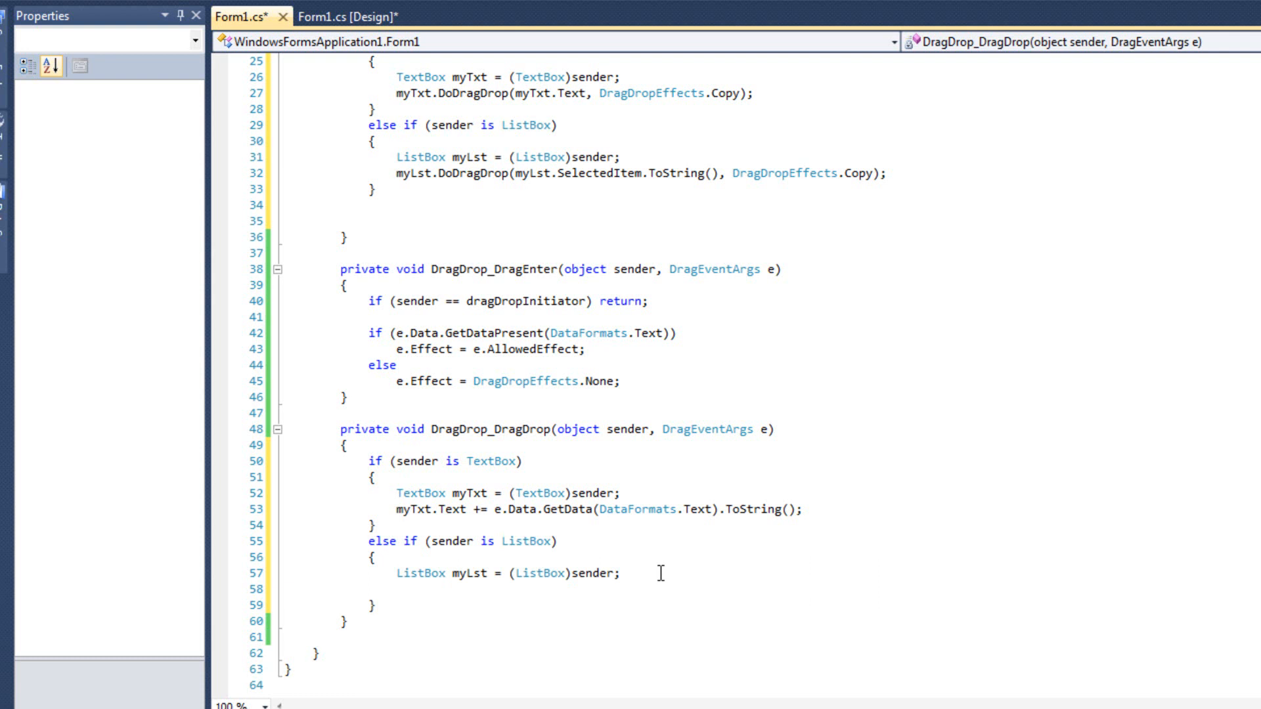
Step: Add myLst.Items.Add(e.Data.GetData(DataFormats.Text).ToString()); in the ListBox branch
text(myLst)
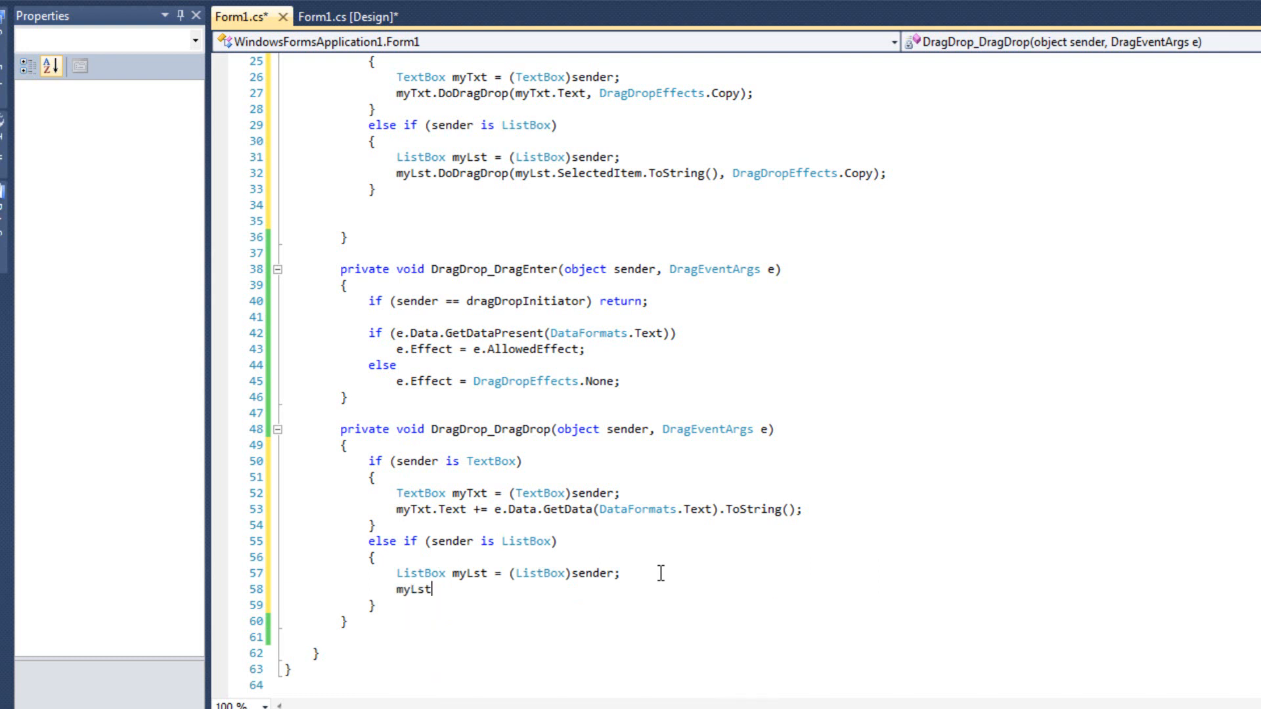
text(.ite)
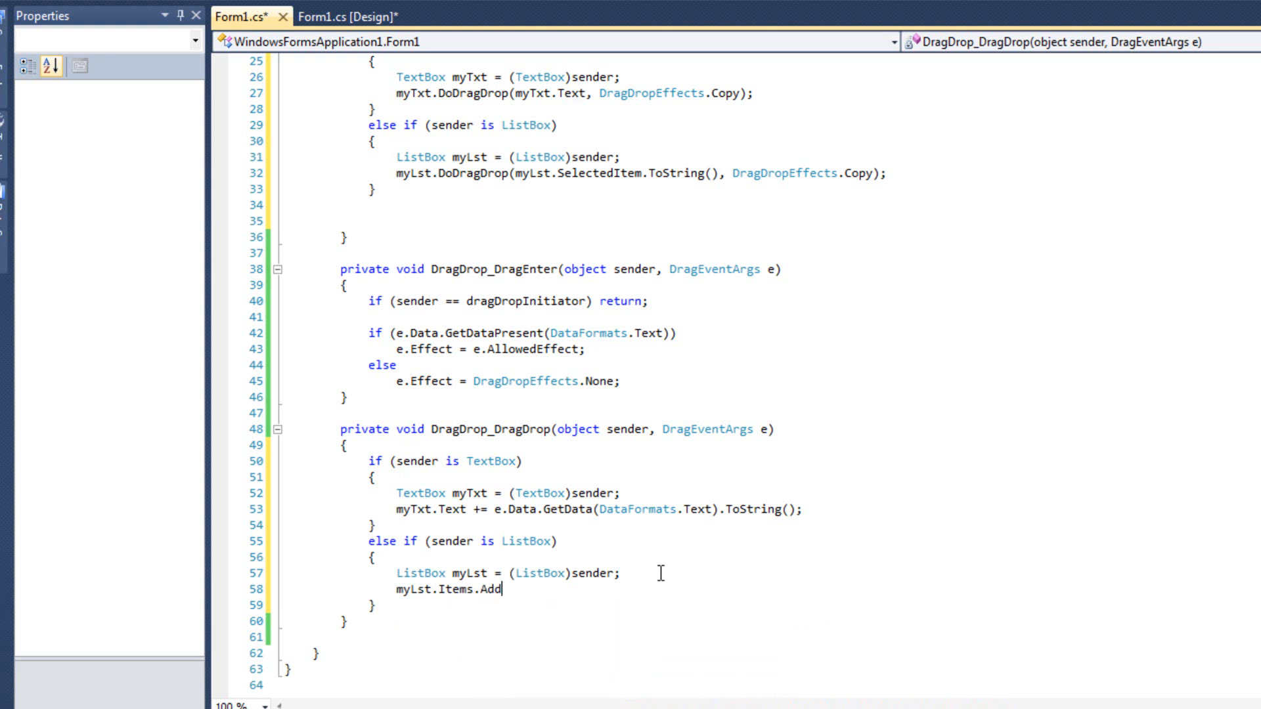
text(()
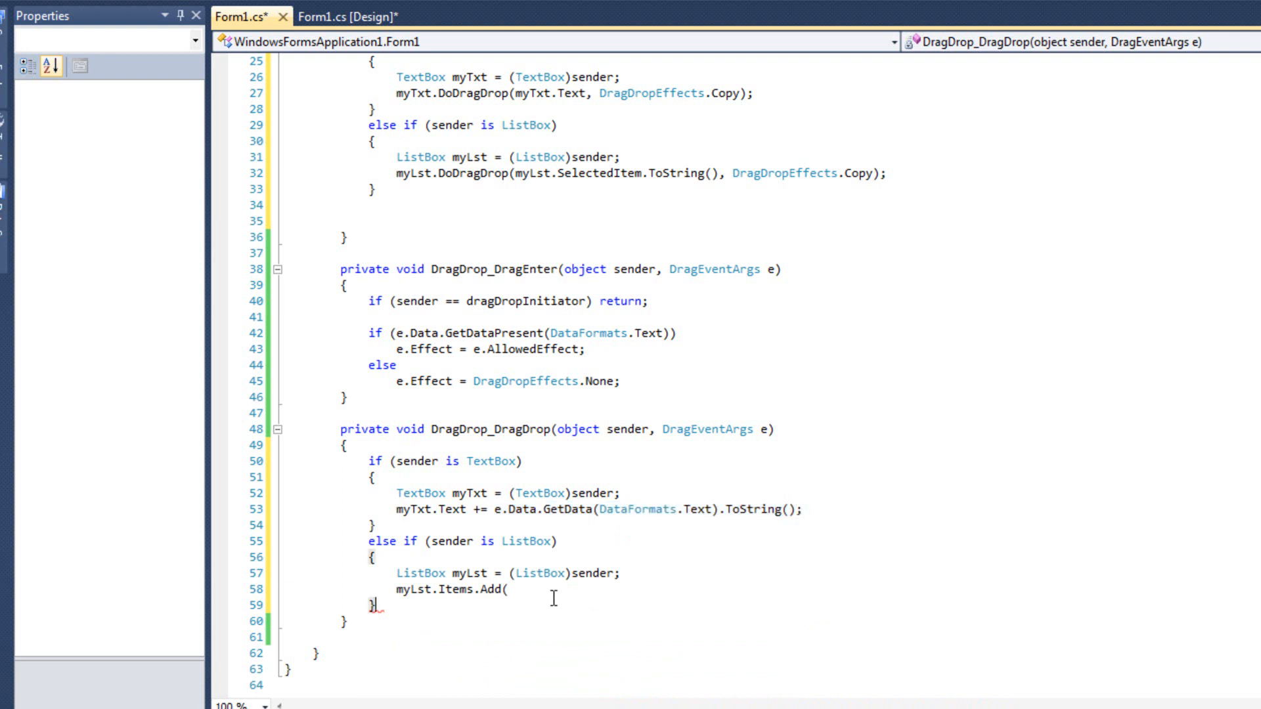
text(e.Data.GetData(DataFormats.Text).ToString())
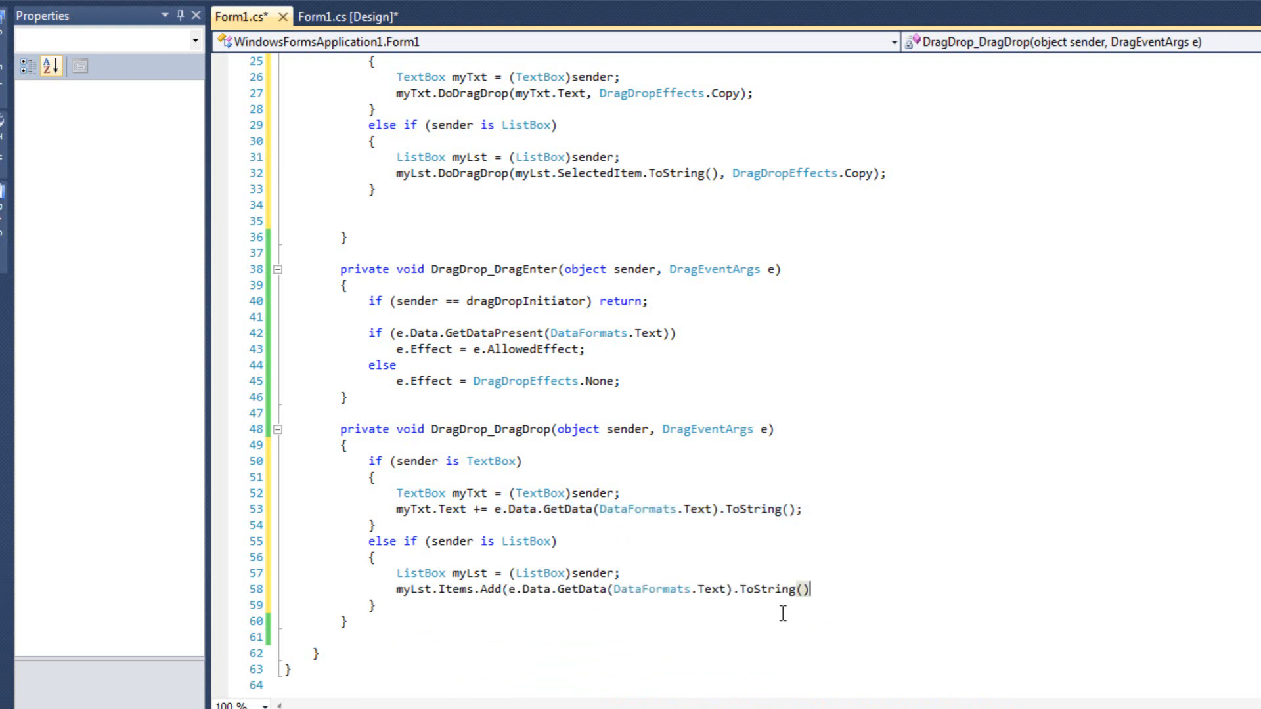
text(;)
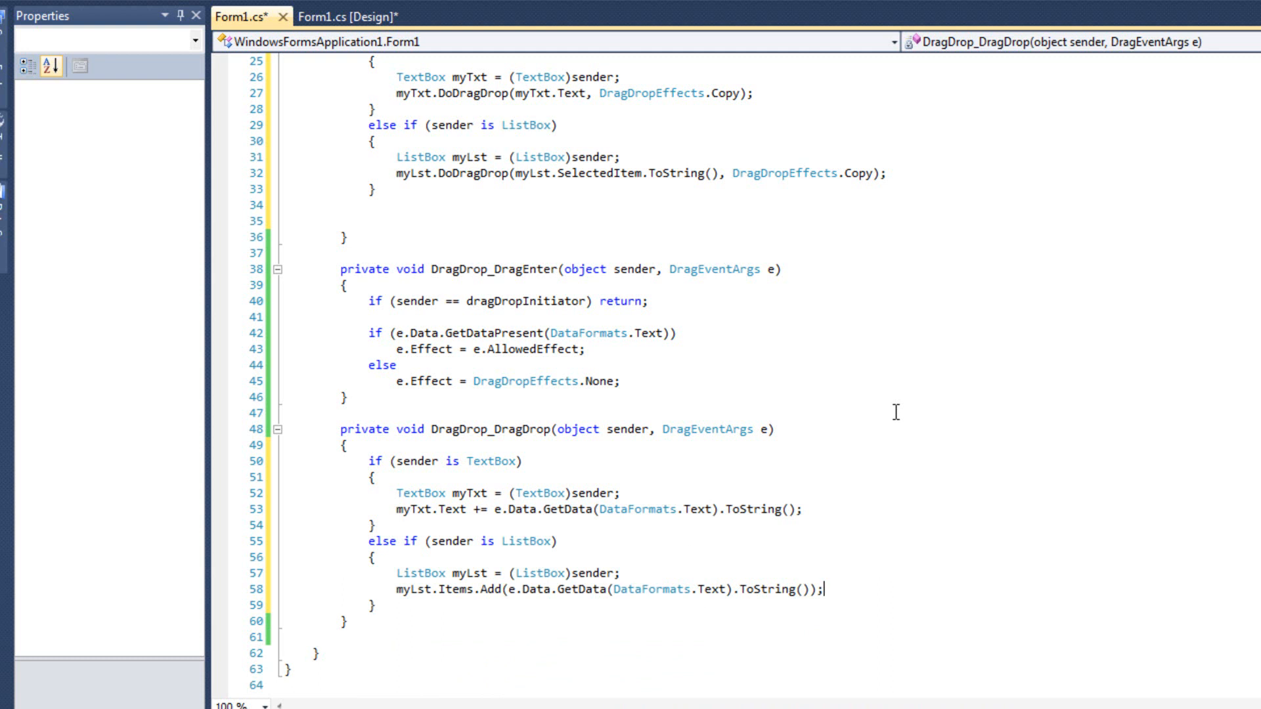
key(F5)
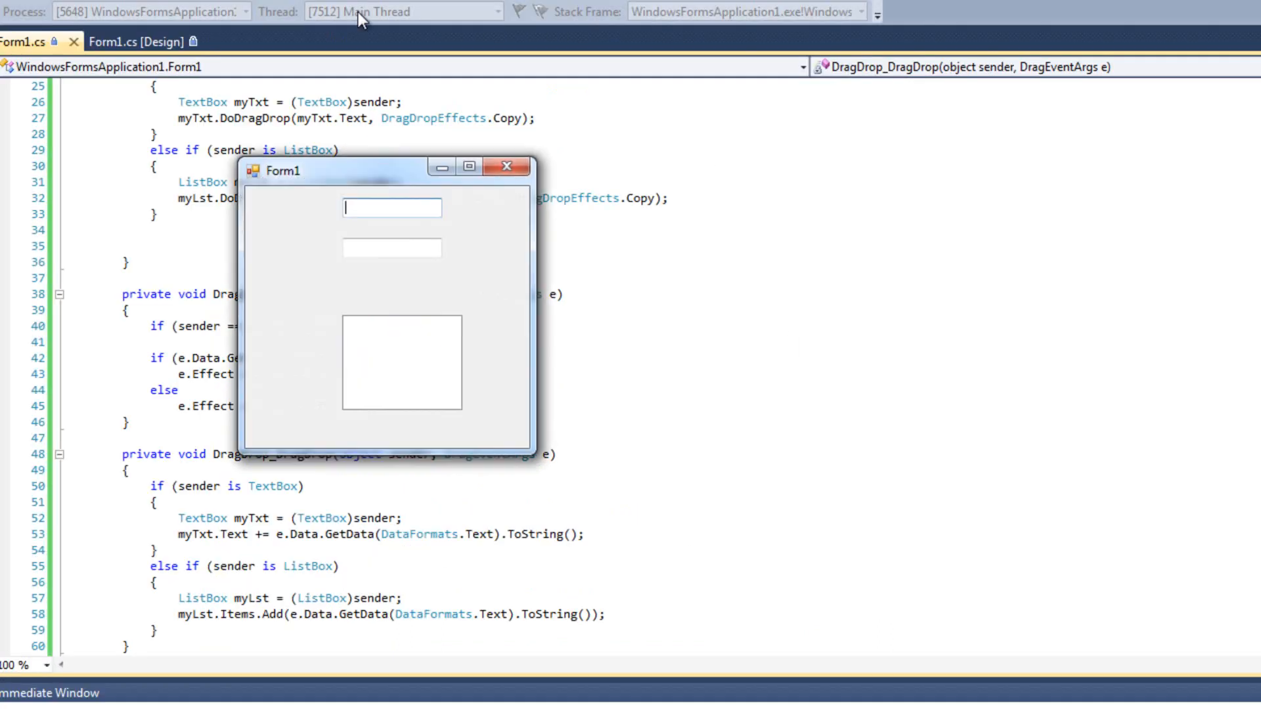
drag(338, 169, 476, 205)
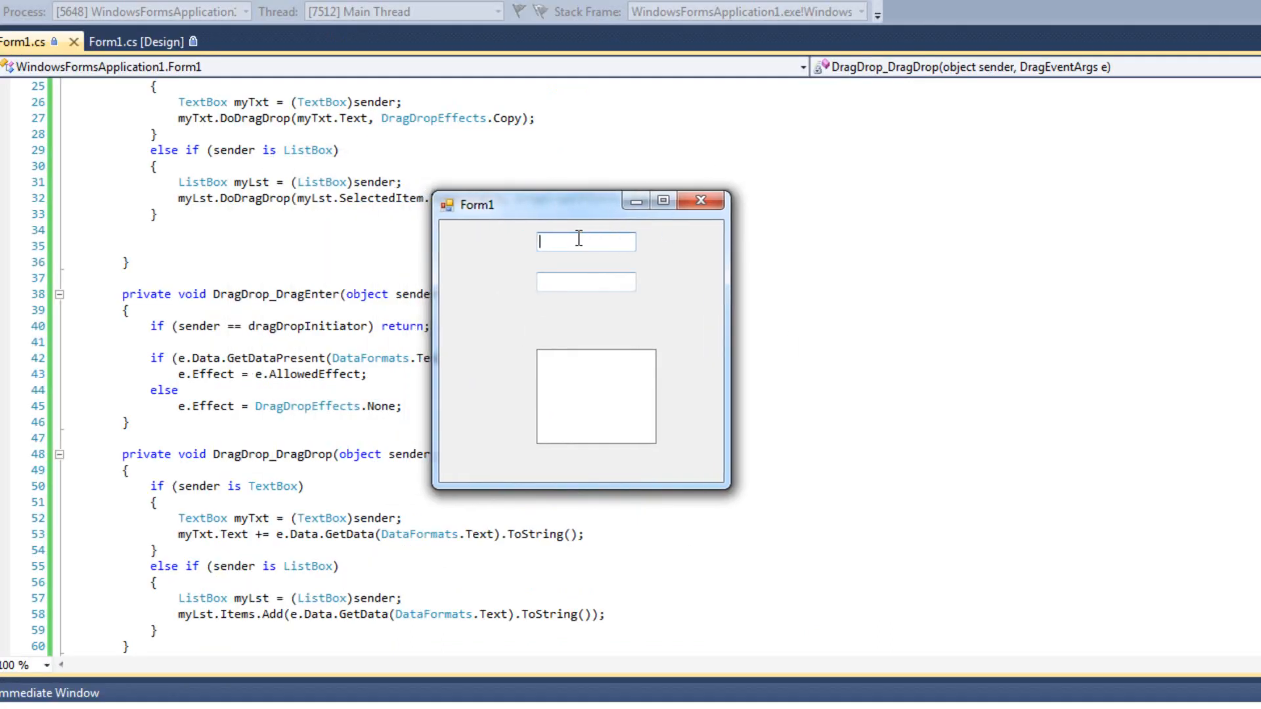
text(hello)
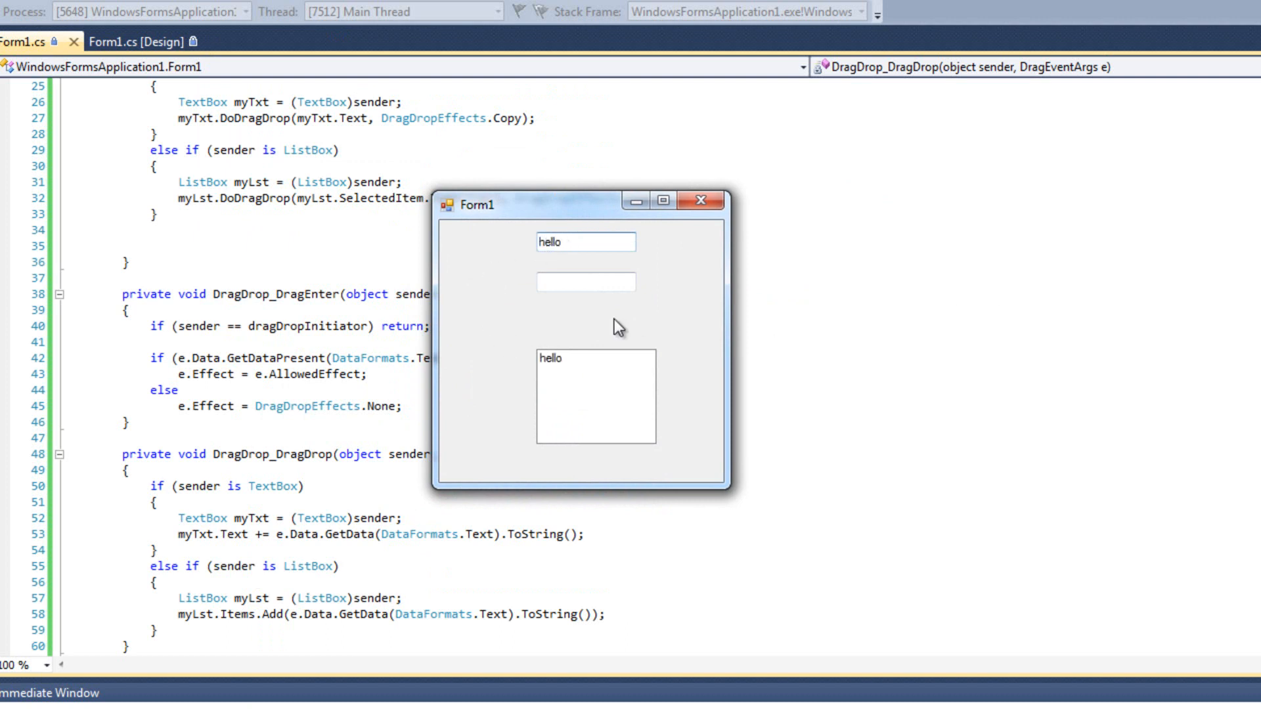
click(550, 357)
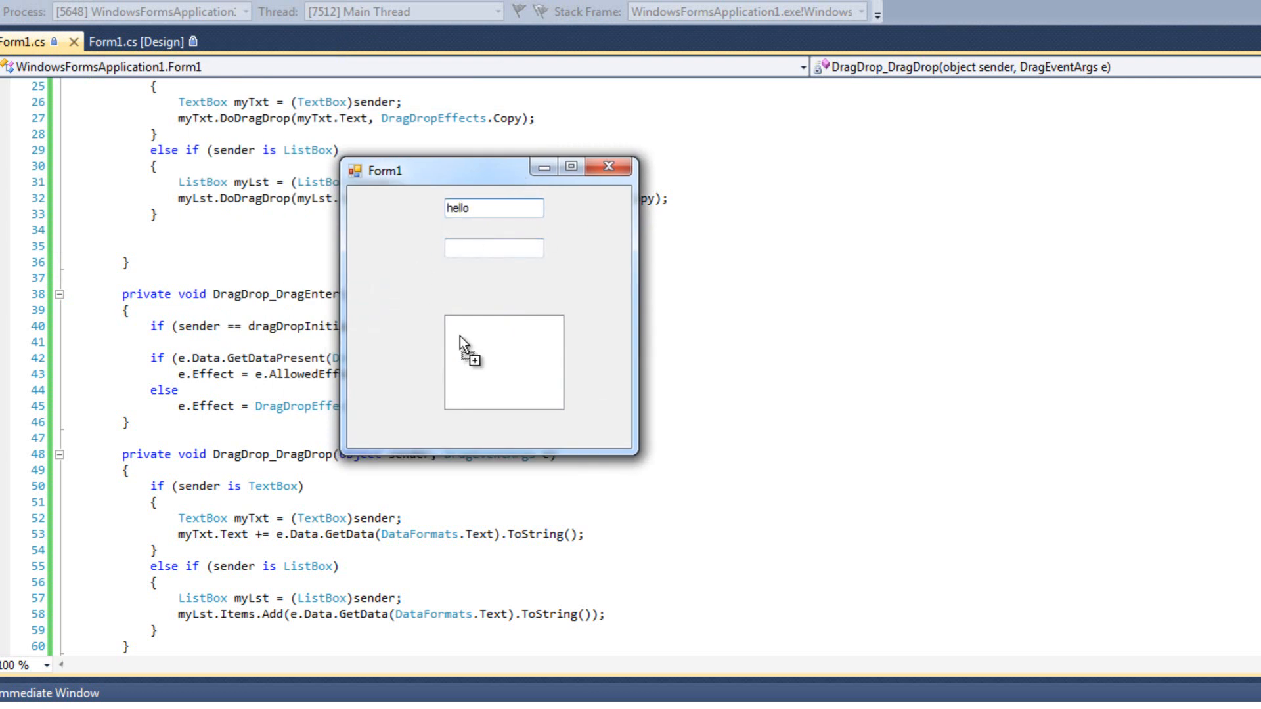
drag(493, 208, 503, 323)
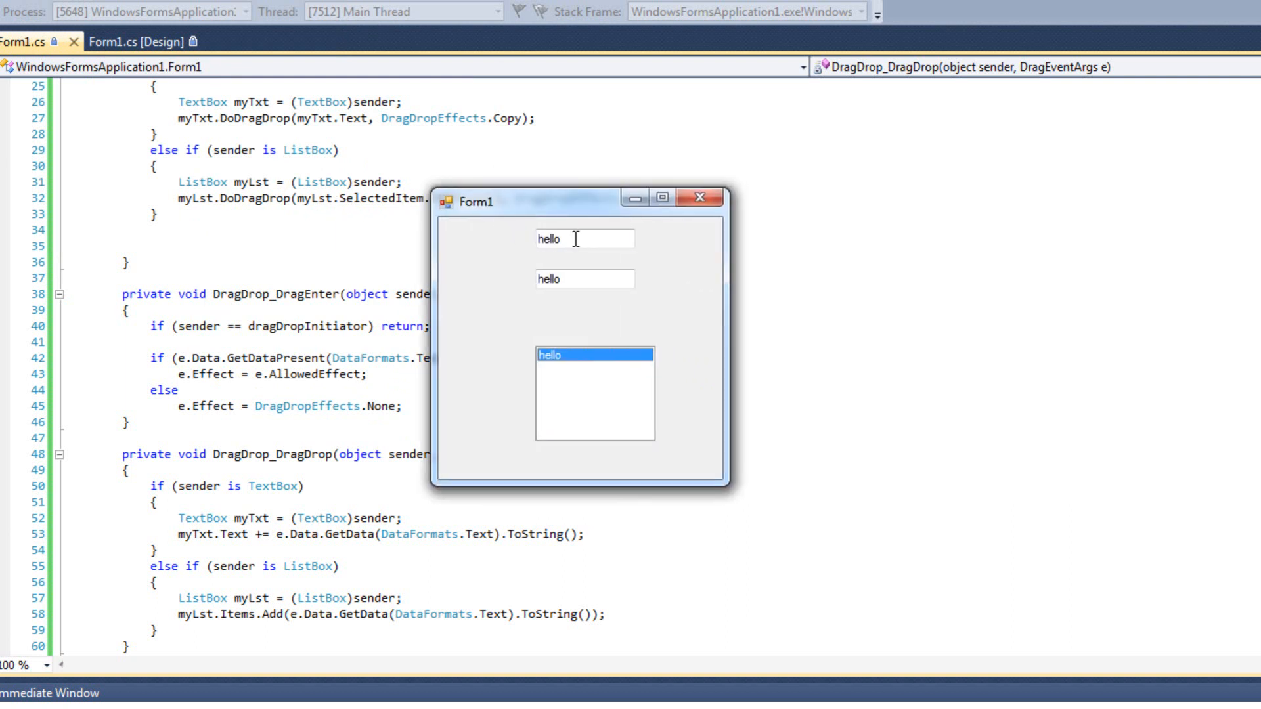
mouse_move(592, 378)
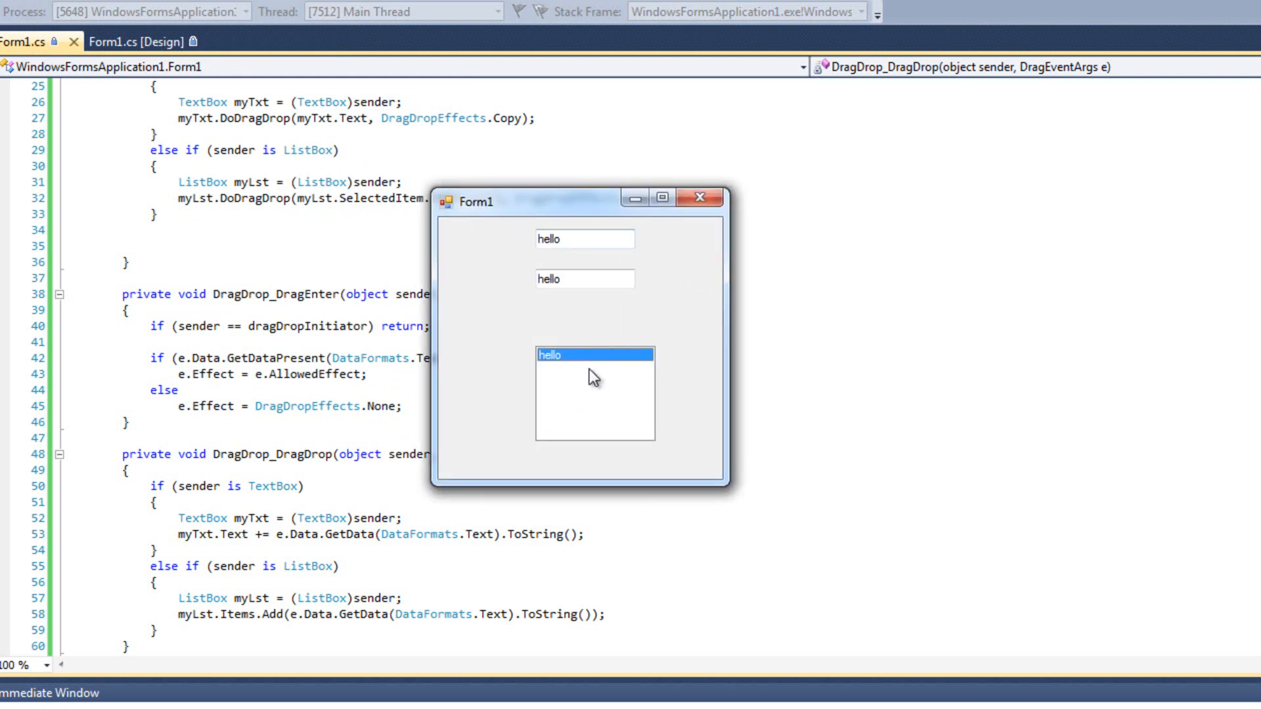
mouse_move(560, 330)
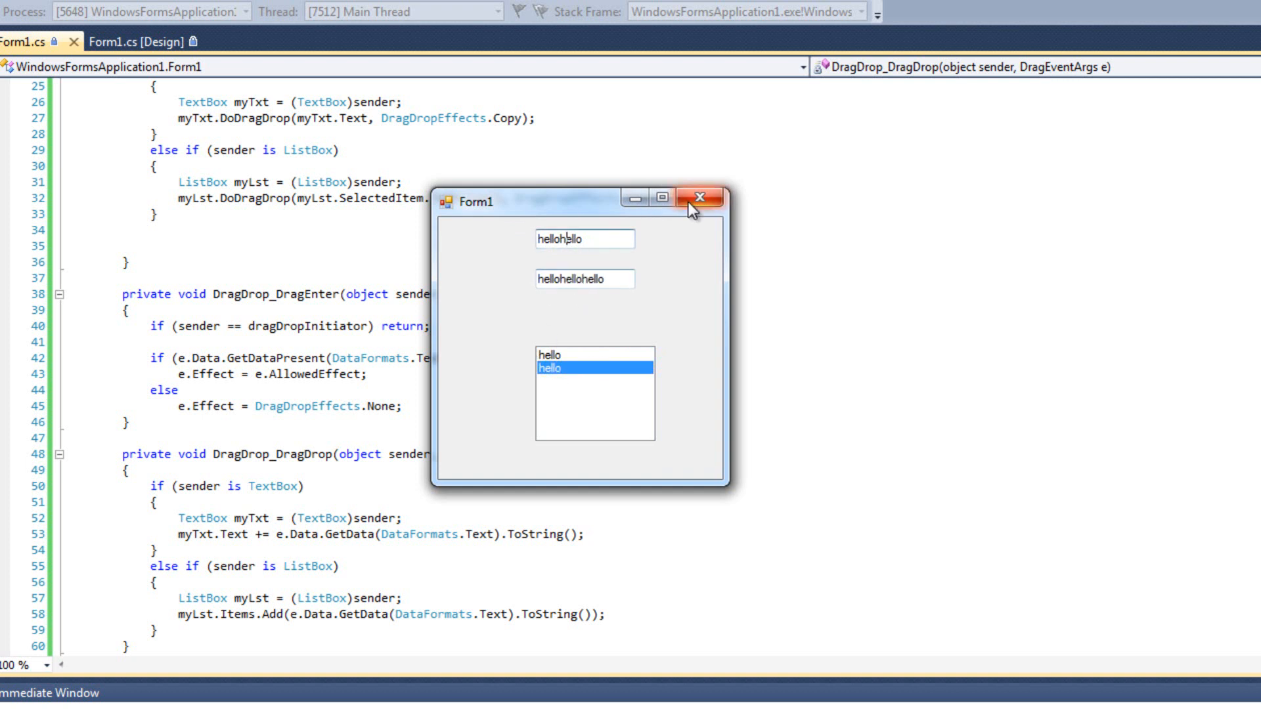
click(700, 197)
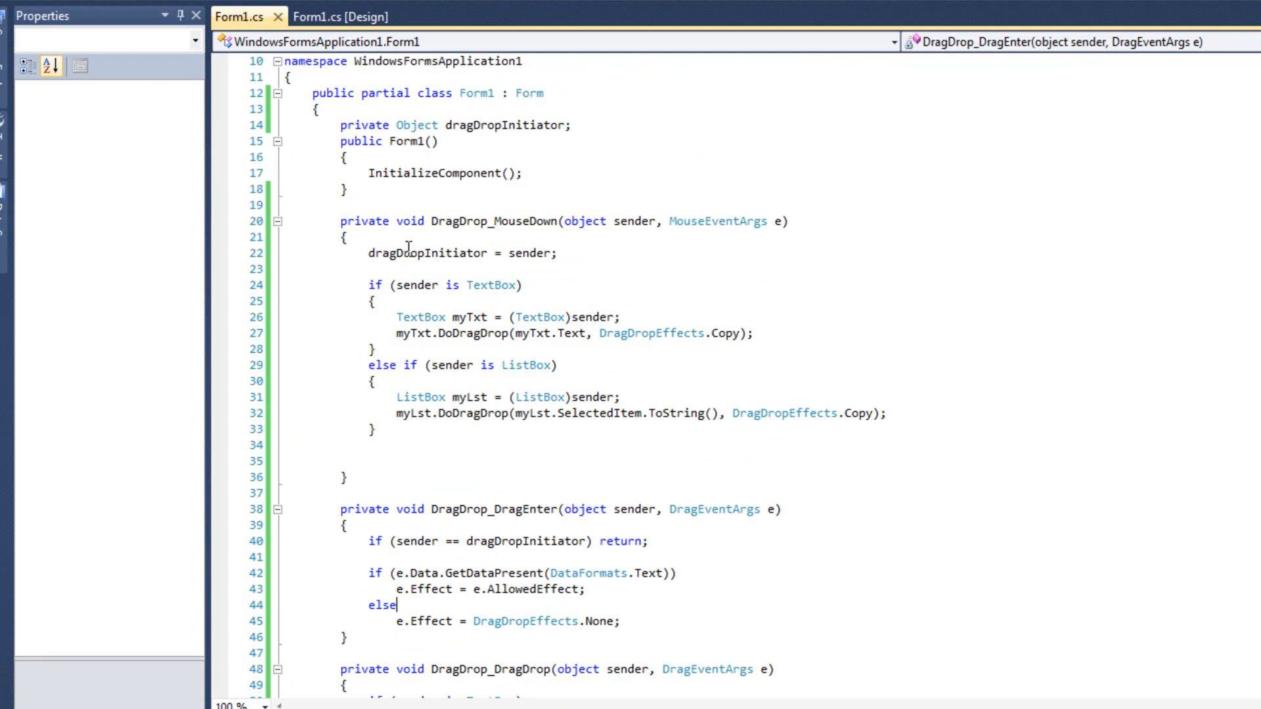
Step: If dragDropInitiator is a TextBox, cast it to myTxt and set its Text to an empty string
scroll(down, 3)
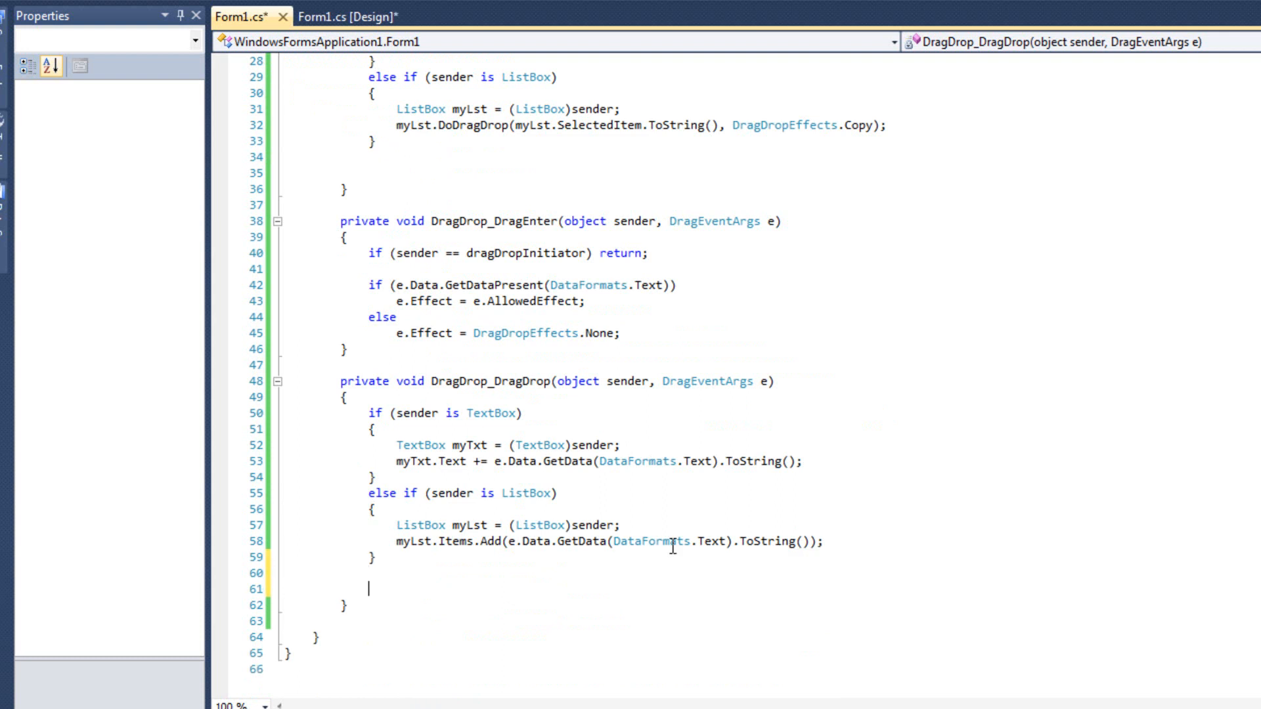
text(if(dra)
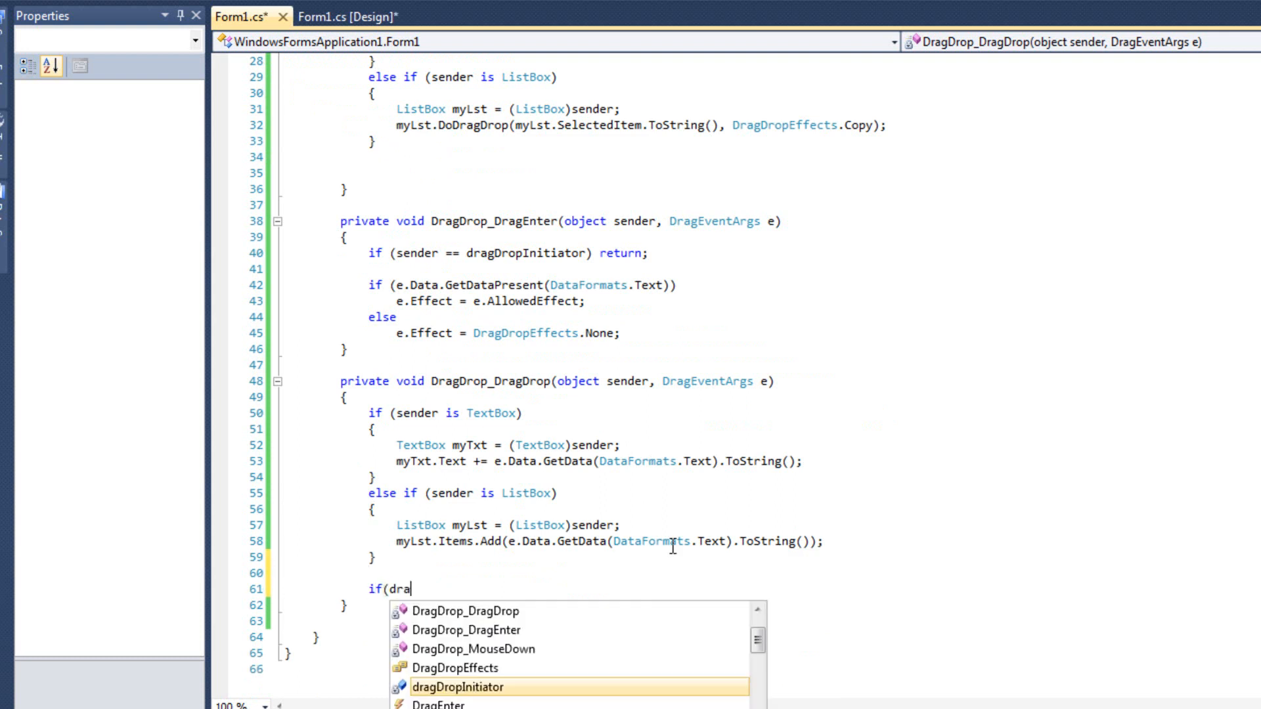
text(dragDropInitiator)
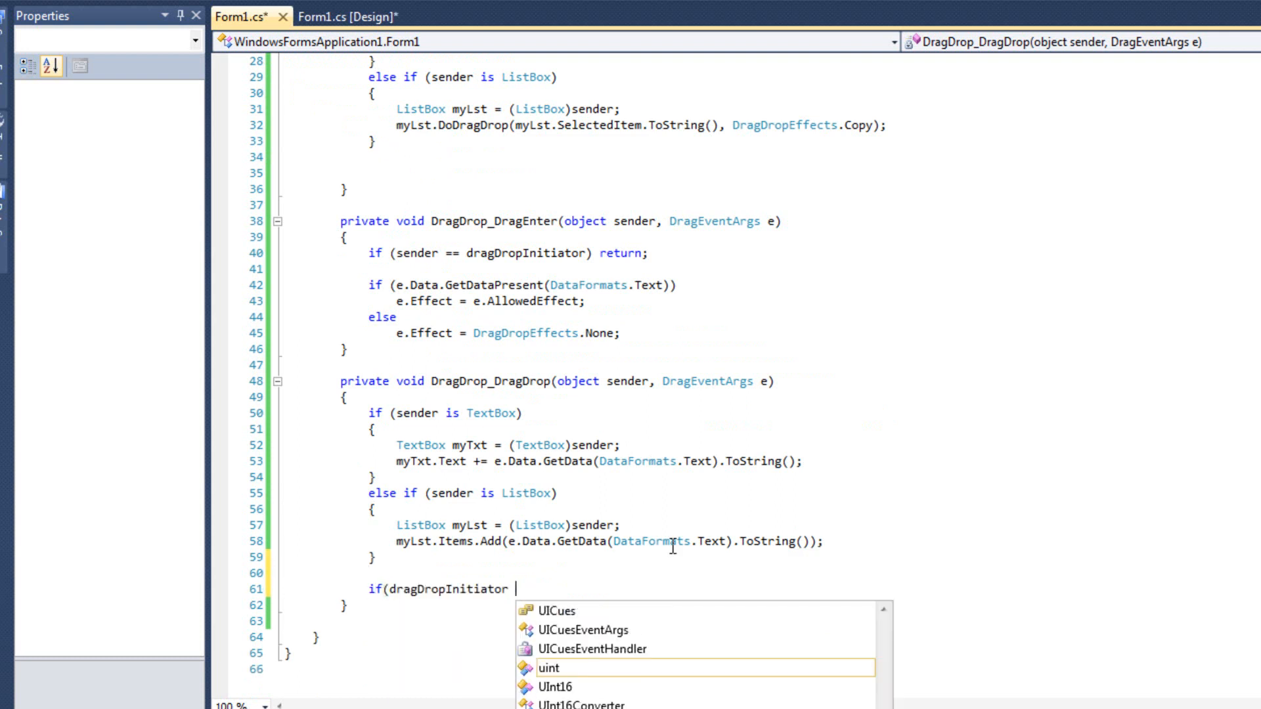
text(is TextBox)
text({ })
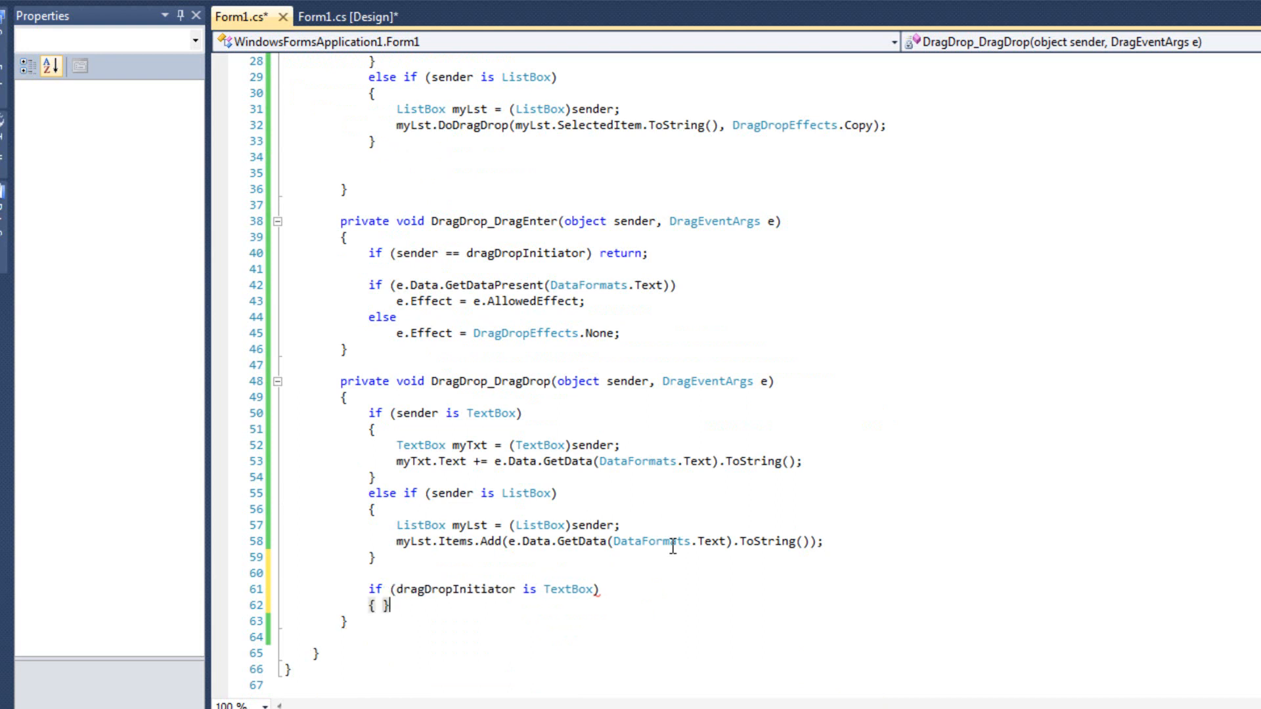
key(Enter)
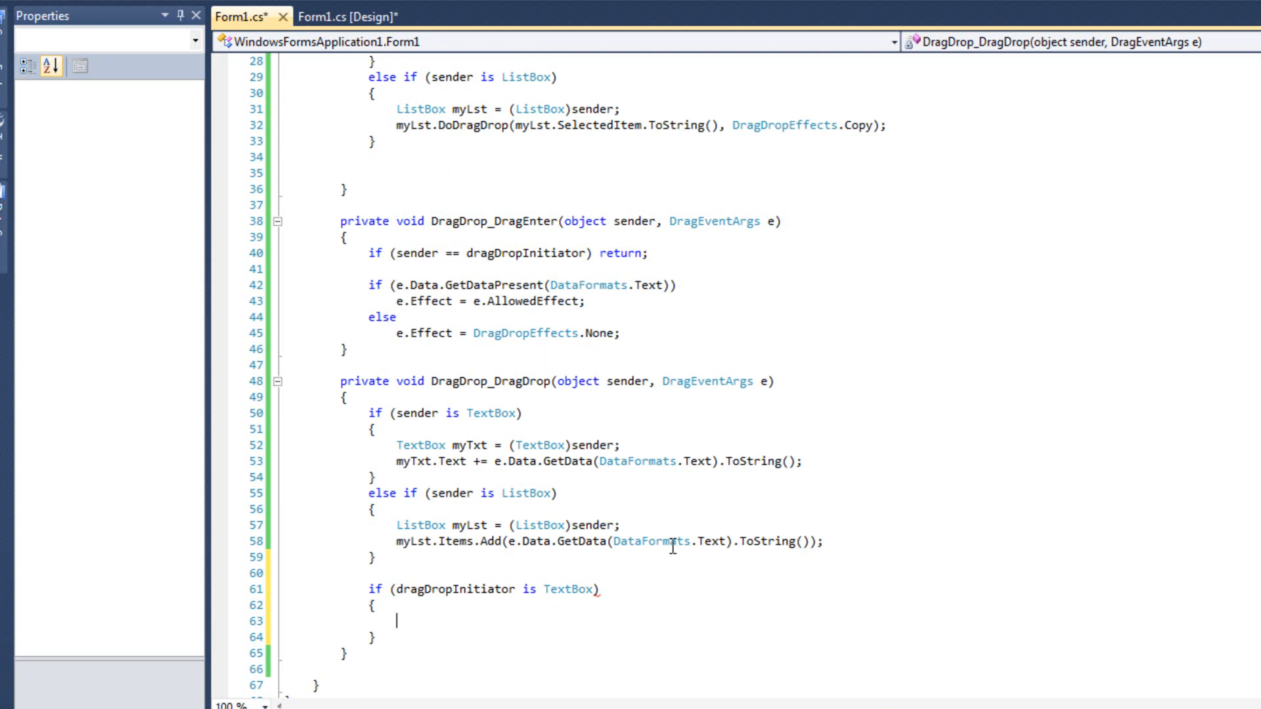
text(T)
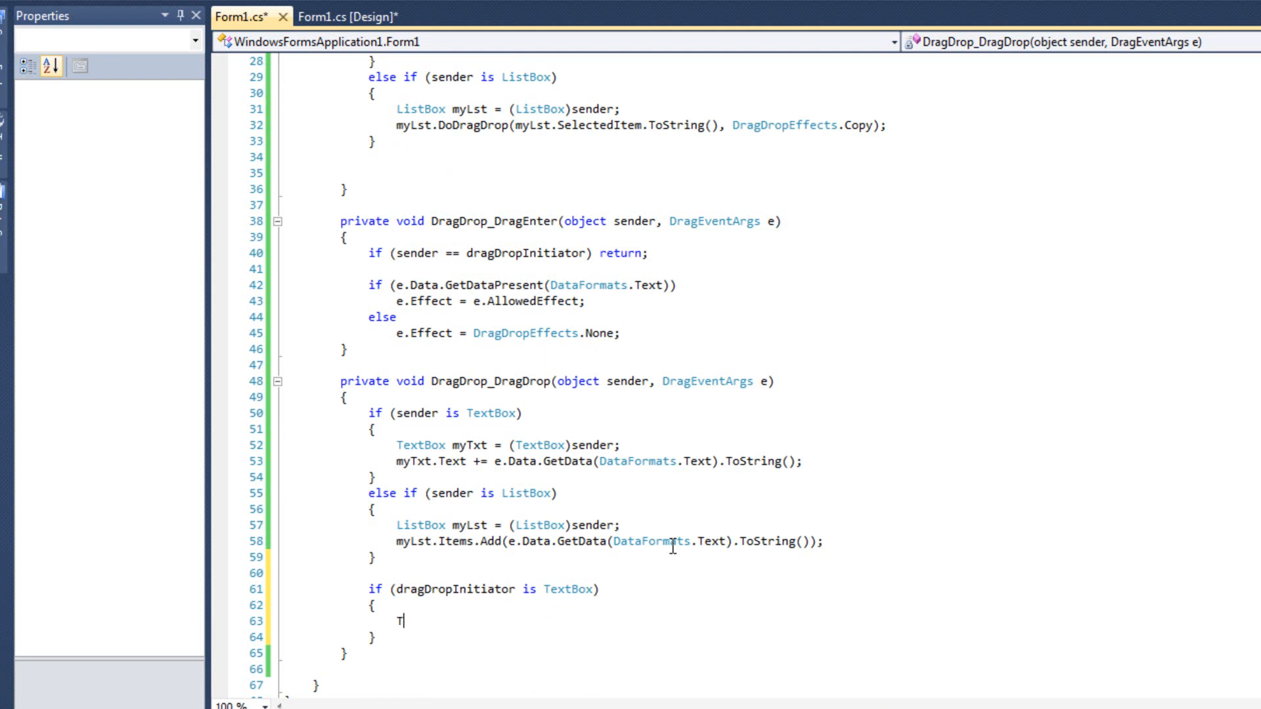
text(extBox)
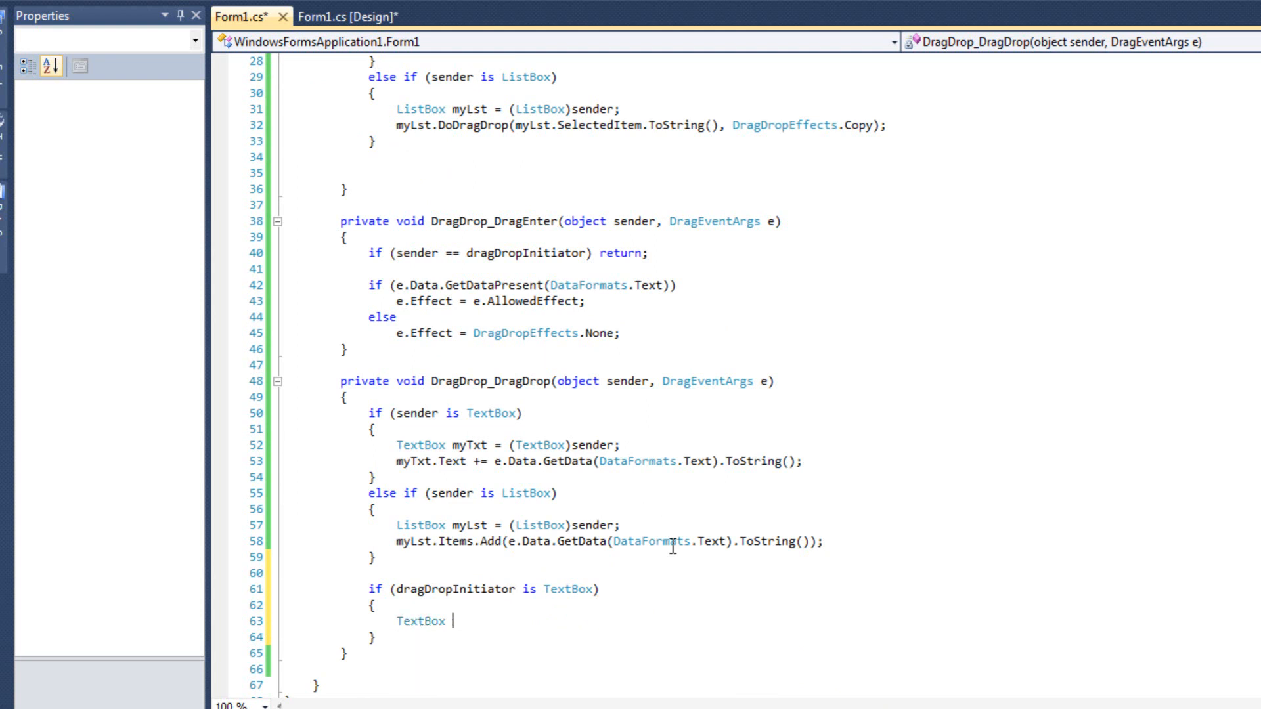
text(myTxt)
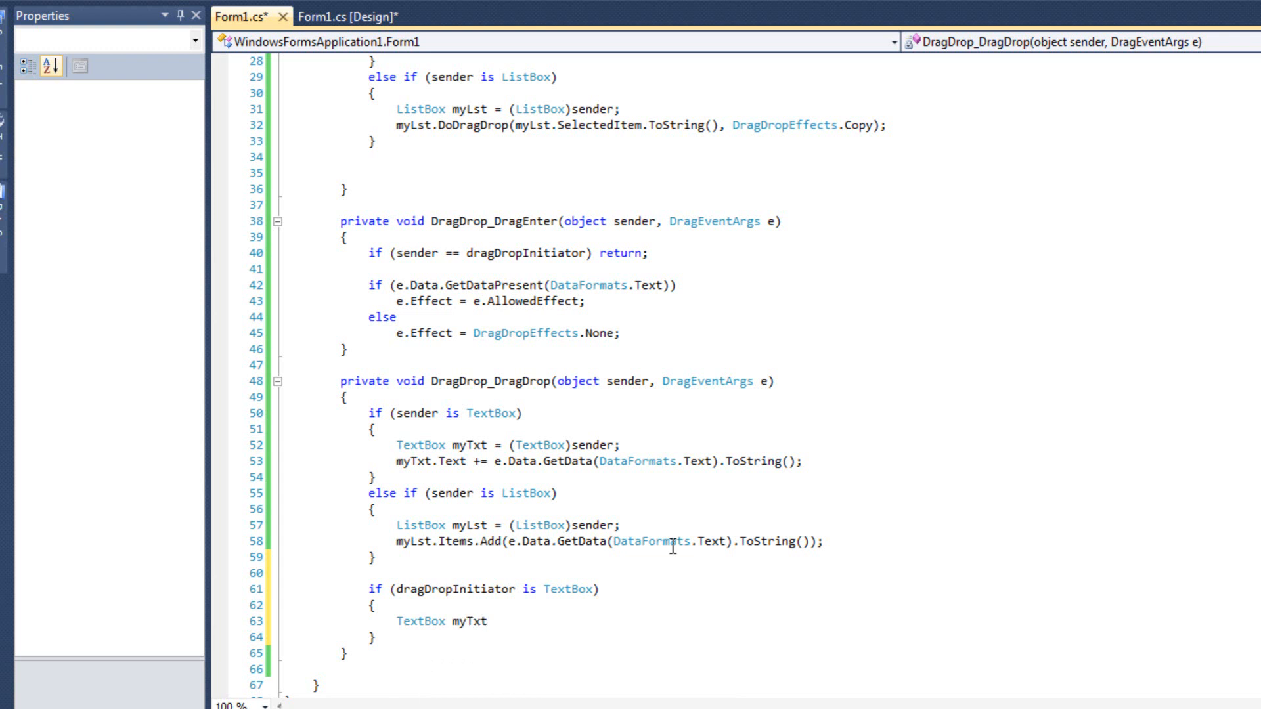
text(= ()
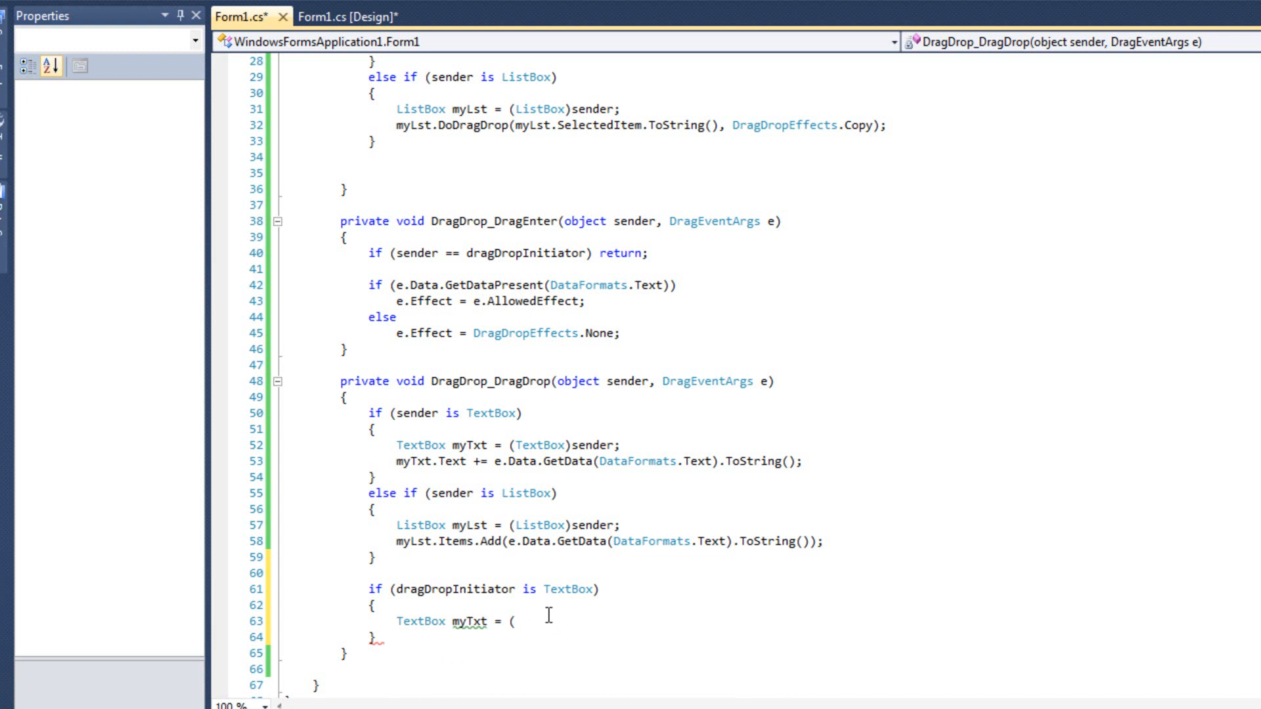
text(TextBox)
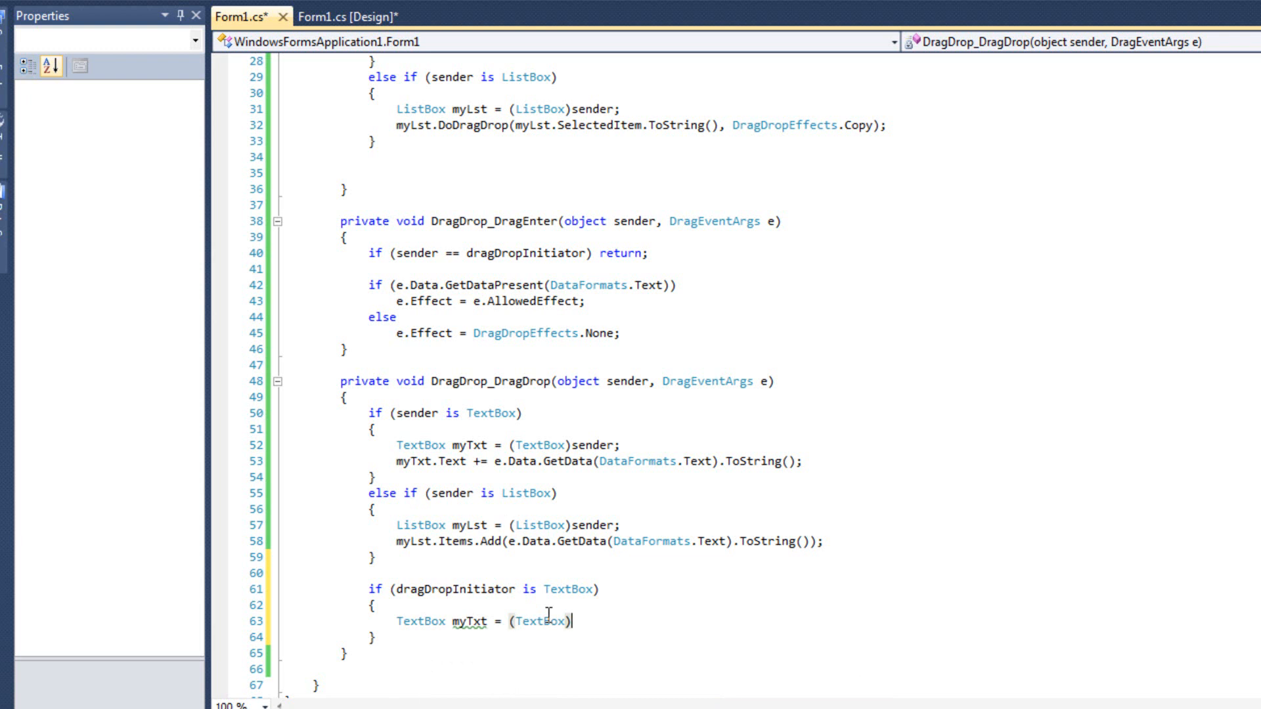
text(dragDropInitiator)
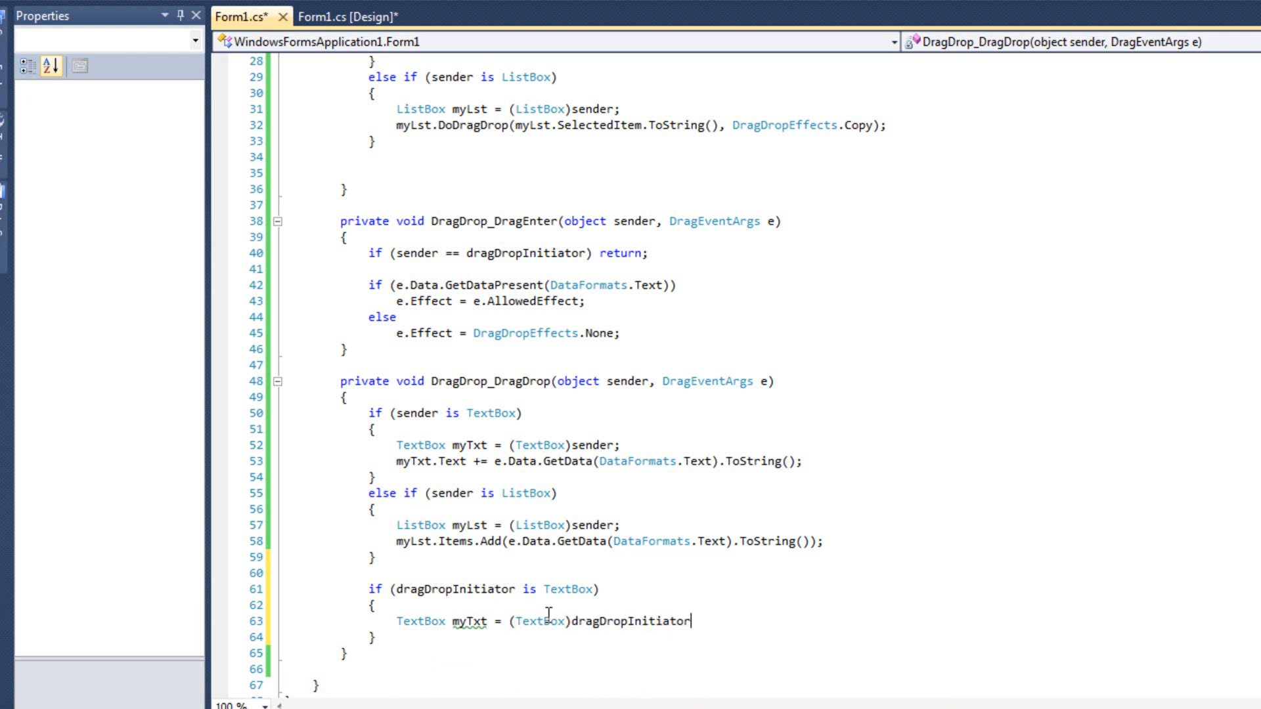
text(;)
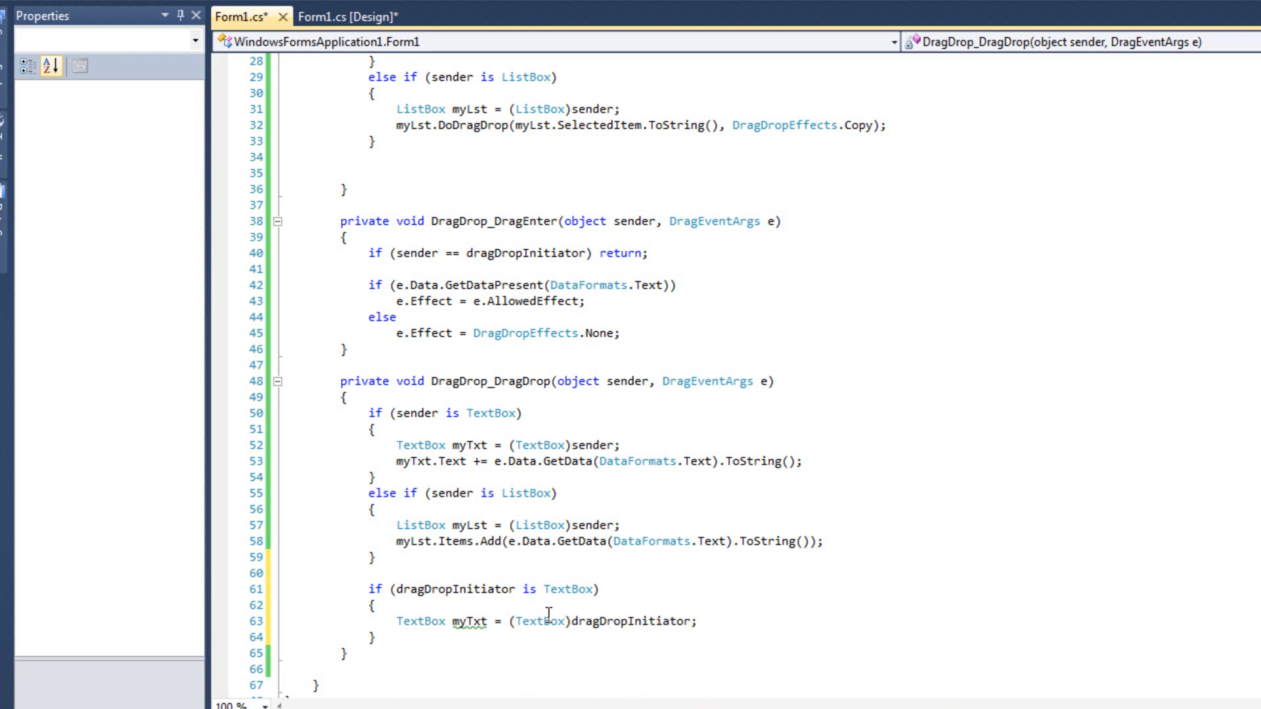
text(myTxt.)
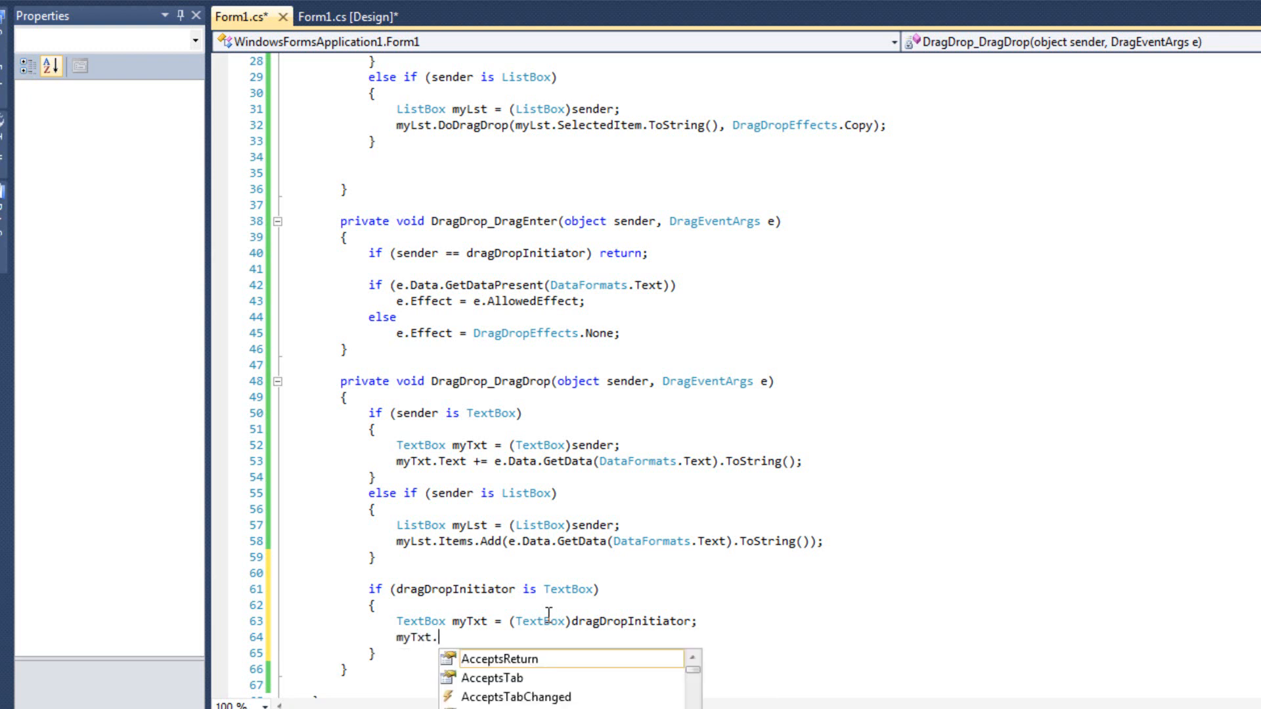
text(Text = "";)
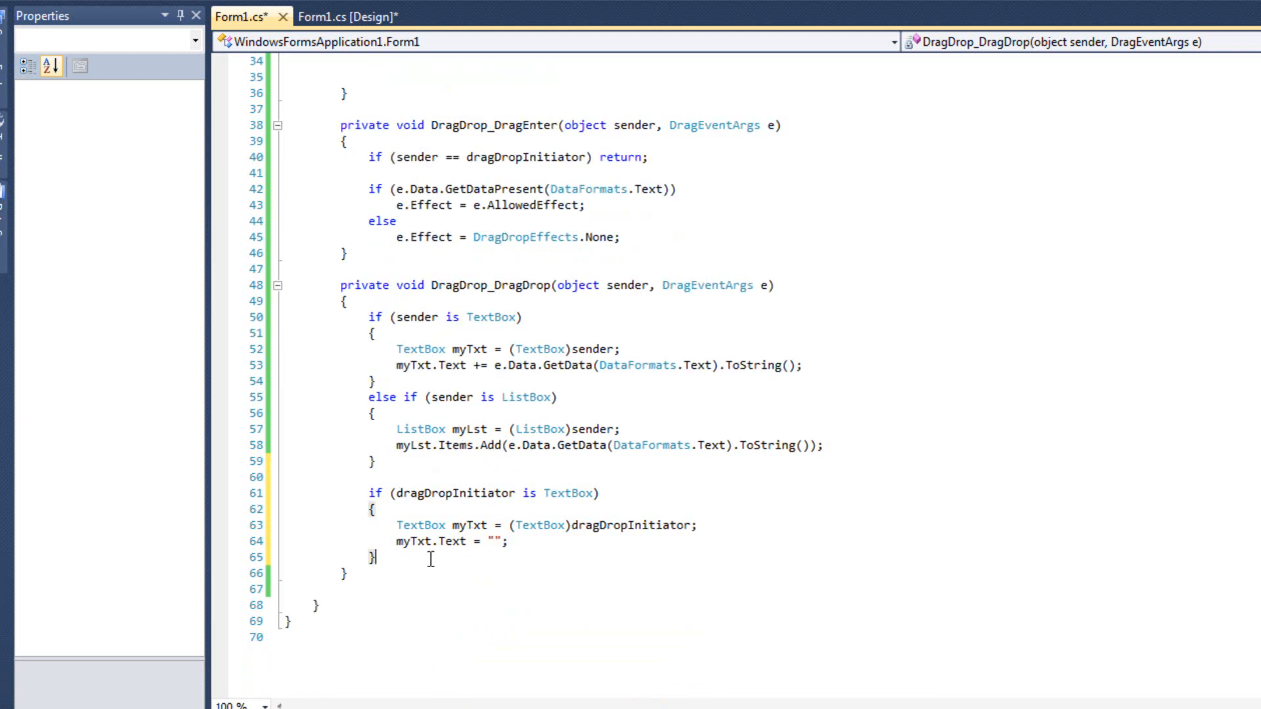
Step: Else if dragDropInitiator is a ListBox, call myLst.Items.Remove on it, then run the form with F5
text(else if)
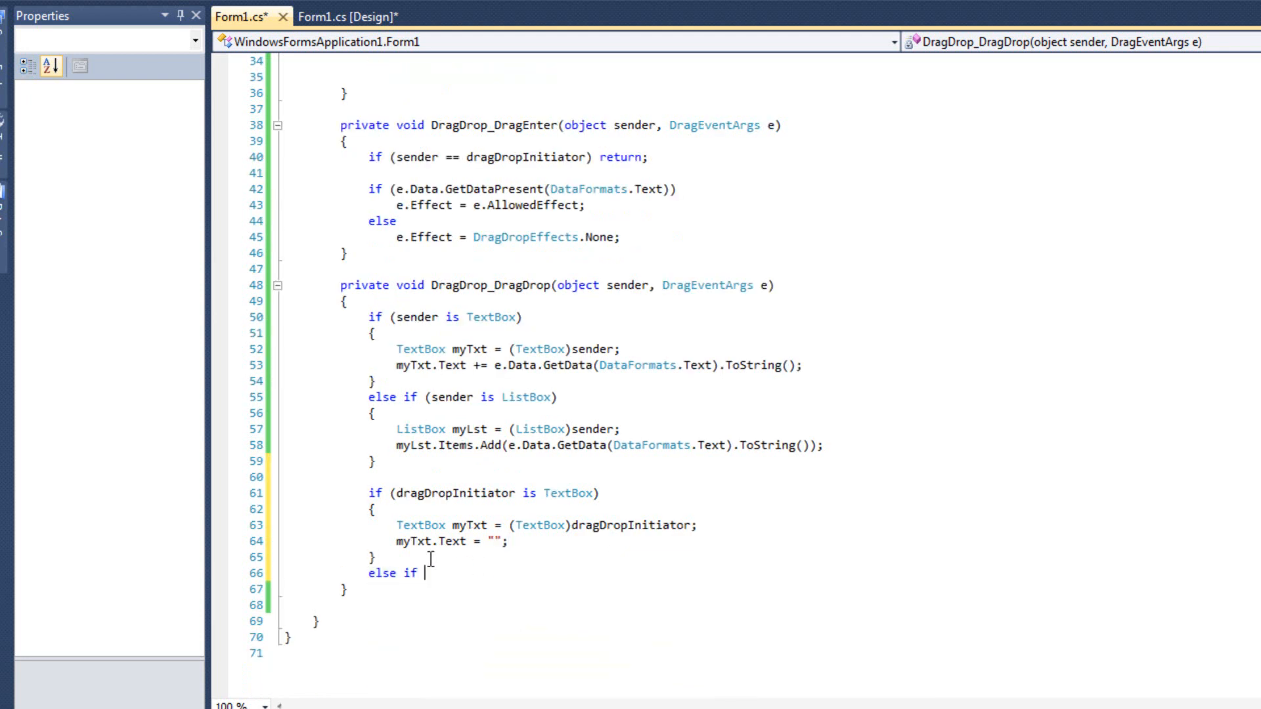
text((dragDropInitiator is ListBox)
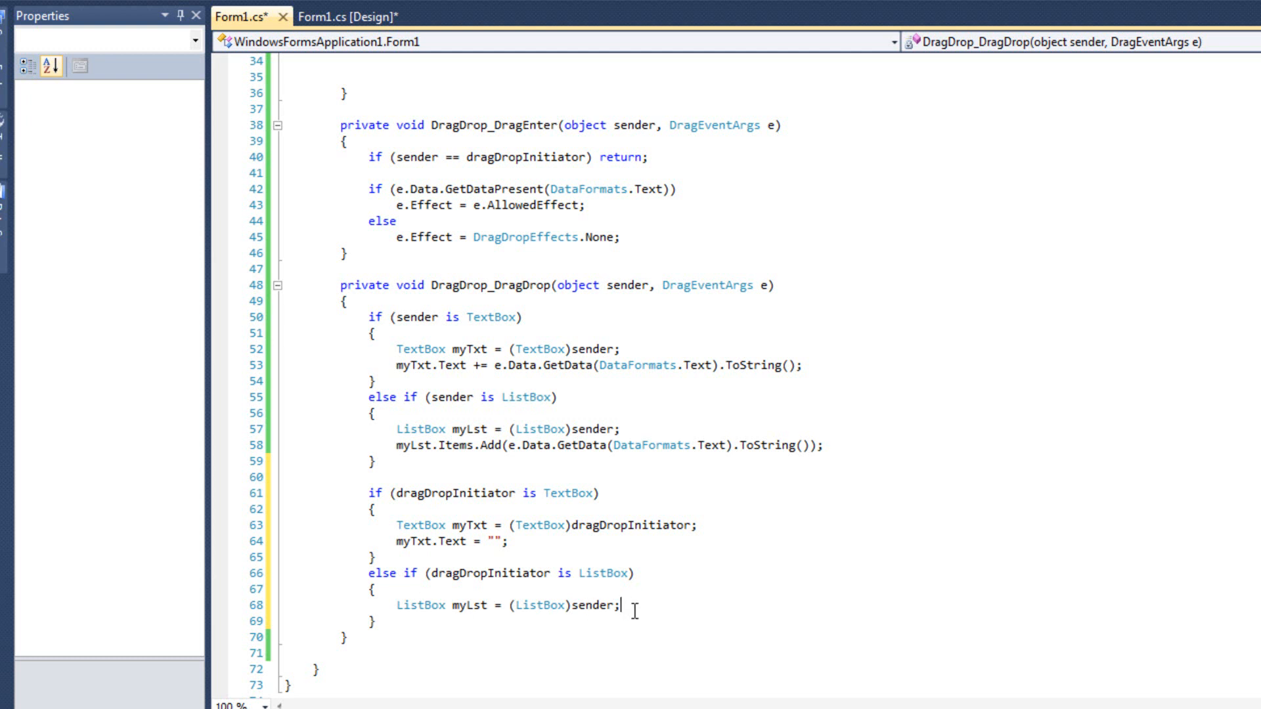
text(myLst.Items)
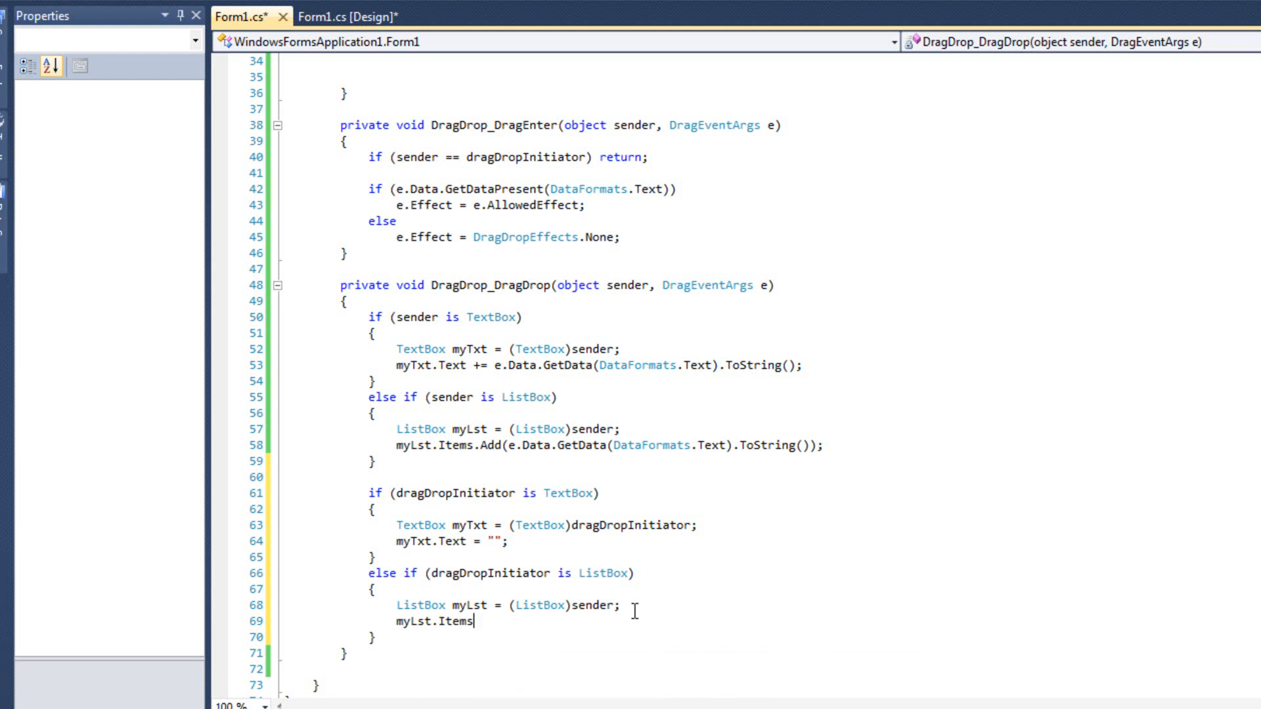
text(.)
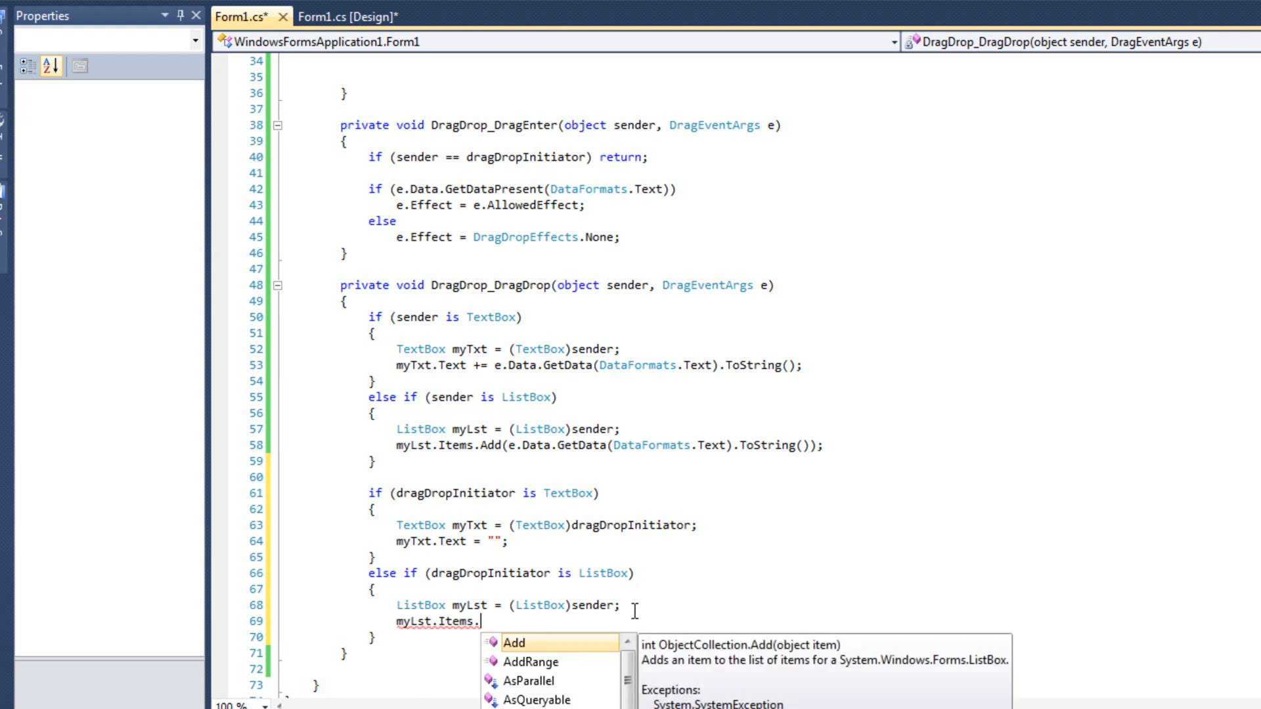
text(Remove)
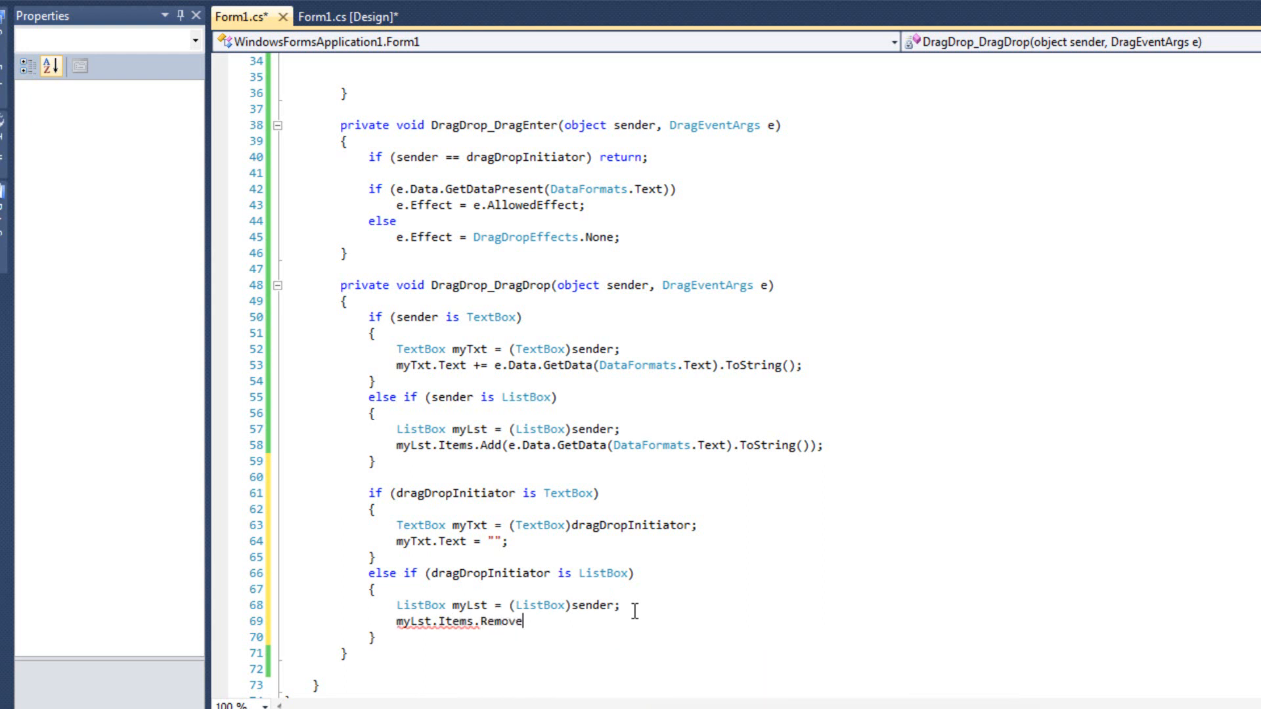
text(()
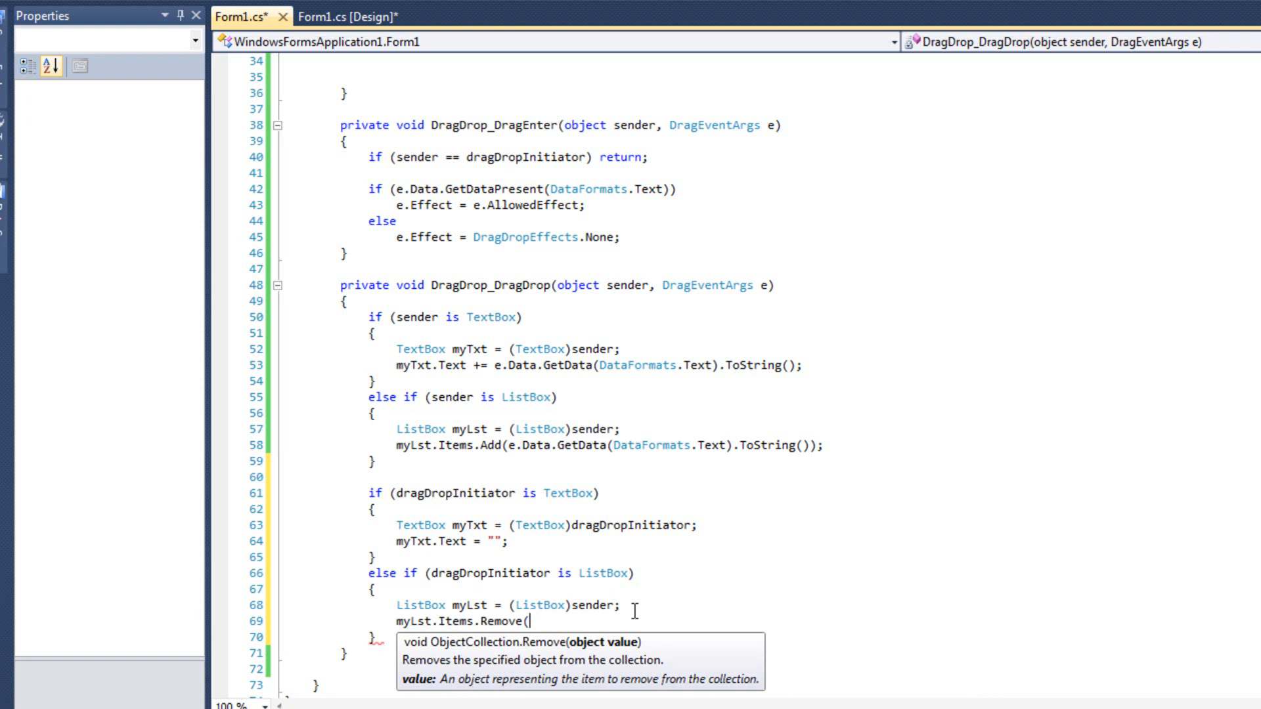
text(myLst.SelectedValue);)
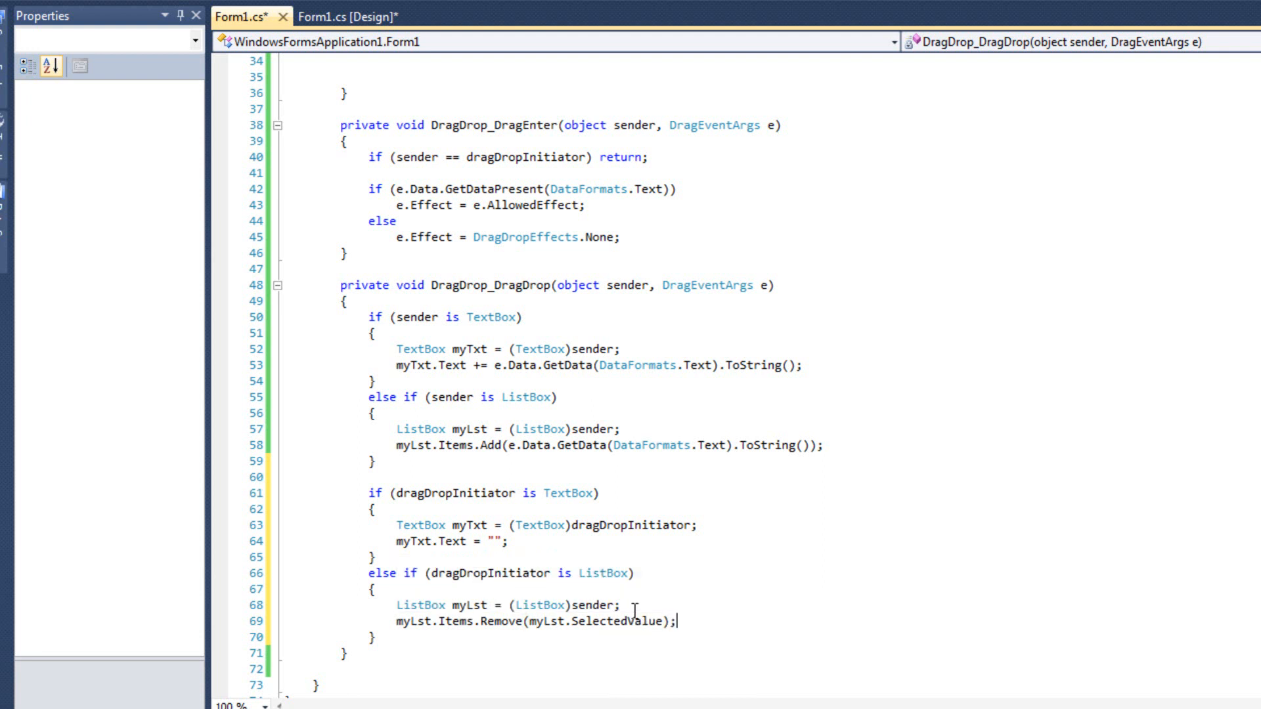
key(F5)
text(vwsfds)
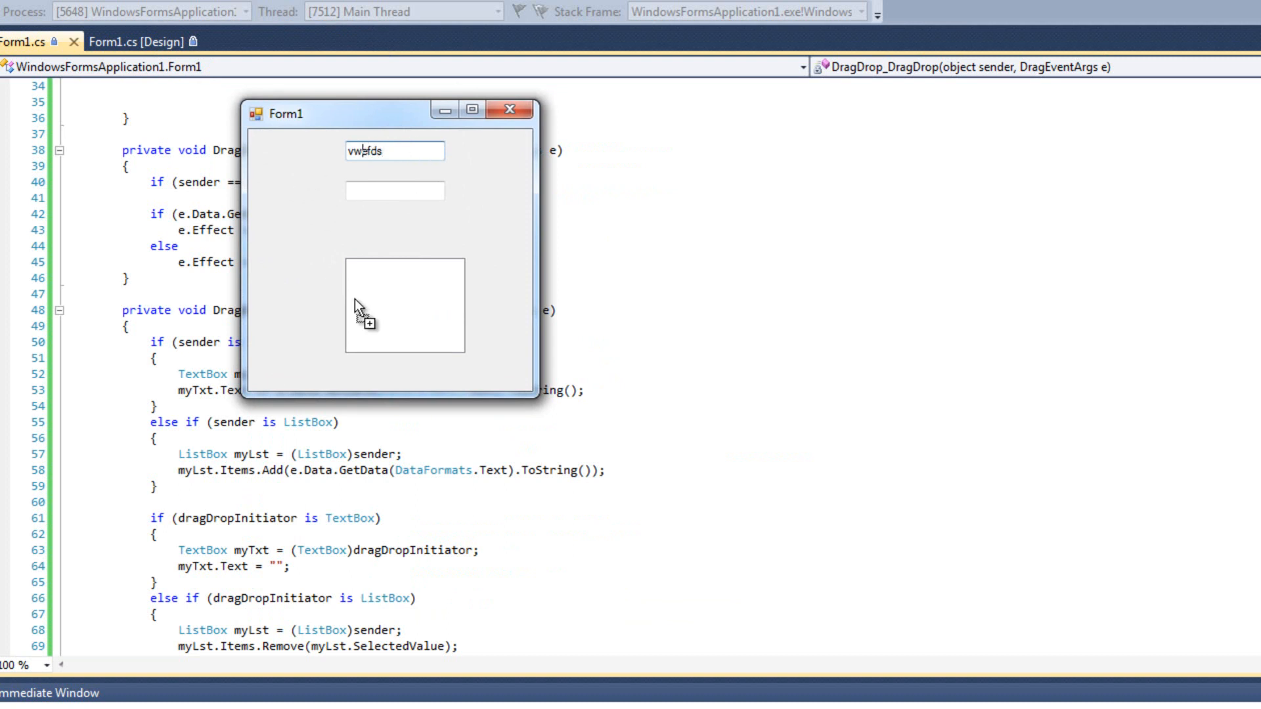
Step: Drag 'vwefds' from the first textbox onto the listbox and check the textbox is cleared
drag(394, 149, 405, 303)
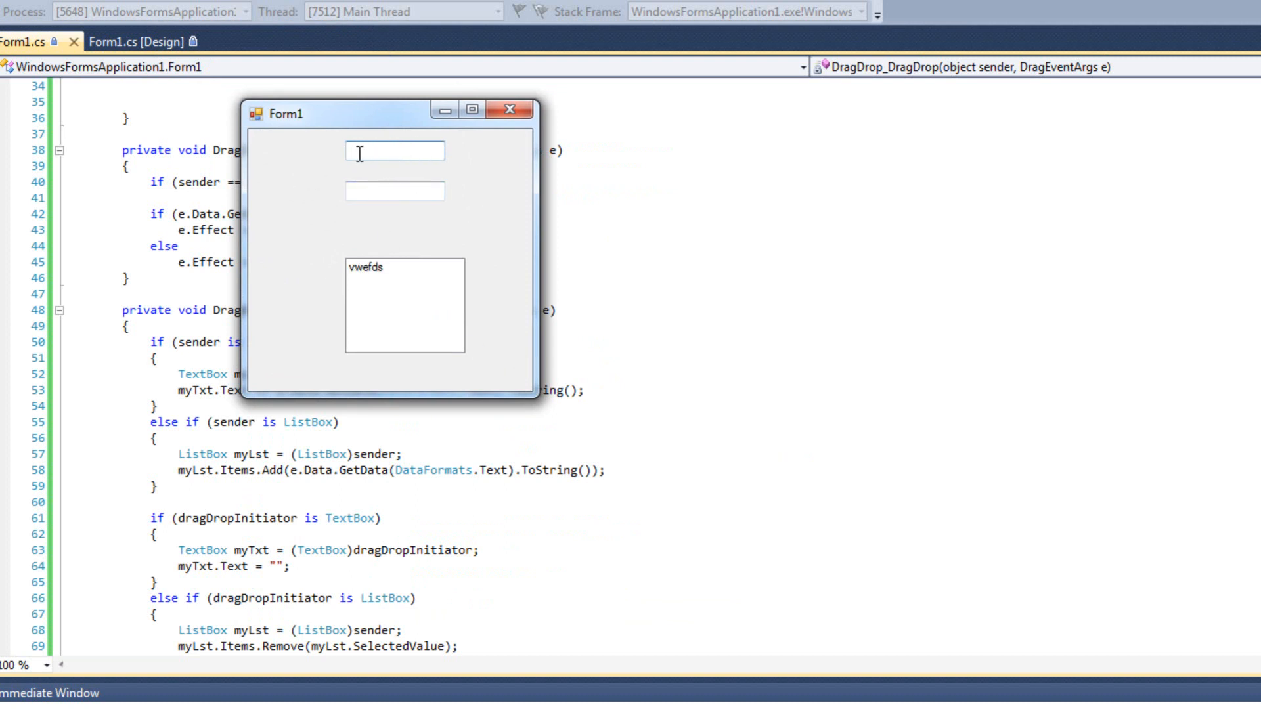
click(367, 266)
text(dragDropInitiato)
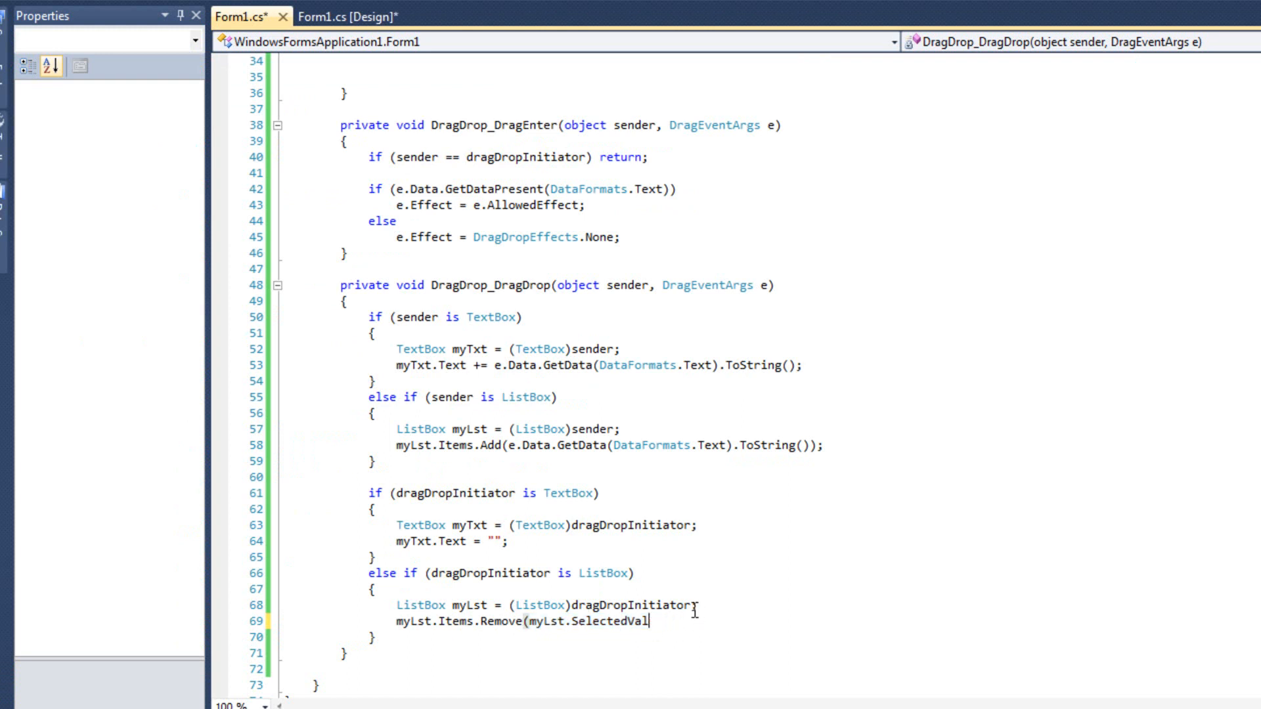
Step: Finish Items.Remove(myLst.SelectedItem), then drag 'vwdfgws' textbox→listbox→second textbox→listbox in the rerun form
text(Item);)
text(swdfgws)
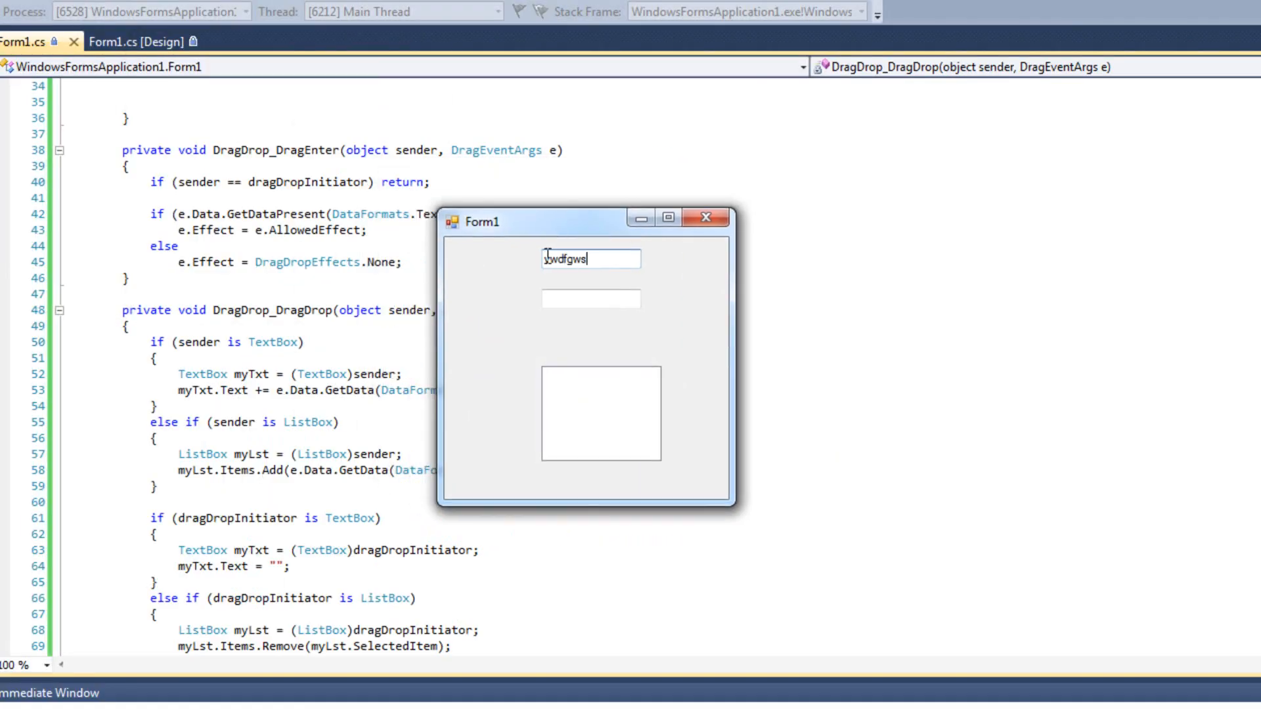
drag(567, 259, 565, 375)
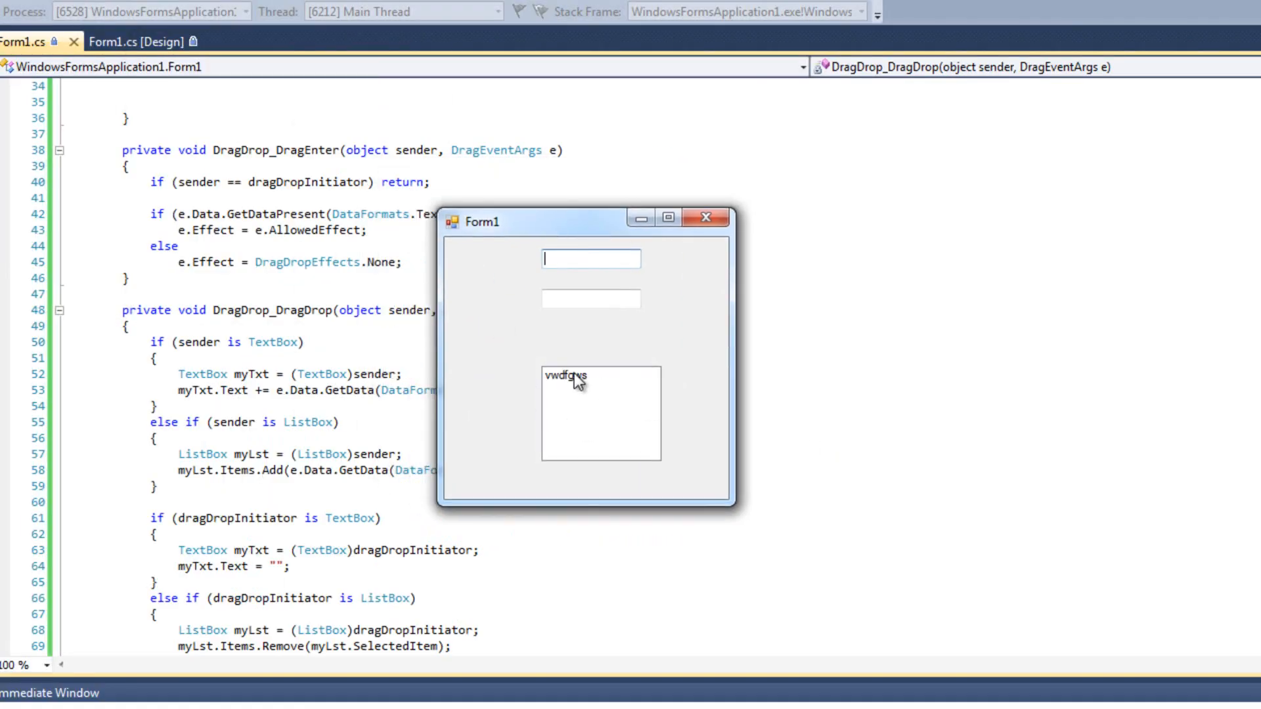
drag(565, 376, 591, 299)
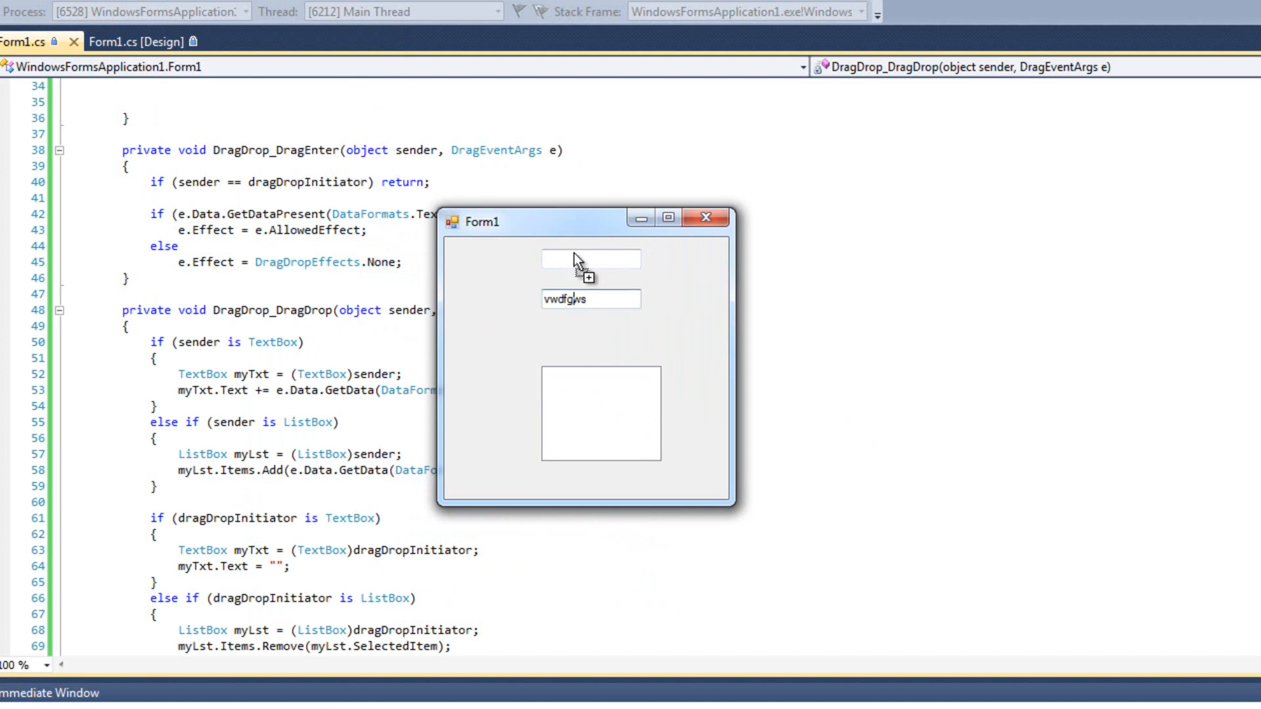
drag(589, 298, 601, 413)
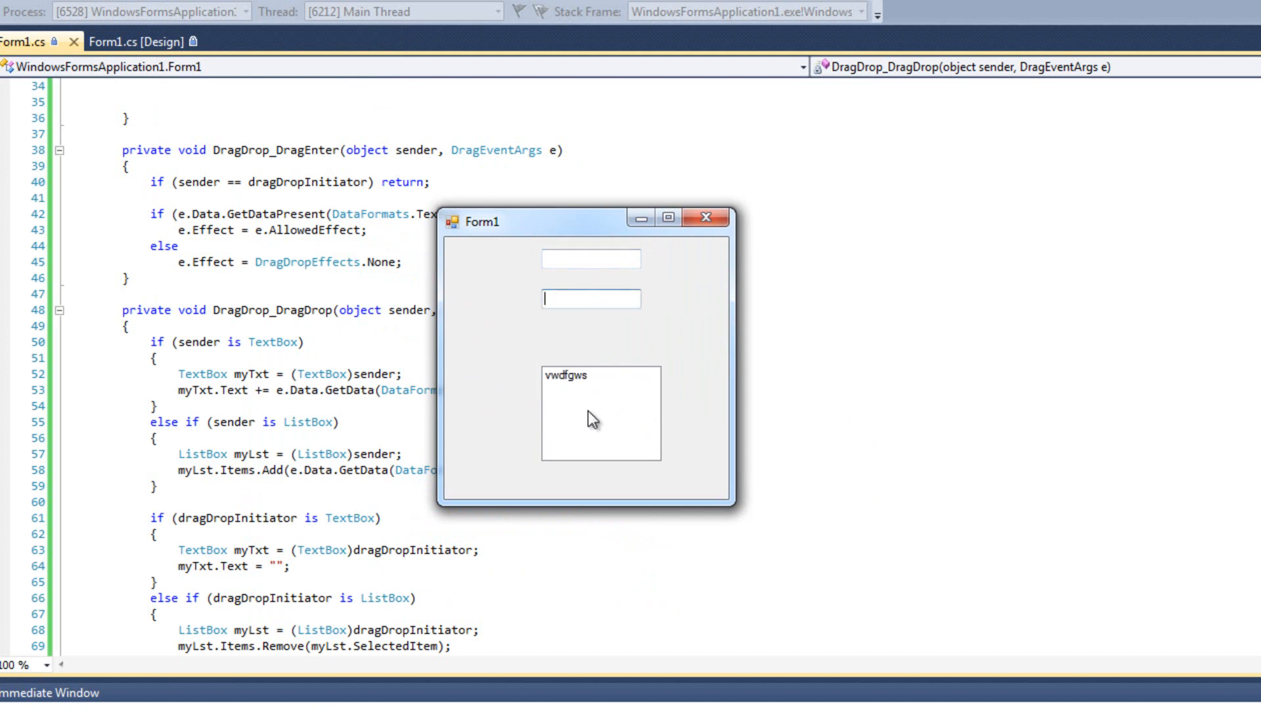